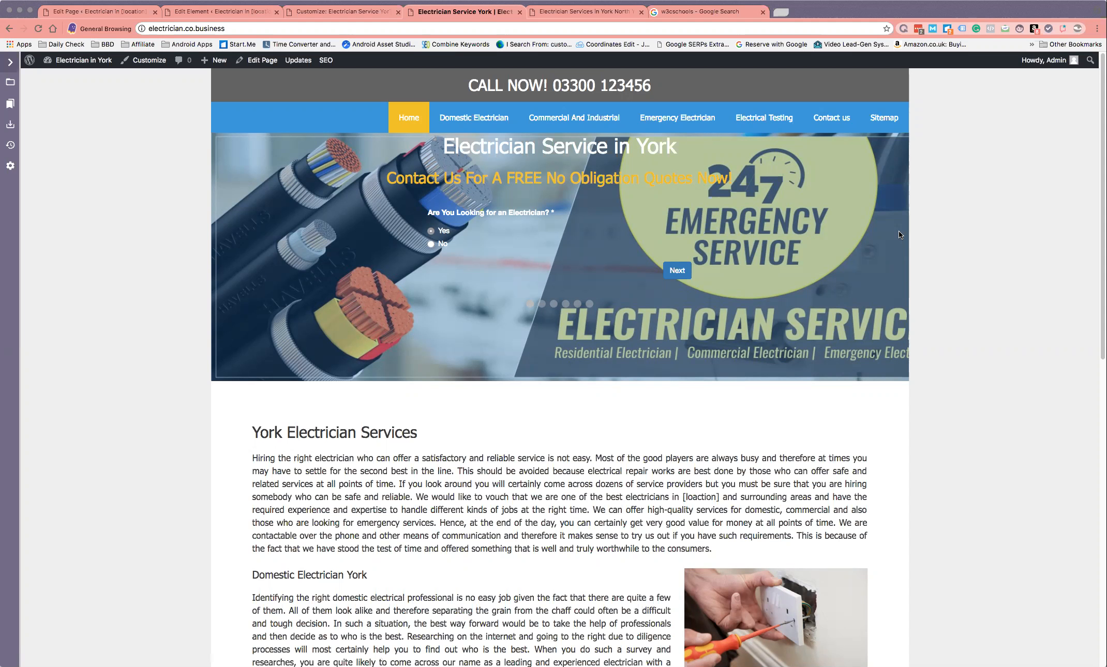
mouse_move(445, 217)
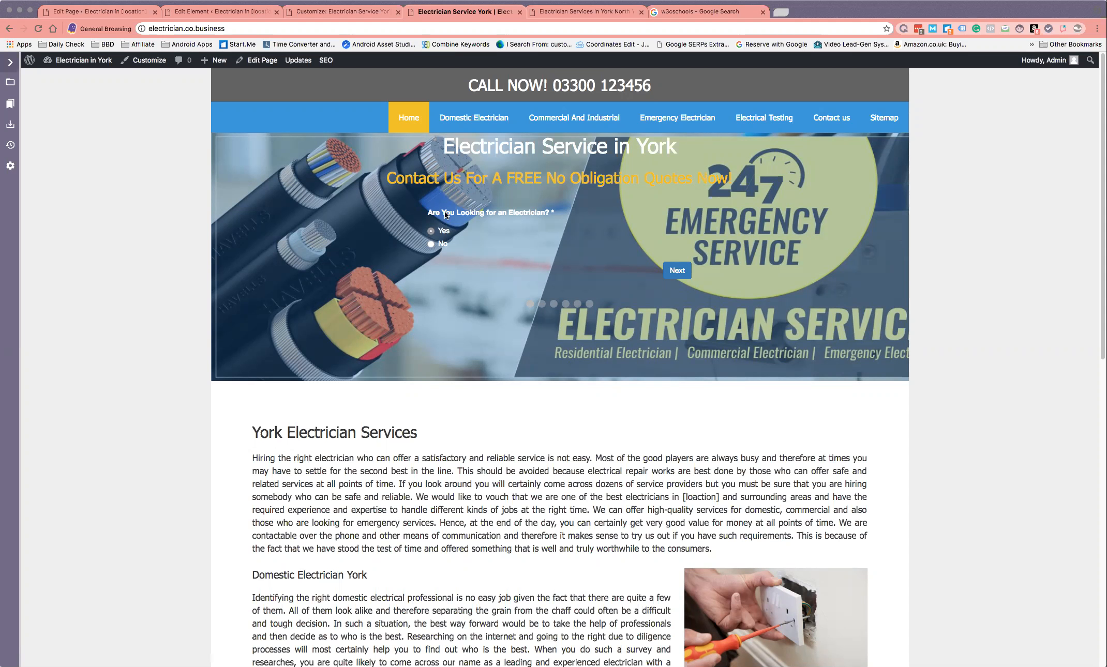
mouse_move(459, 181)
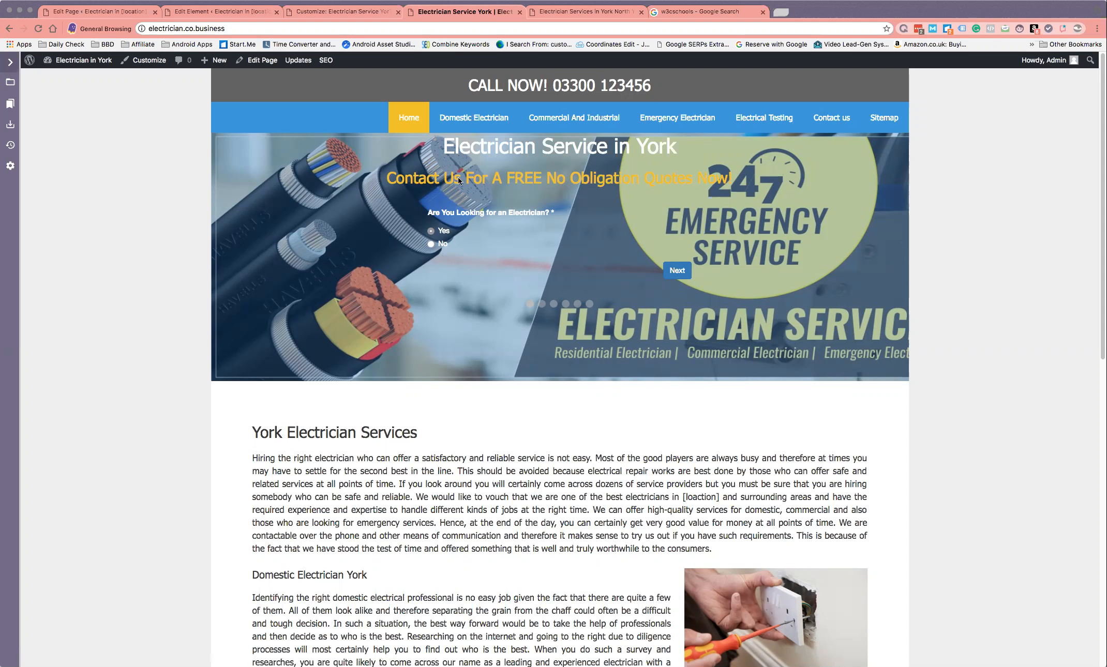
mouse_move(528, 170)
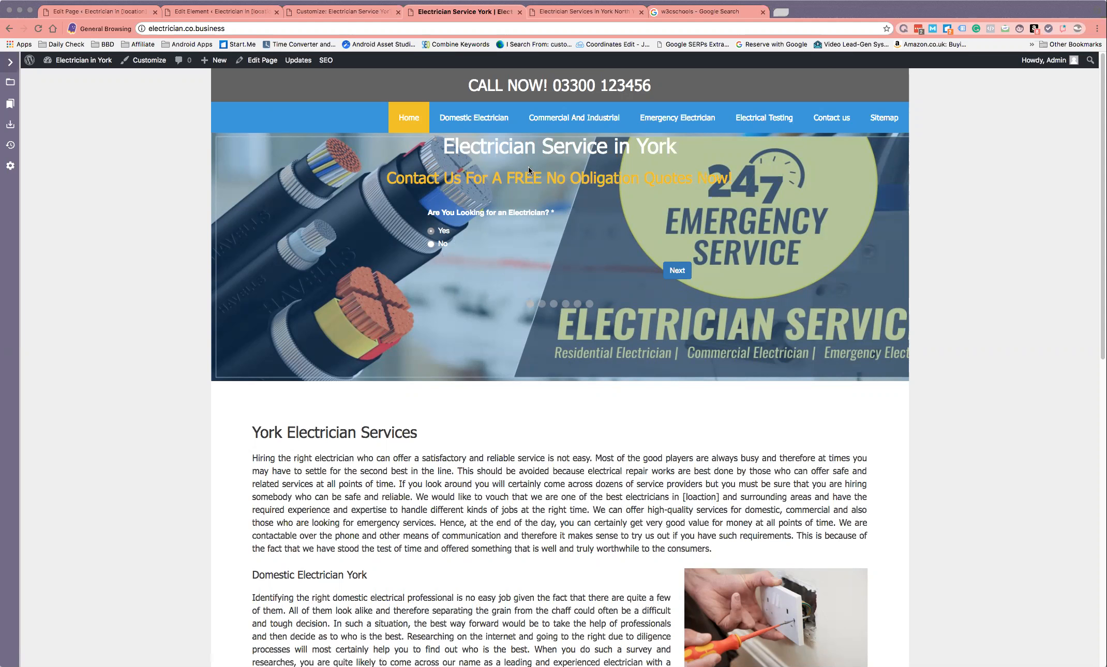
mouse_move(593, 91)
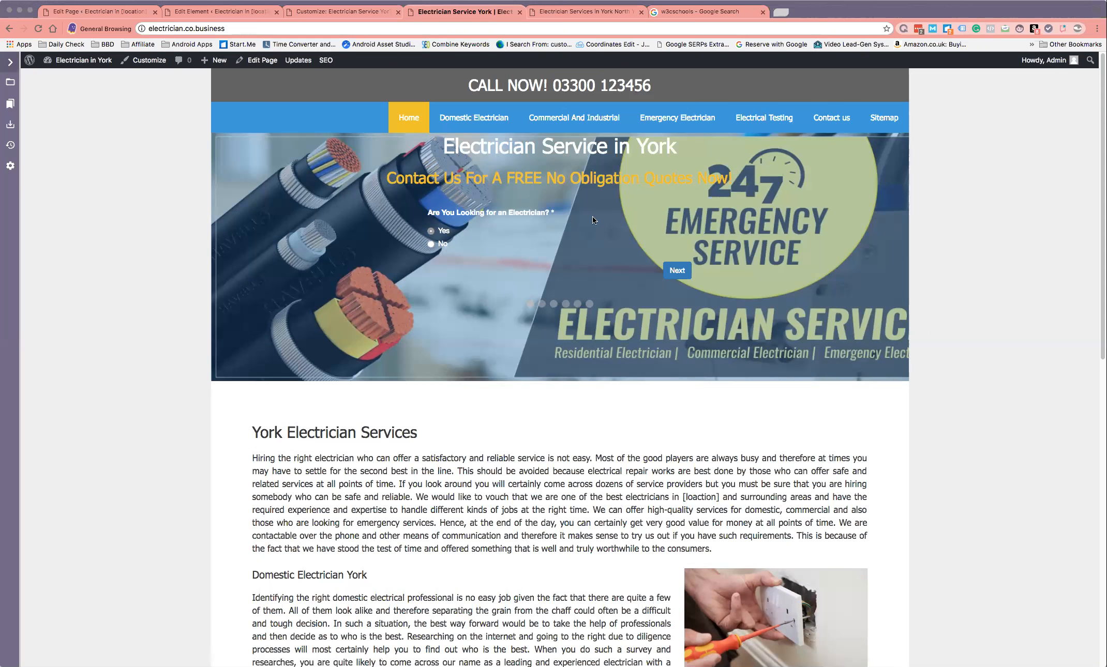
mouse_move(503, 267)
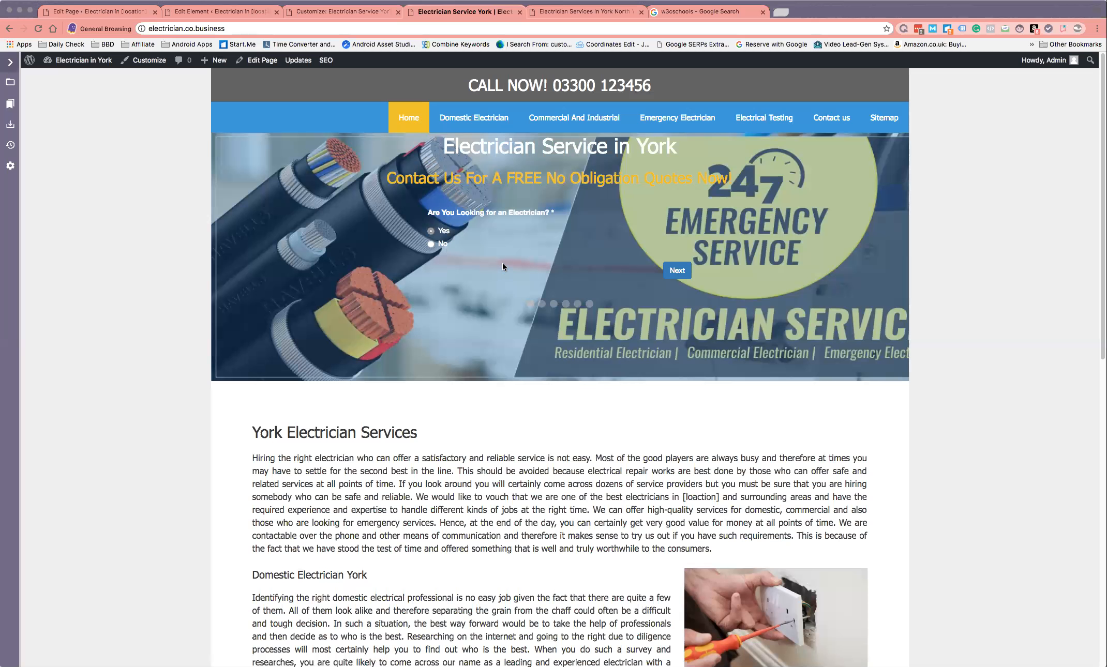
mouse_move(504, 257)
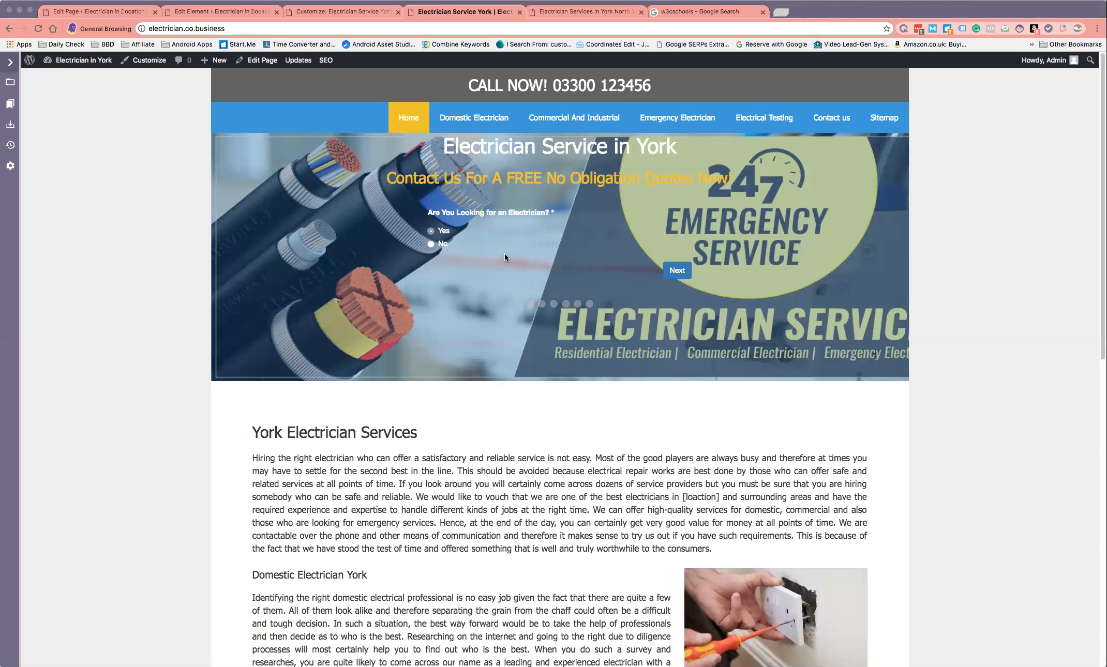
mouse_move(554, 122)
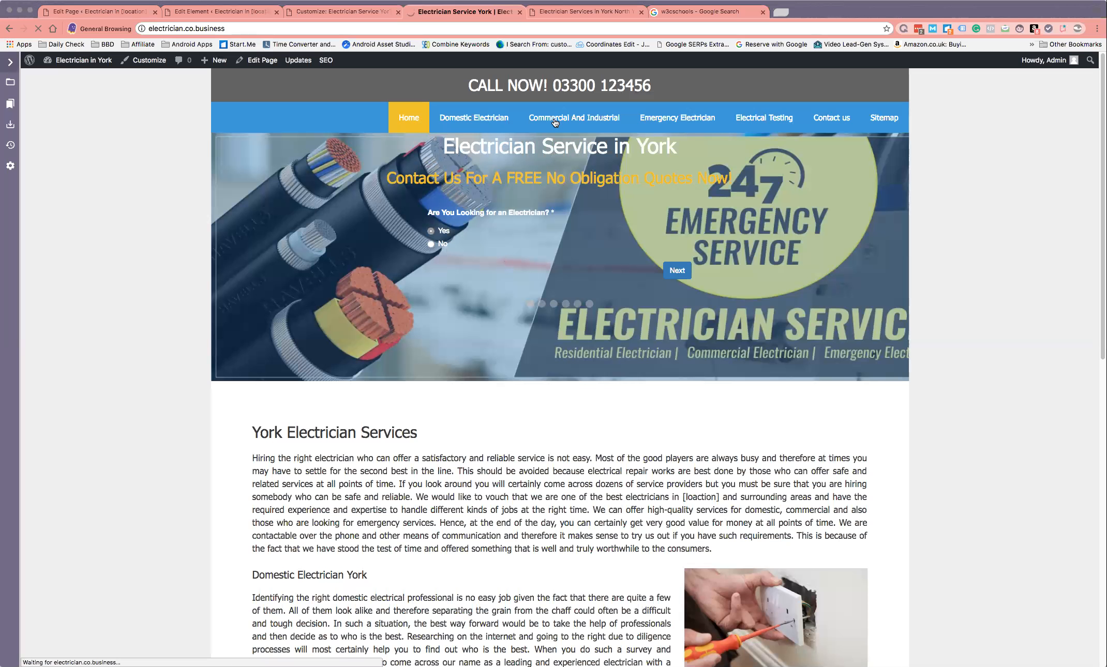
Open the Commercial And Industrial Electrician York page and try the hero form's Email field.
click(573, 118)
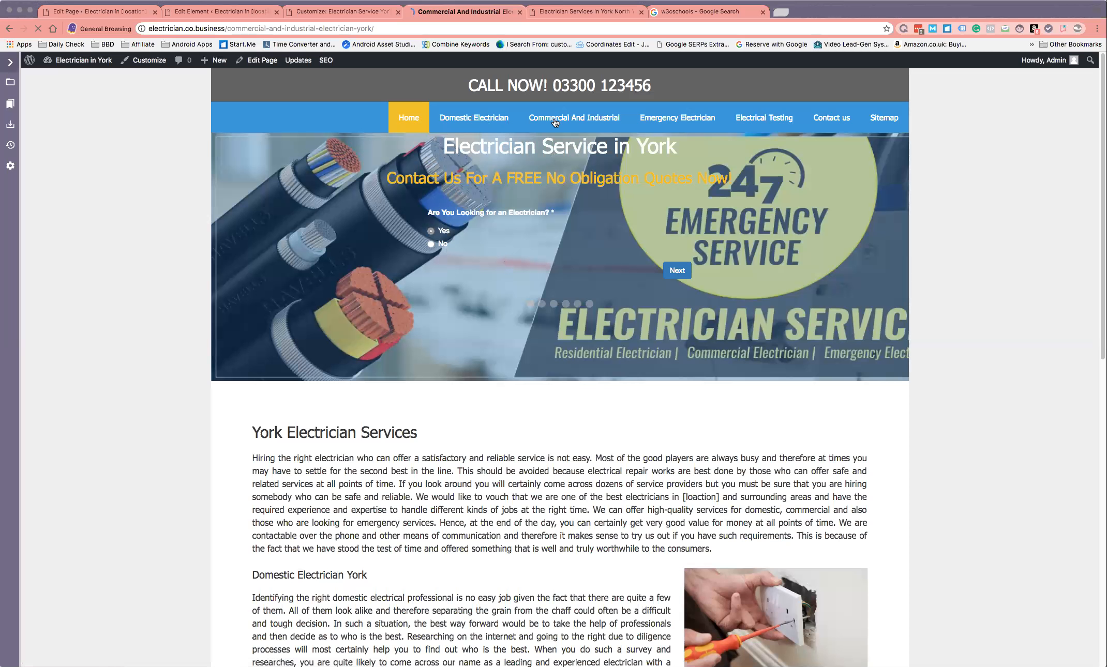
click(573, 118)
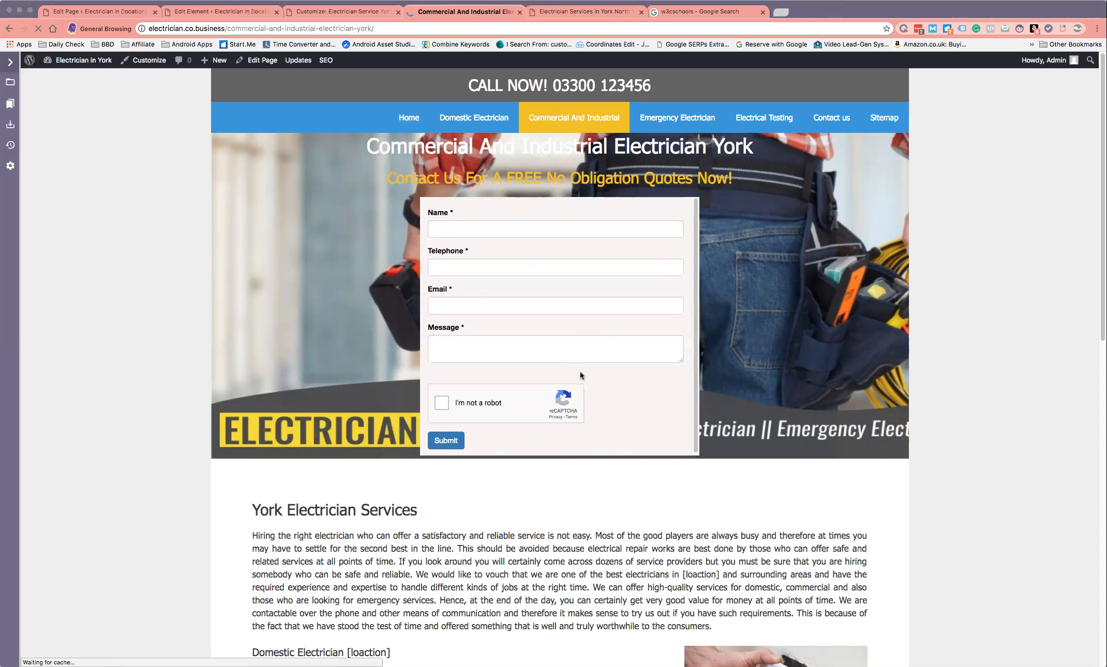
scroll(down, 3)
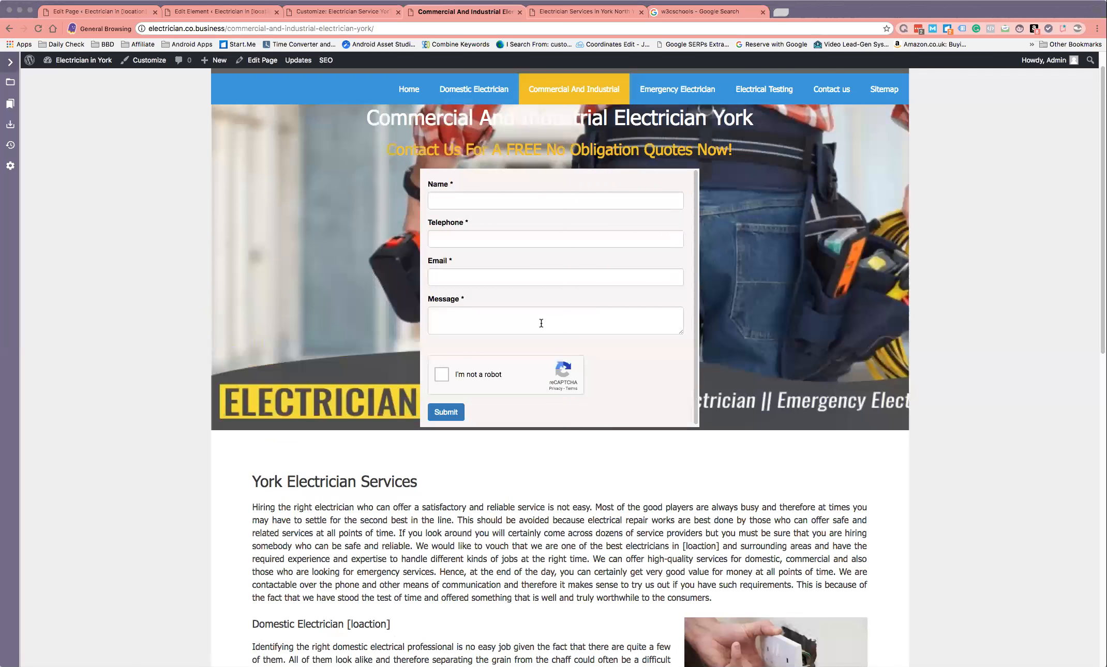
mouse_move(514, 307)
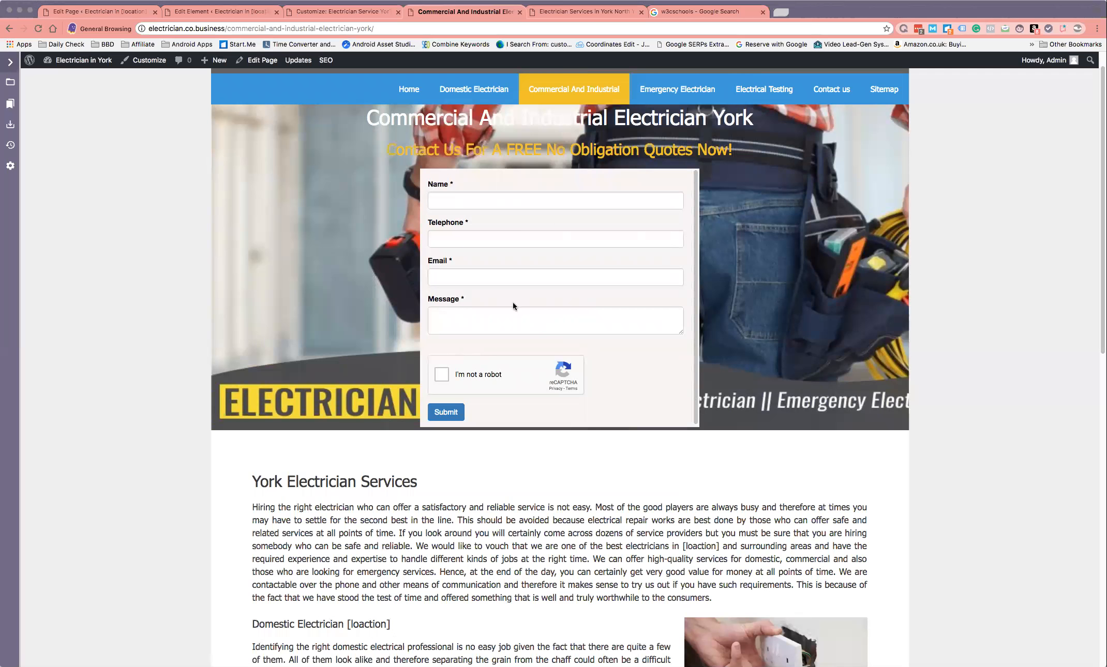
mouse_move(563, 296)
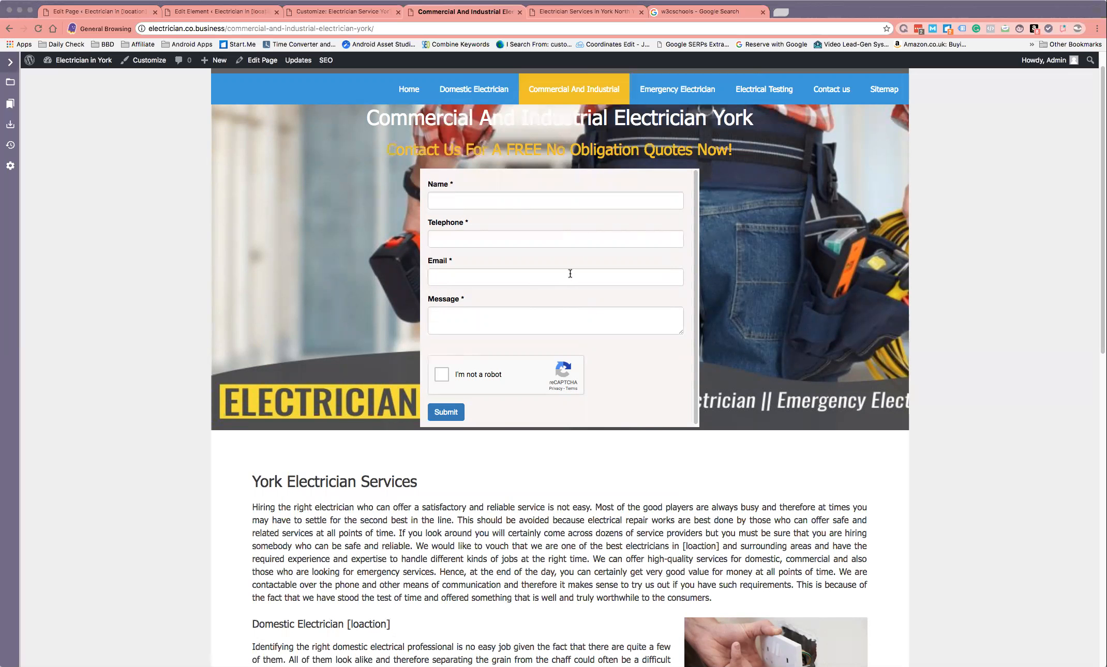
click(445, 412)
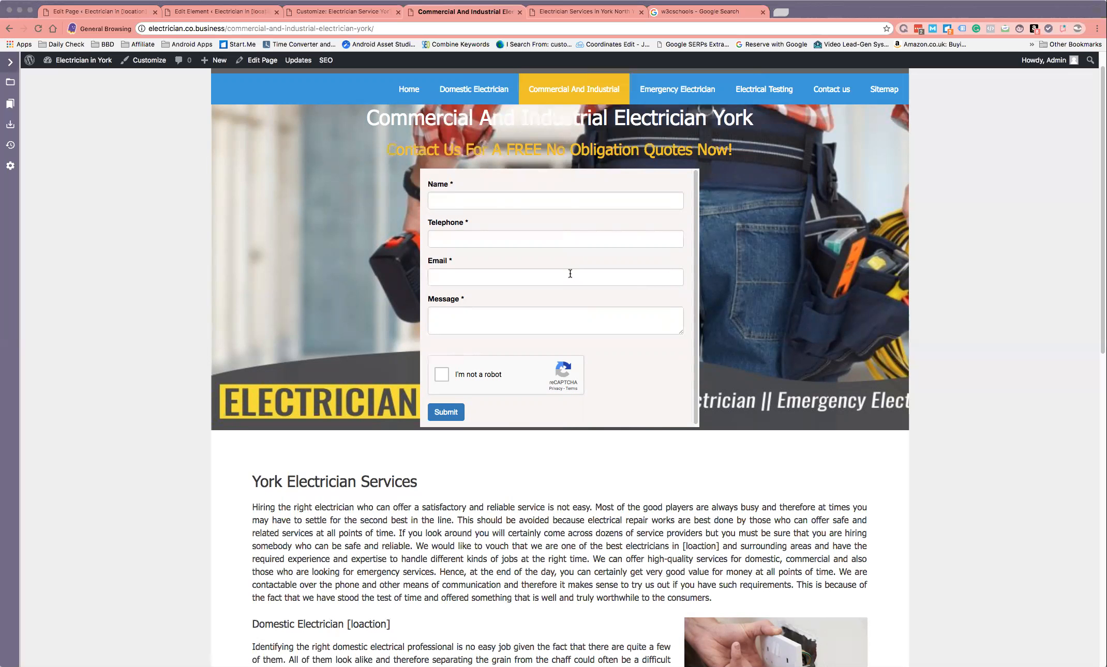
mouse_move(494, 93)
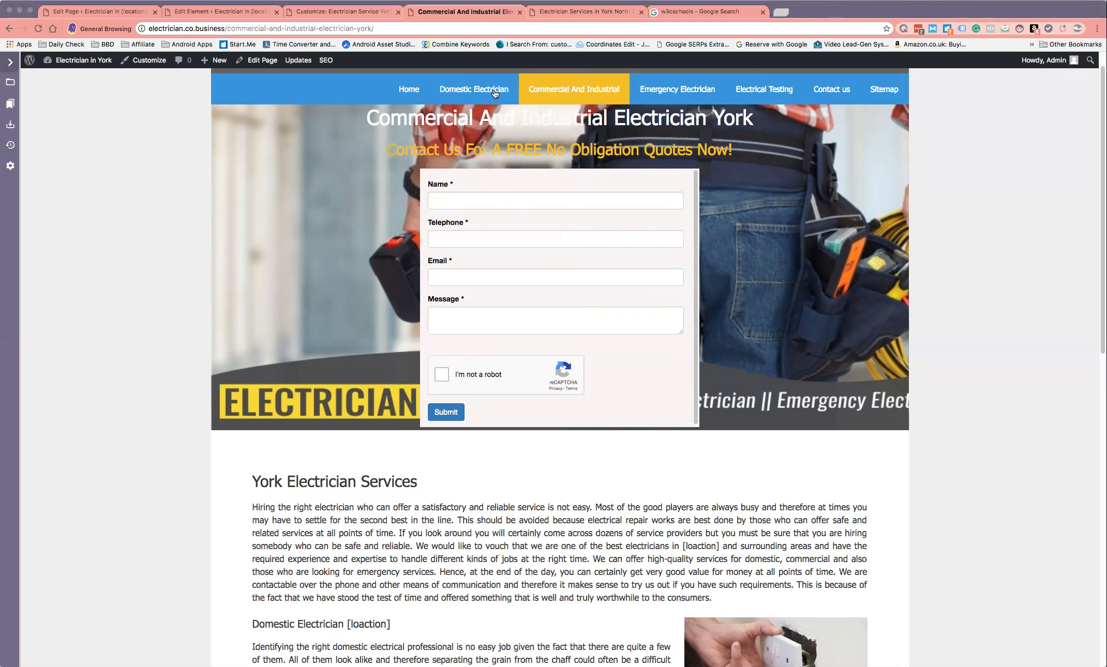
click(474, 89)
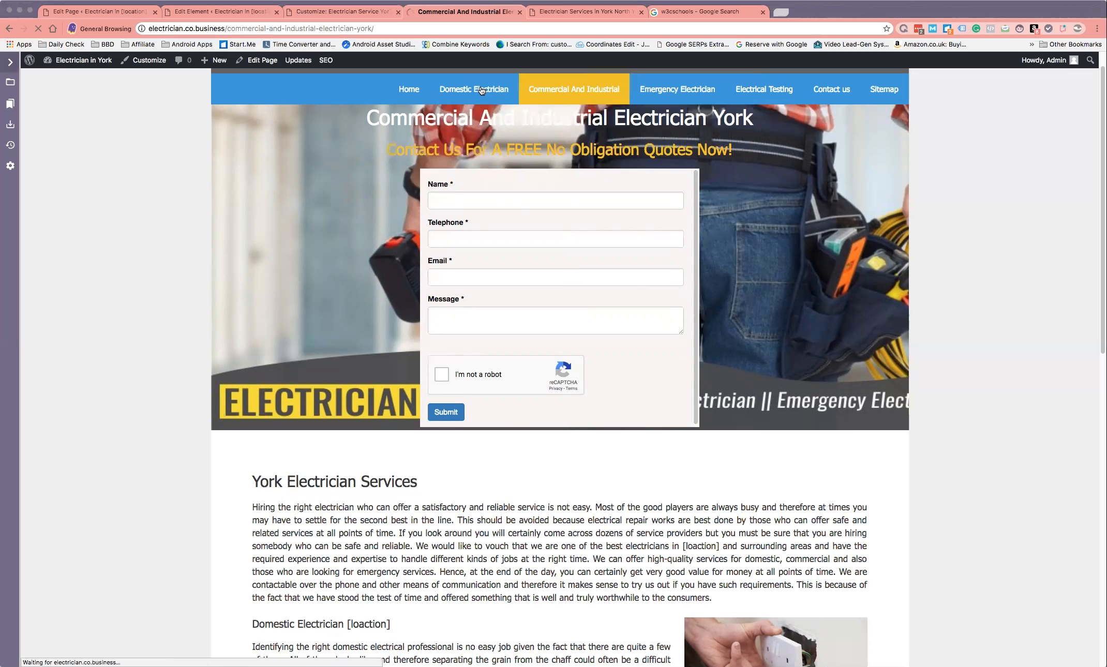
click(473, 89)
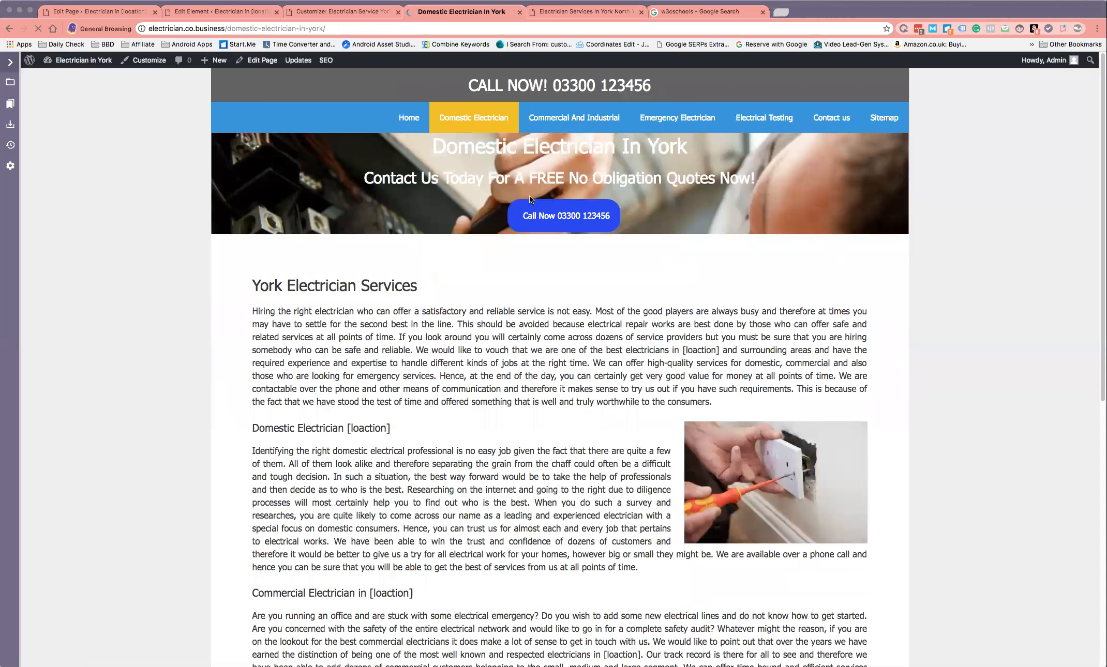
mouse_move(563, 216)
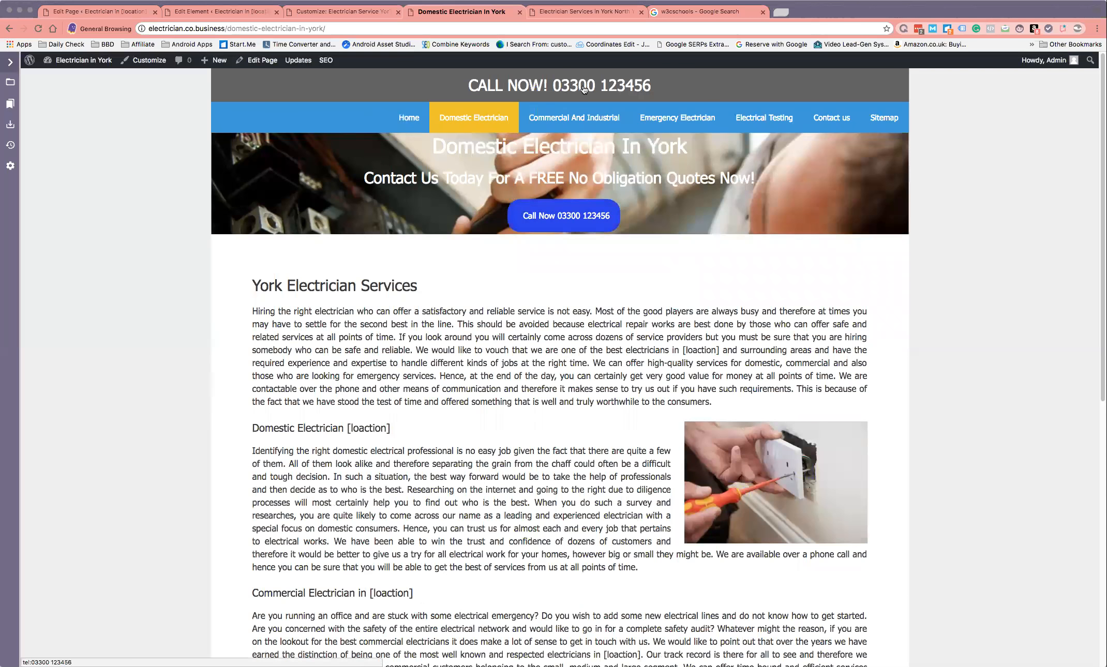
mouse_move(628, 85)
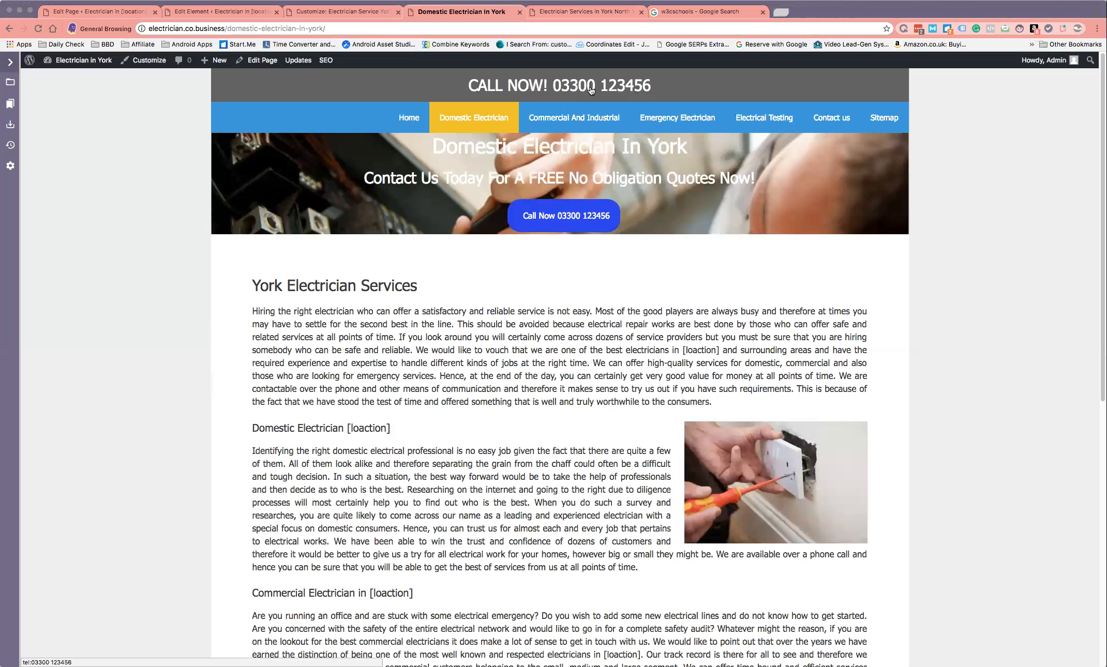
mouse_move(503, 153)
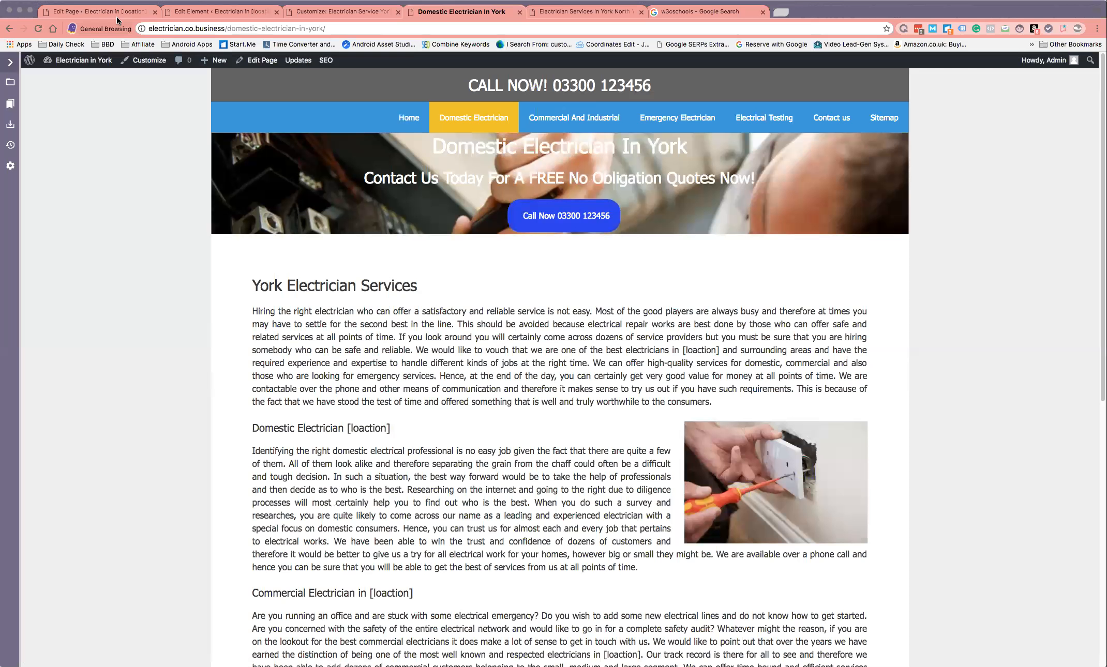
Move from the page editor to the Form Page Hero element editor.
click(99, 12)
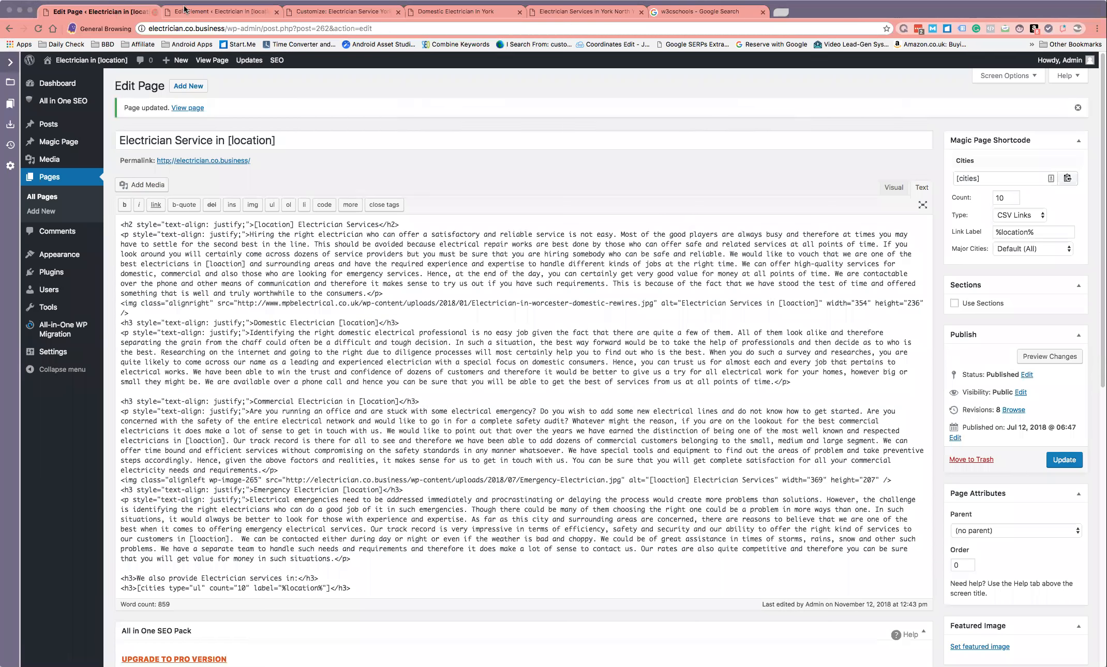
click(222, 11)
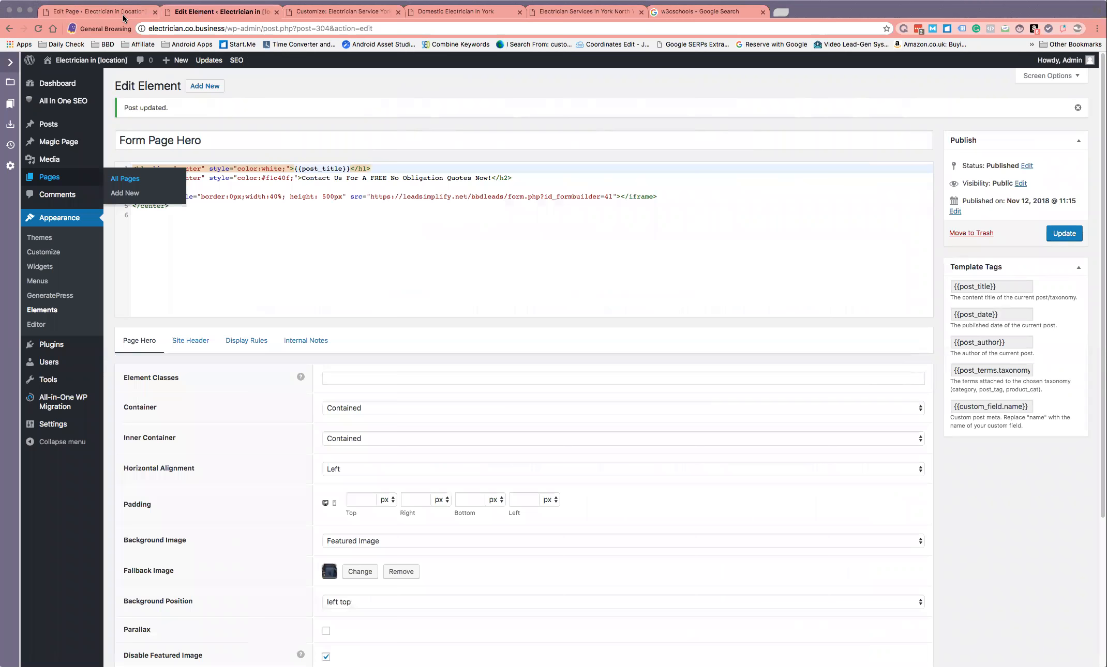
mouse_move(50, 295)
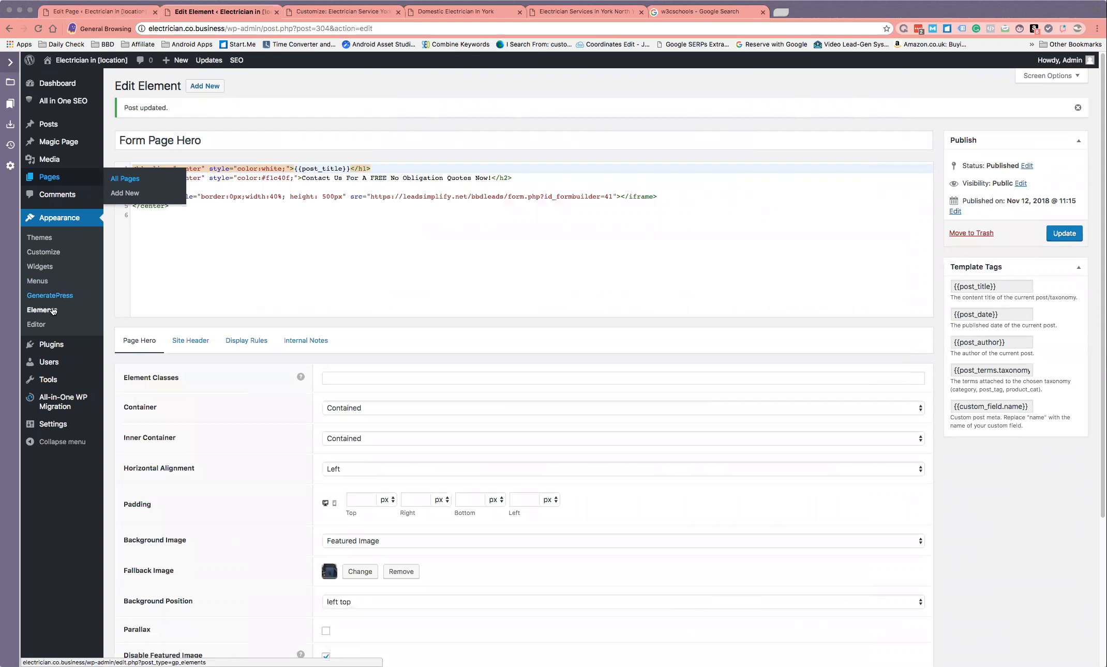
mouse_move(60, 218)
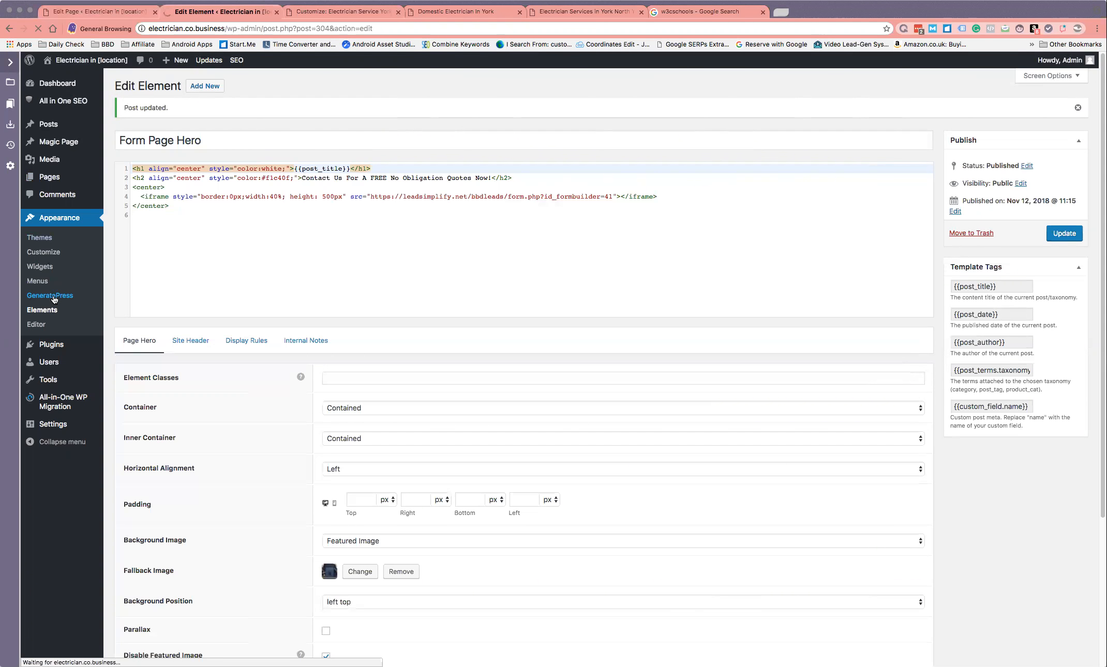
Deactivate the Elements module in the GeneratePress theme settings.
click(50, 295)
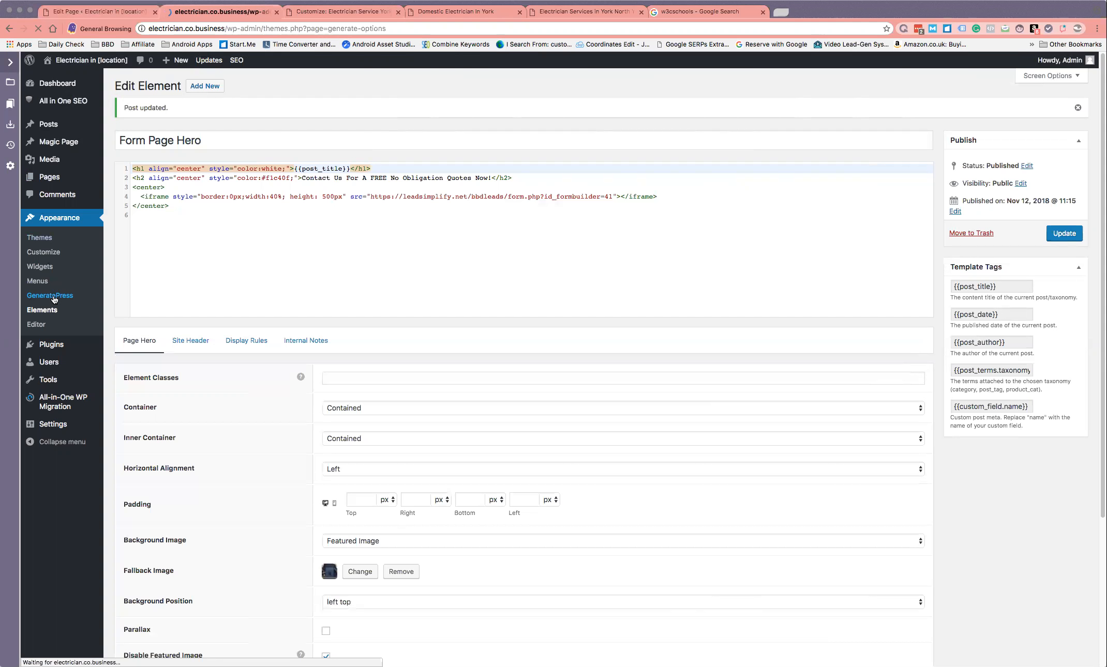
click(50, 296)
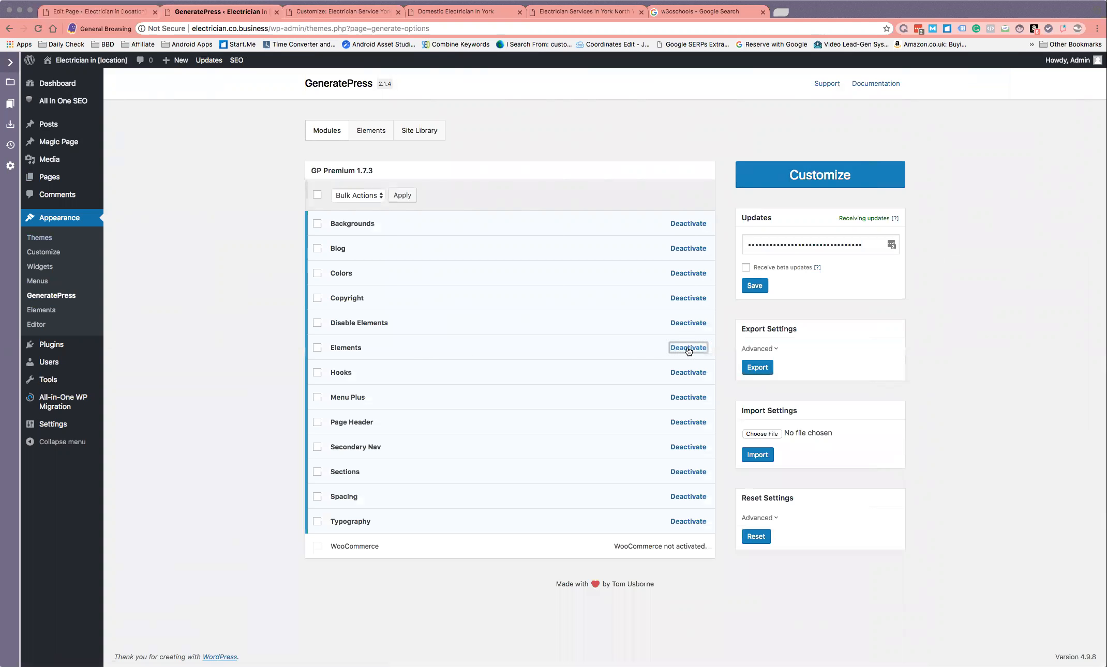
click(687, 348)
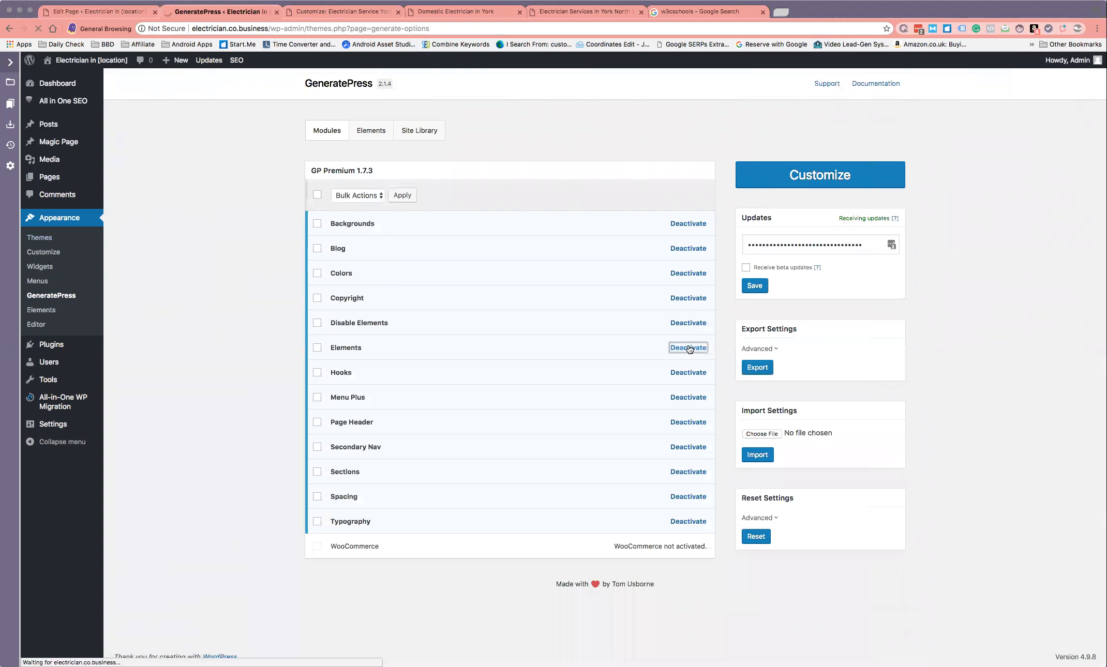
click(687, 347)
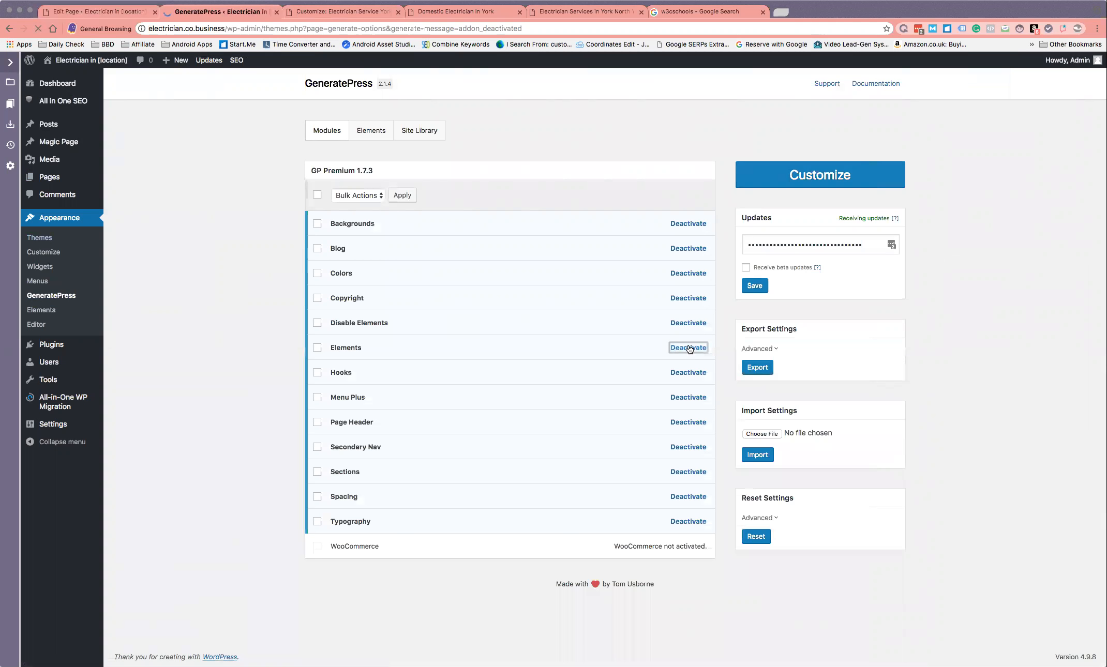
click(687, 348)
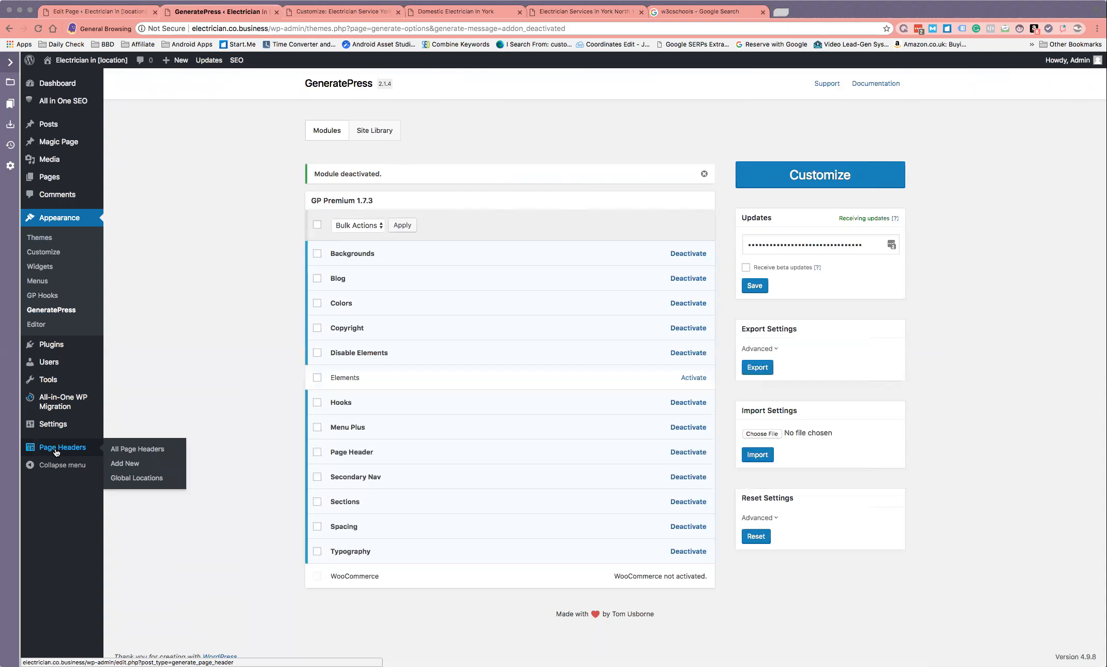
mouse_move(583, 406)
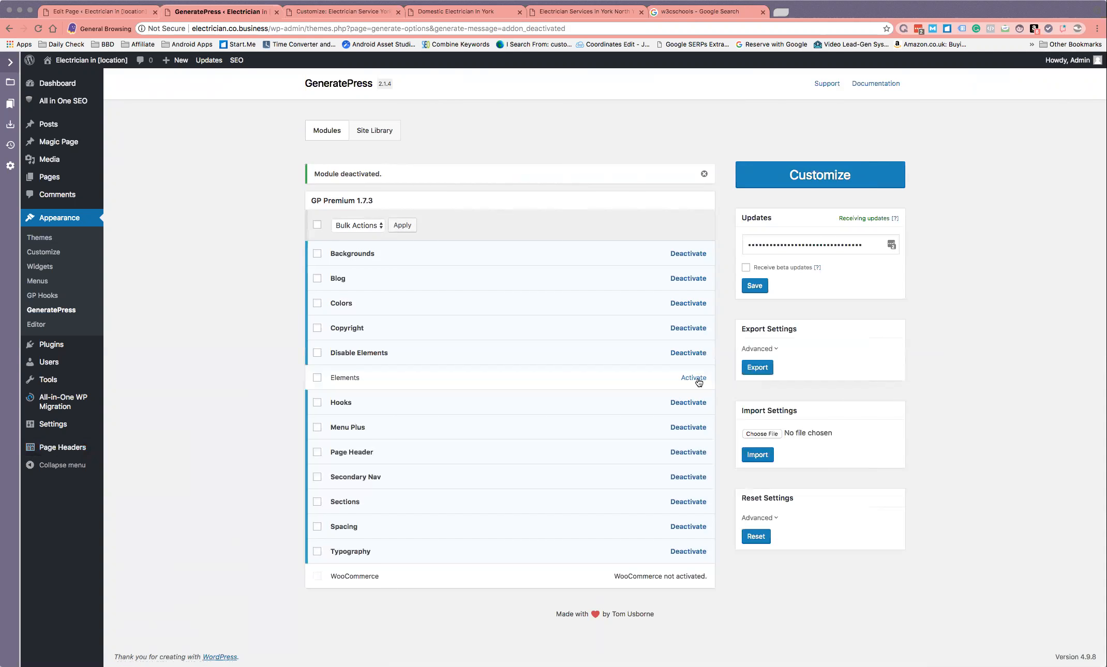
Reactivate the GeneratePress Elements module and go to the Elements list.
click(693, 377)
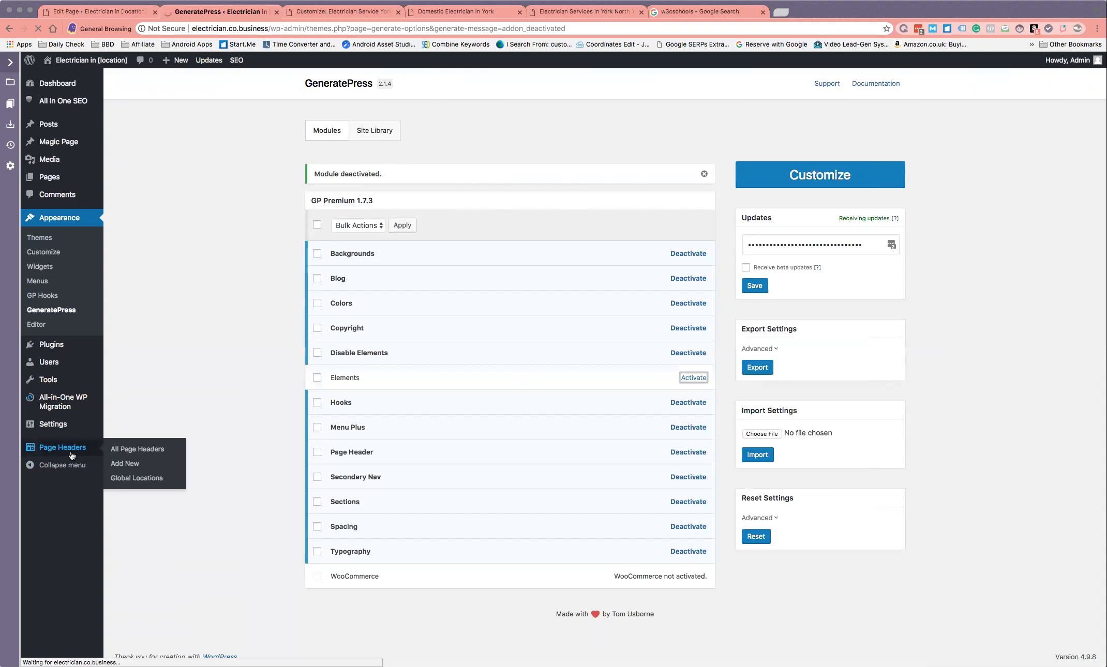
click(694, 377)
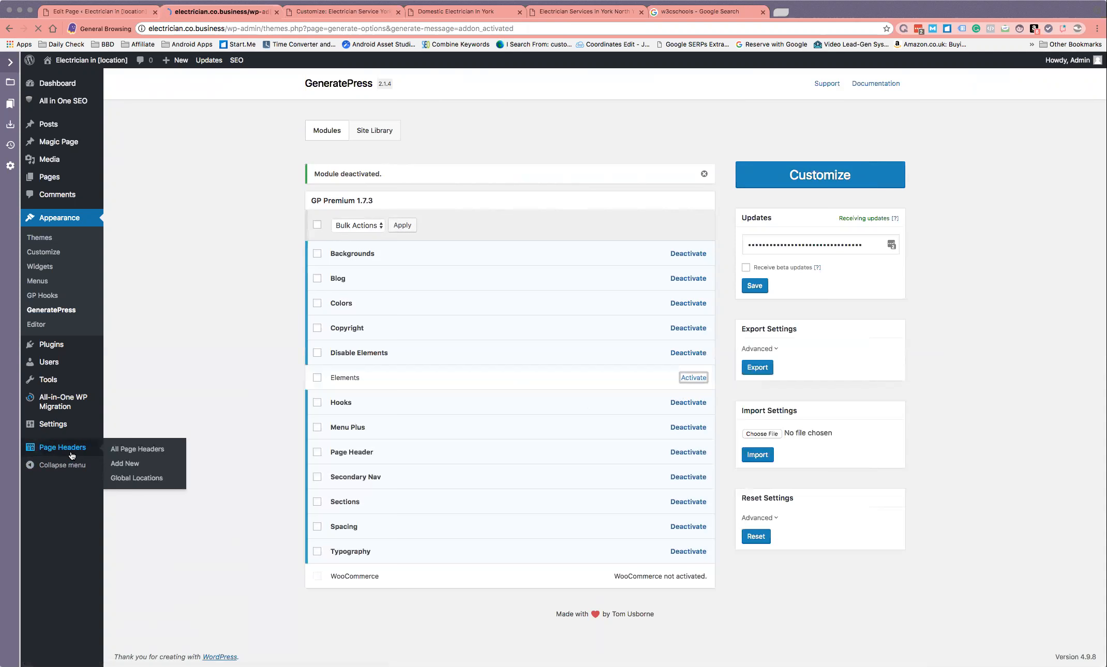
click(693, 378)
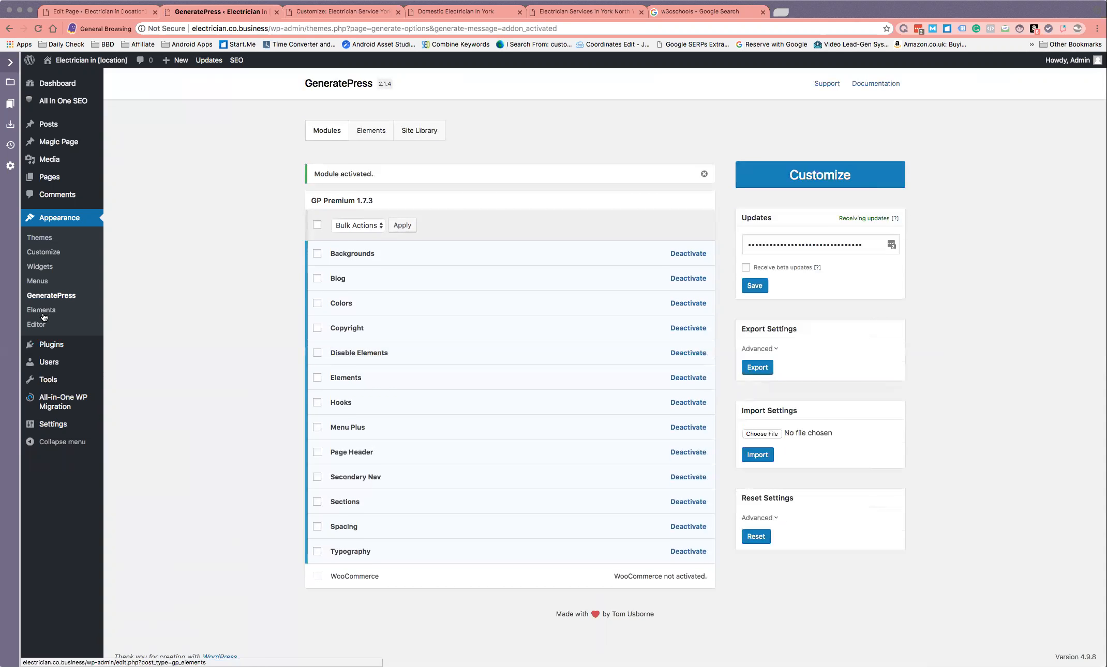
click(40, 310)
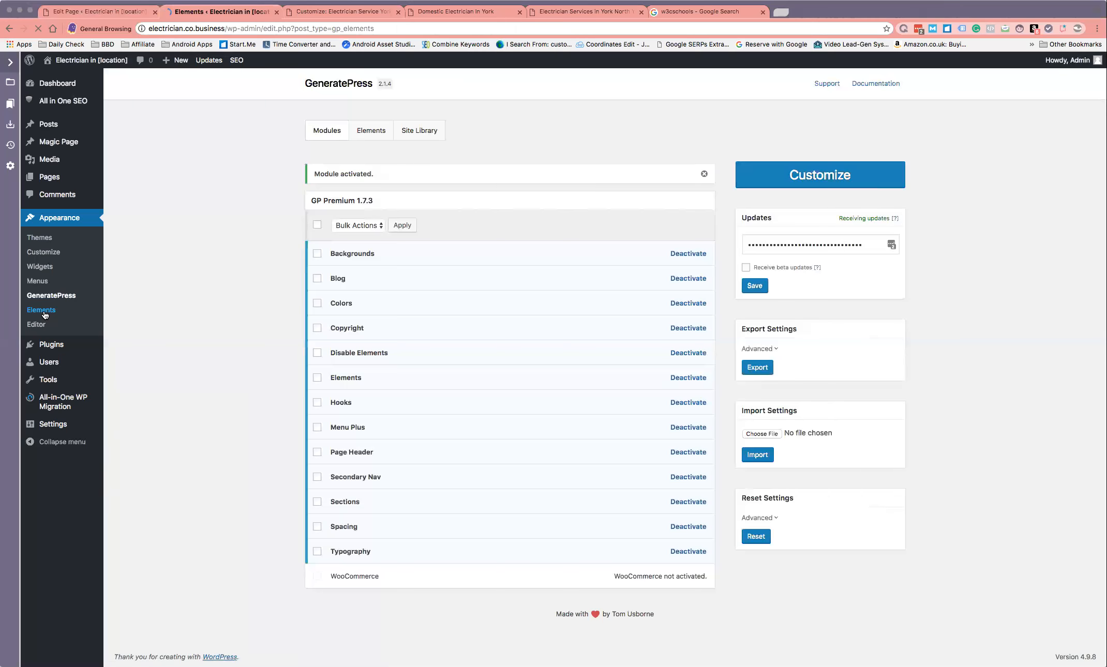
View the legacy Page Headers list with Image 1 through Image 10.
click(40, 309)
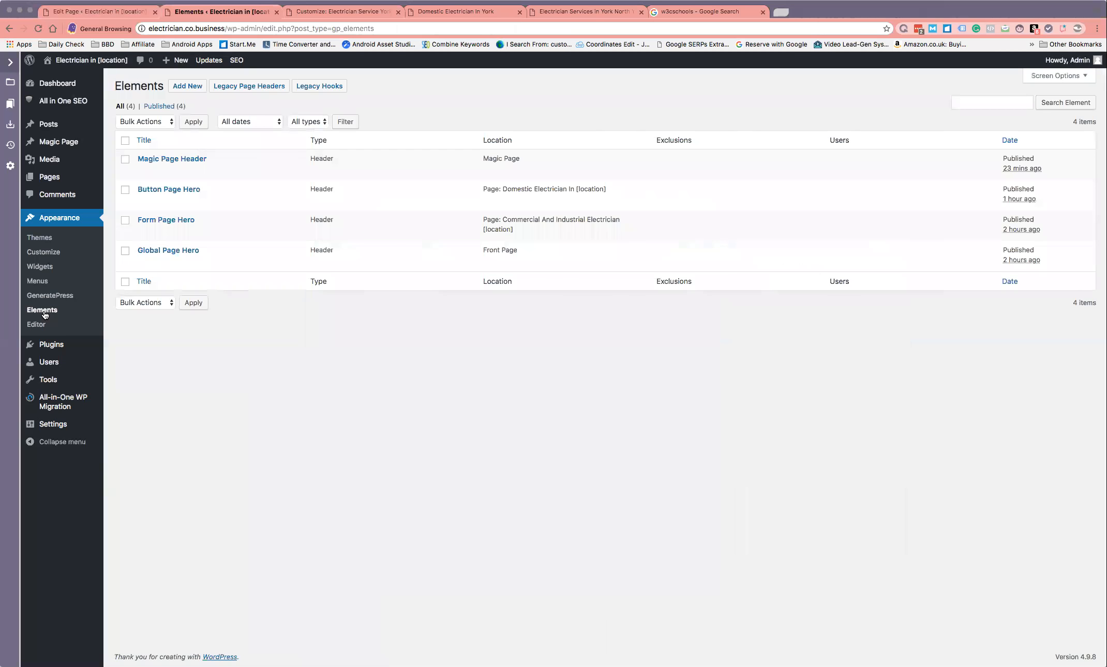
click(144, 140)
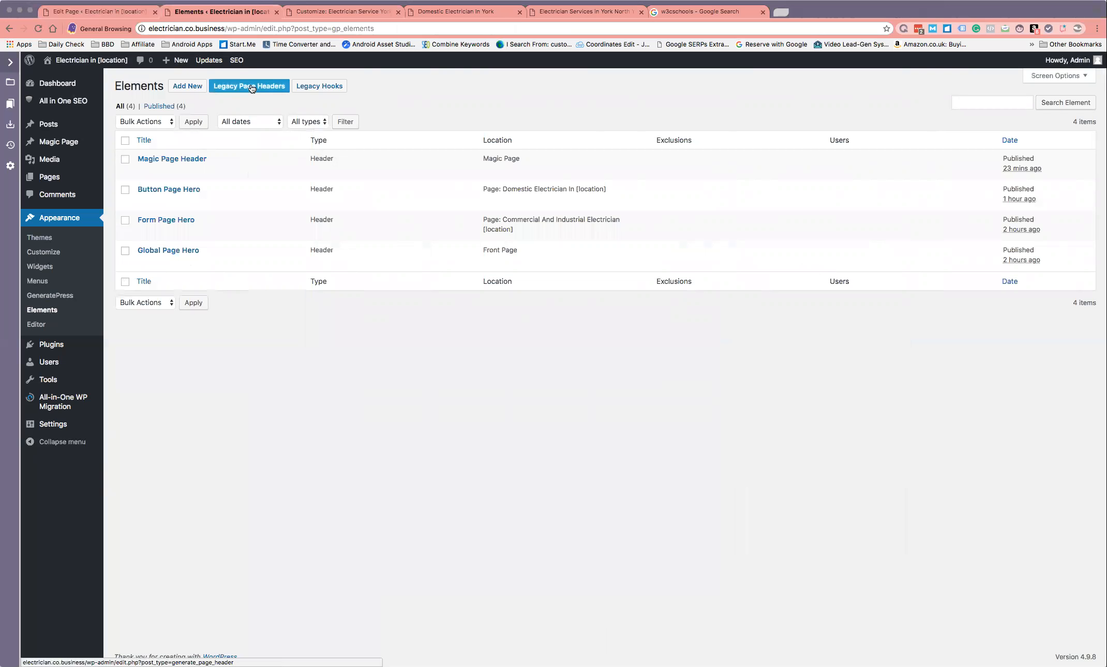
click(248, 85)
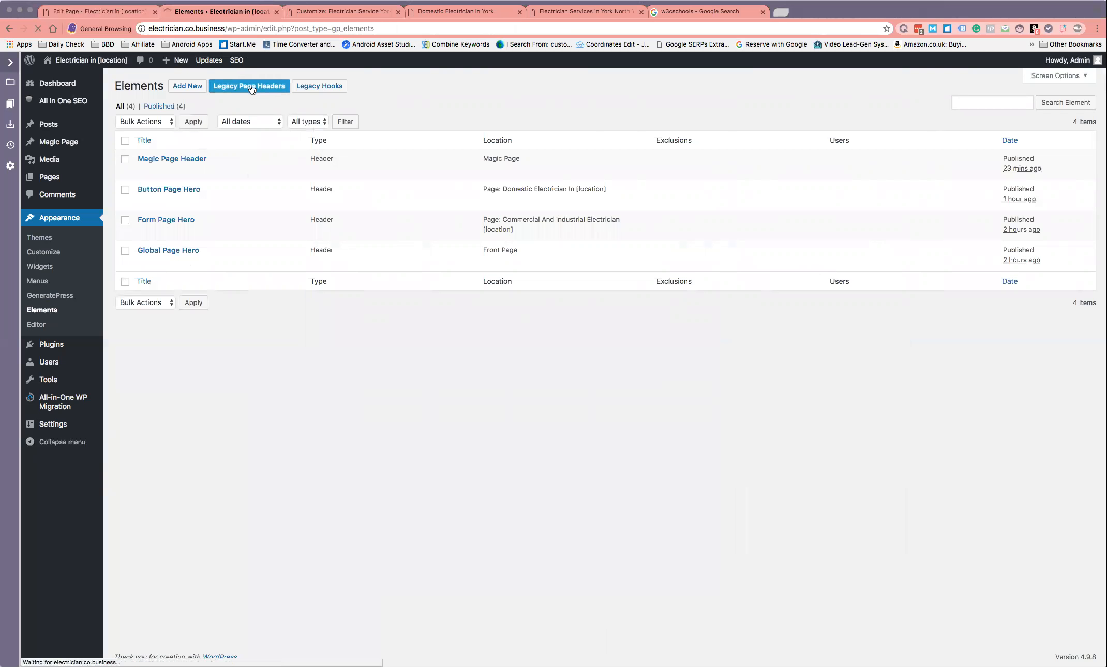
click(248, 85)
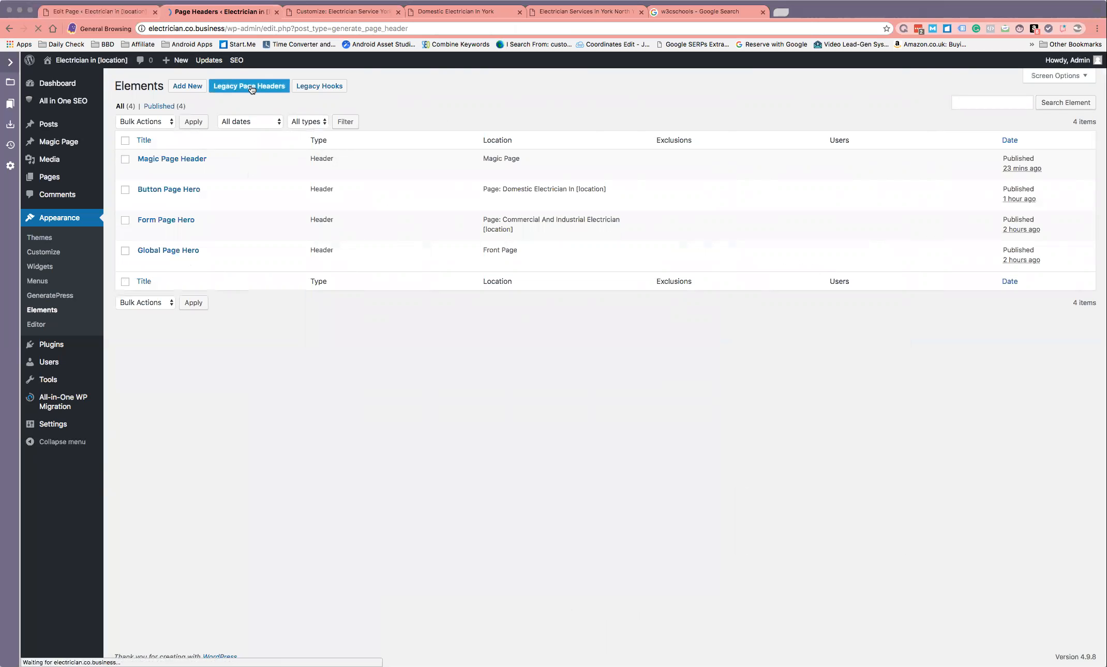
click(248, 86)
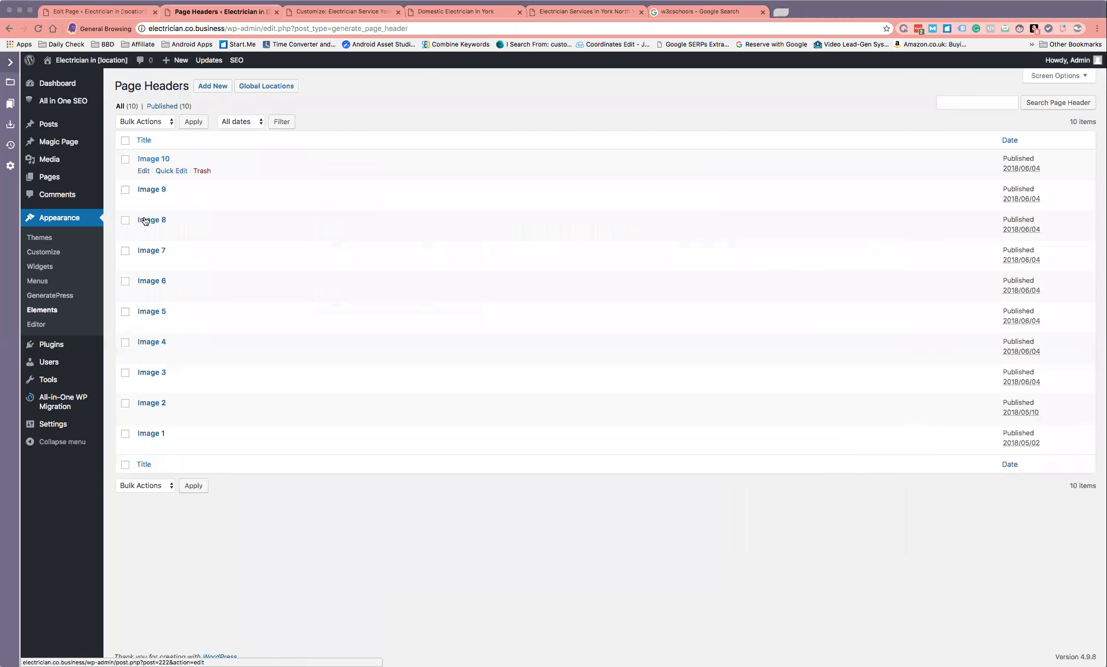
mouse_move(151, 433)
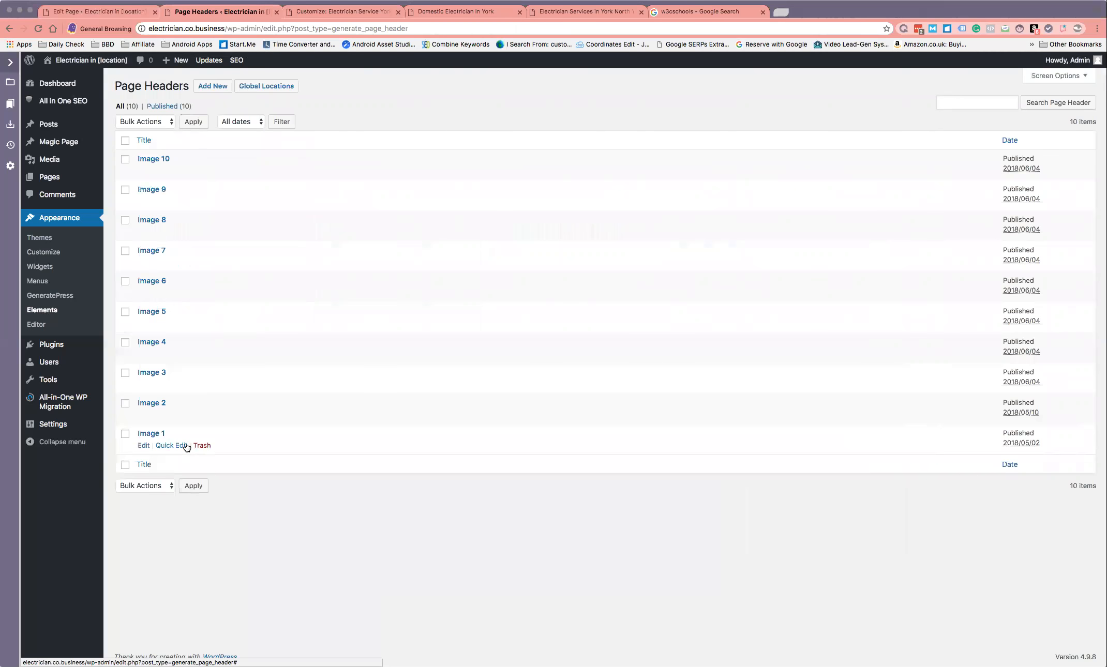
mouse_move(244, 318)
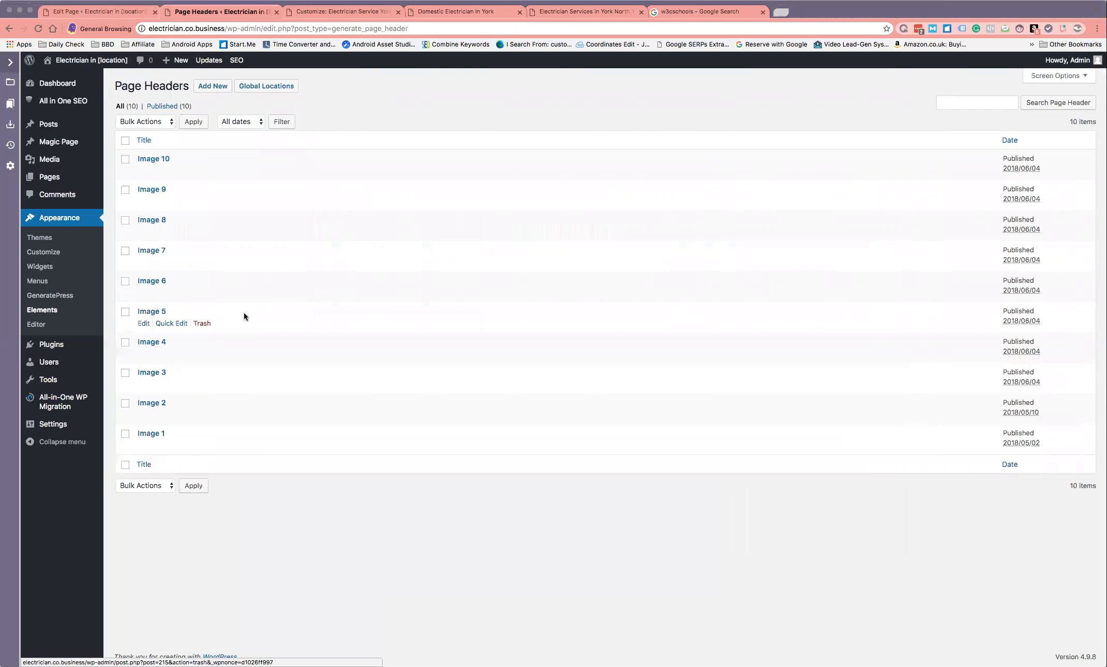
mouse_move(42, 310)
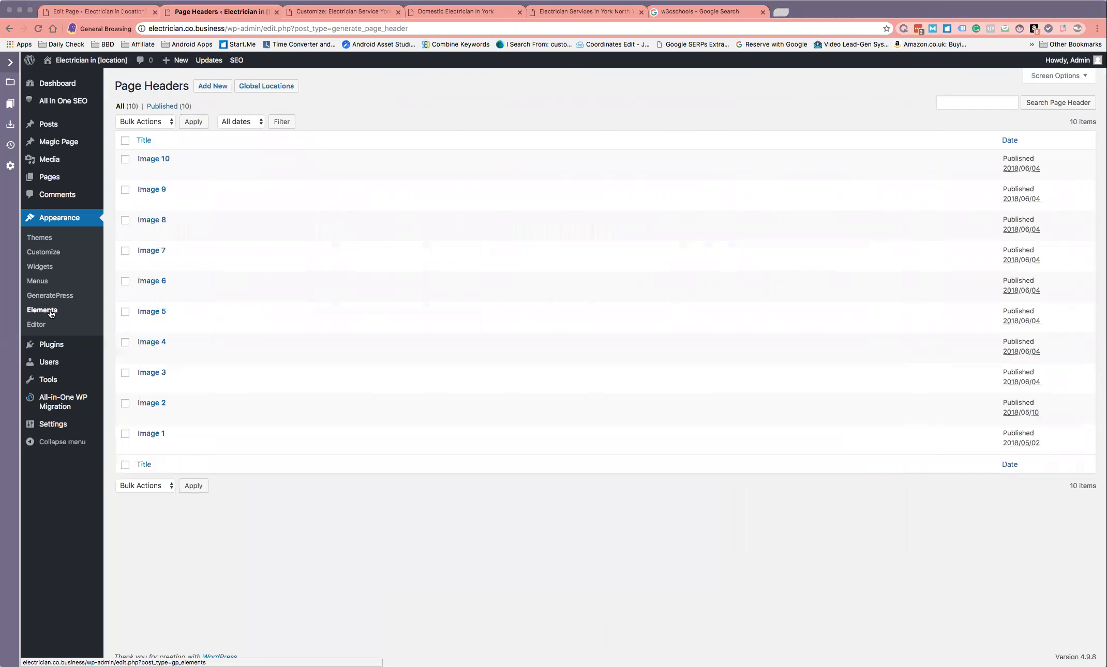
Return to Appearance > Elements to review Magic, Button, Form and Global Page Hero.
click(42, 310)
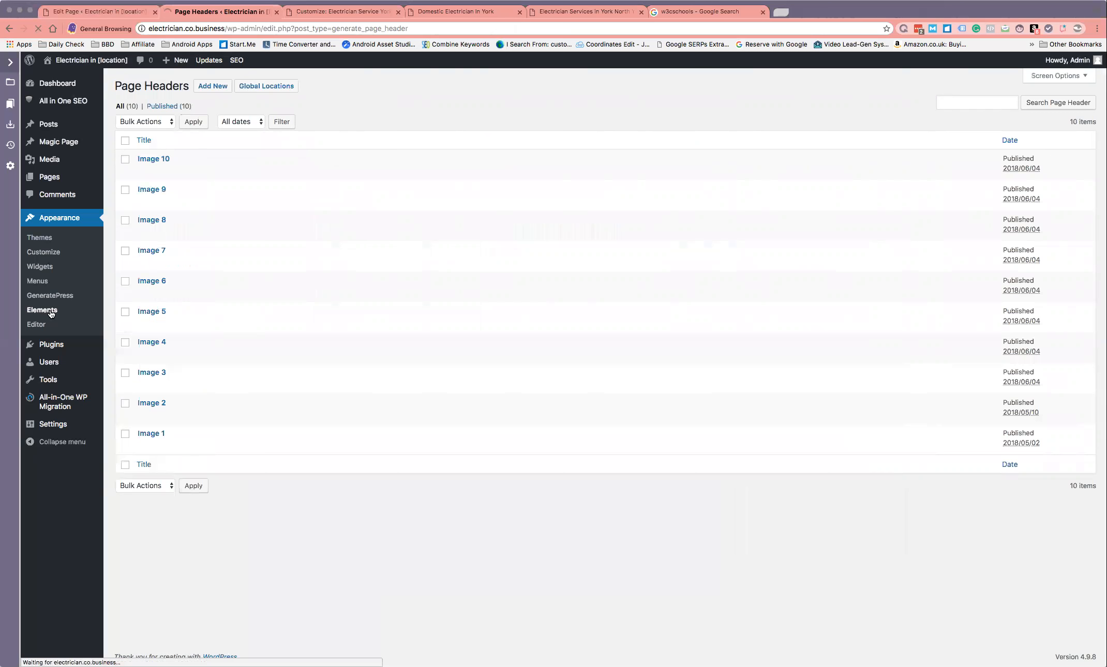
click(42, 310)
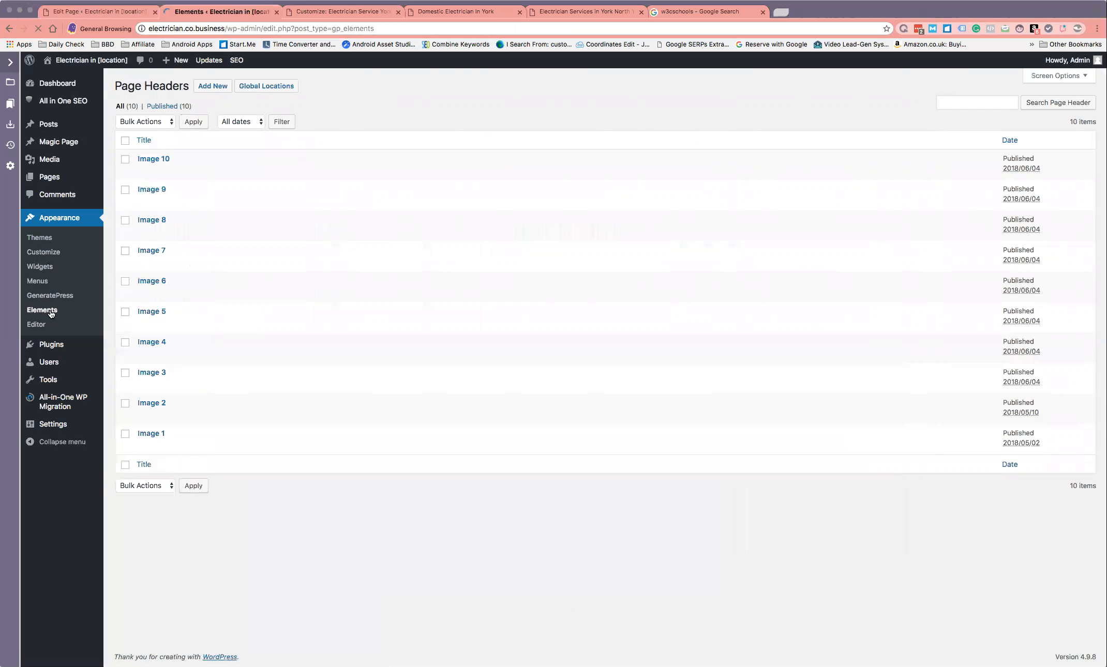
click(42, 310)
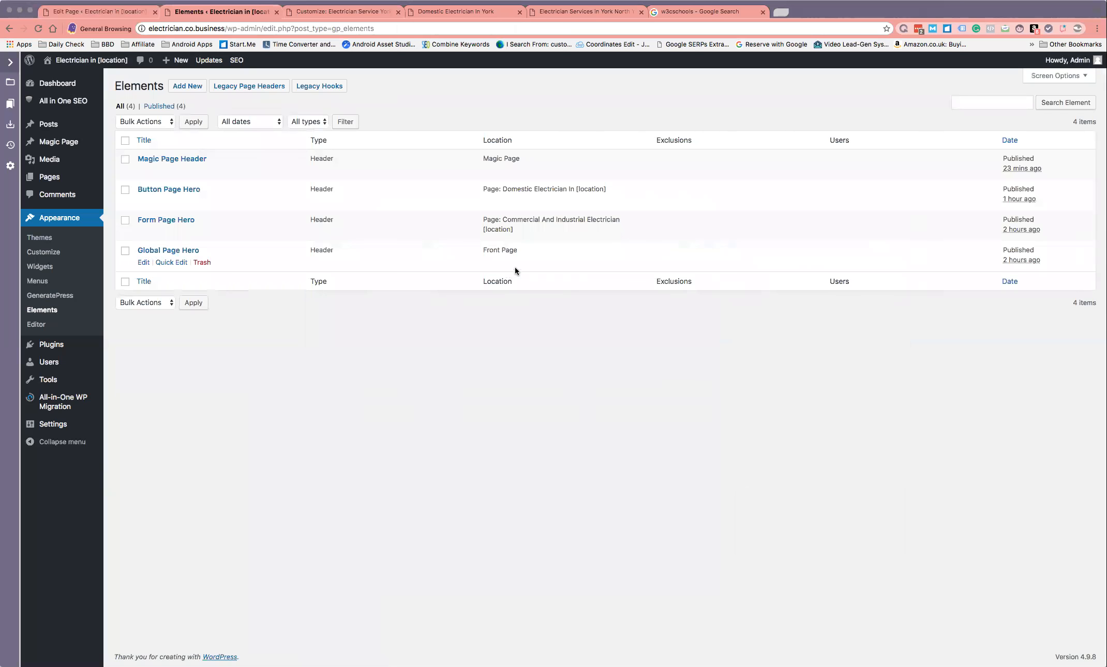
mouse_move(220, 256)
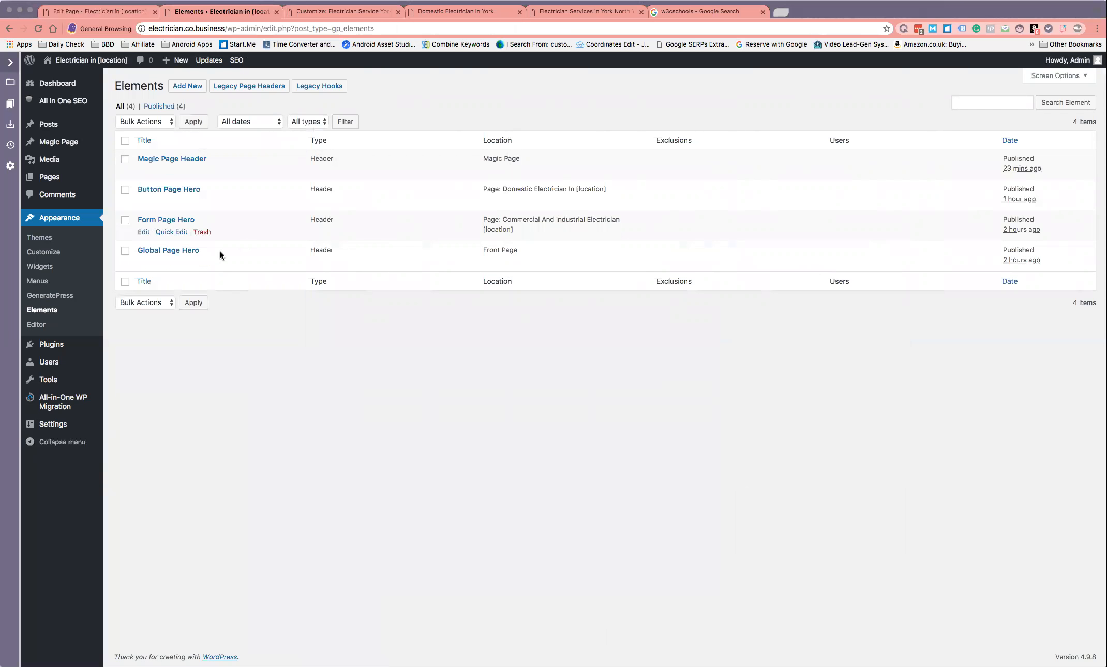
mouse_move(212, 154)
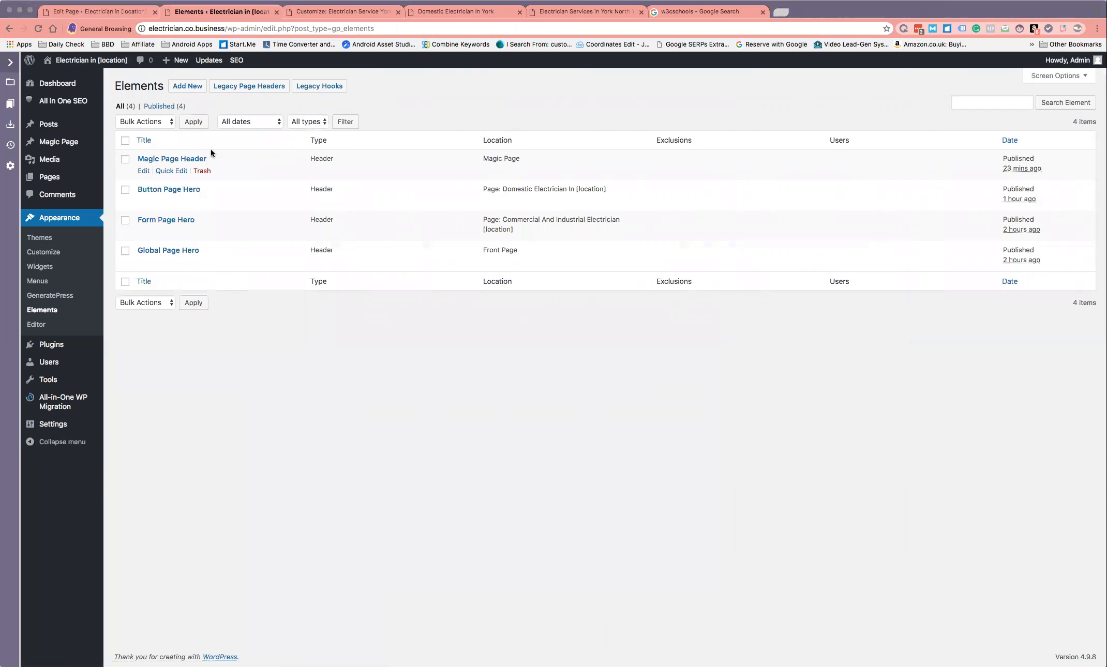
mouse_move(595, 248)
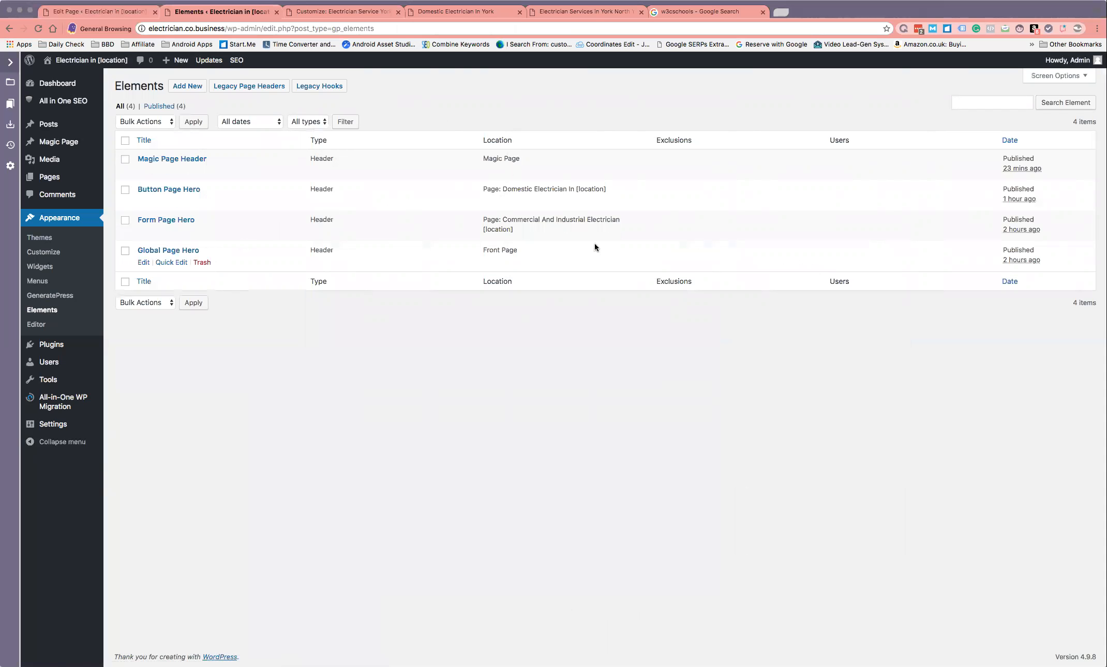
mouse_move(465, 248)
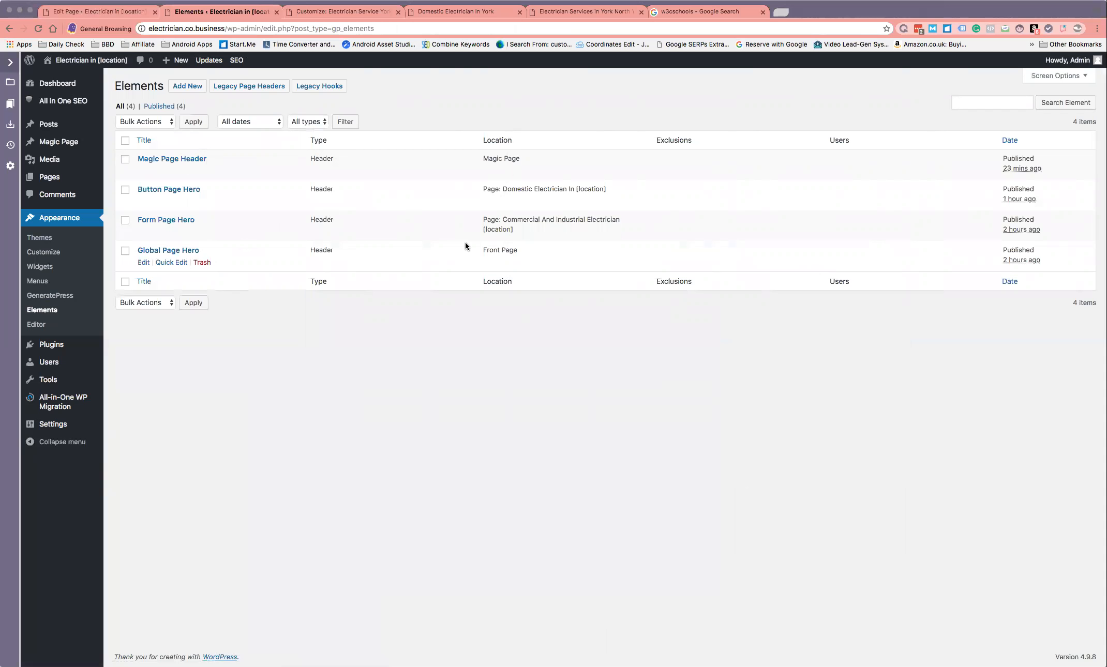
mouse_move(221, 258)
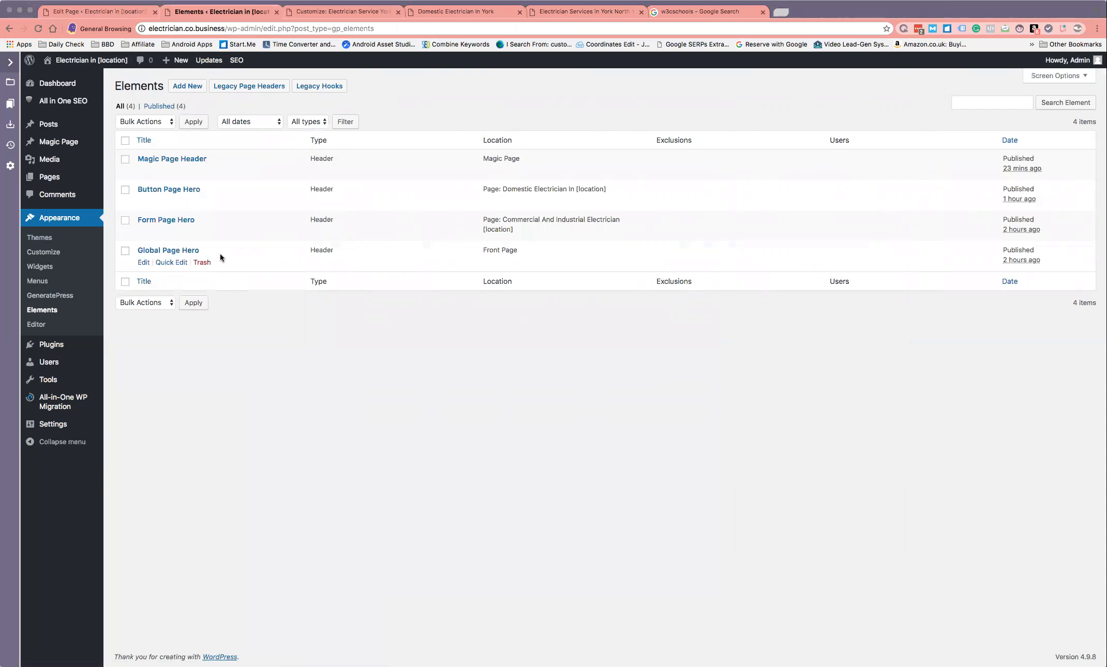
mouse_move(220, 228)
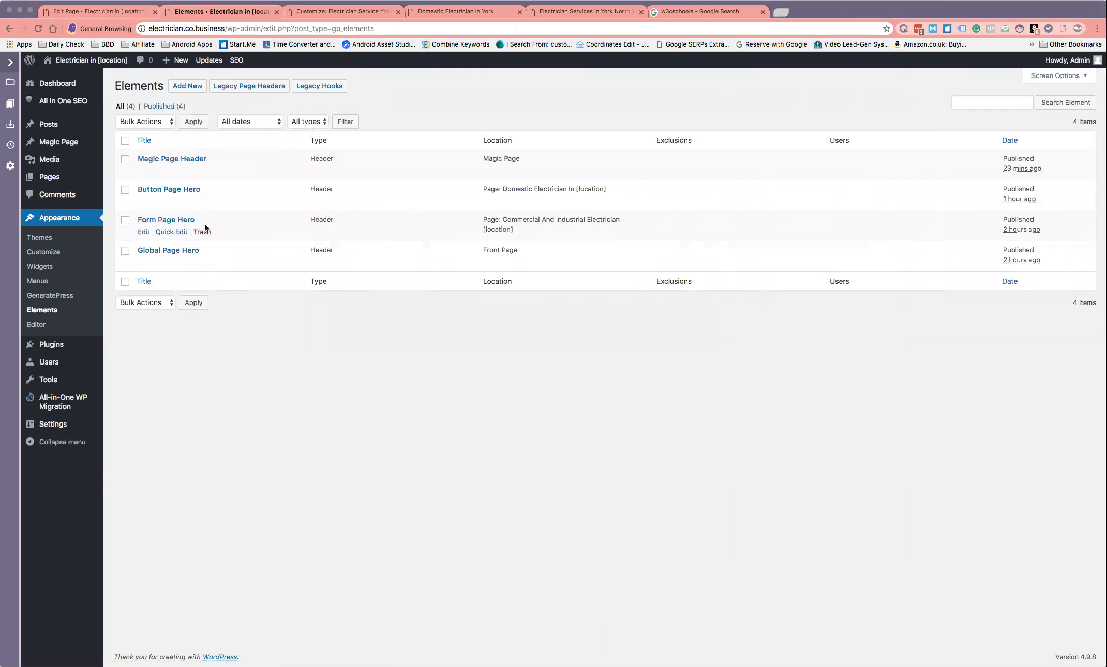
mouse_move(501, 184)
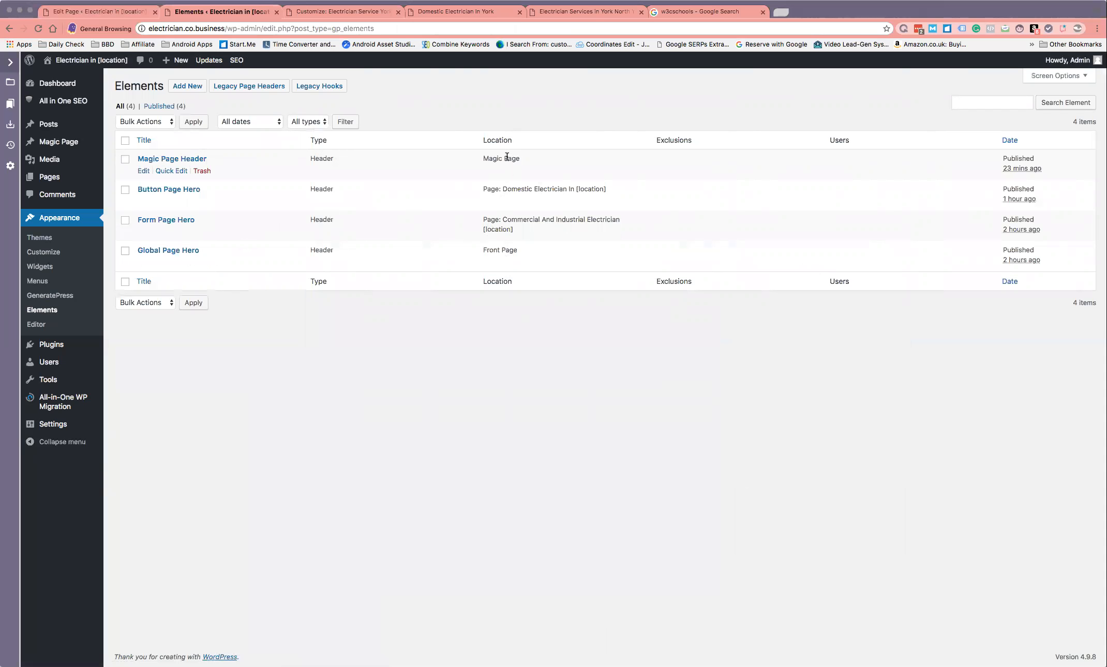
mouse_move(588, 14)
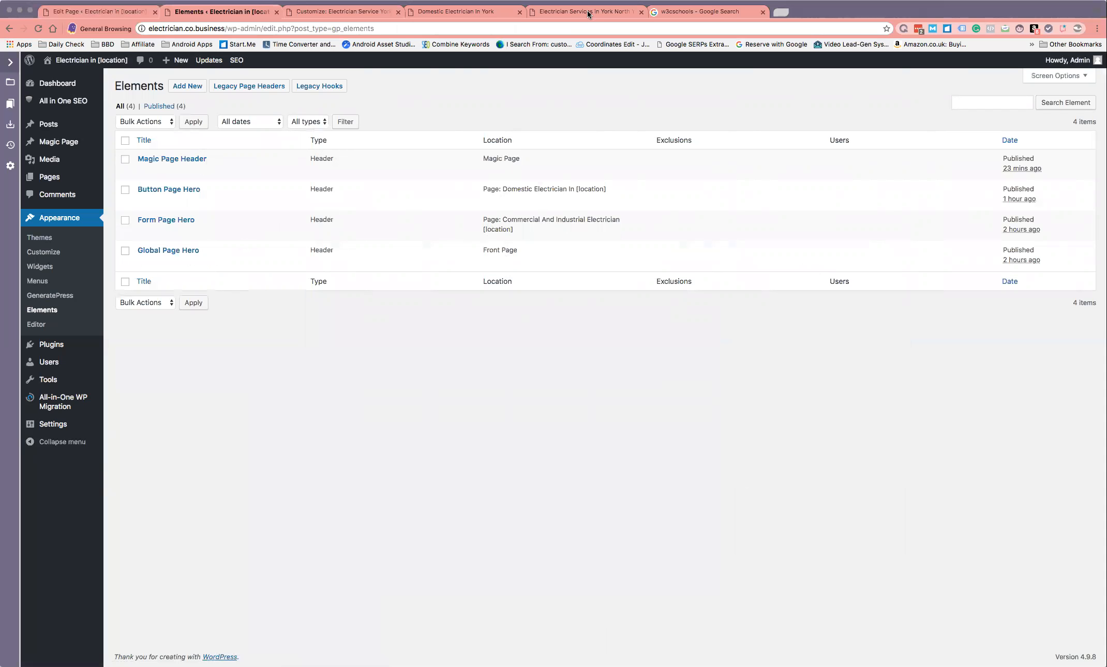
Preview the live York page, then view the Customizer footer copyright settings.
click(585, 12)
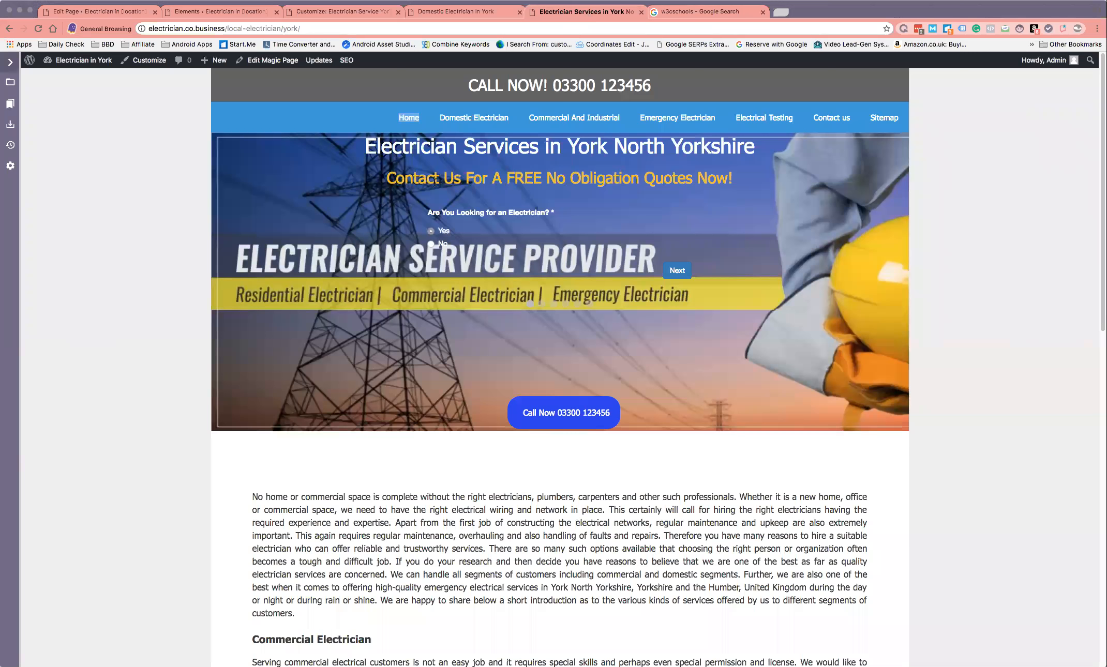
mouse_move(542, 210)
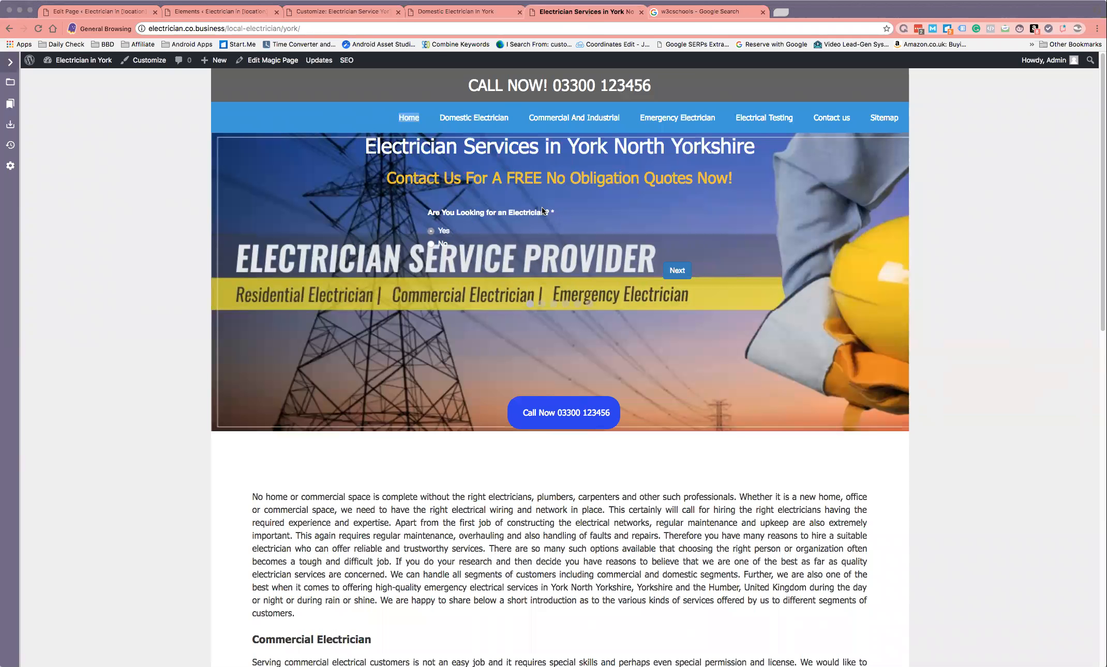
mouse_move(468, 251)
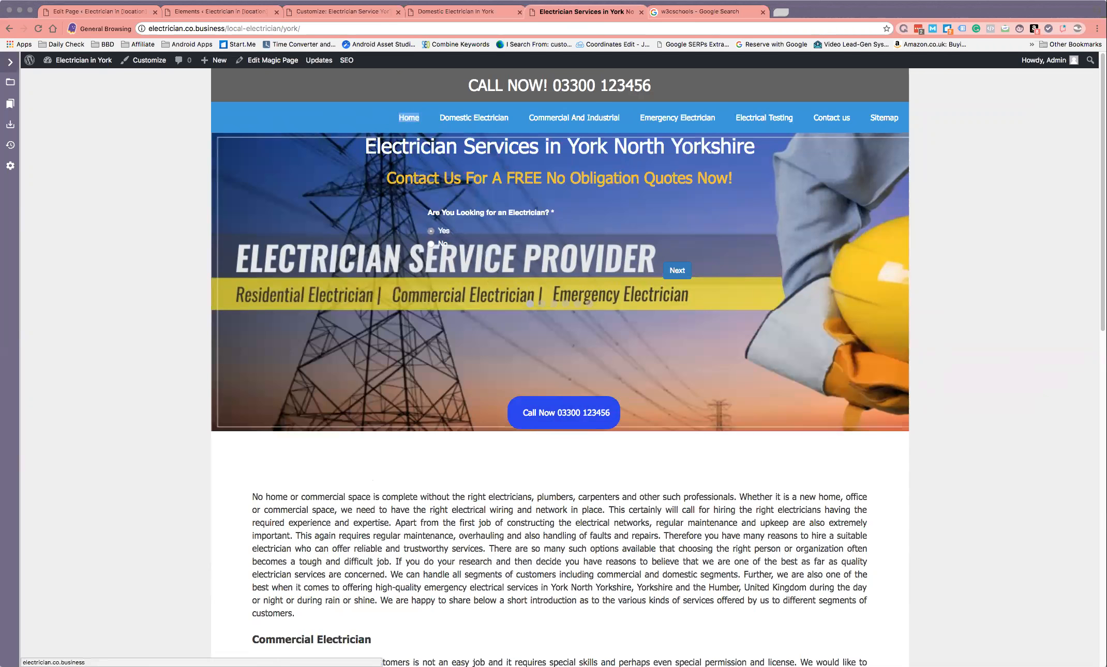
click(342, 12)
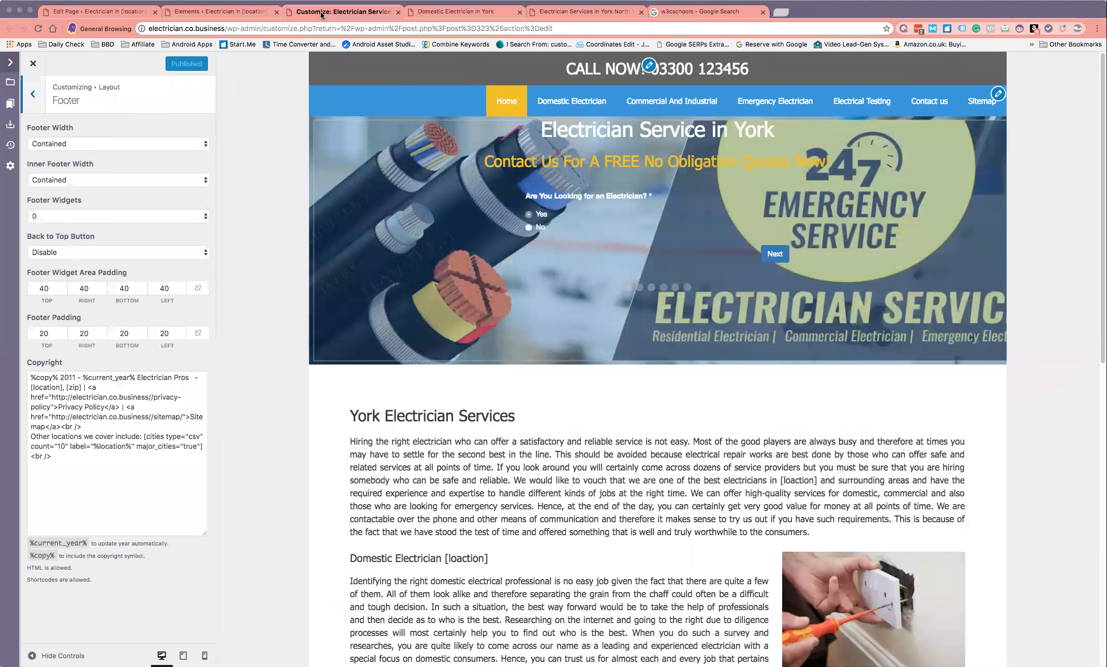
Edit the Magic Page Header element from the Elements admin list.
click(218, 12)
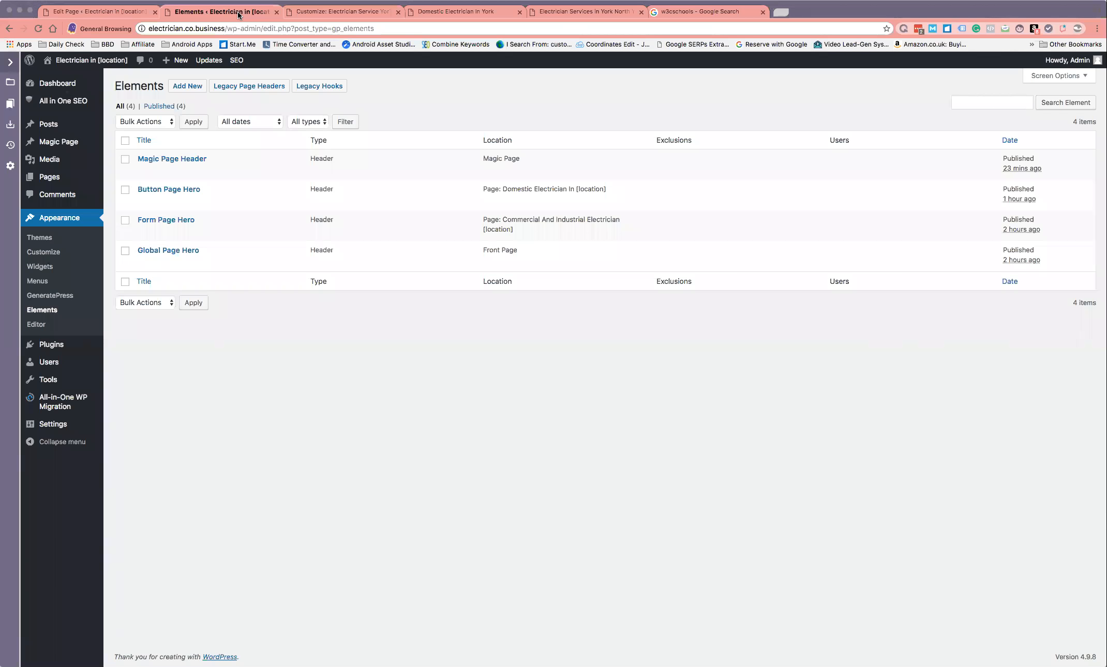
mouse_move(172, 158)
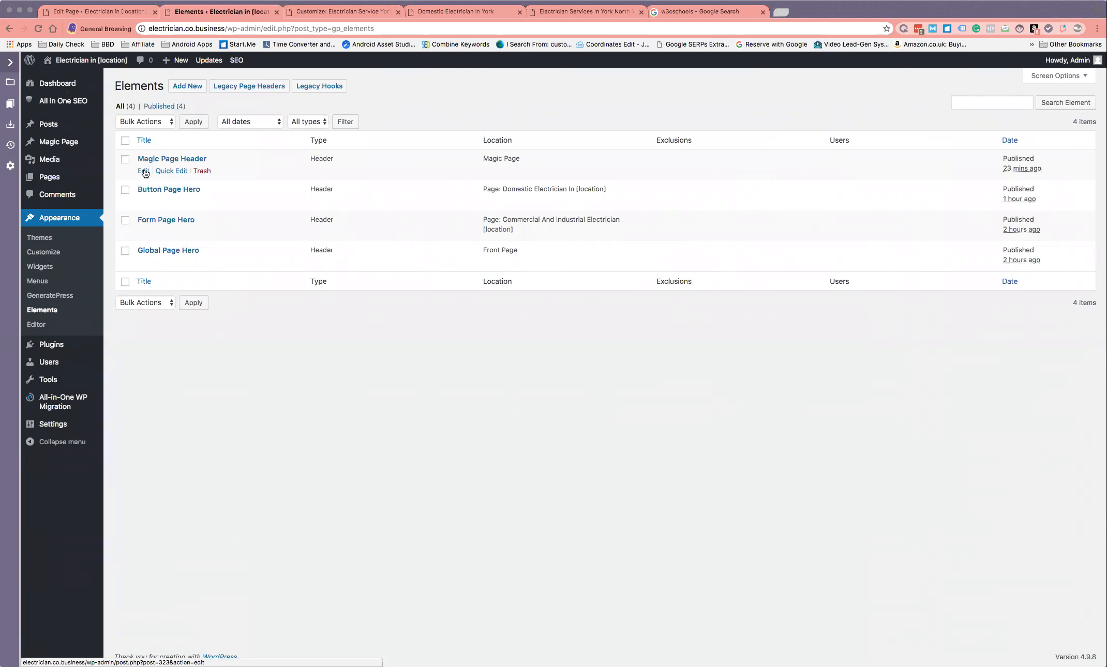
click(144, 171)
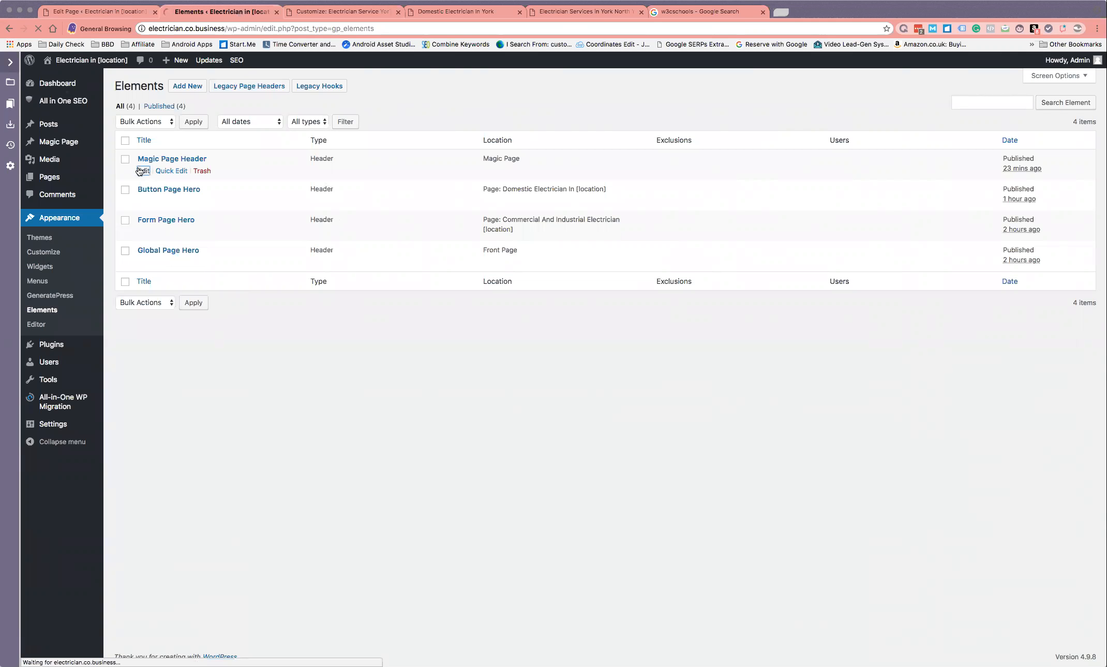
click(143, 171)
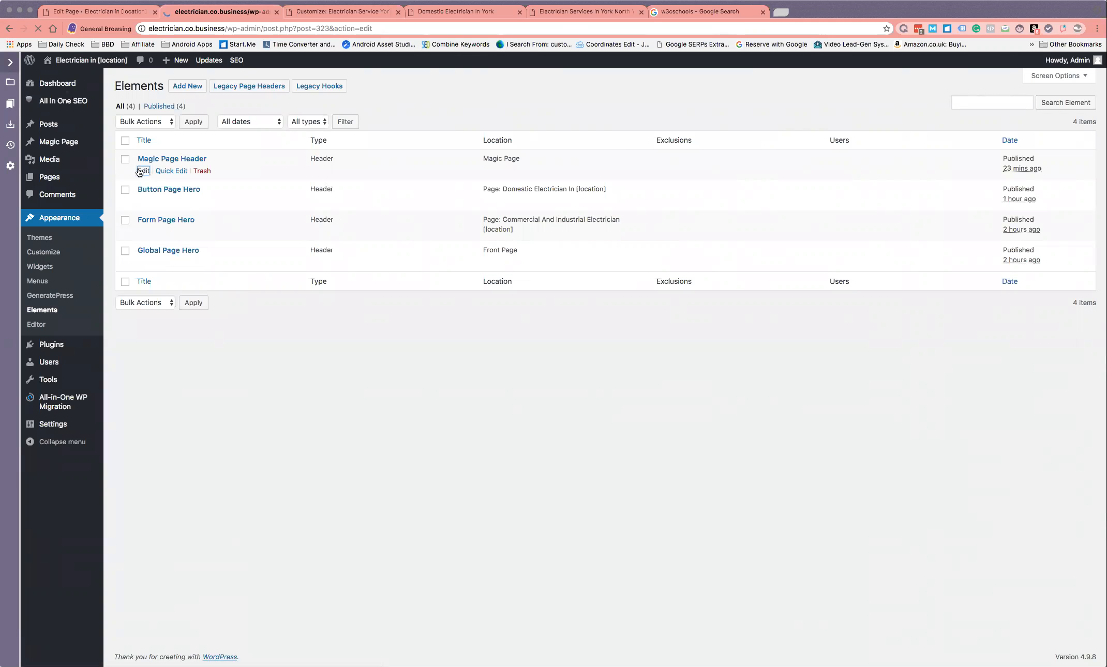
click(142, 170)
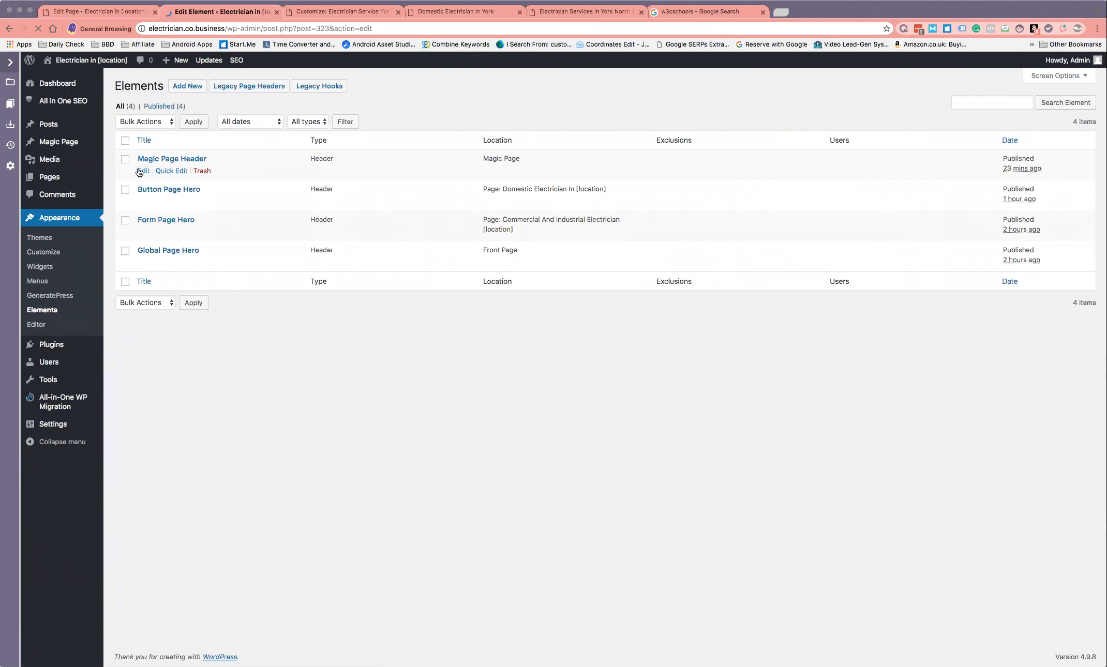
click(172, 158)
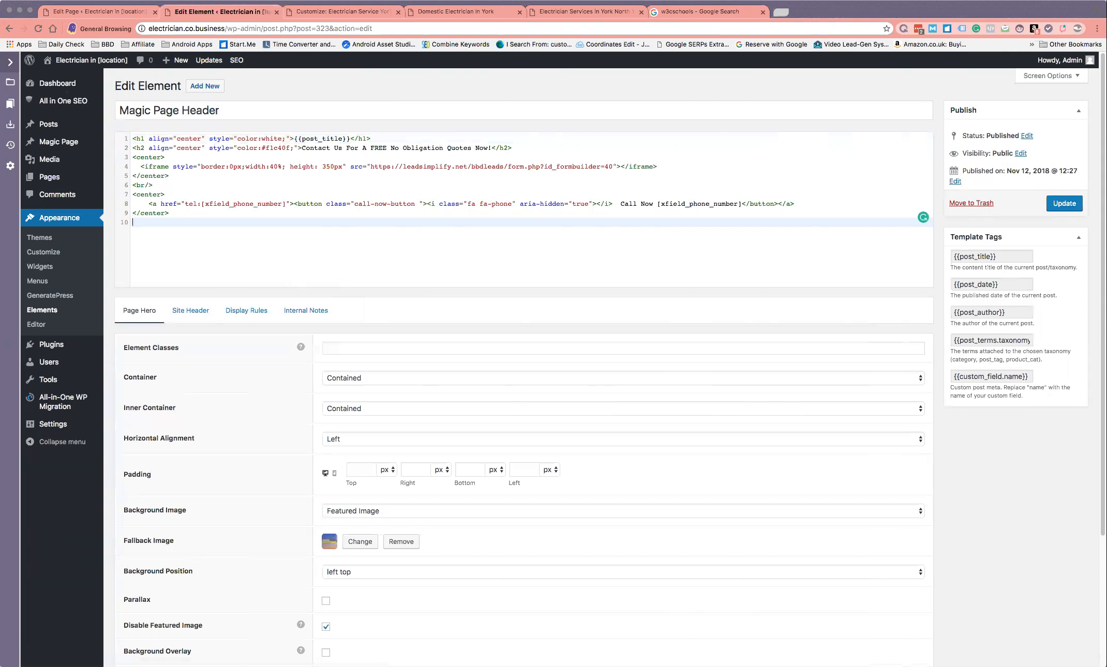
Visit the W3Schools Online Web Tutorials site, then return to the Magic Page Header editor.
click(703, 11)
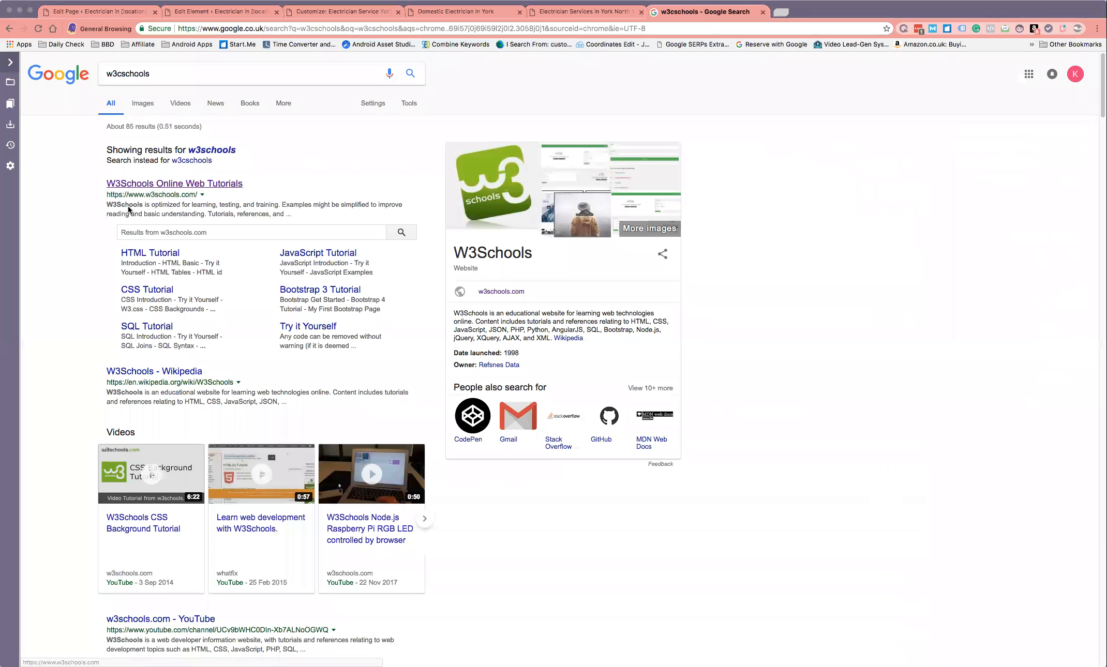
click(174, 184)
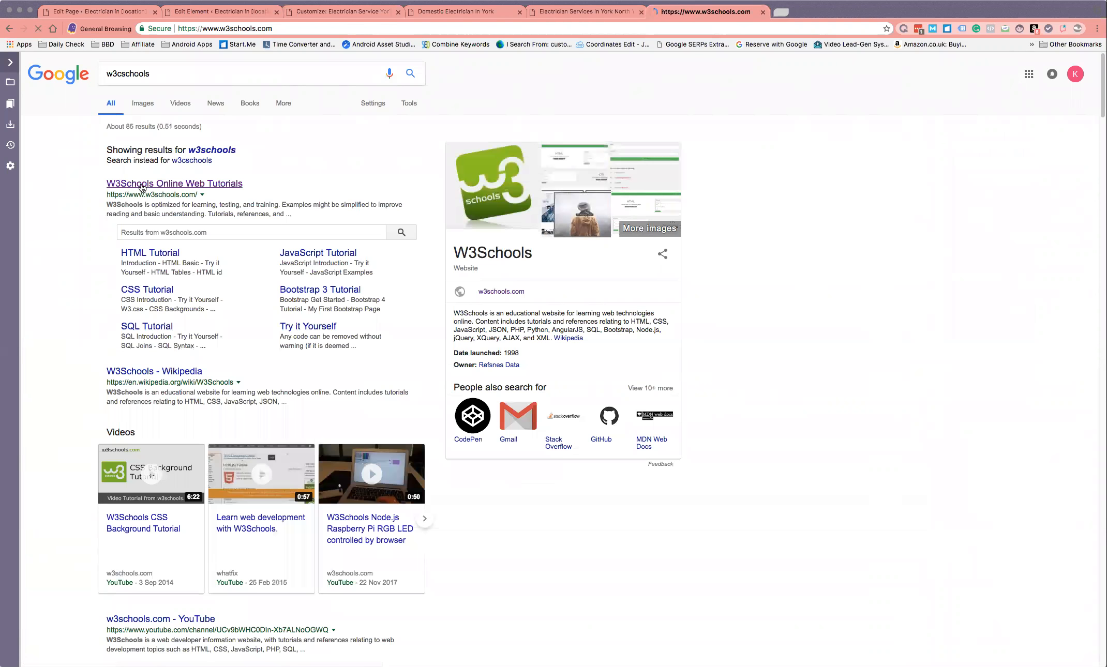
click(174, 183)
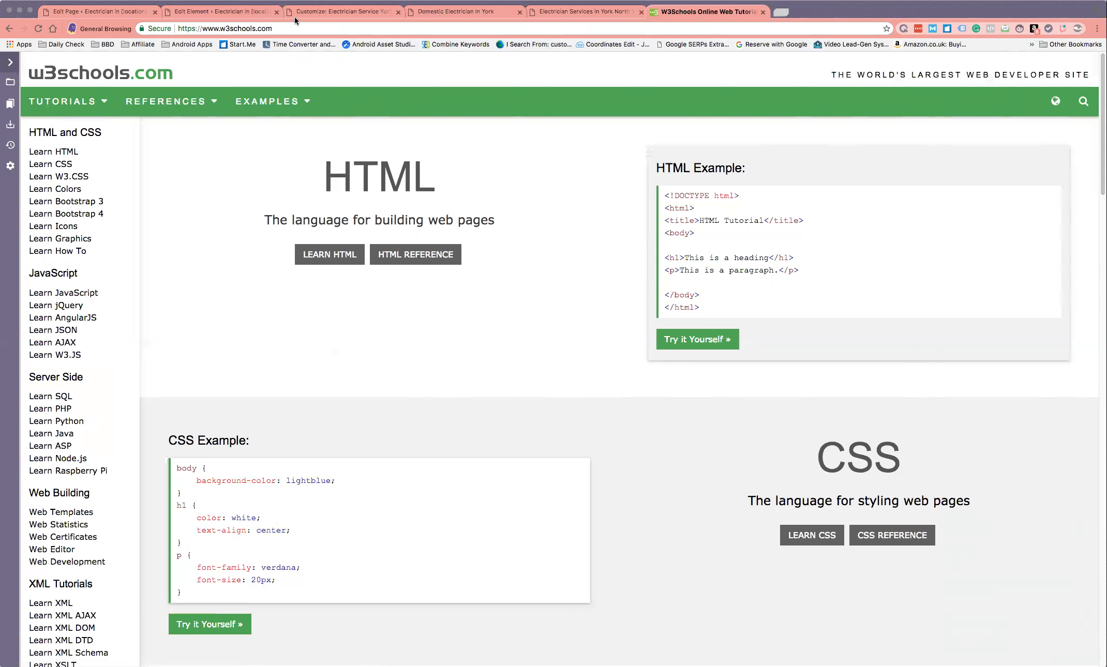
click(219, 11)
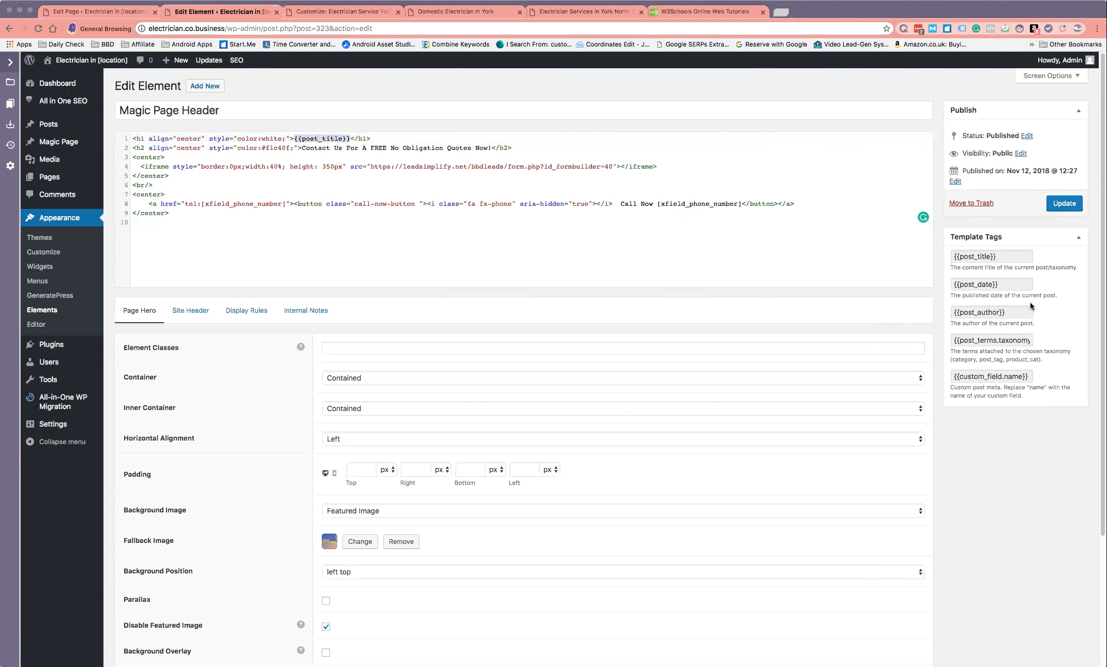
mouse_move(1001, 336)
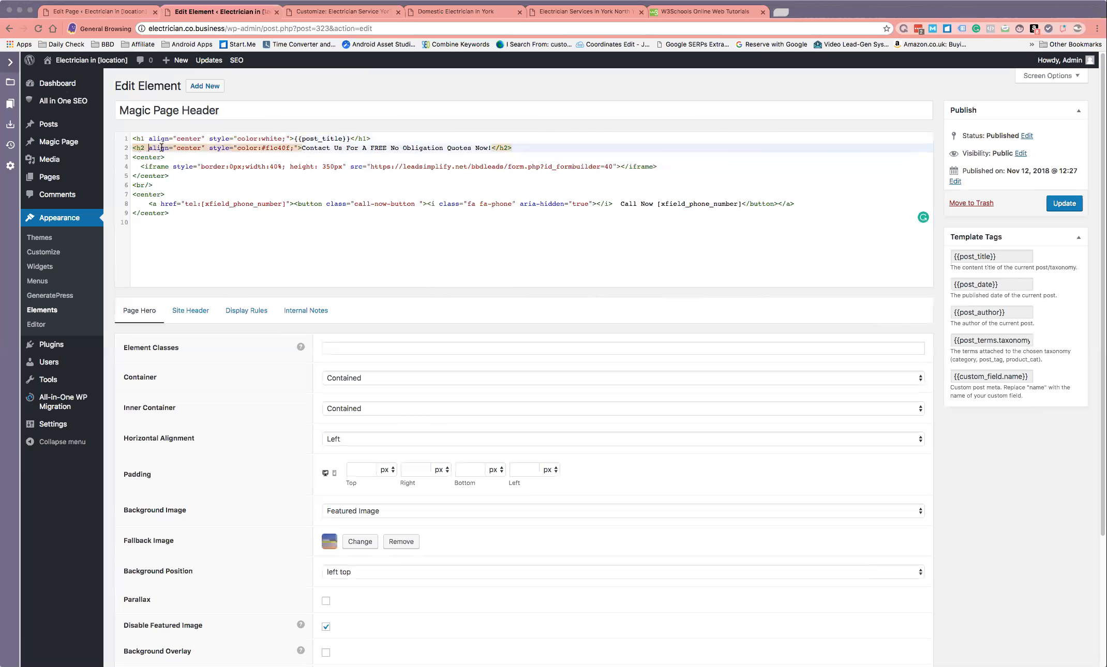
click(296, 148)
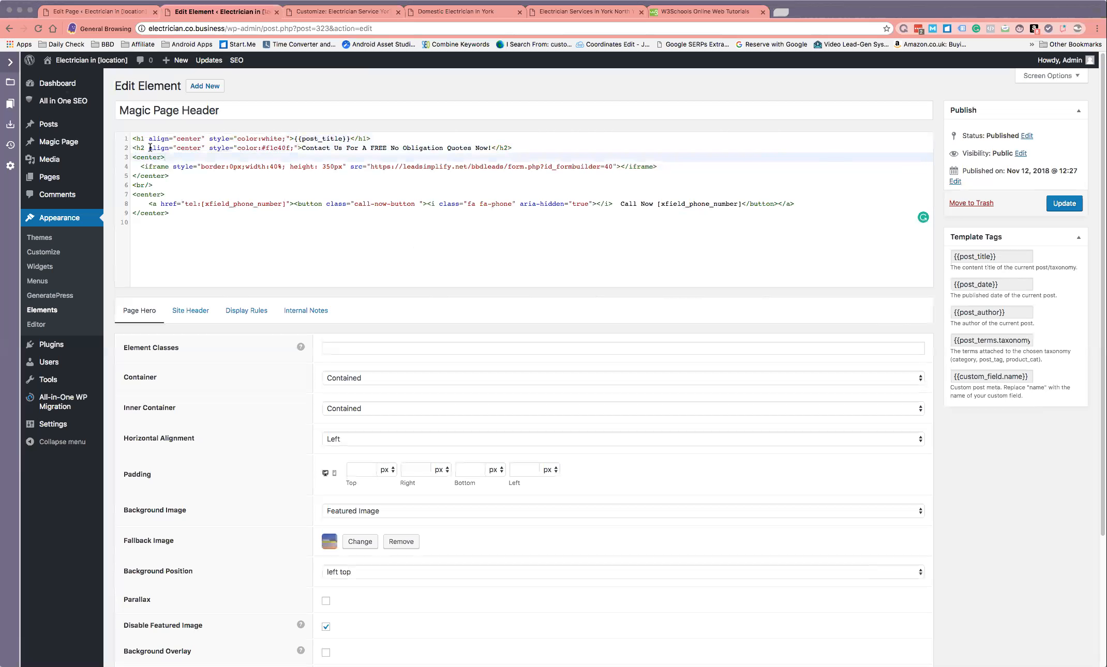
click(156, 157)
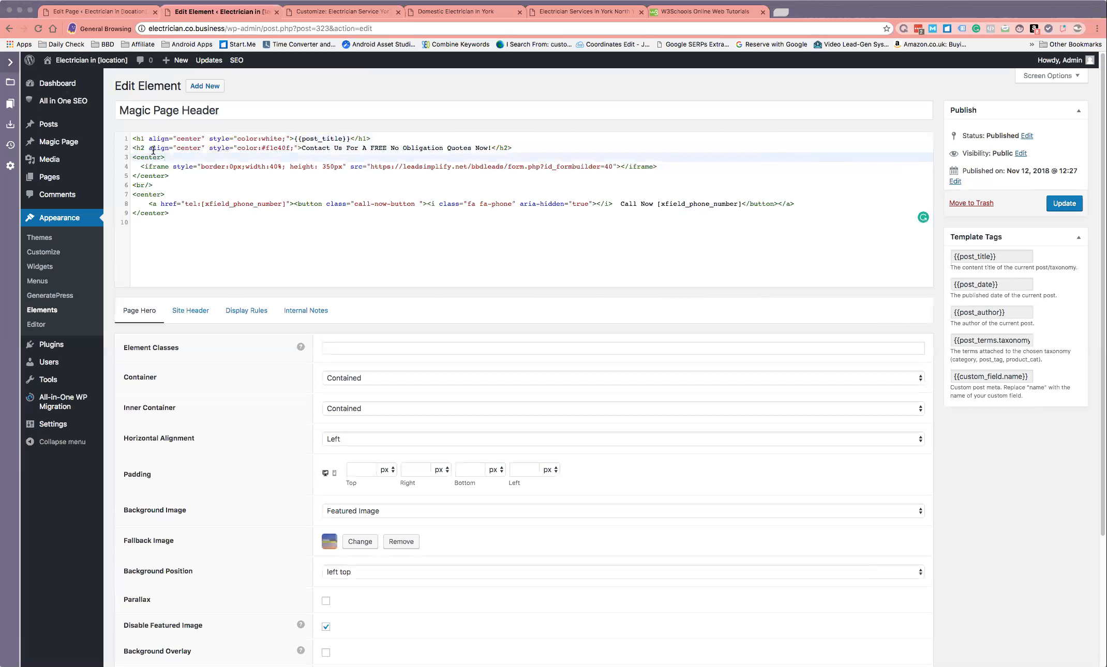
mouse_move(334, 151)
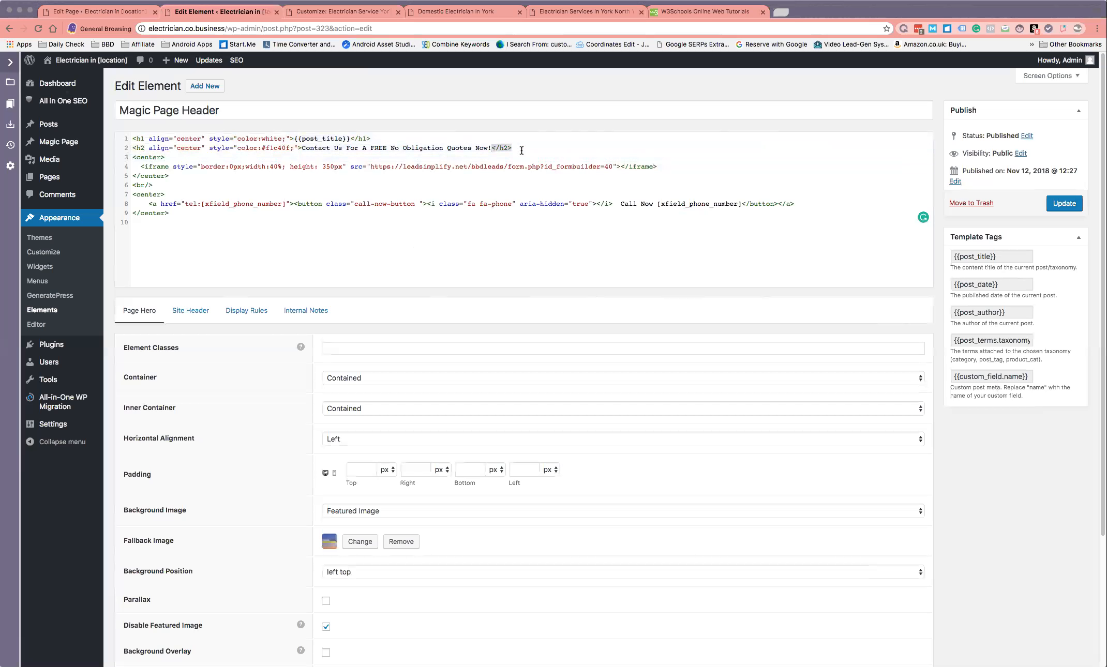
mouse_move(533, 162)
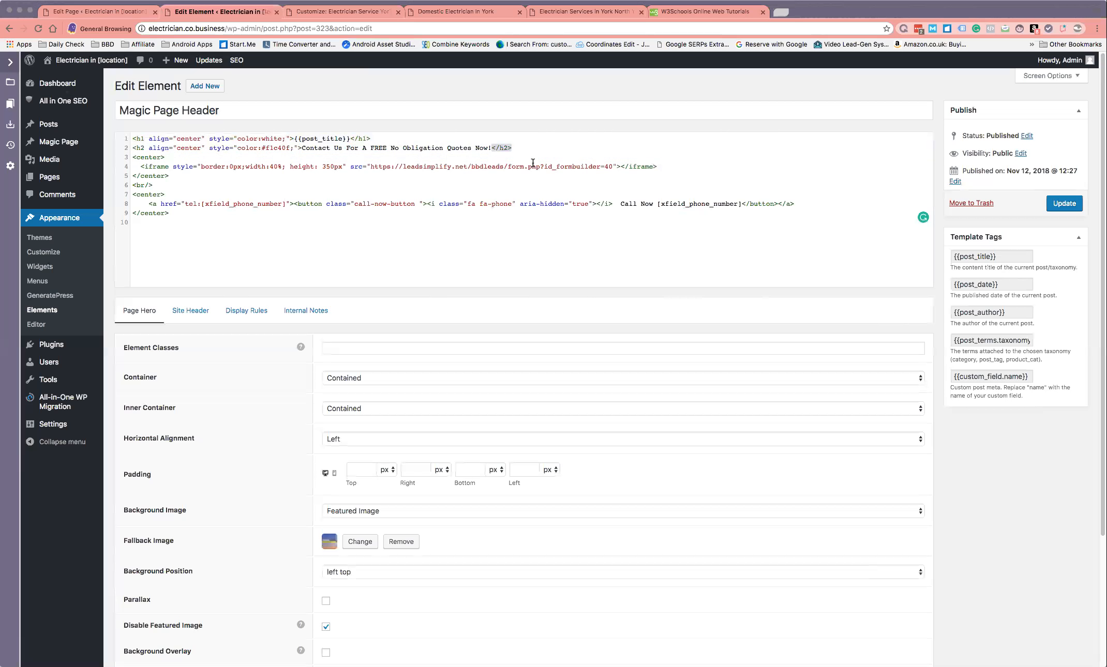
mouse_move(413, 173)
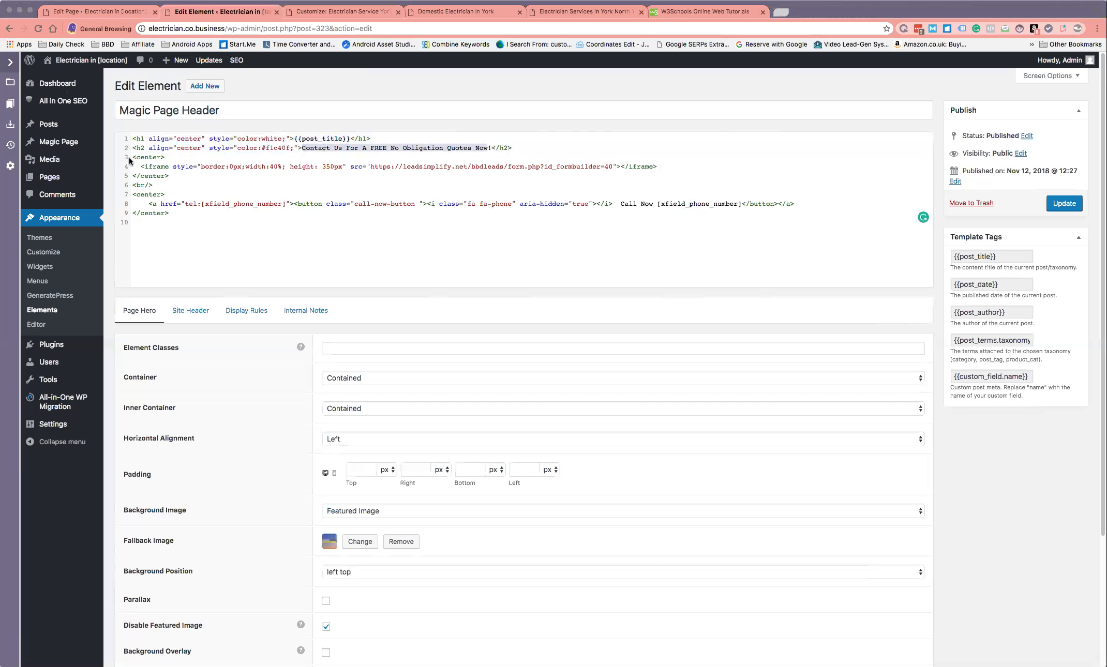
double_click(145, 157)
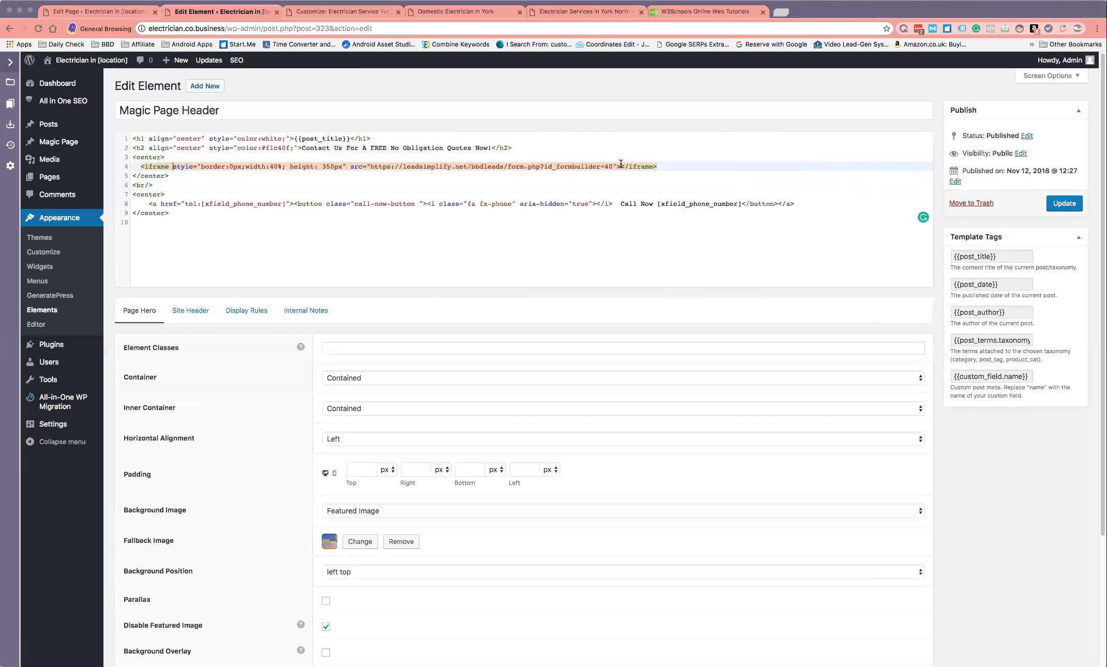
mouse_move(697, 166)
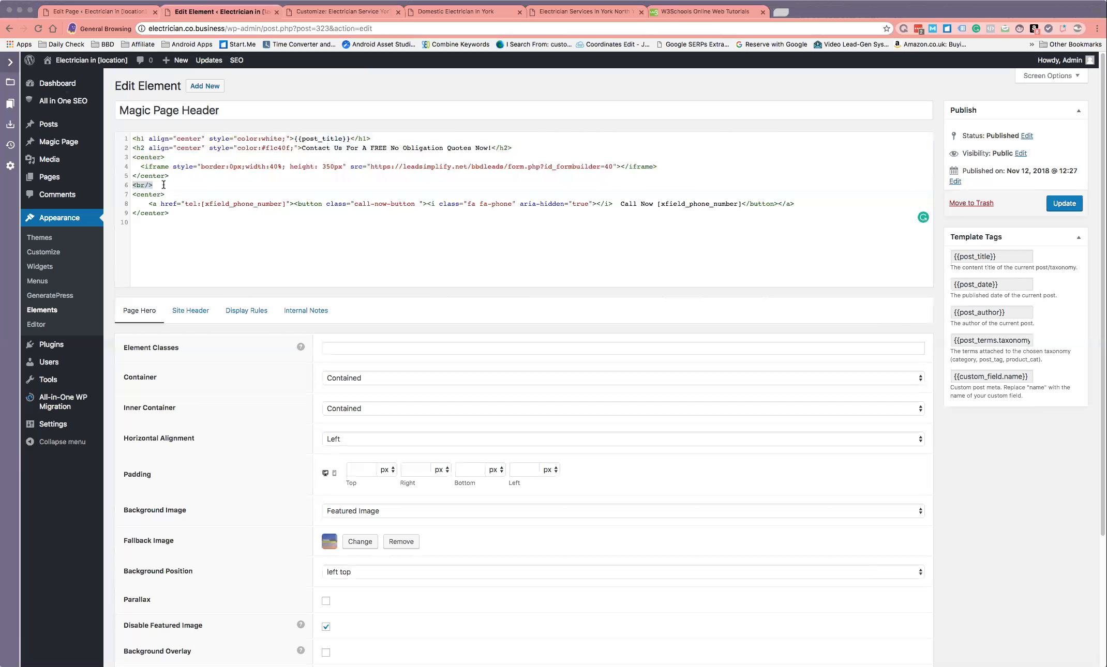
Wrap the call-now button markup in a tel: phone link, then preview the York page.
click(134, 194)
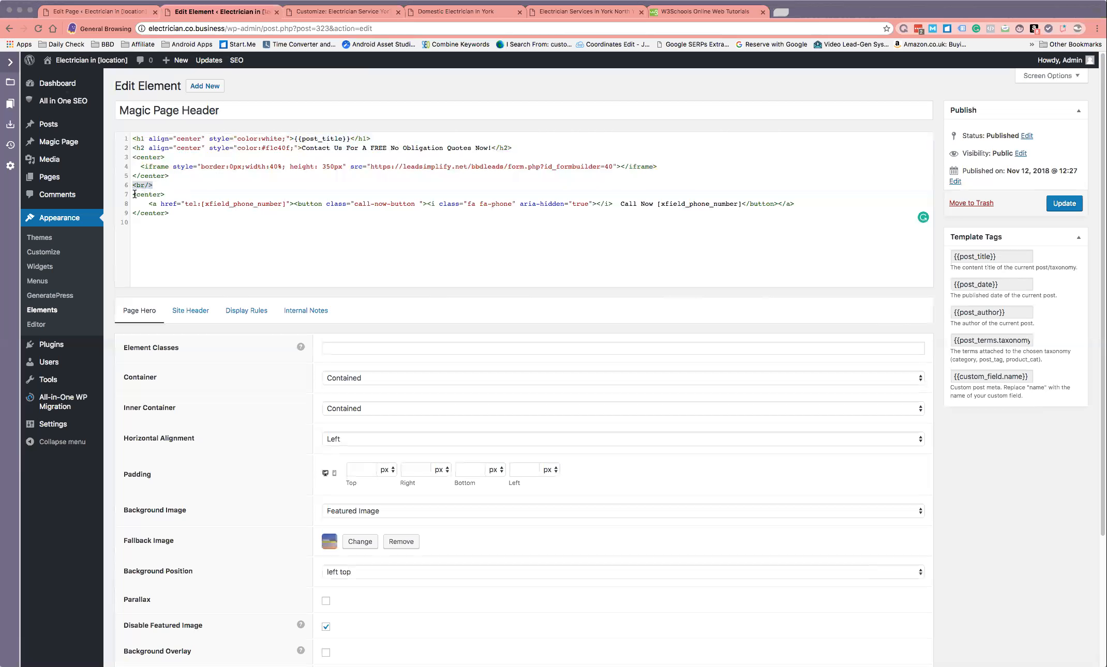
mouse_move(147, 200)
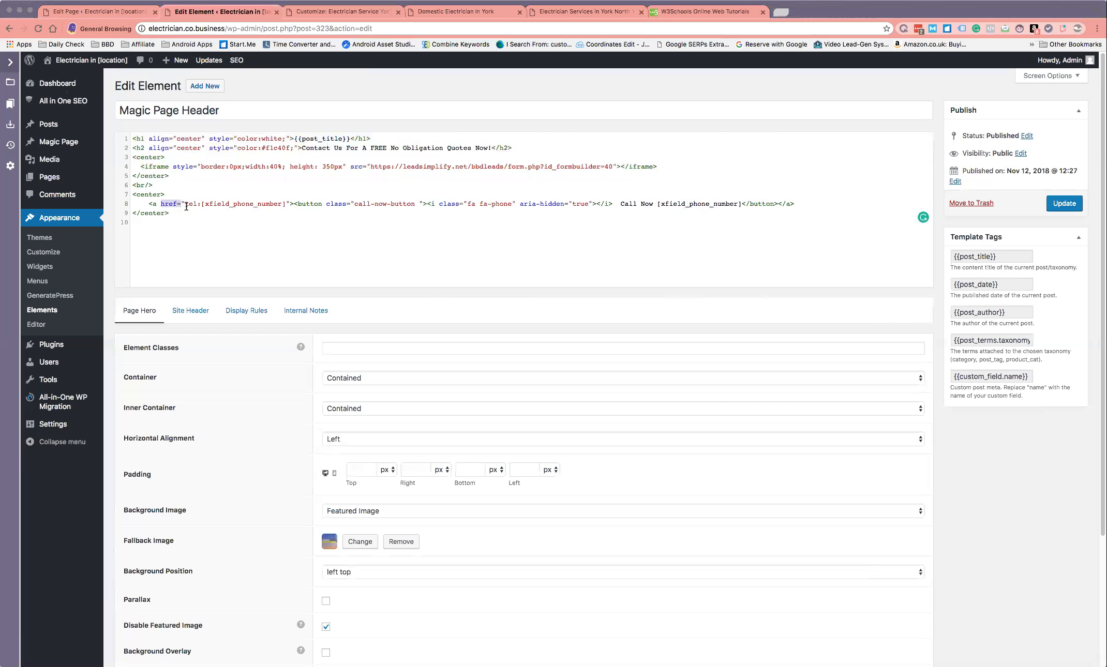
mouse_move(266, 276)
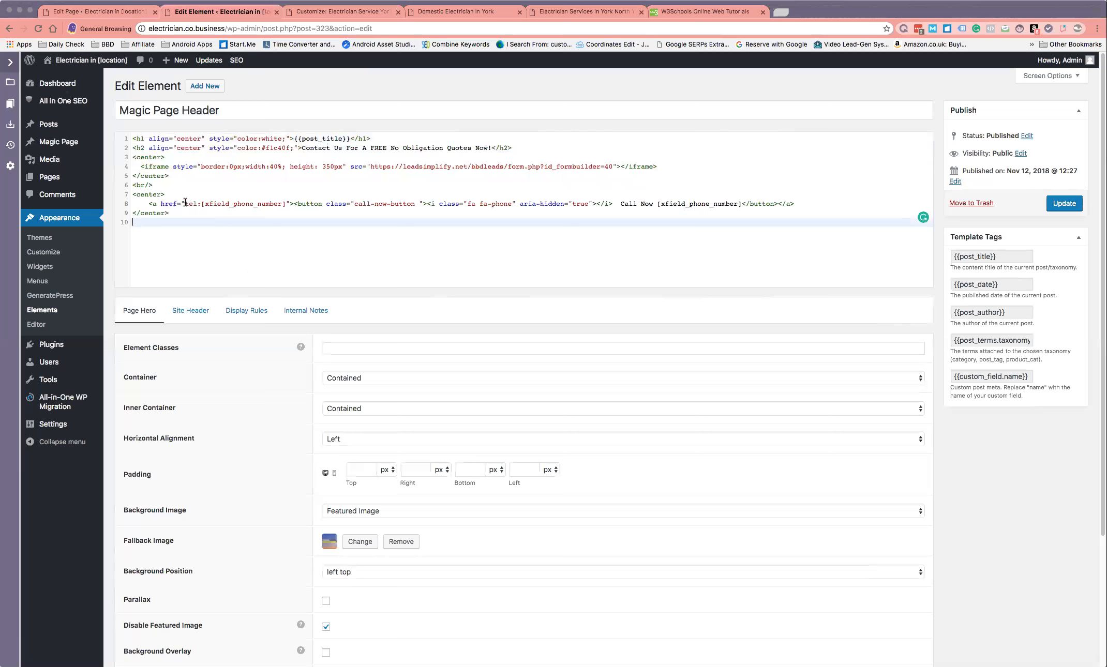
click(193, 204)
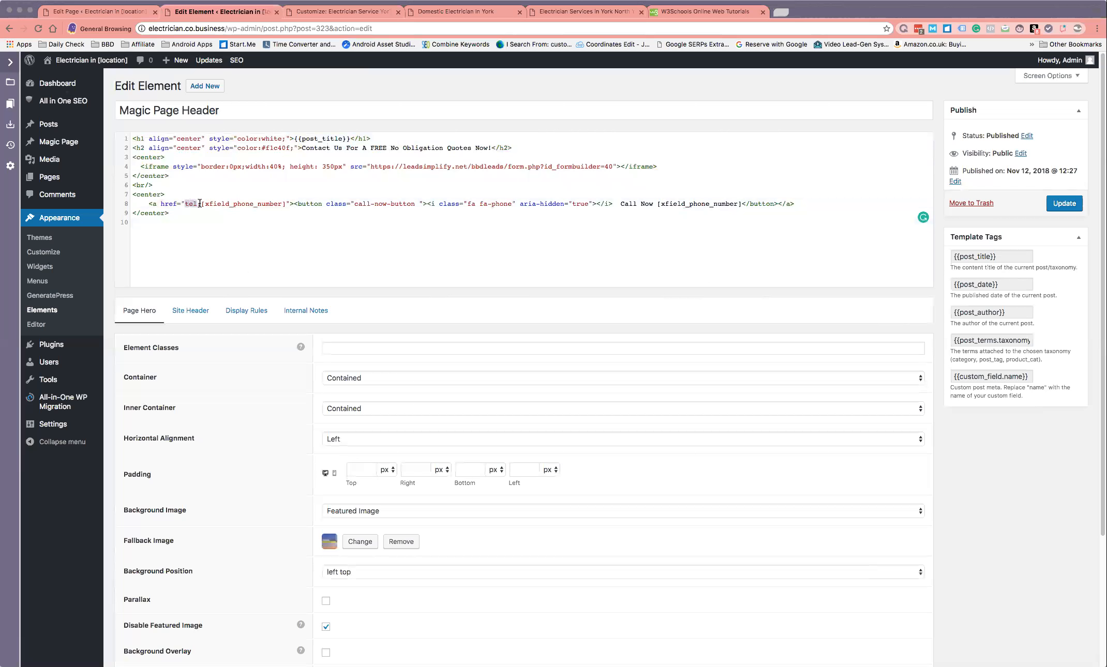
mouse_move(205, 234)
text(:)
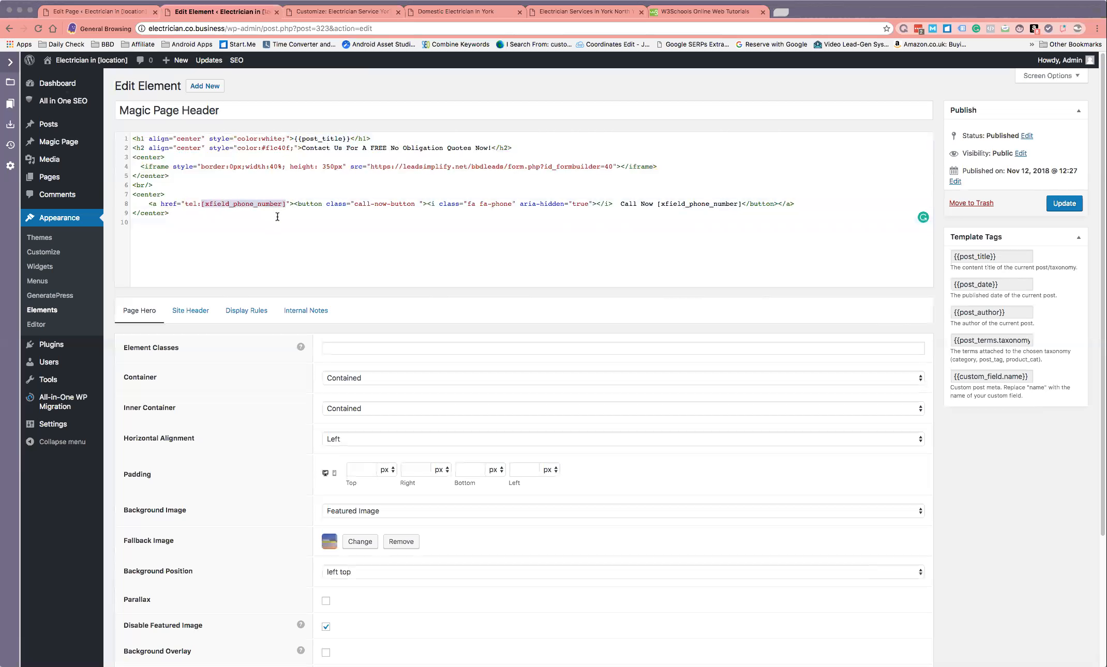
mouse_move(280, 226)
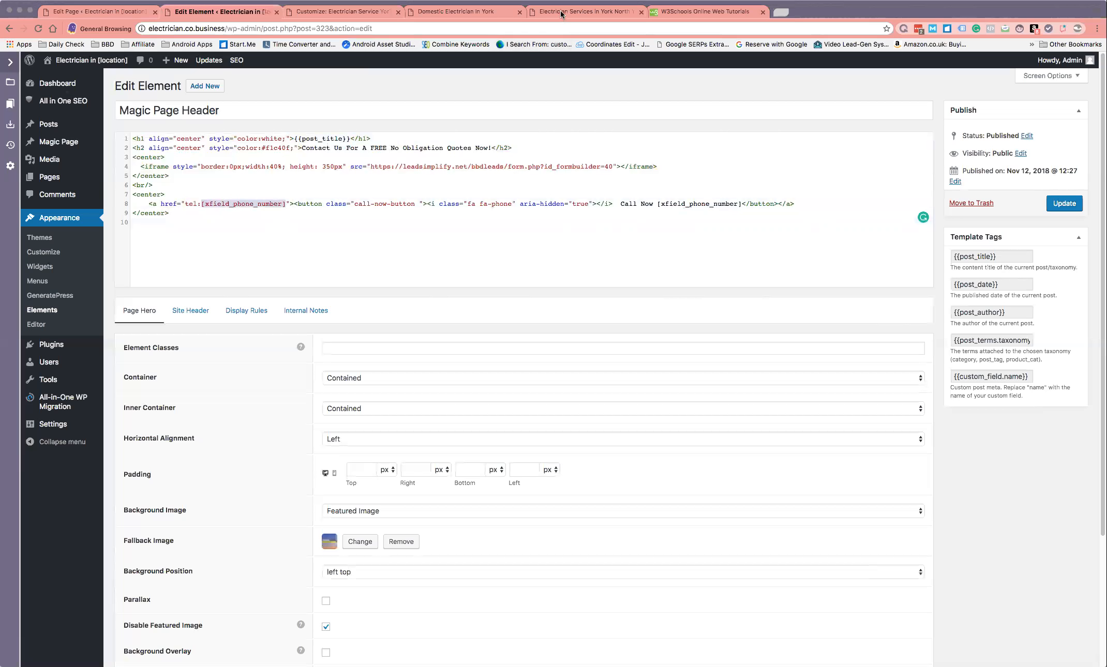
click(582, 12)
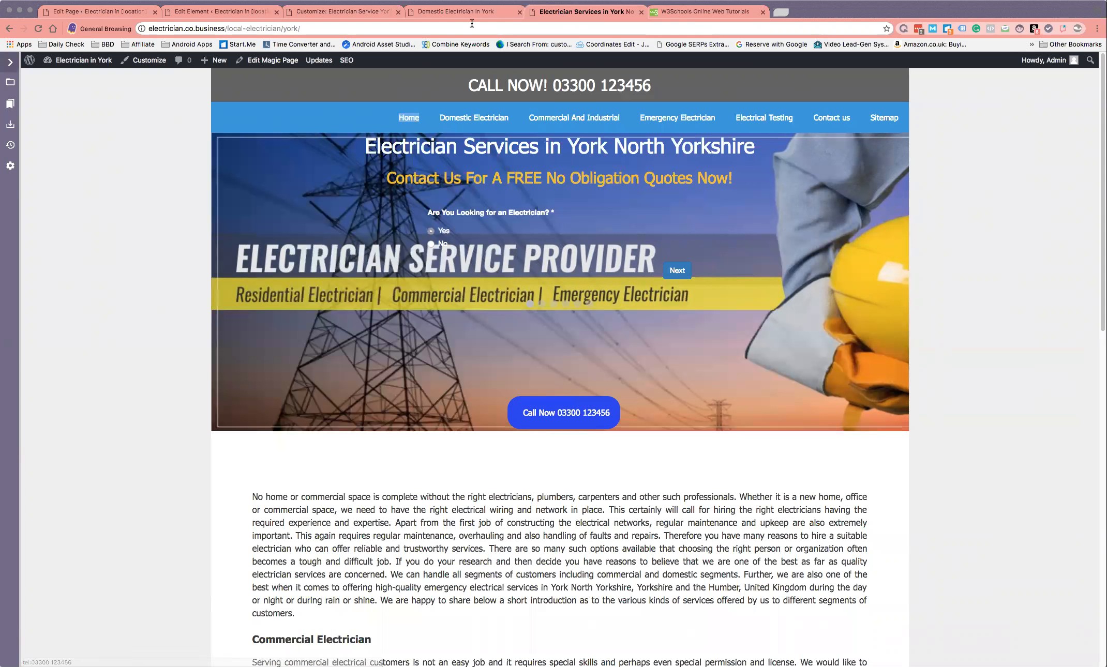
mouse_move(462, 11)
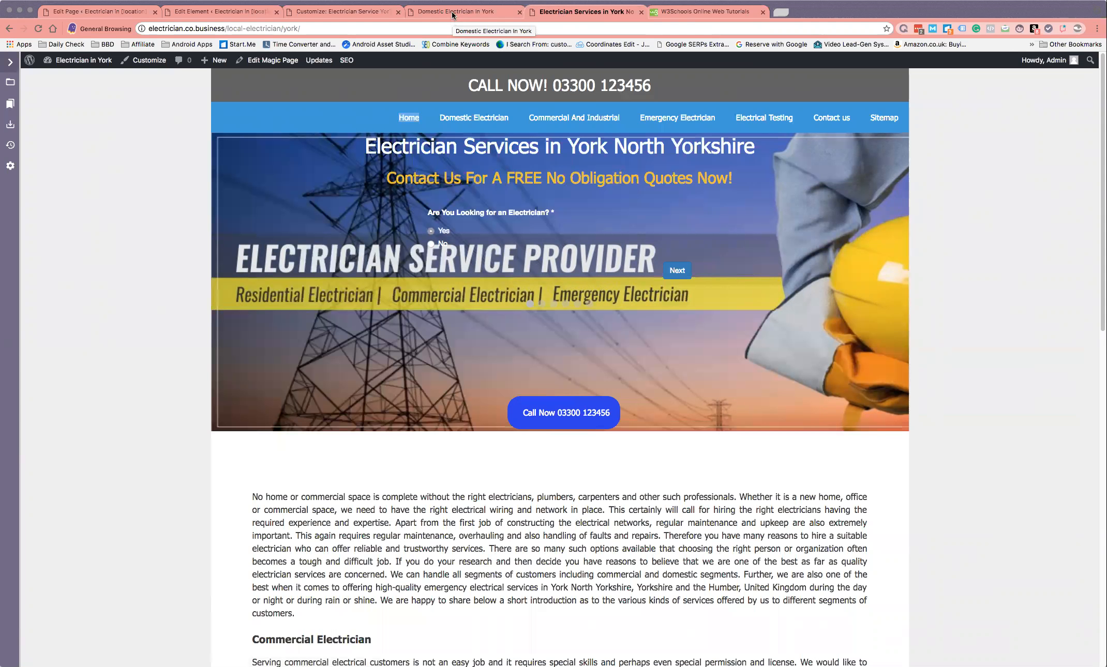
mouse_move(410, 12)
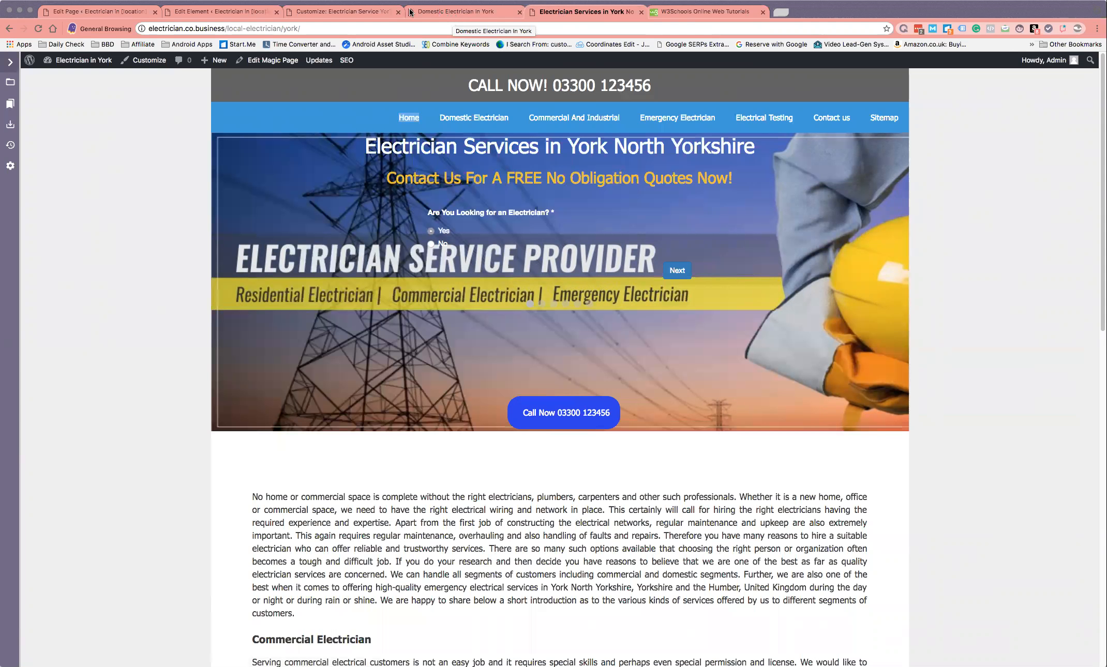
click(221, 11)
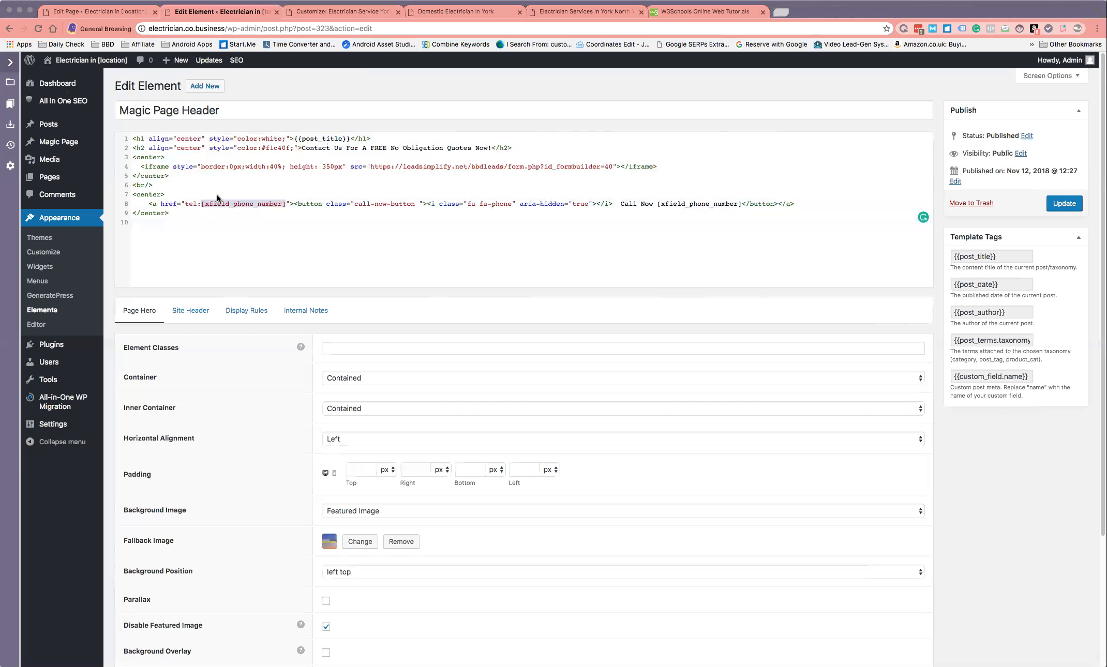
mouse_move(308, 219)
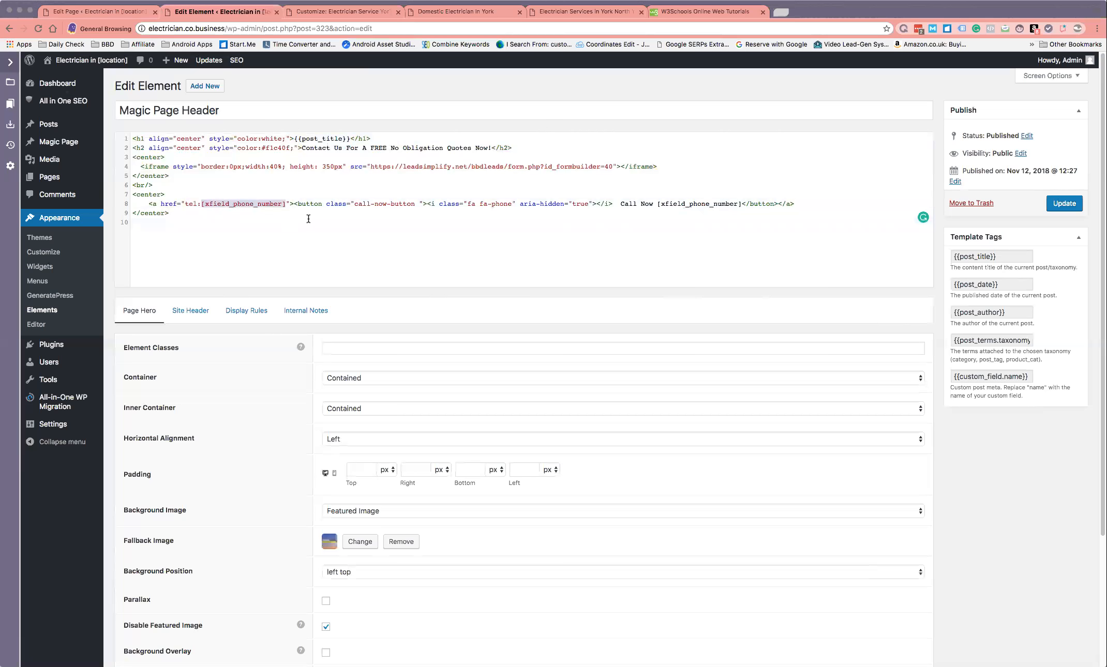
mouse_move(295, 203)
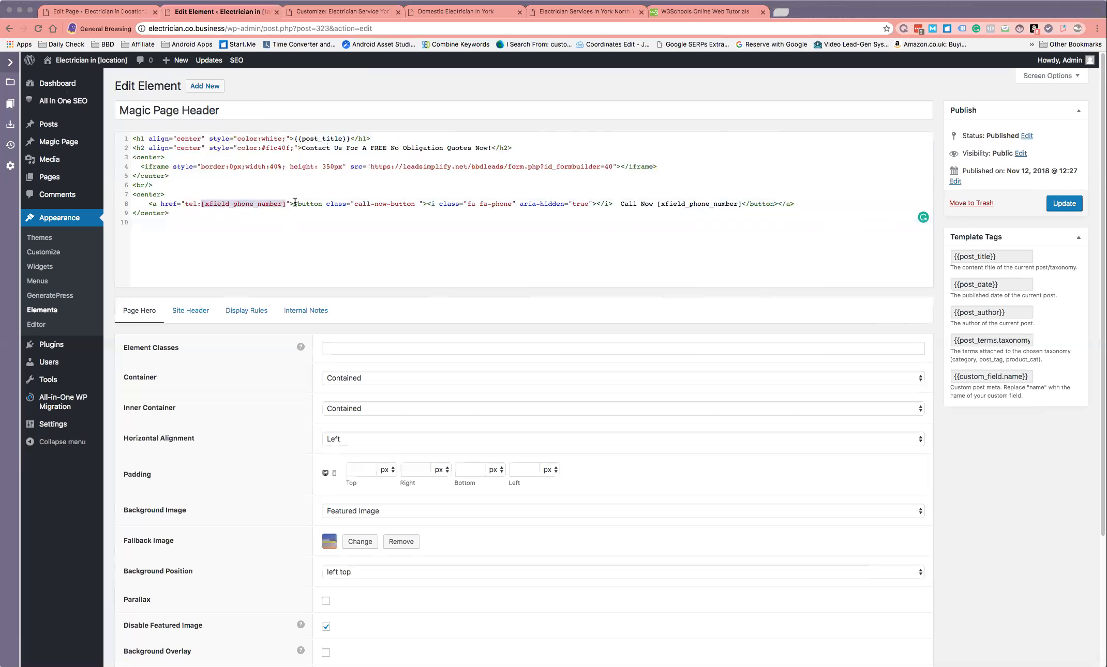
mouse_move(292, 203)
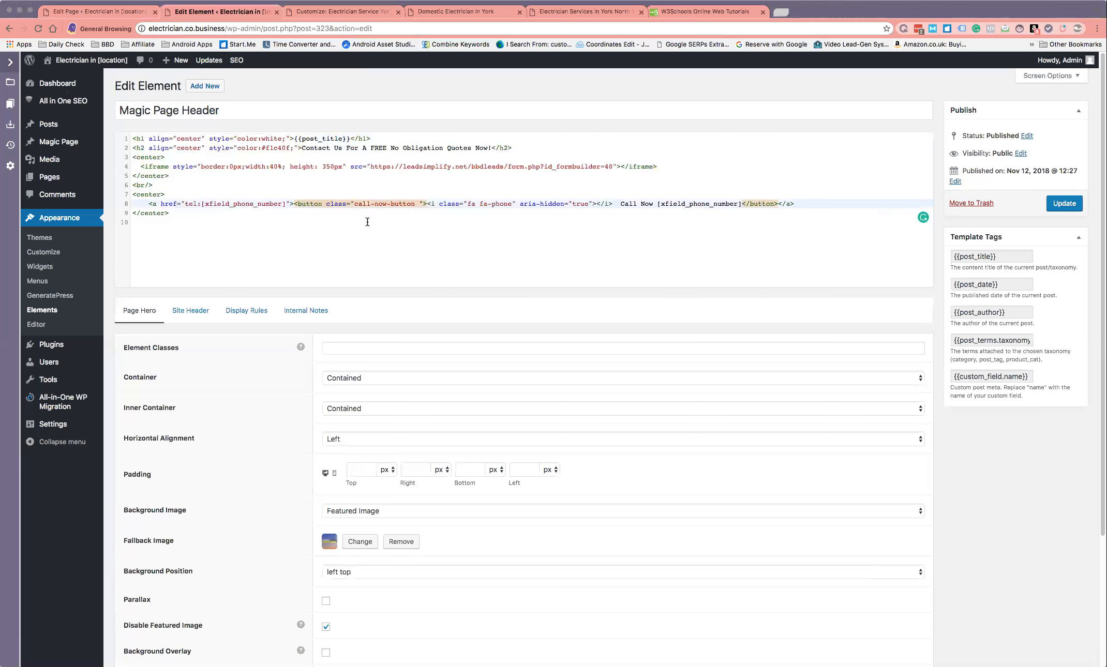
Inspect the call-now button markup, then preview the Domestic Electrician In York page.
click(130, 222)
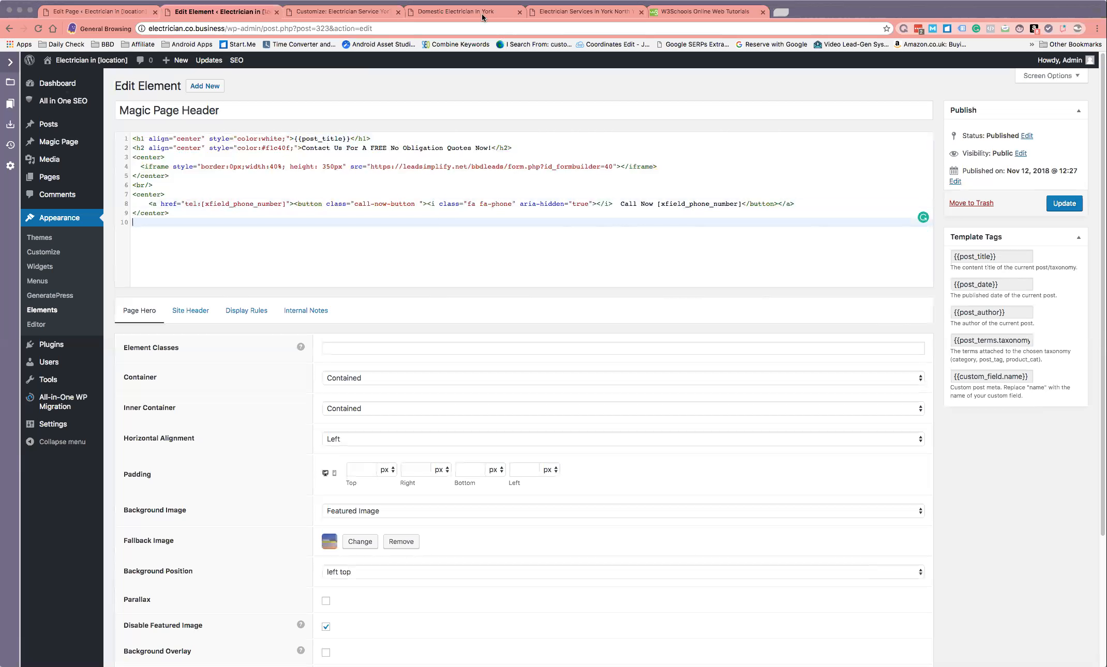
click(459, 11)
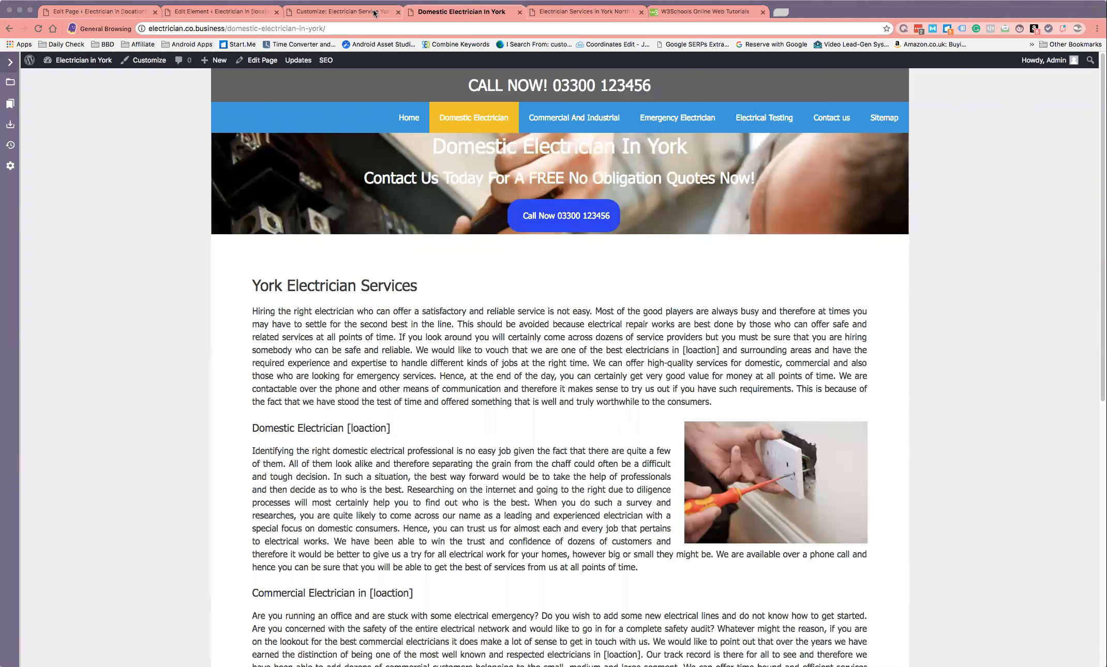
Return to the Magic Page Header element editor to review the call-now button HTML.
click(343, 11)
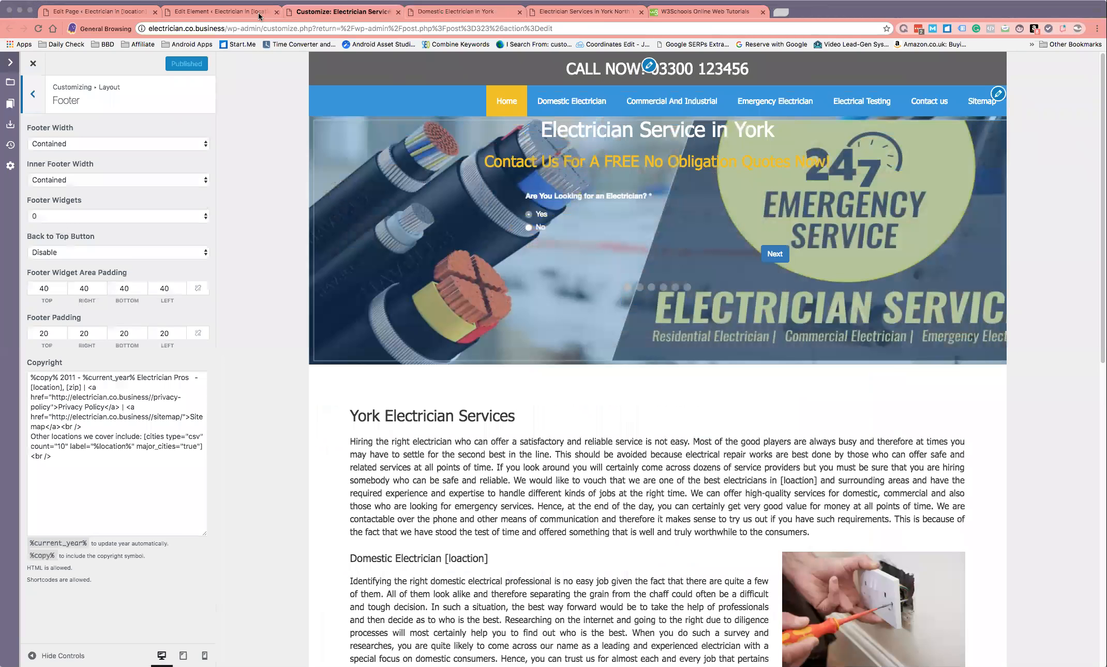
click(219, 12)
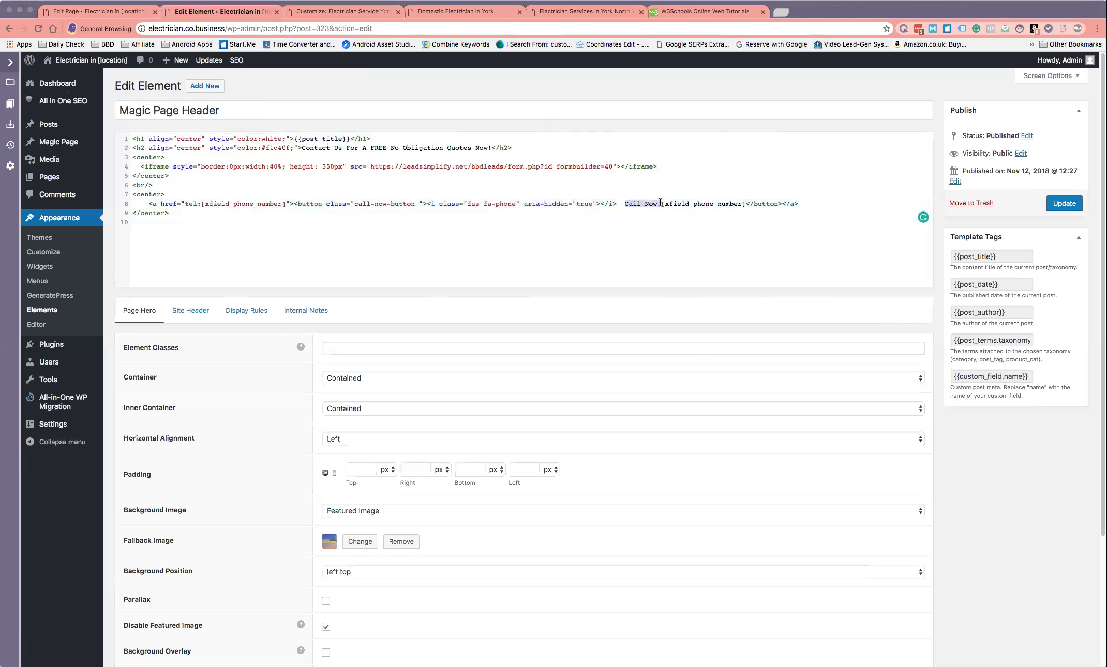
mouse_move(668, 244)
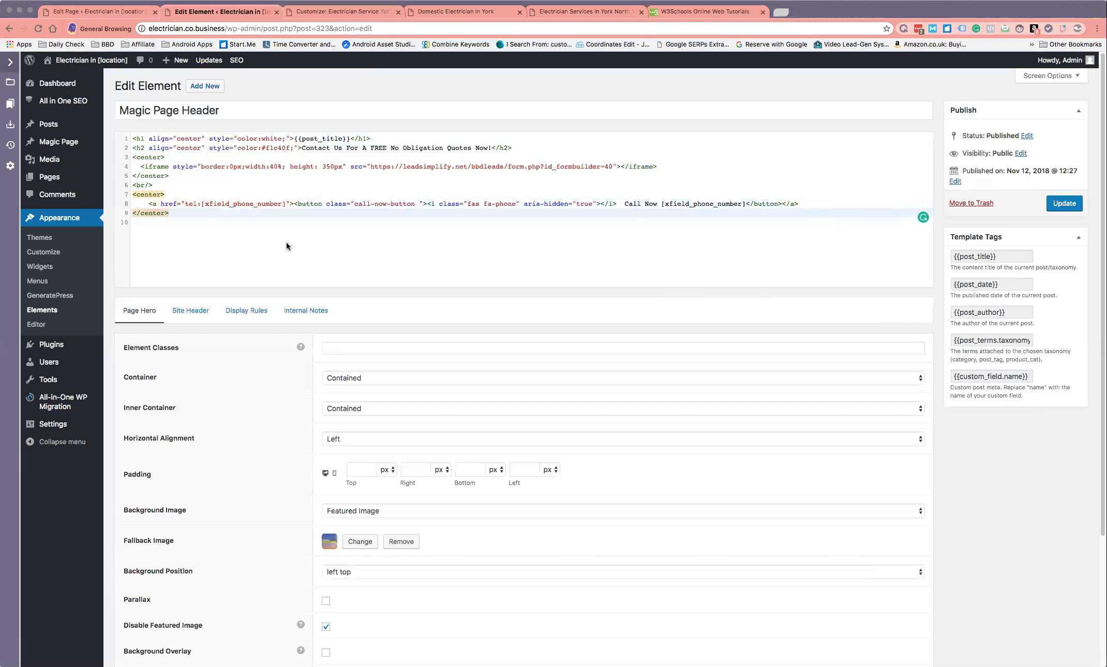
mouse_move(537, 66)
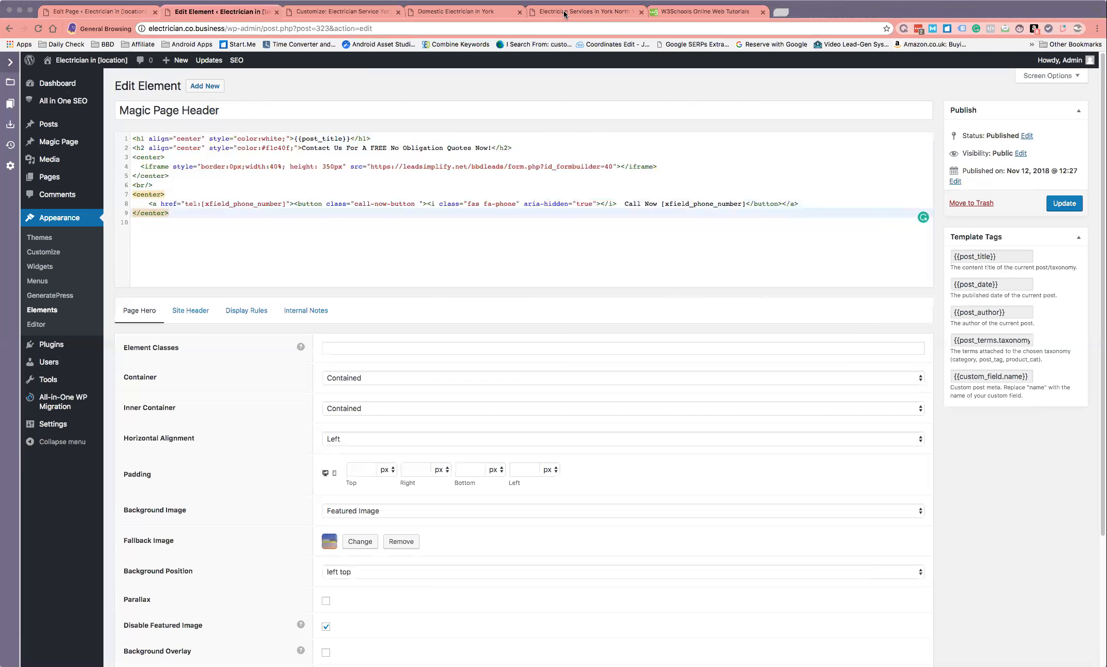
click(584, 11)
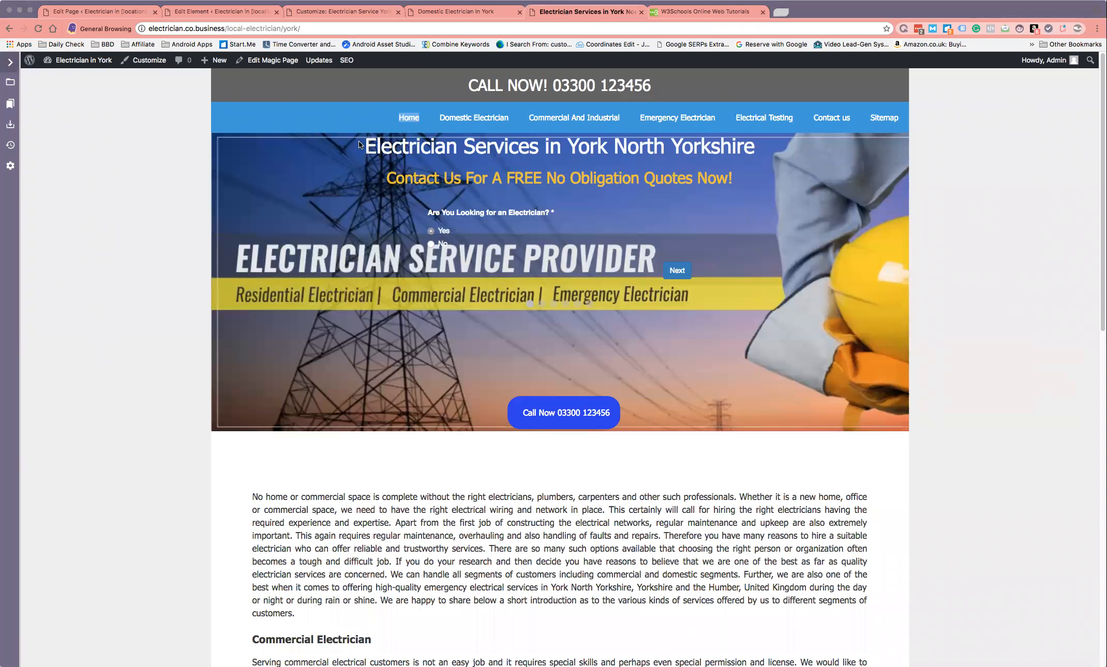
mouse_move(364, 142)
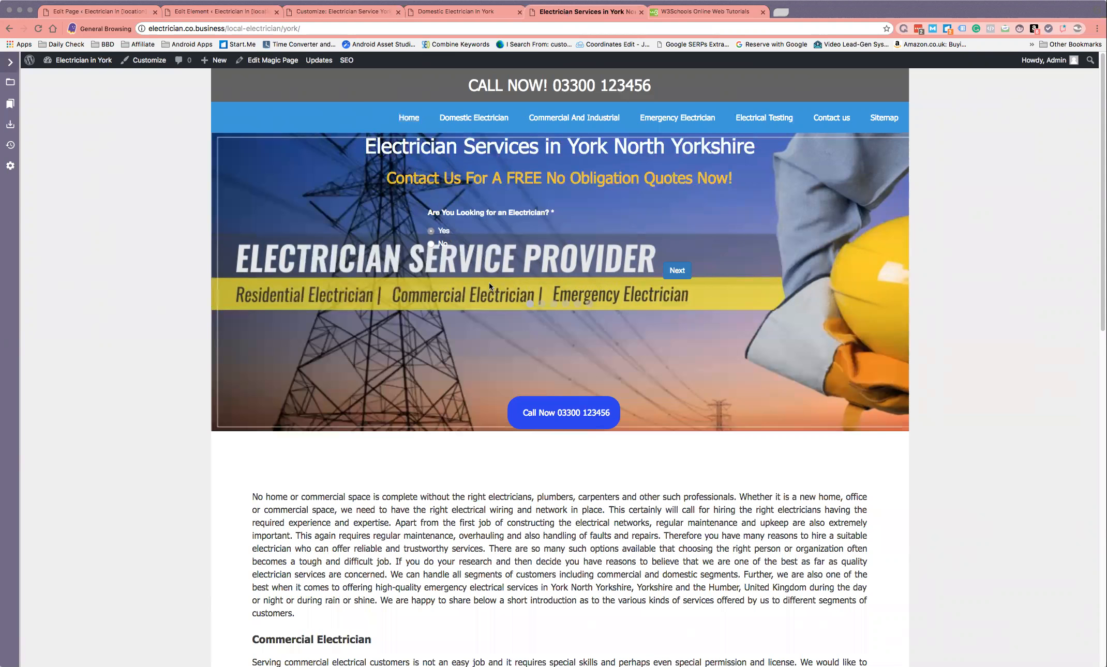
mouse_move(676, 271)
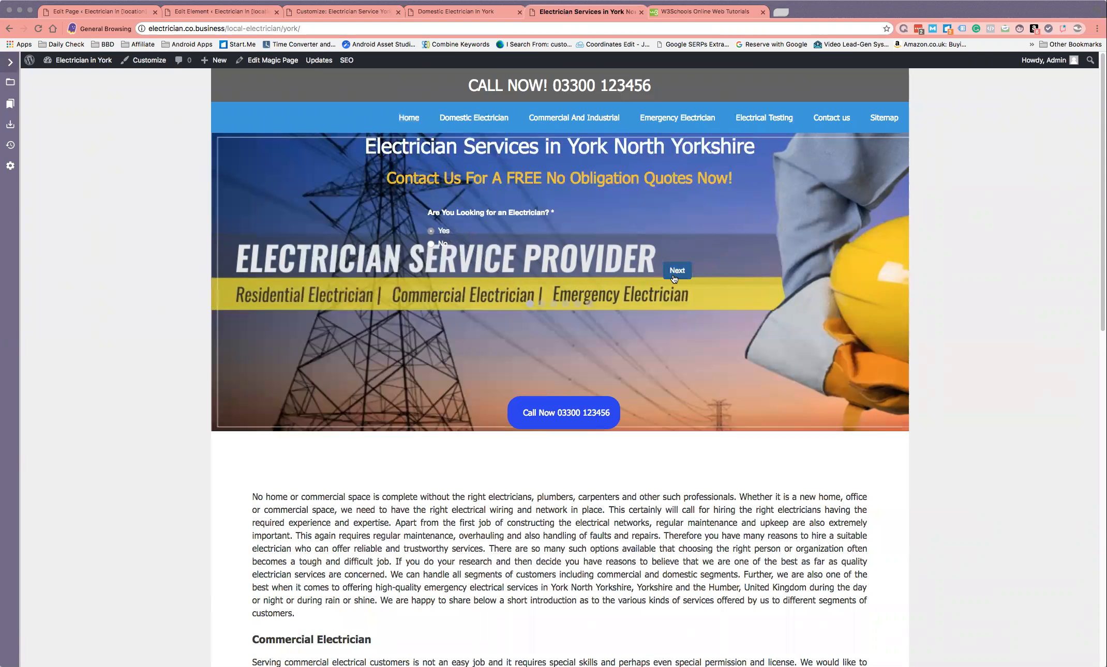
mouse_move(492, 431)
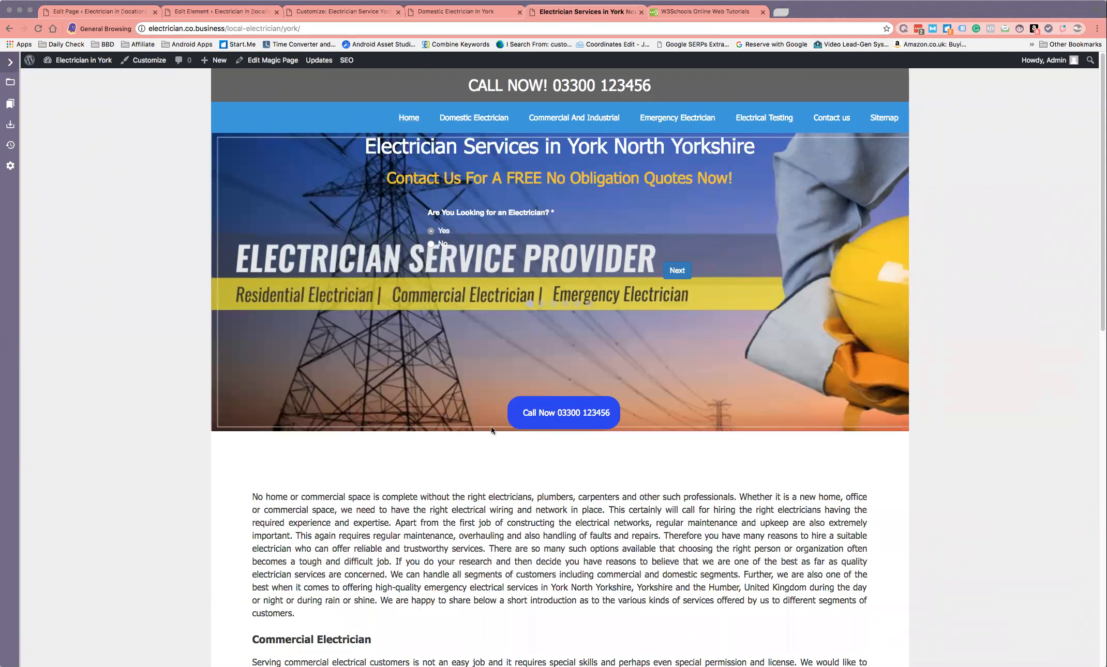
mouse_move(504, 395)
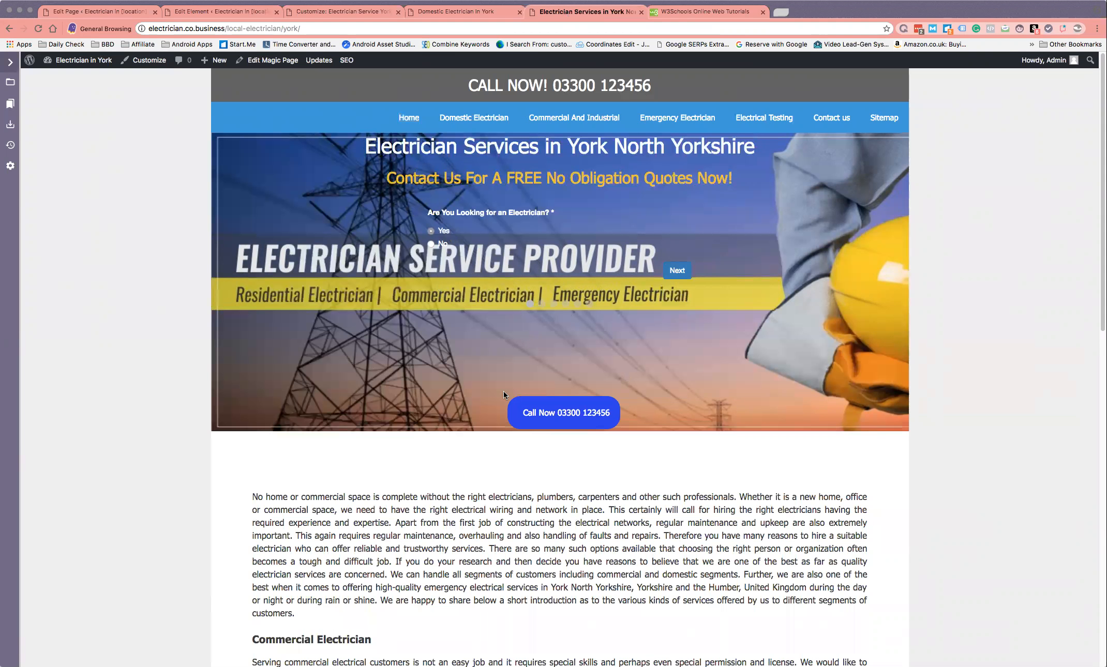
mouse_move(497, 302)
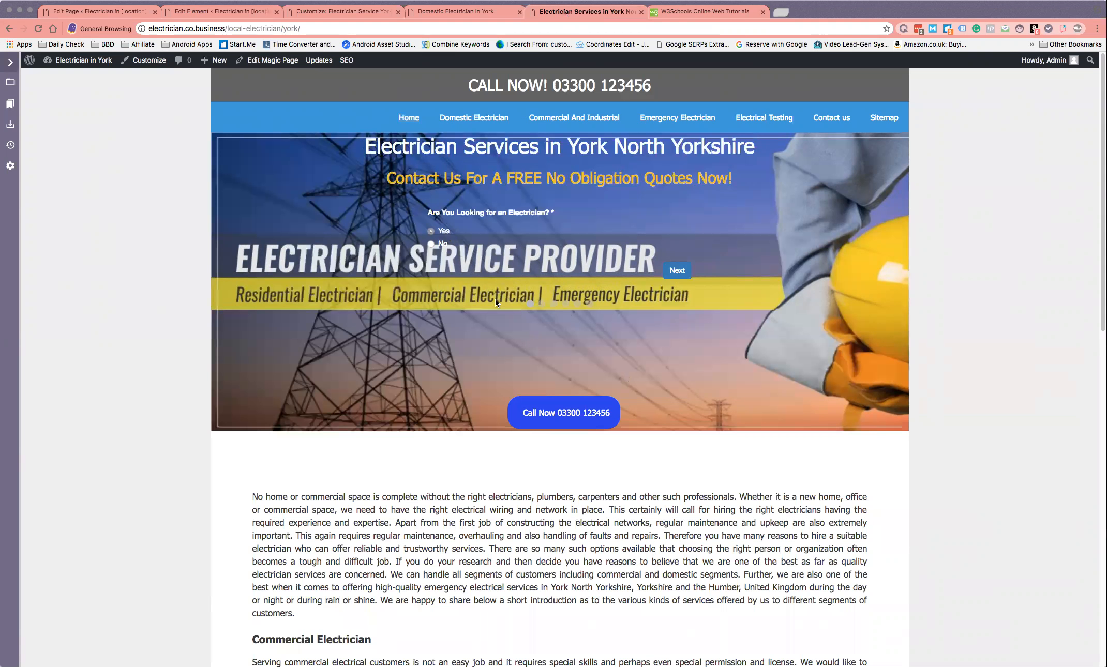
mouse_move(445, 209)
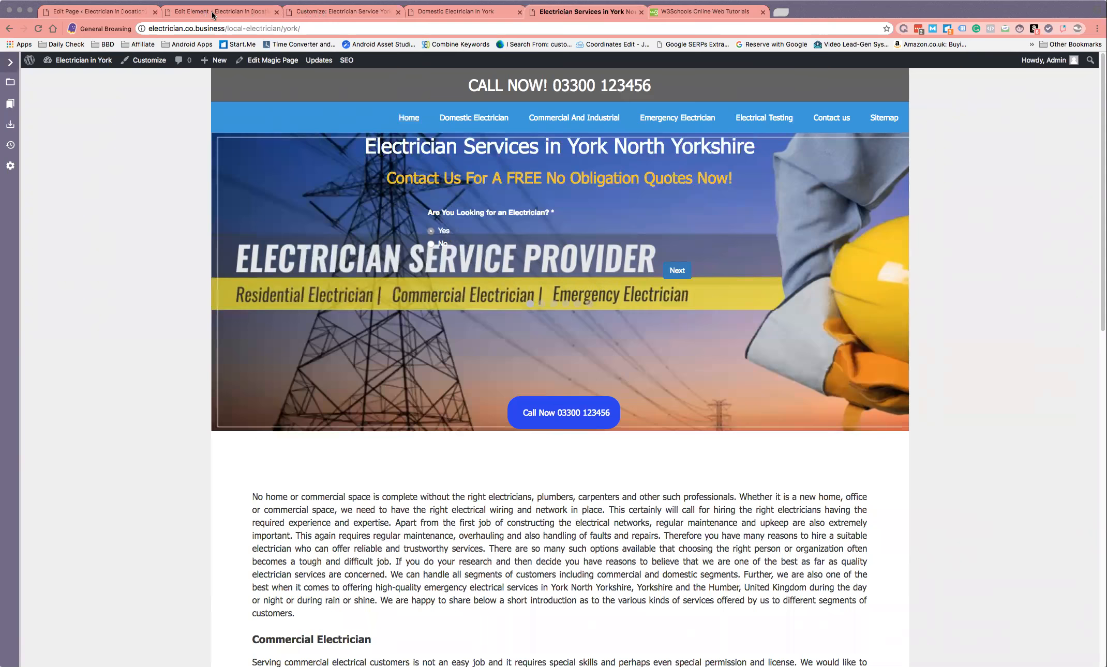
Set the Magic Page Header container to Full Width and update the element.
click(220, 11)
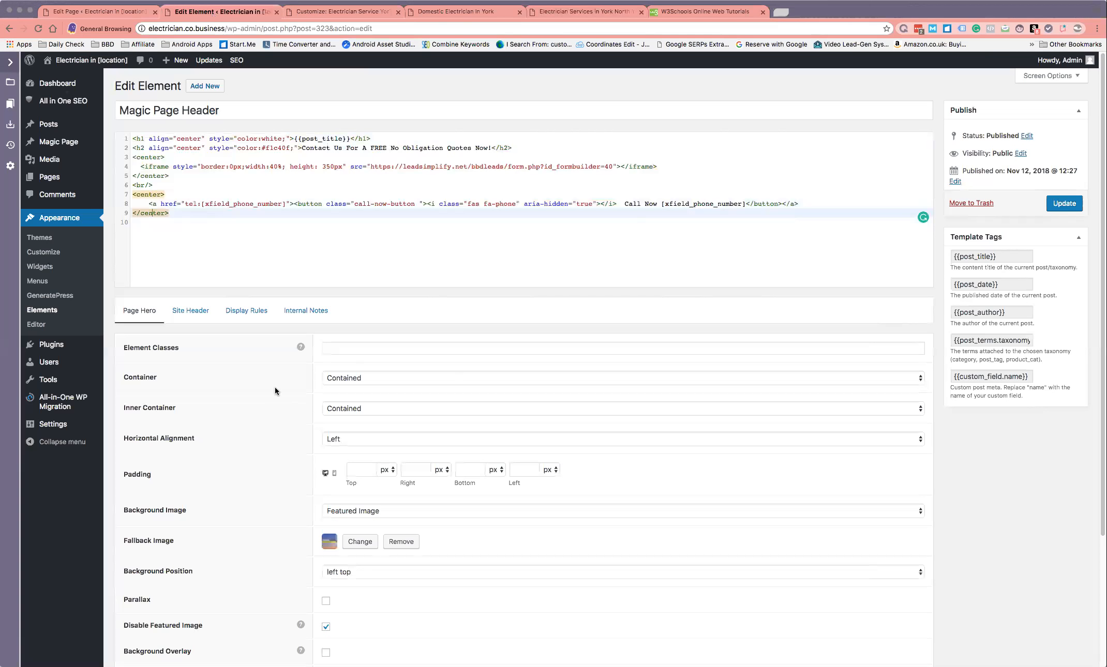
scroll(down, 3)
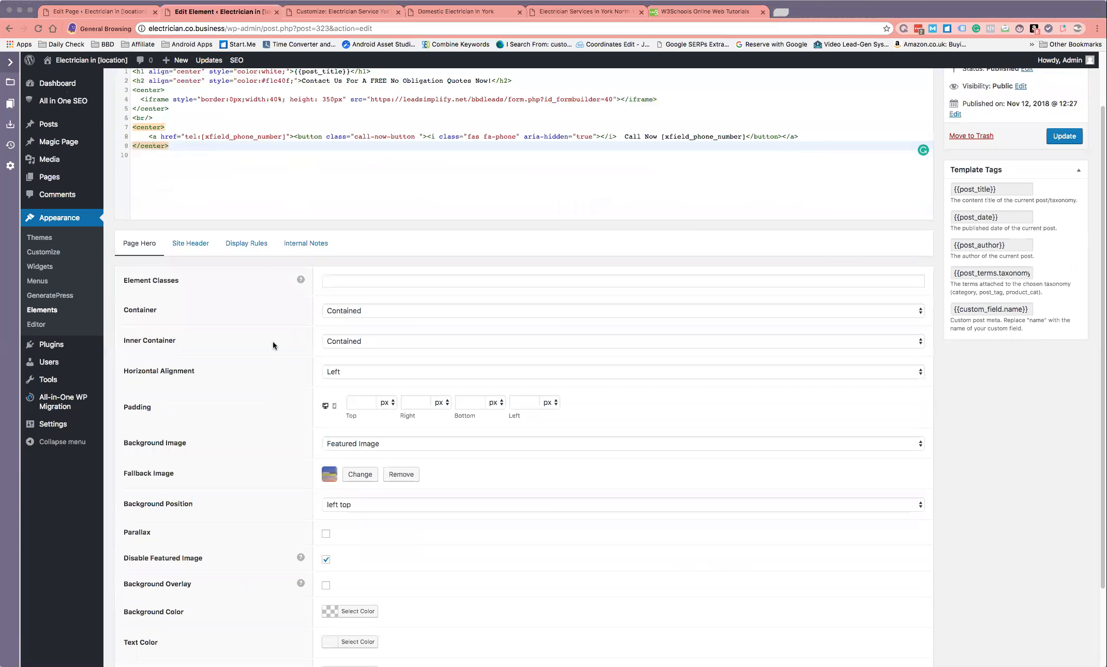
mouse_move(339, 314)
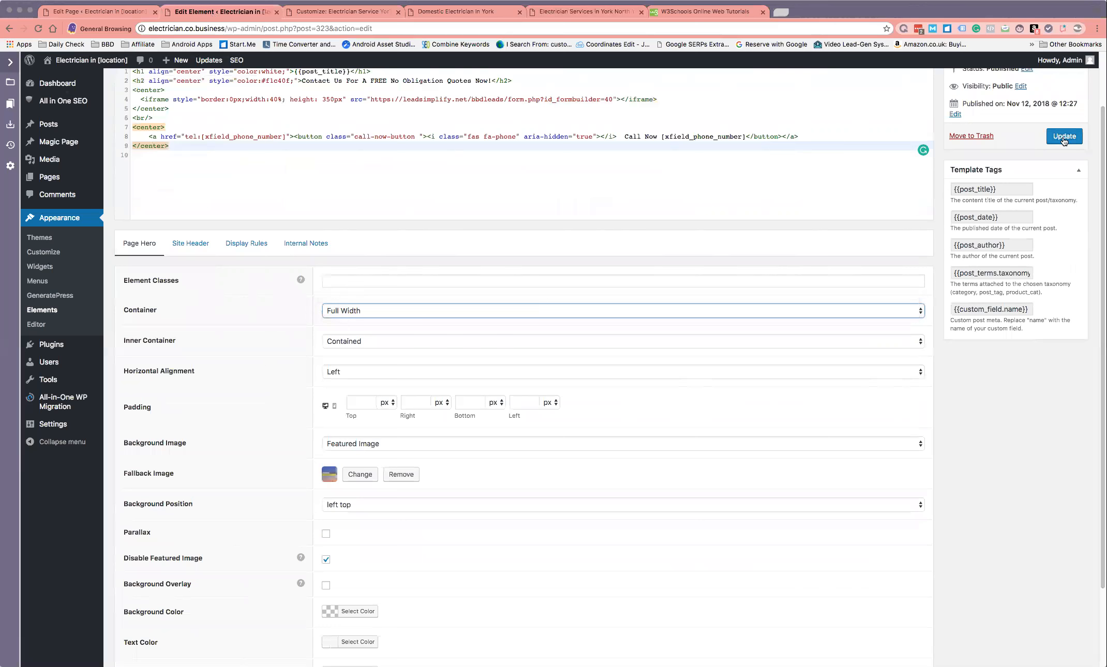
click(1064, 135)
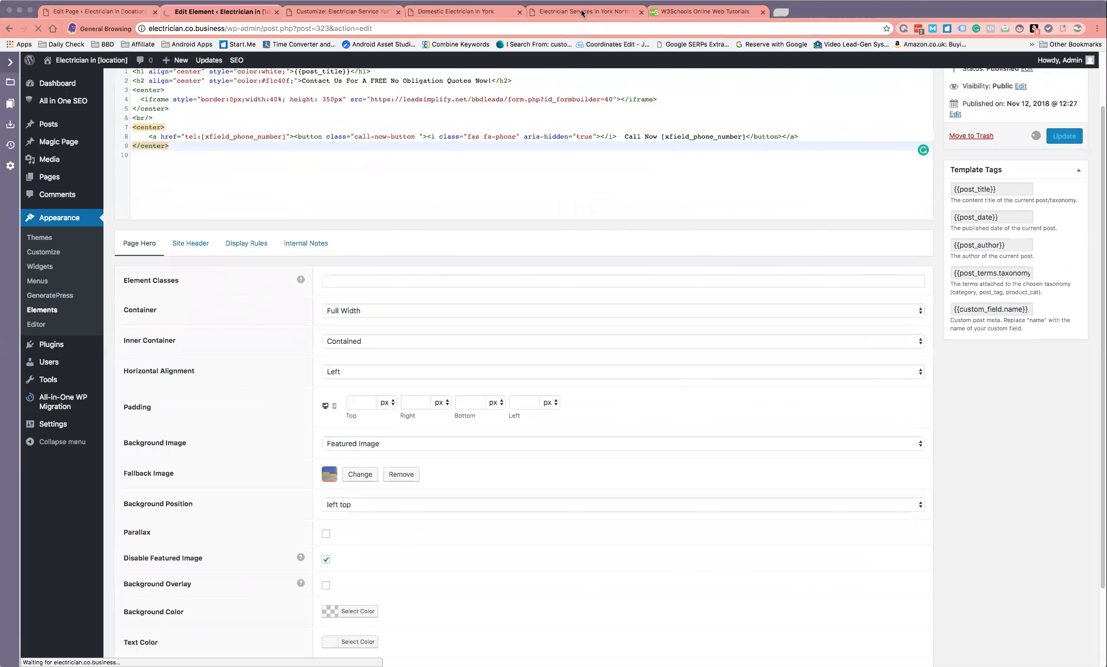
Reload the live York page to confirm the edge-to-edge hero header.
click(583, 12)
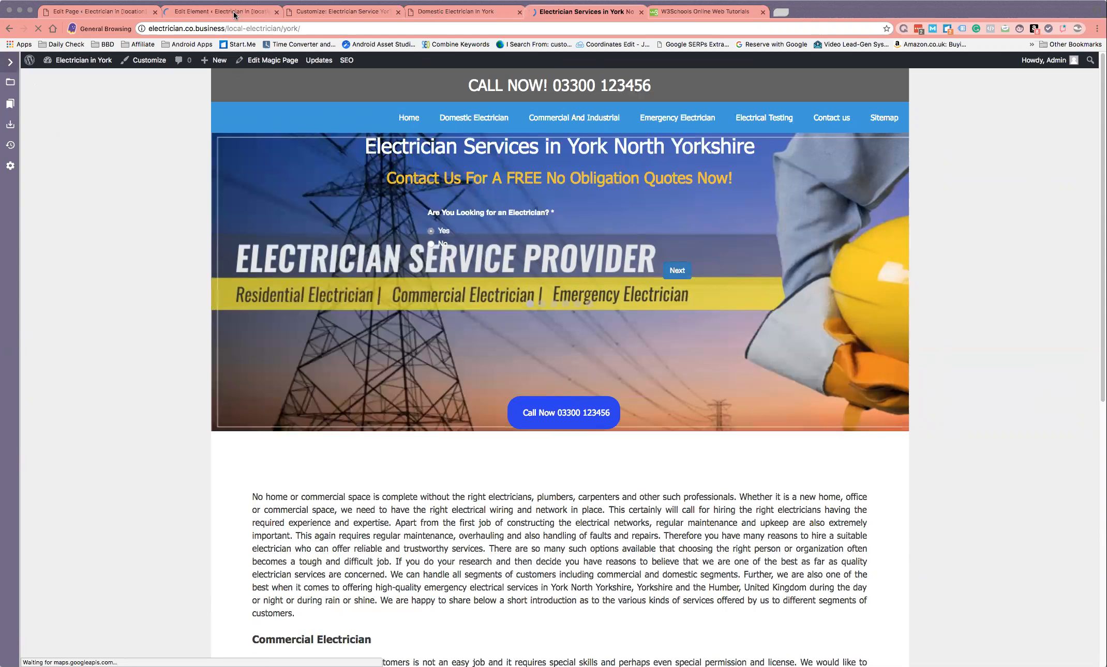
mouse_move(223, 12)
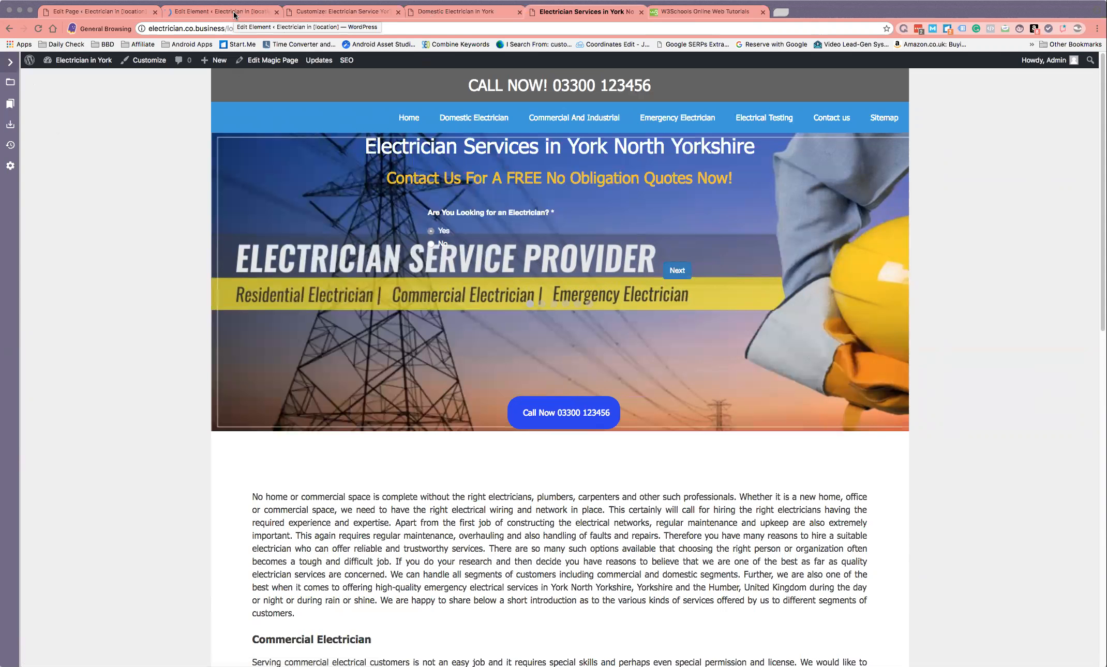
mouse_move(484, 23)
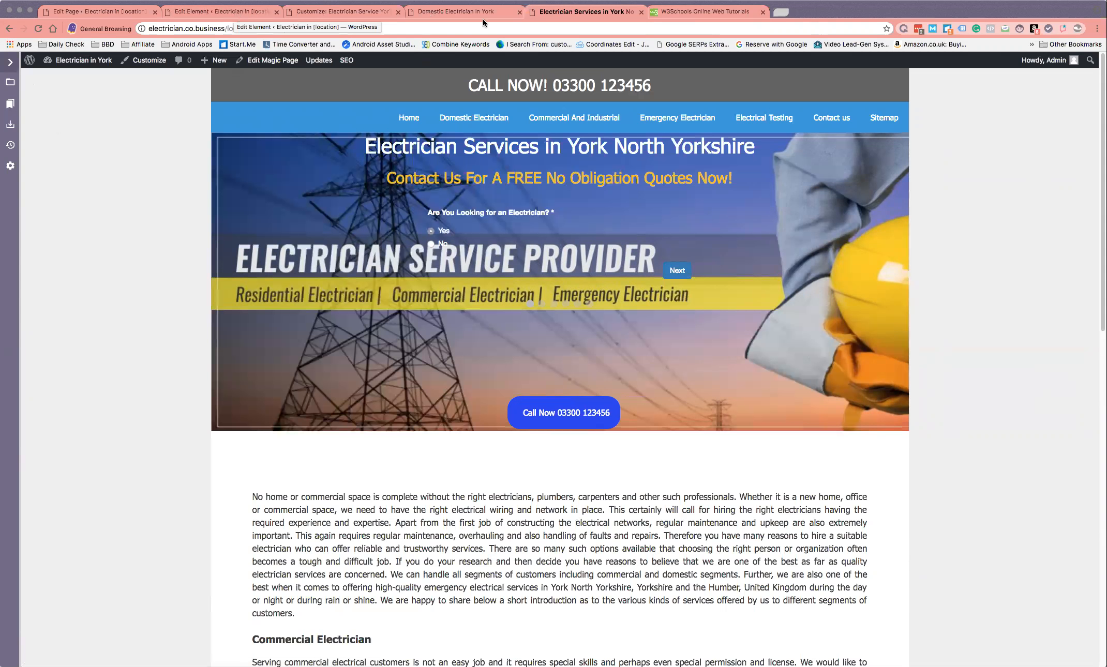
click(38, 28)
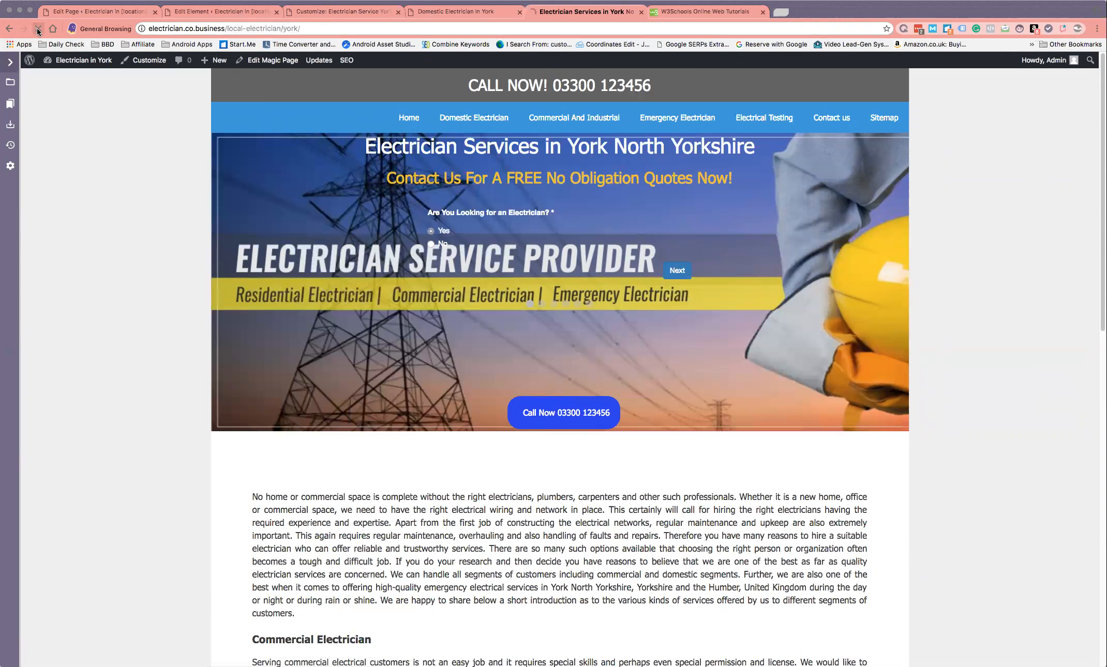
click(37, 29)
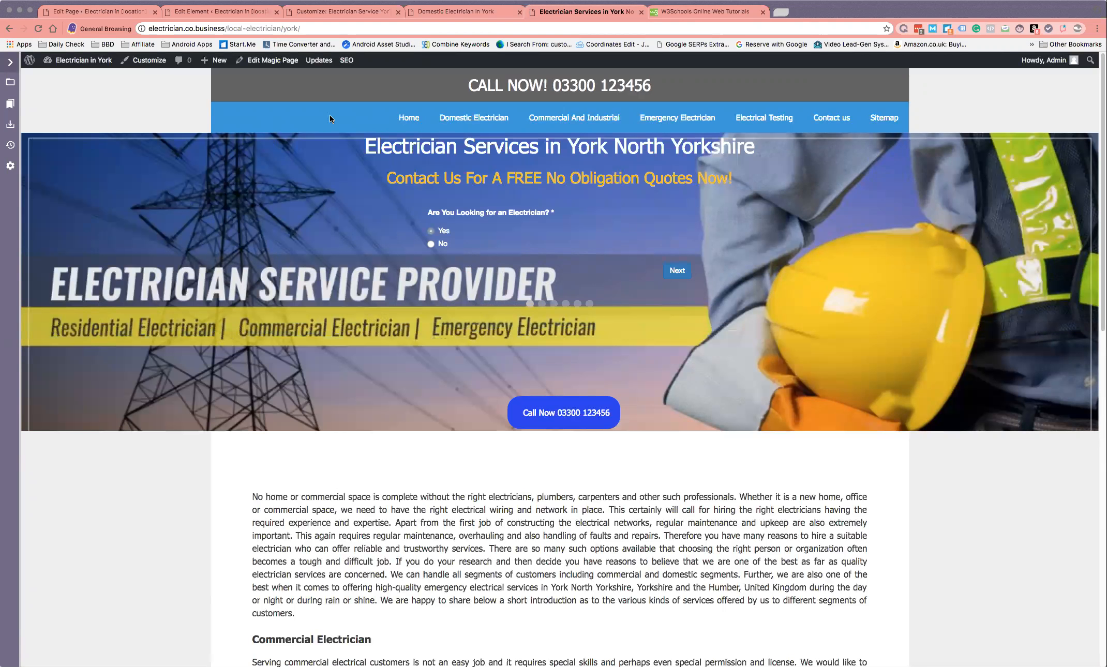
mouse_move(294, 113)
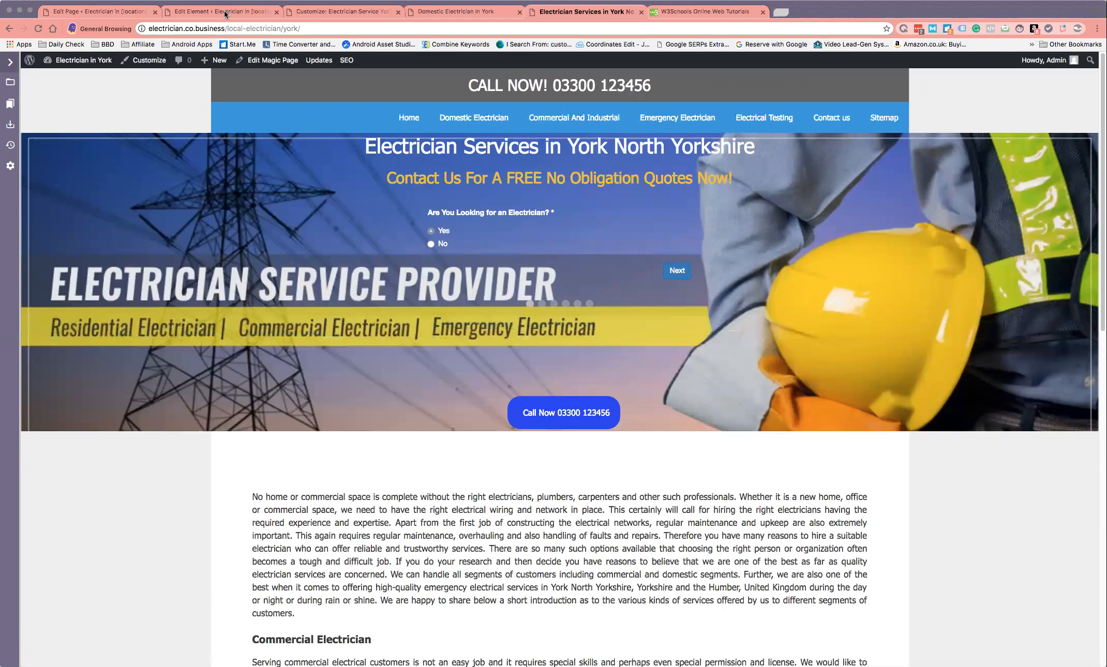
Switch the header container back to Contained with Left alignment, then view the York page.
click(221, 11)
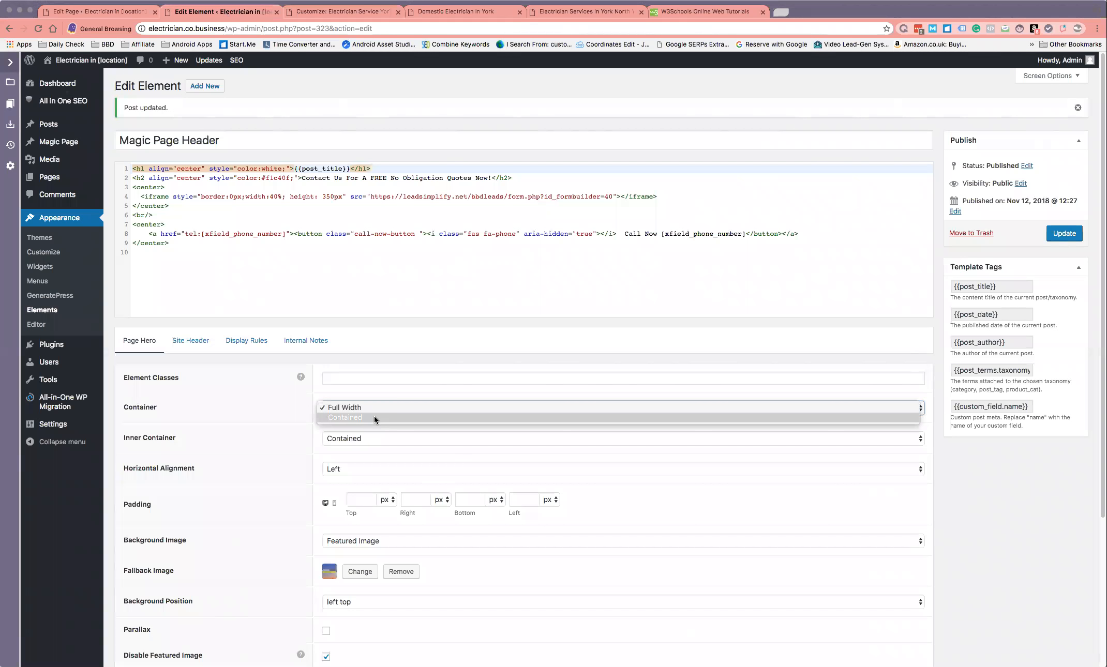
click(345, 417)
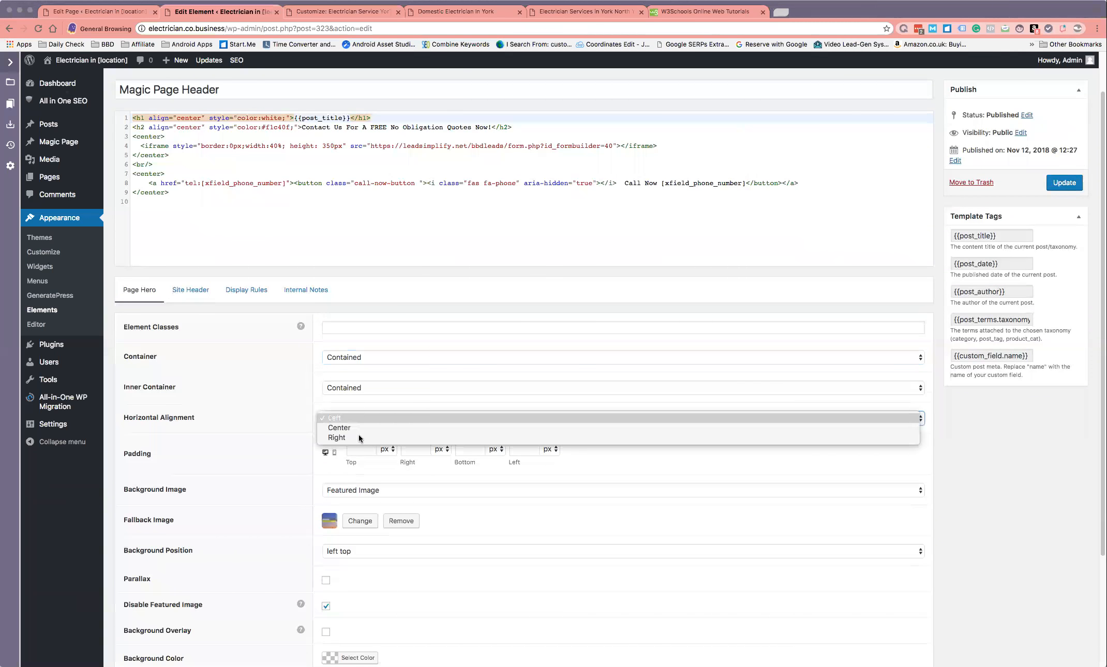
click(333, 418)
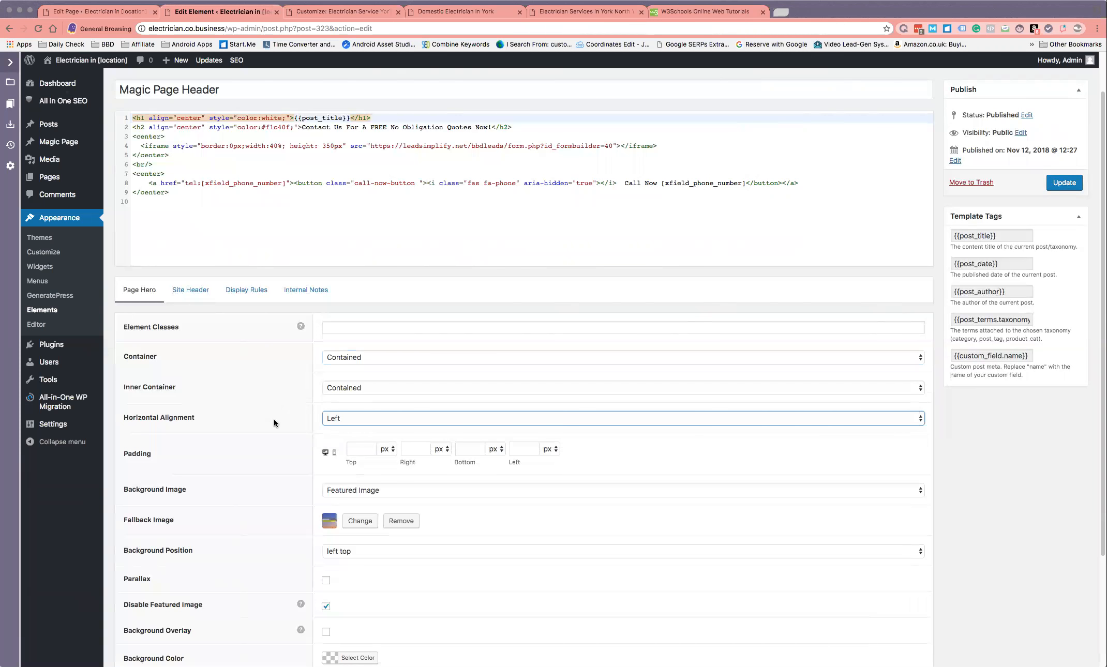
scroll(down, 3)
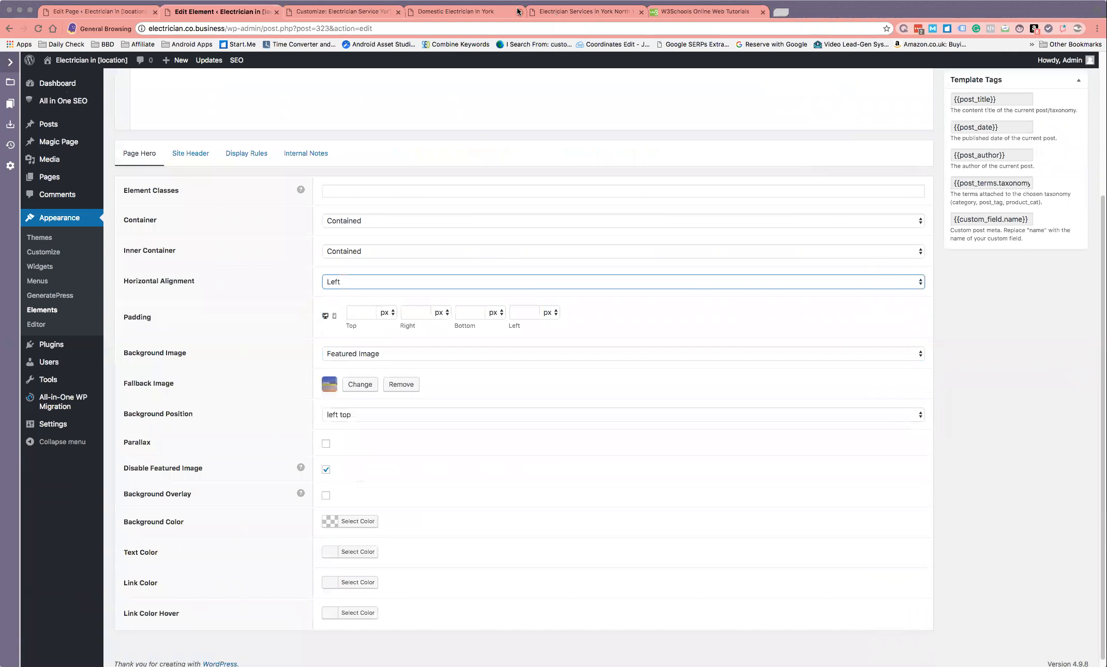
click(584, 12)
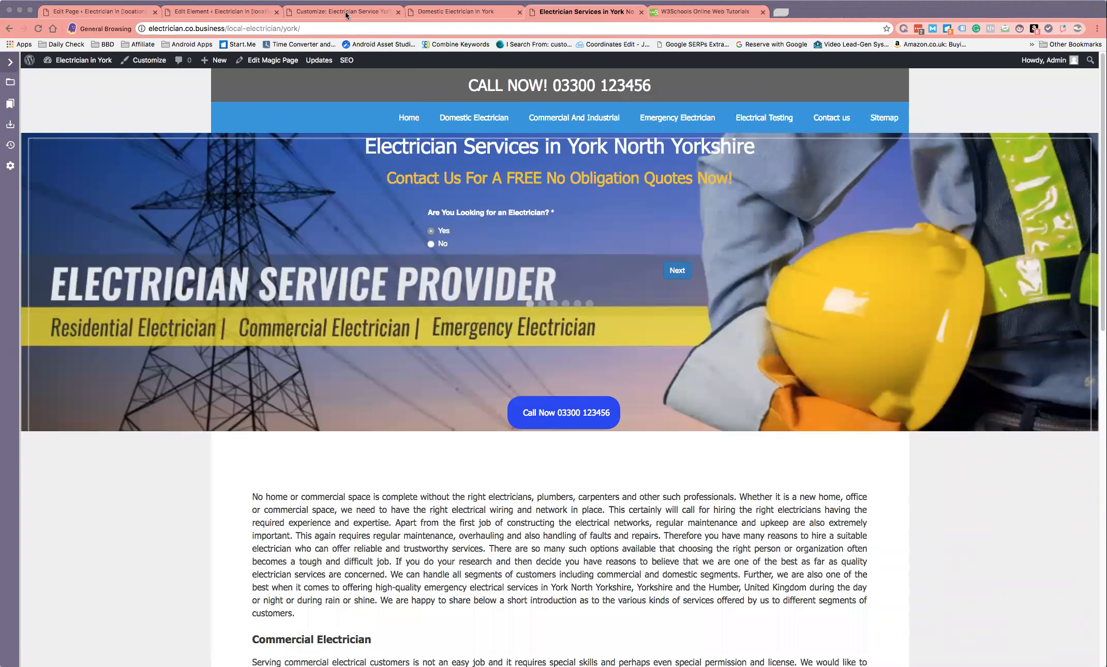
Keep Featured Image as the Page Hero background image in the header editor.
click(223, 11)
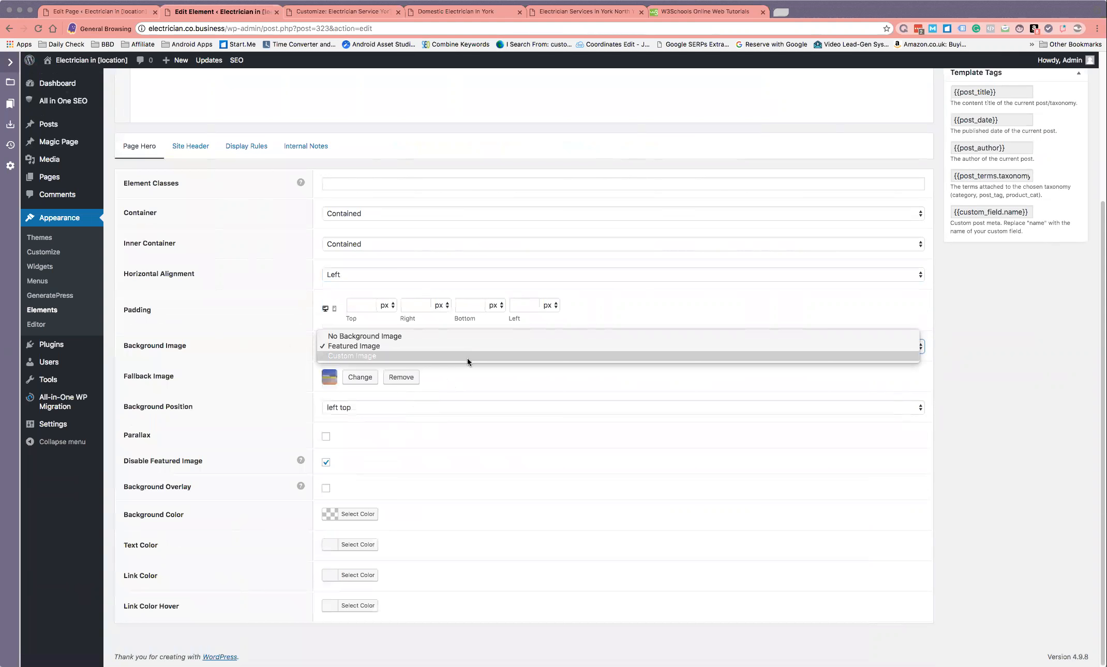
mouse_move(466, 346)
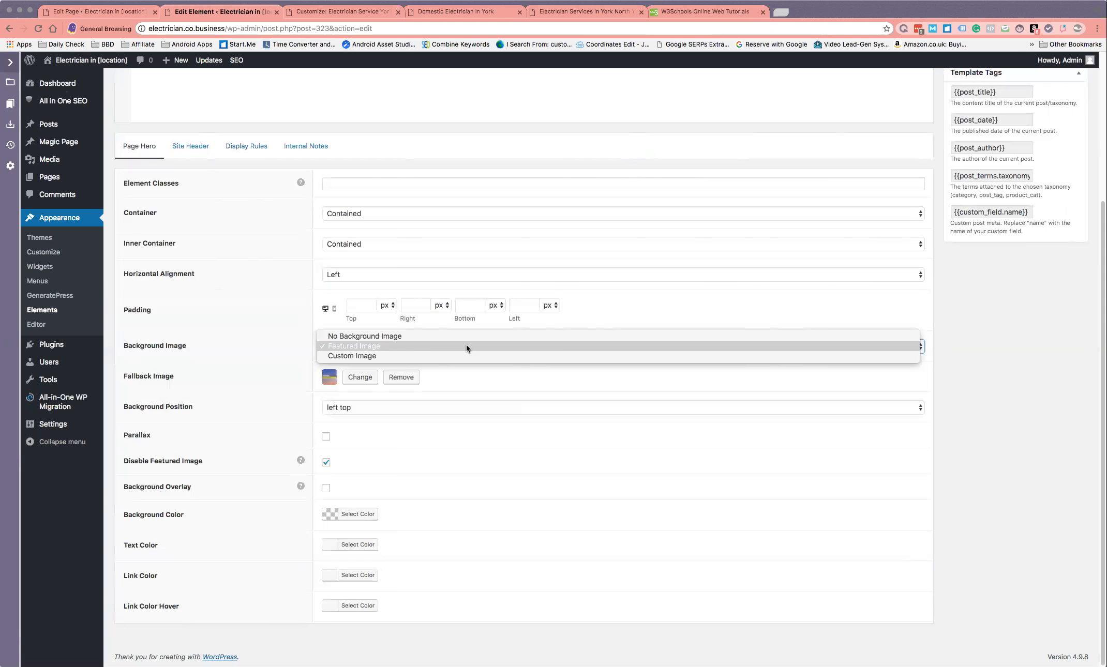
click(355, 346)
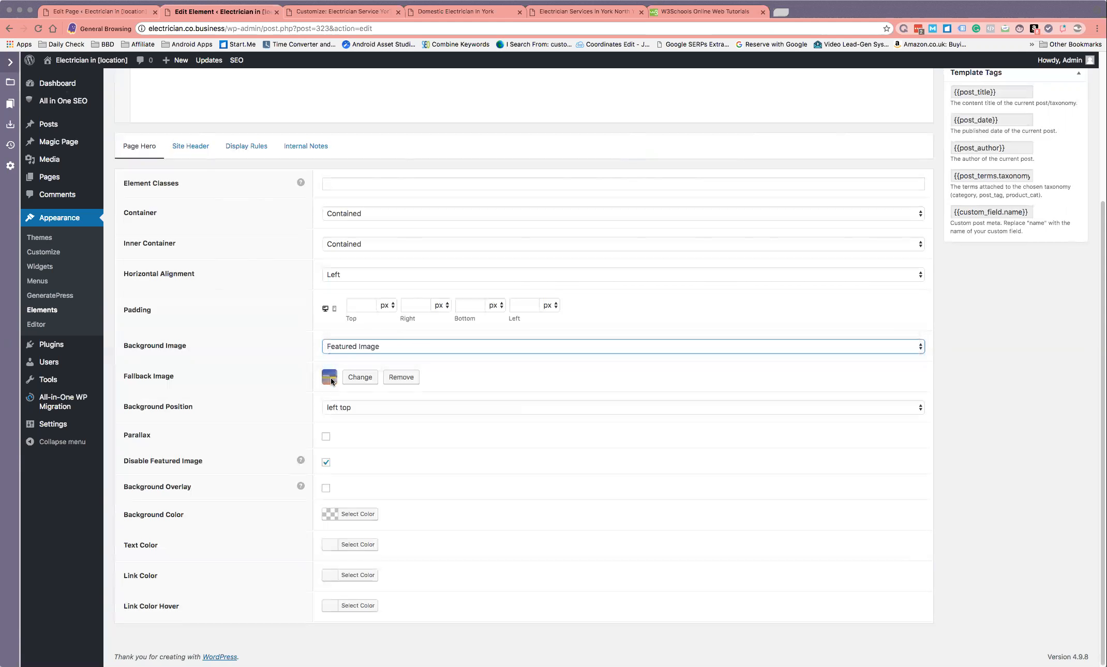
mouse_move(329, 382)
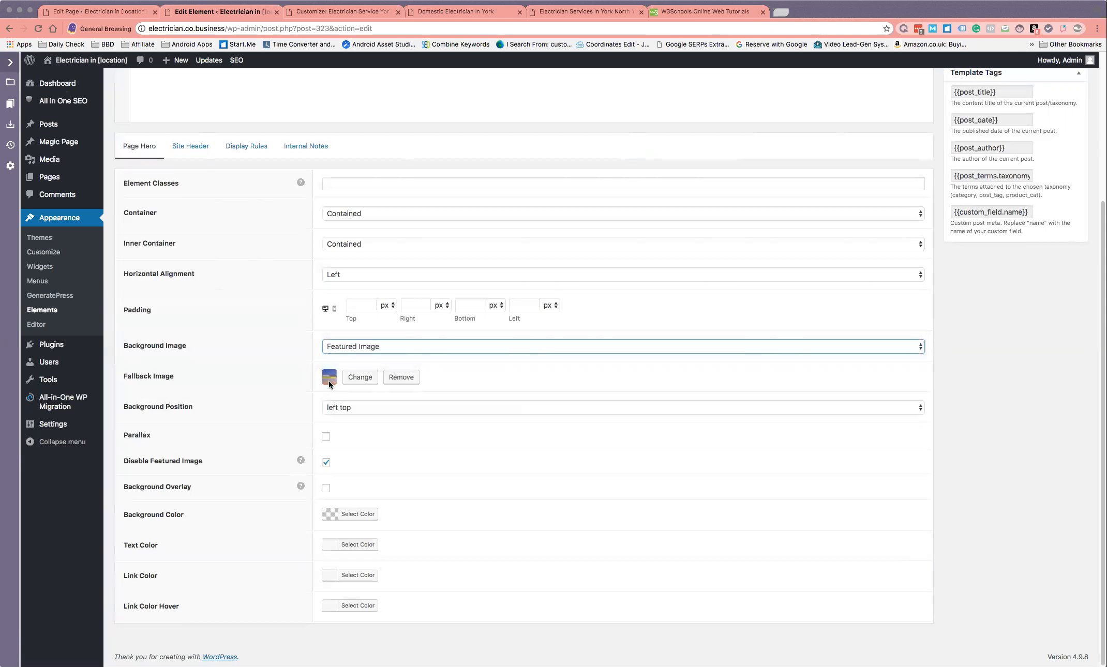
mouse_move(316, 387)
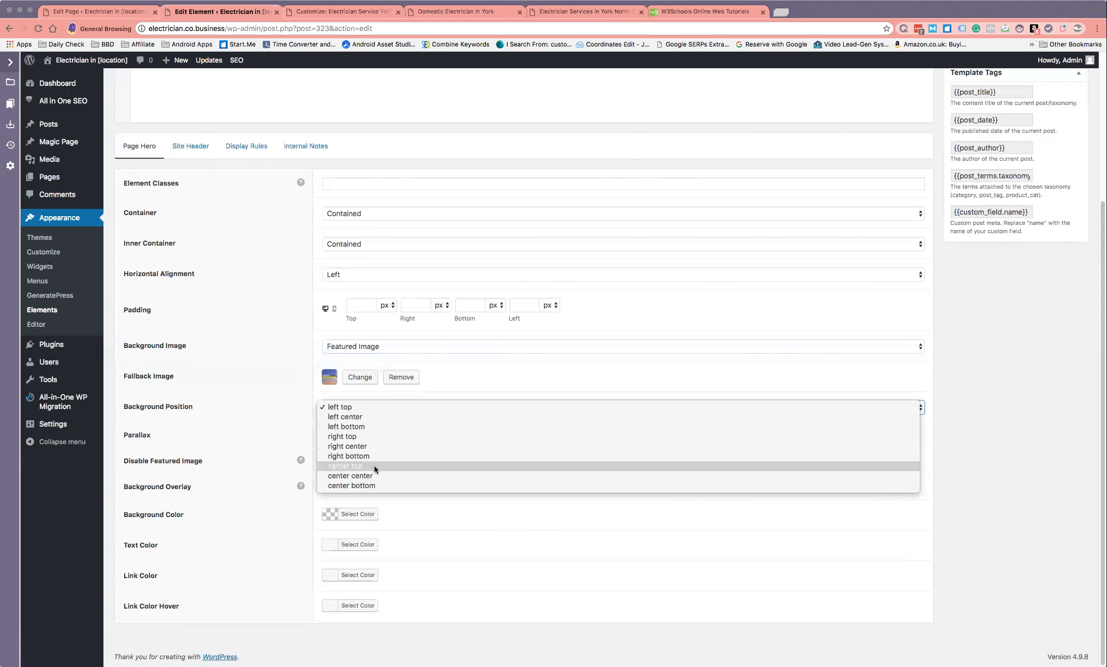
Position the hero background left top, add a yellow rgba(241,196,15,0.44) overlay, and save.
click(338, 407)
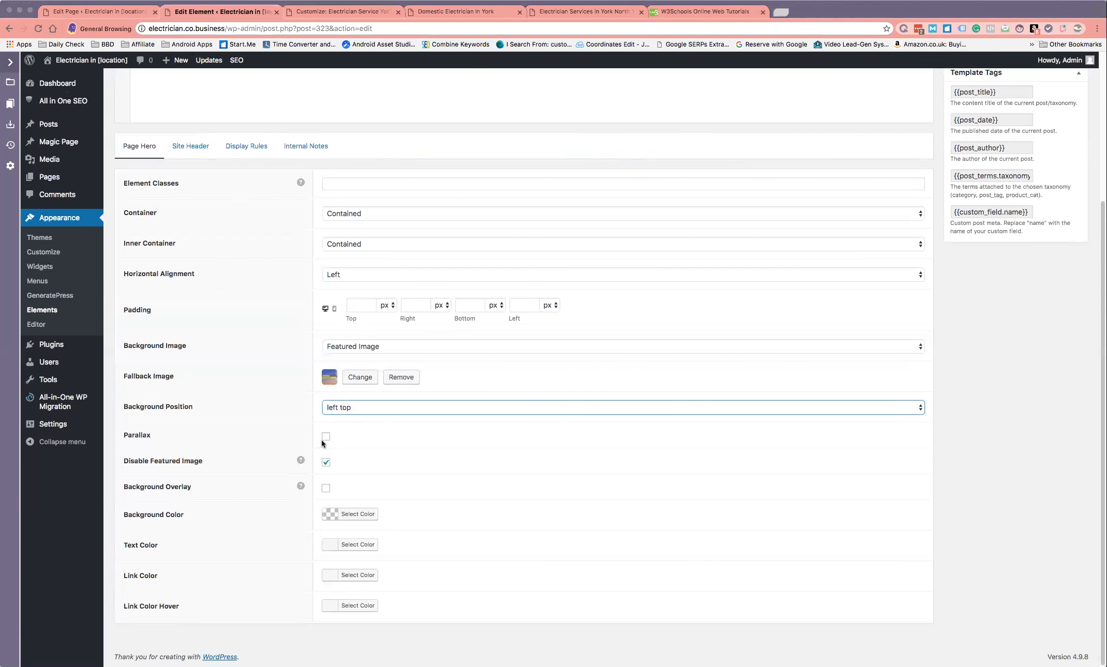
mouse_move(325, 441)
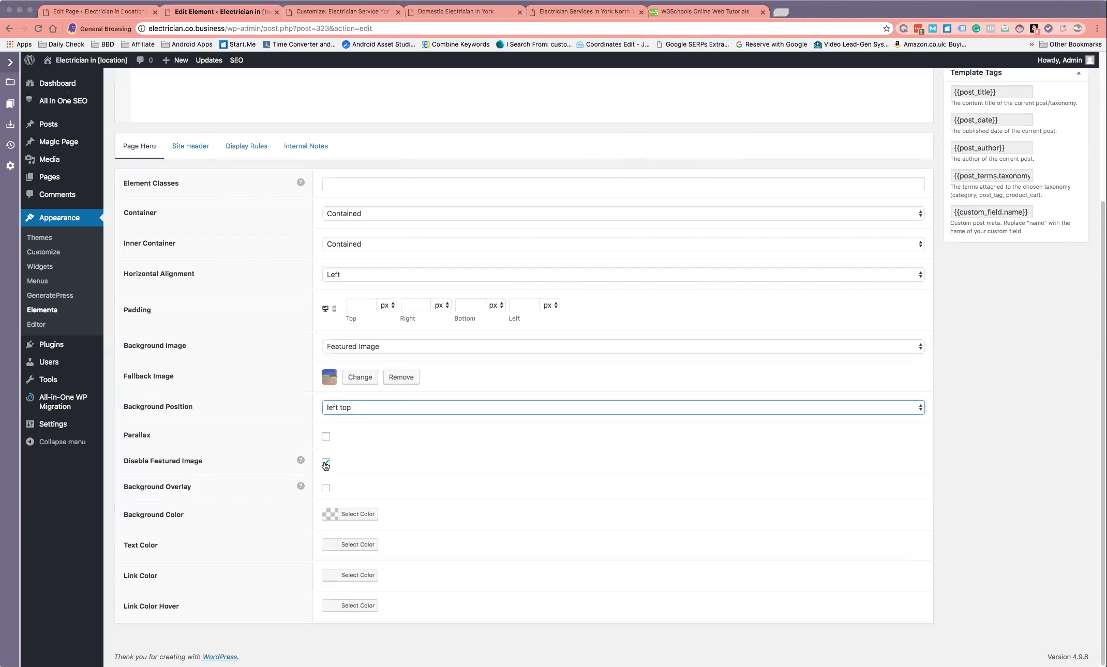
click(325, 462)
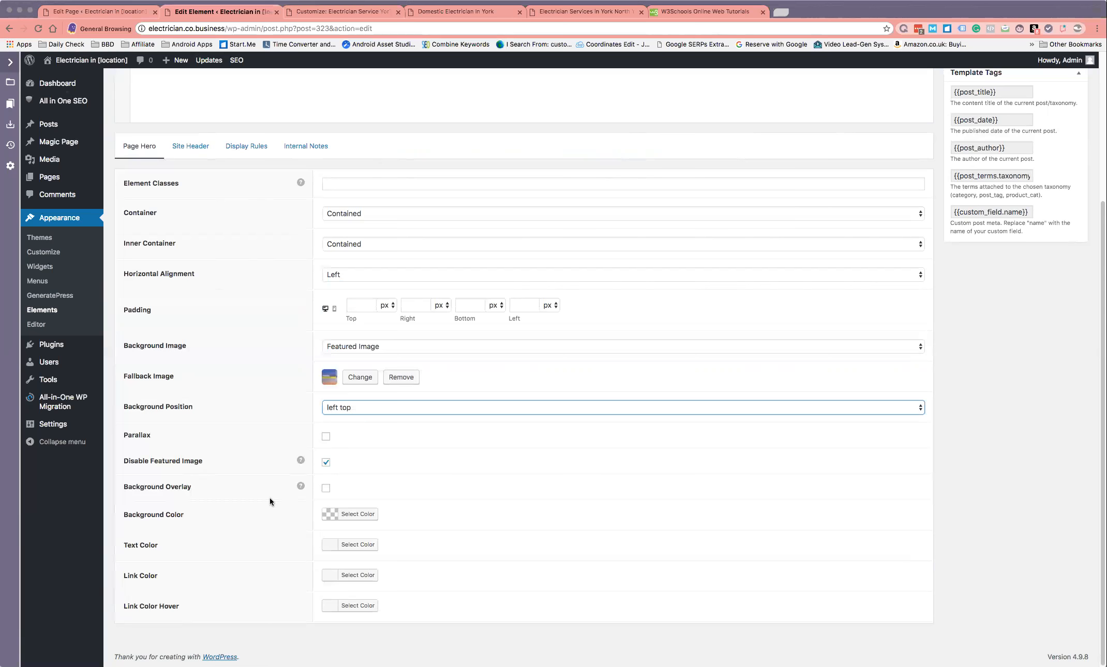
click(326, 488)
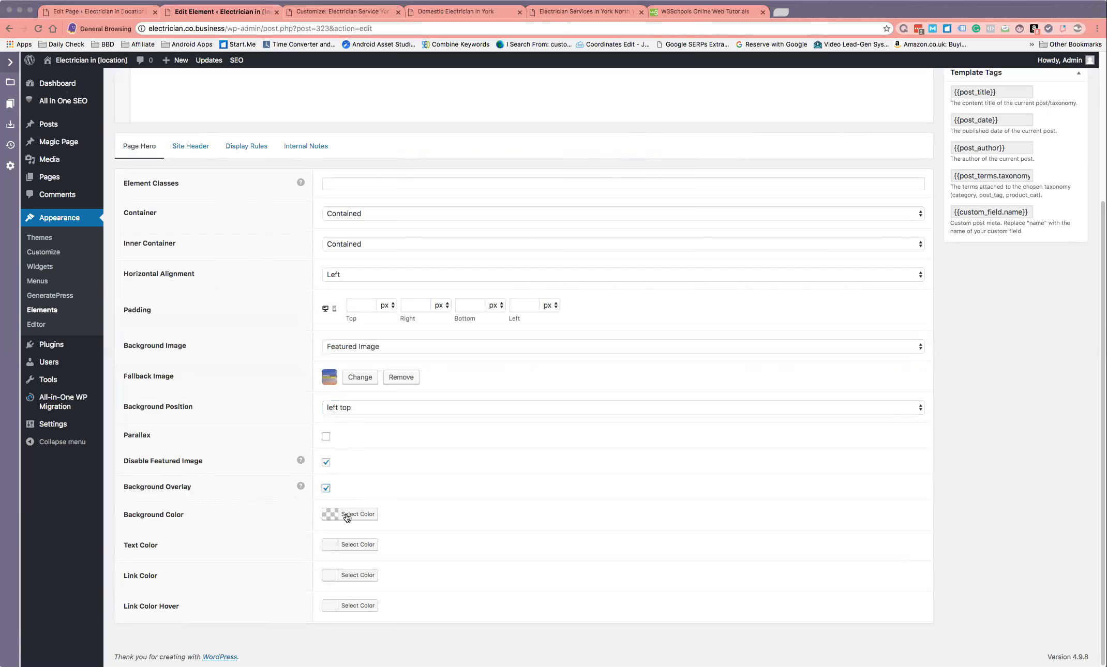
click(354, 514)
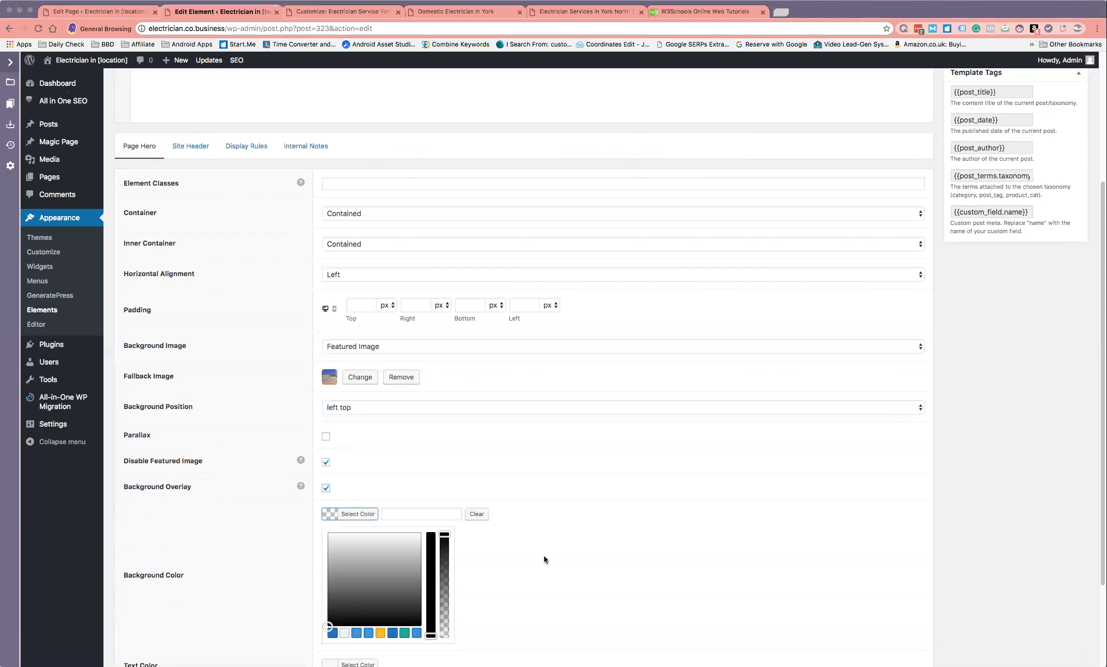
click(380, 632)
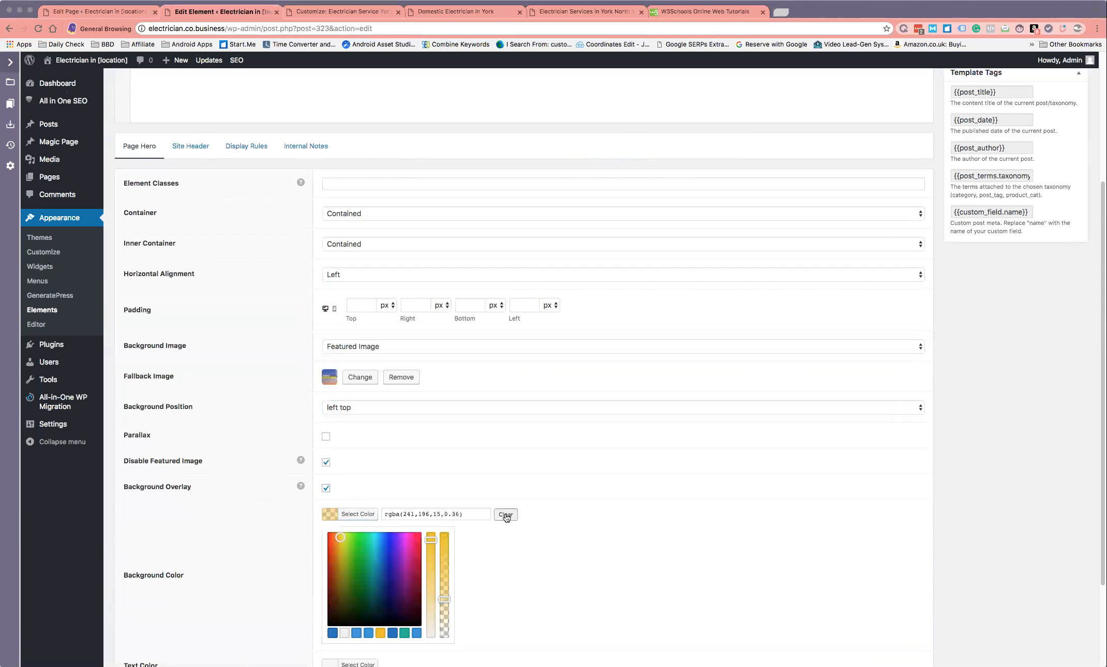
click(505, 514)
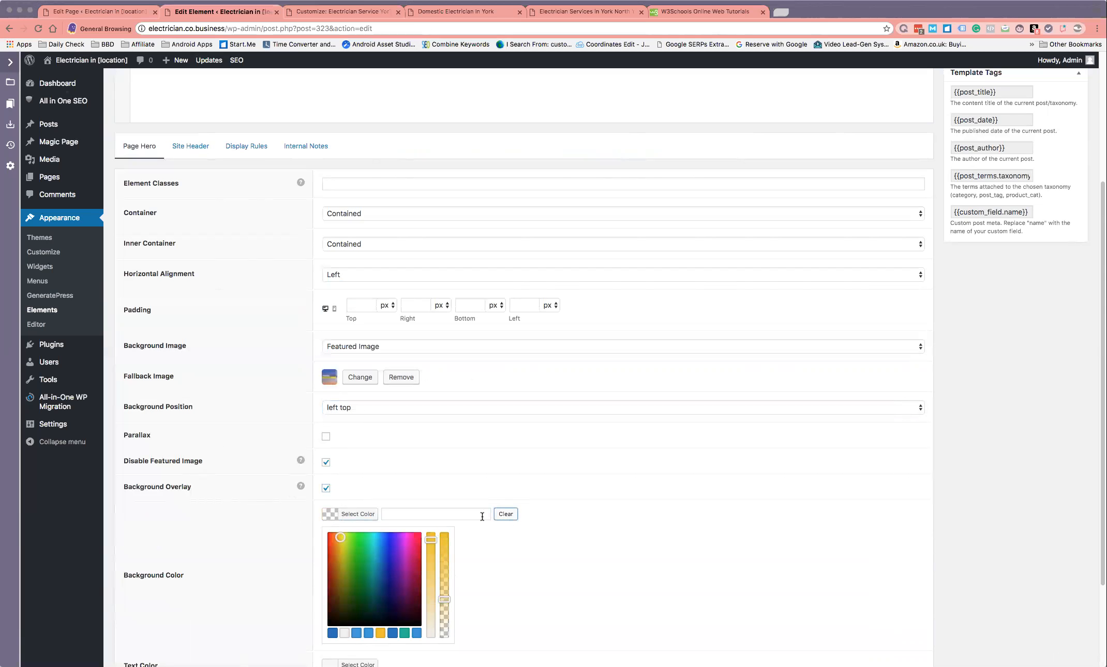
mouse_move(443, 559)
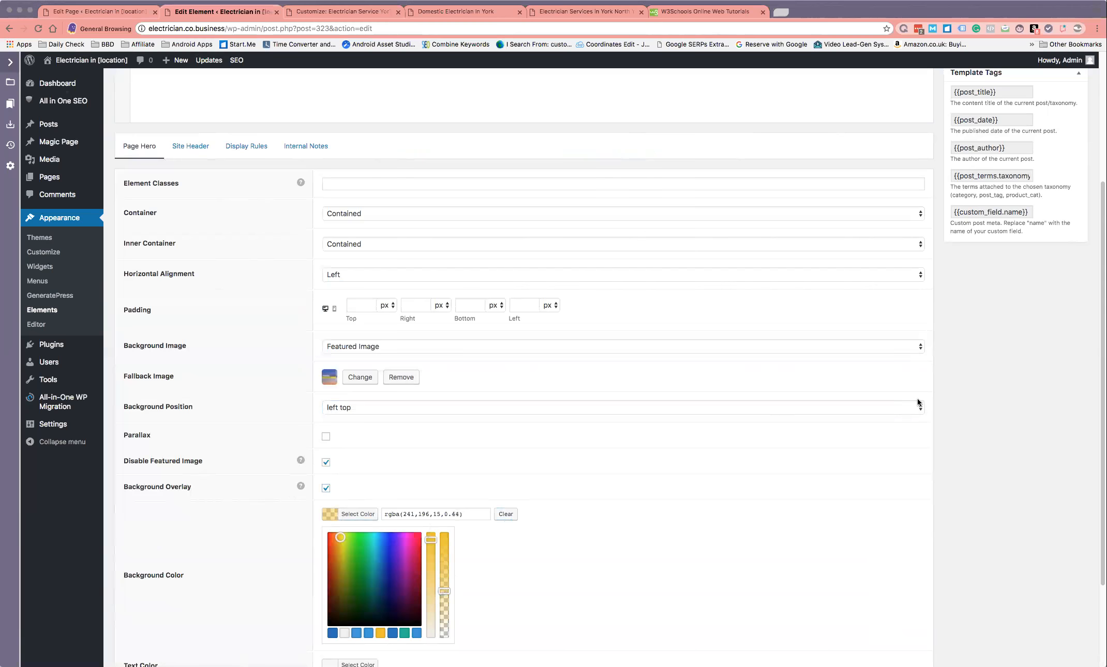
click(1062, 233)
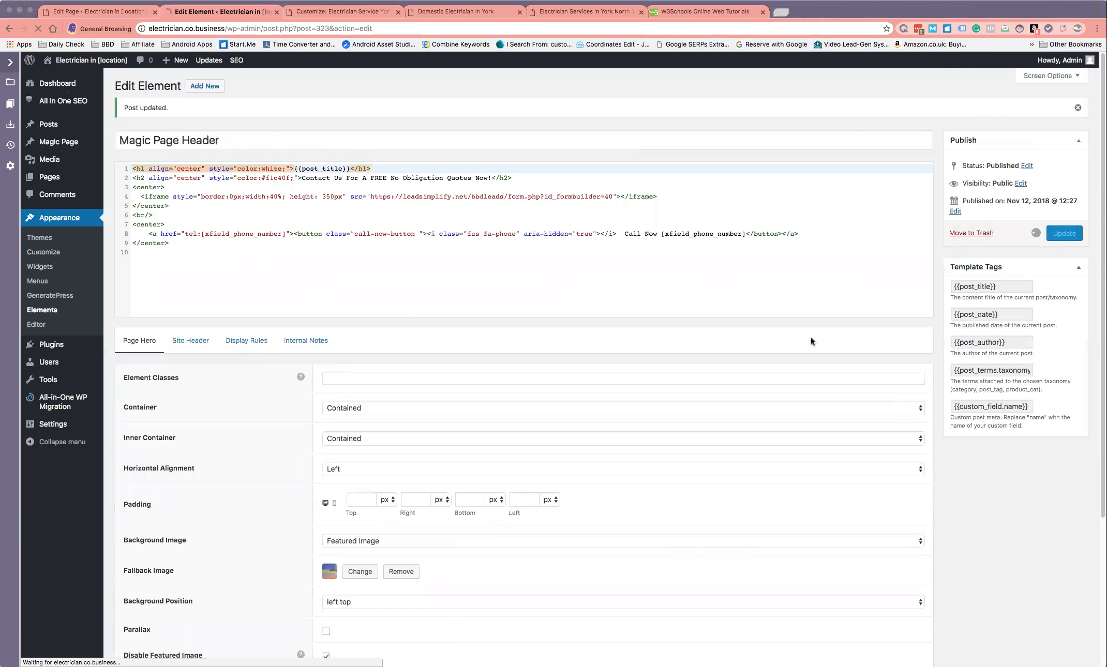
mouse_move(589, 296)
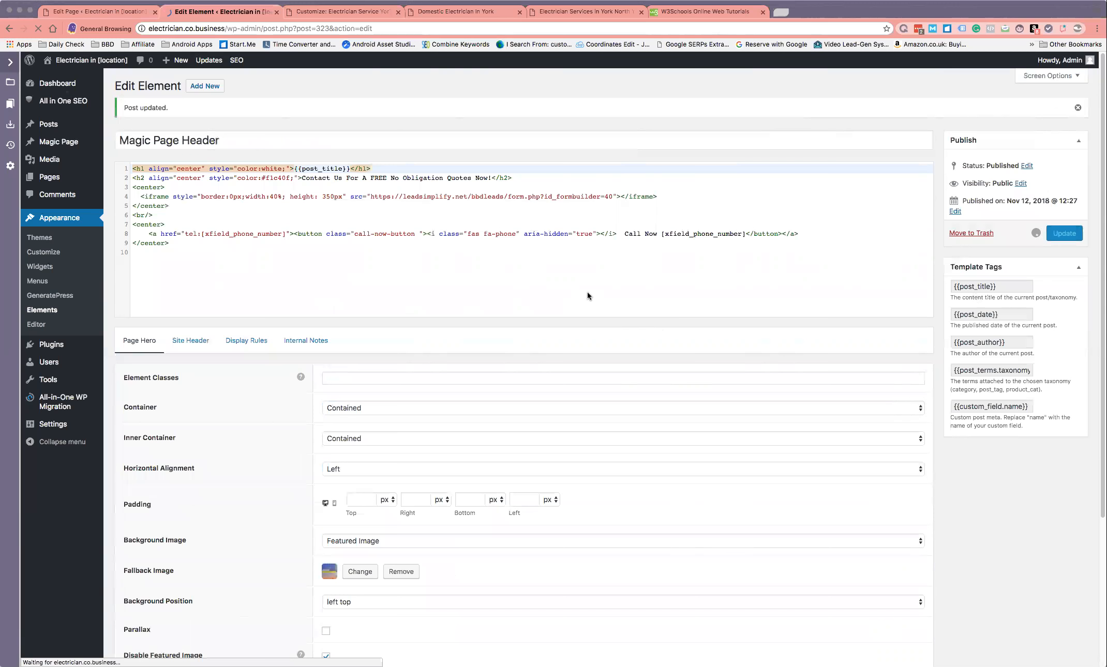
click(1063, 232)
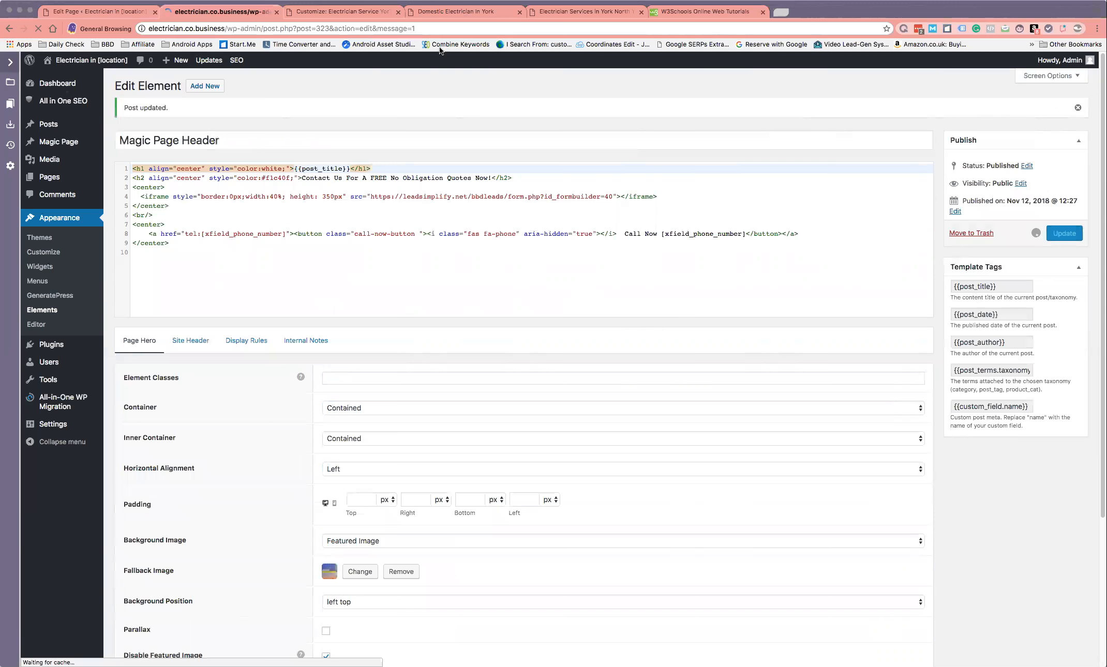
Reload the York North Yorkshire page to check the yellow-tinted hero overlay.
click(459, 11)
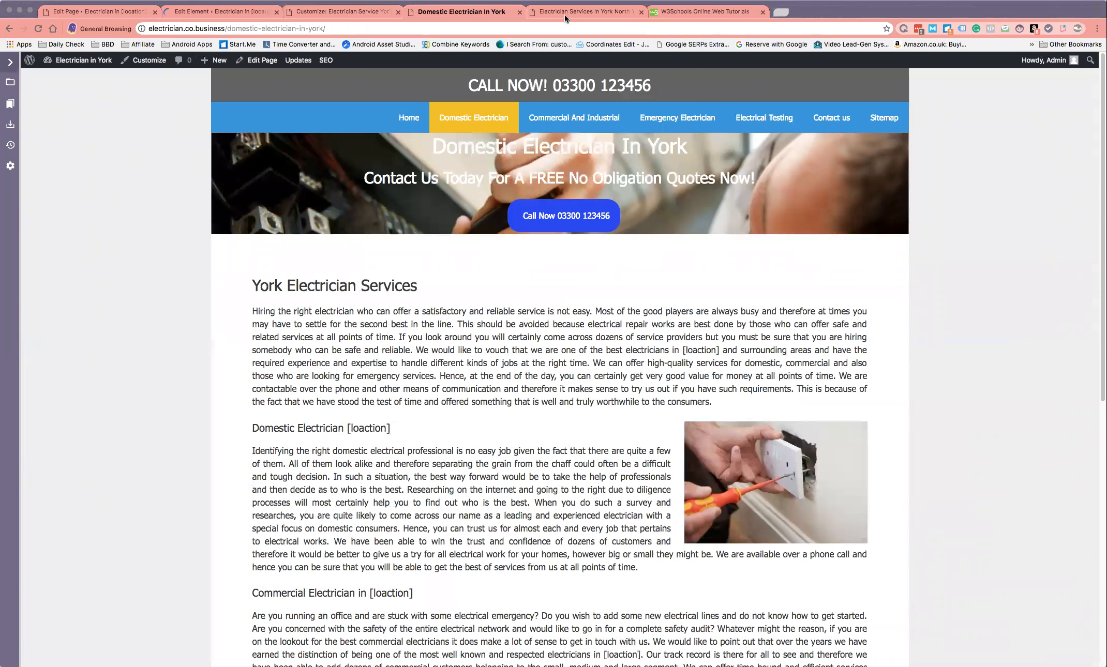
click(585, 12)
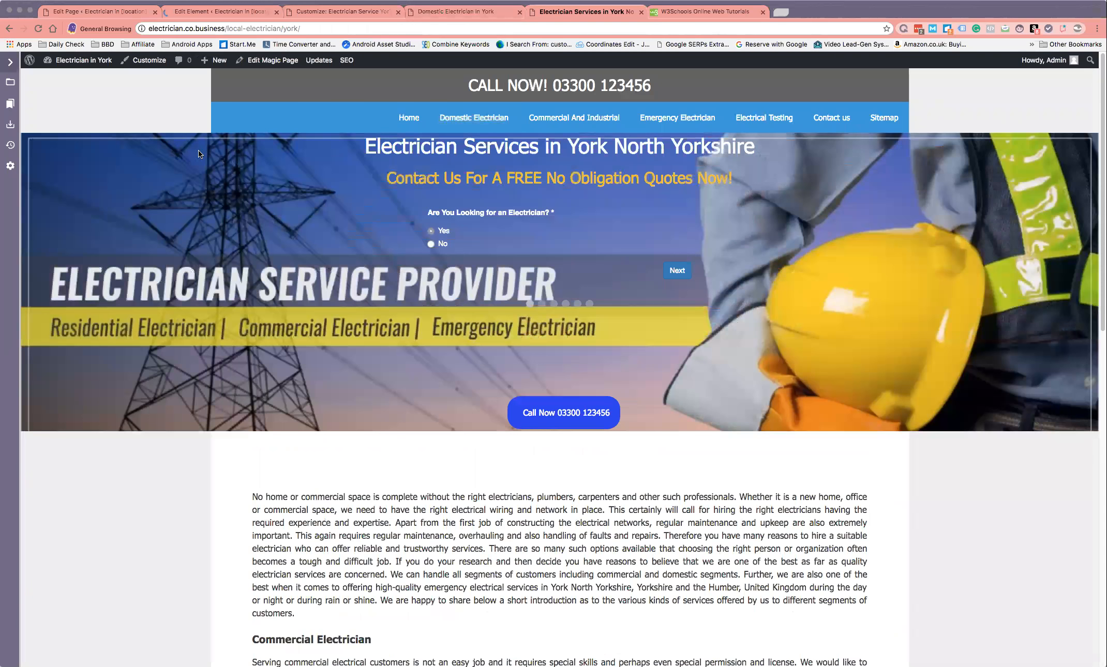
mouse_move(128, 152)
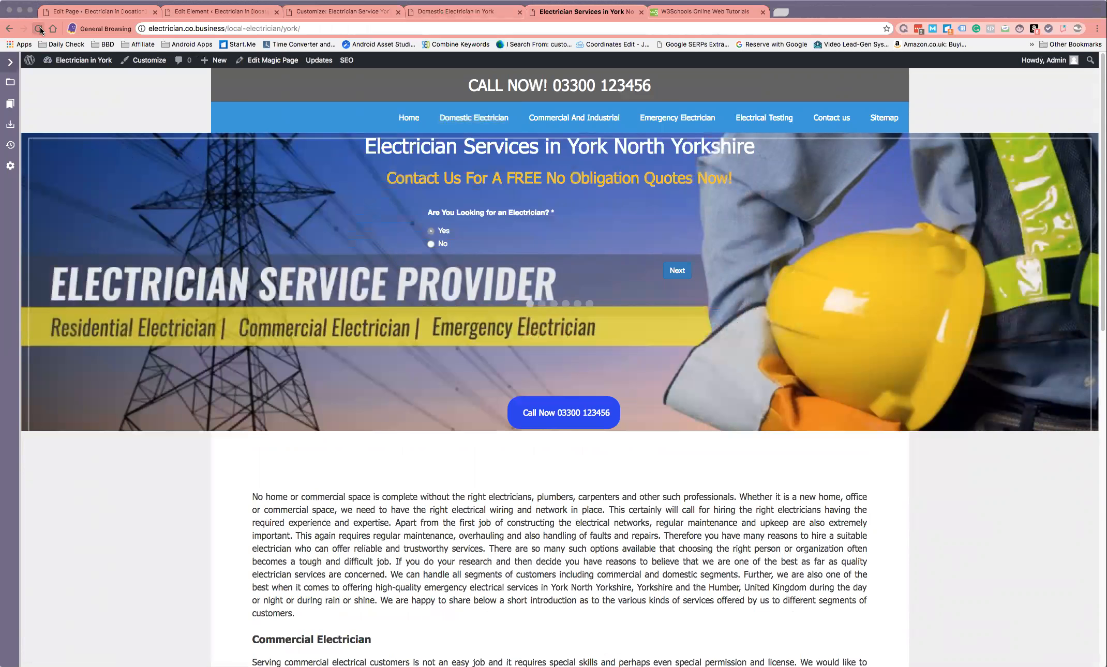
click(40, 29)
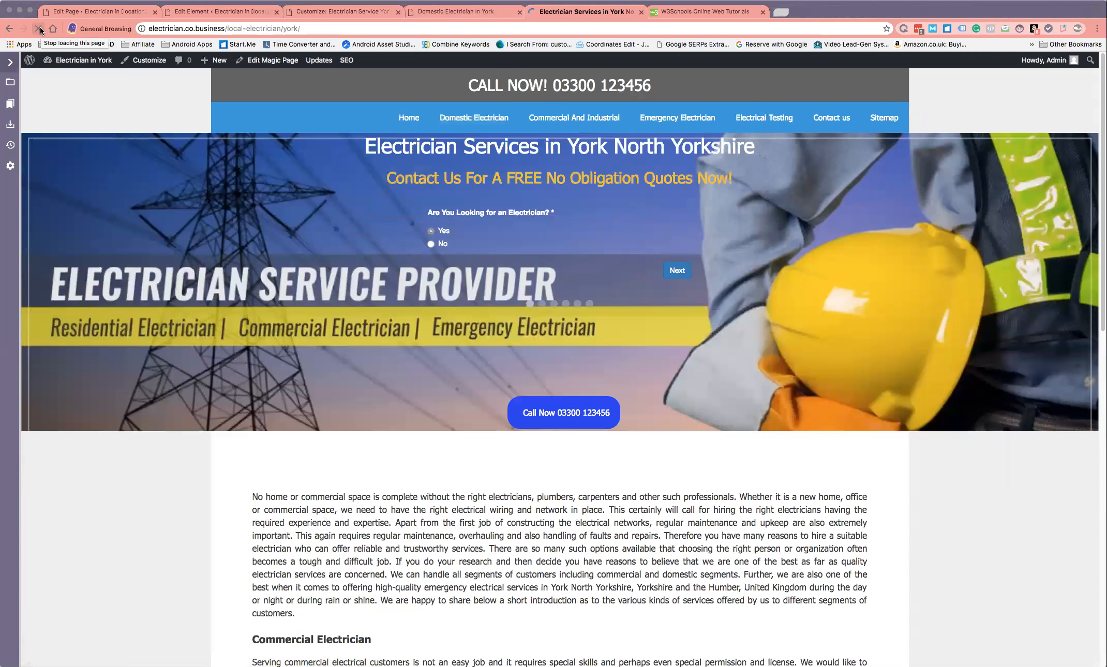
click(41, 29)
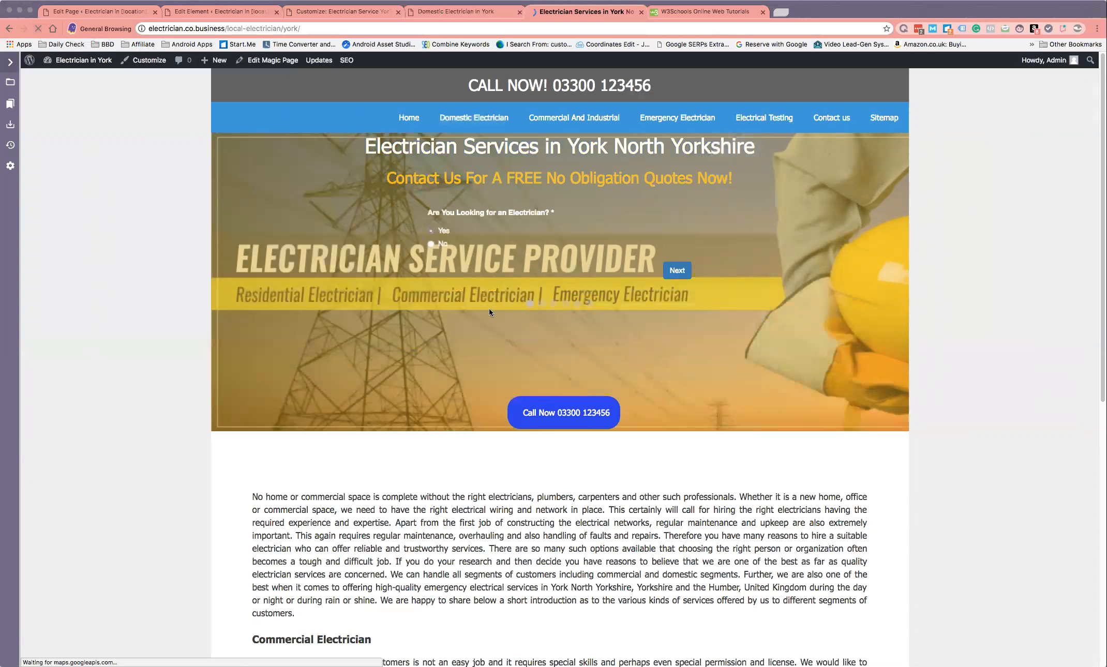
mouse_move(499, 318)
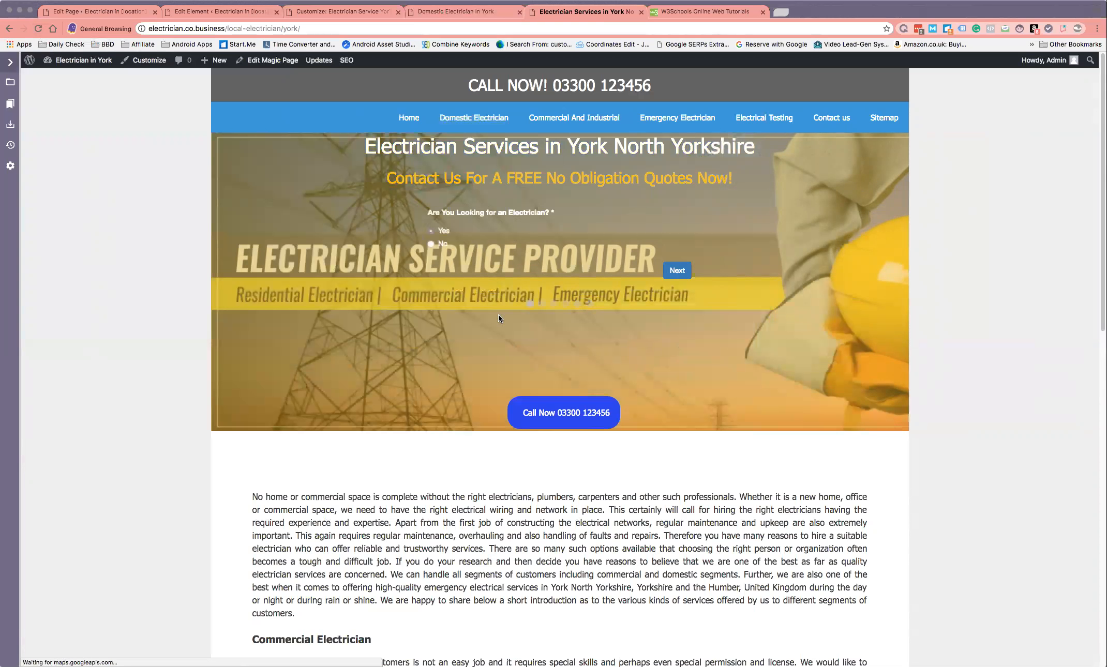
mouse_move(529, 295)
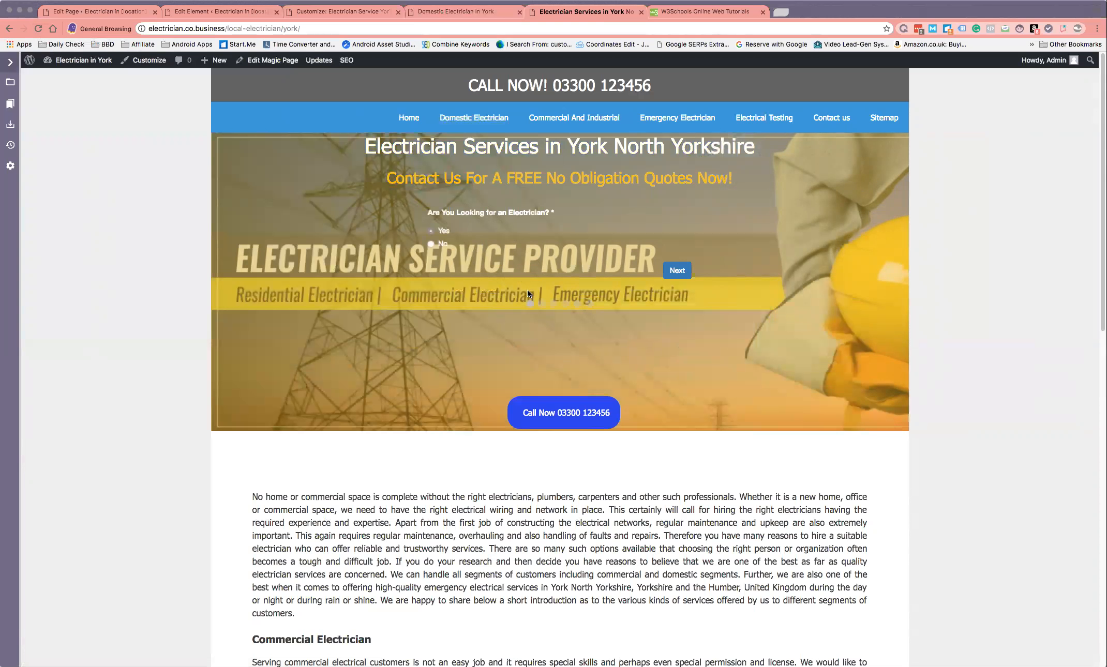
mouse_move(431, 95)
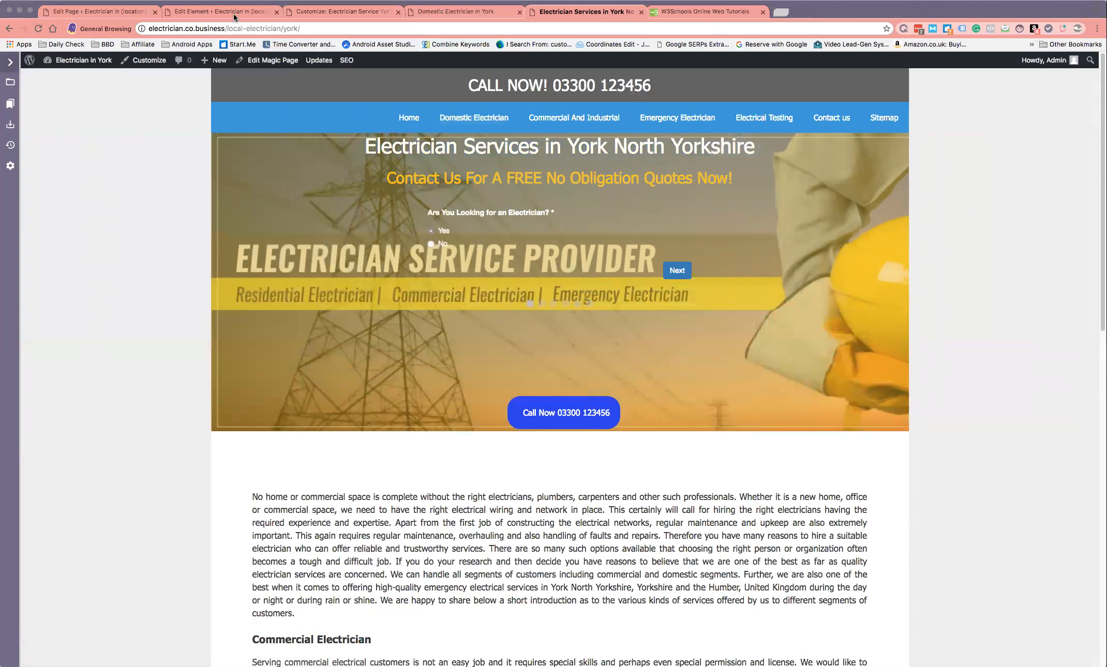
Return to the Magic Page Header editor and view its Page Hero content.
click(219, 11)
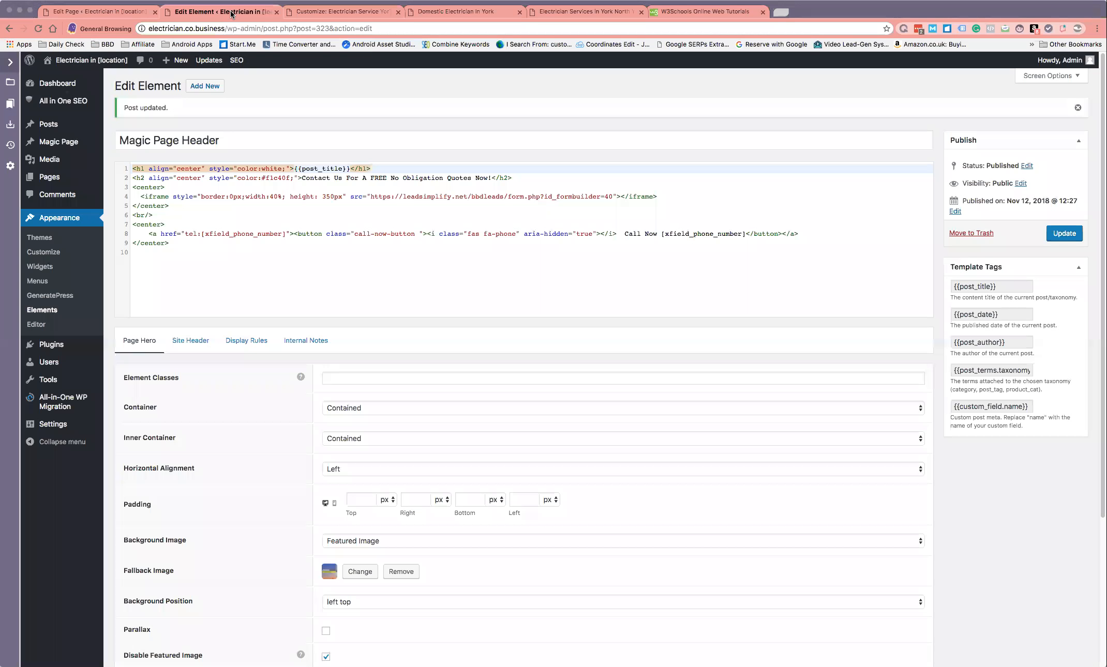
mouse_move(457, 469)
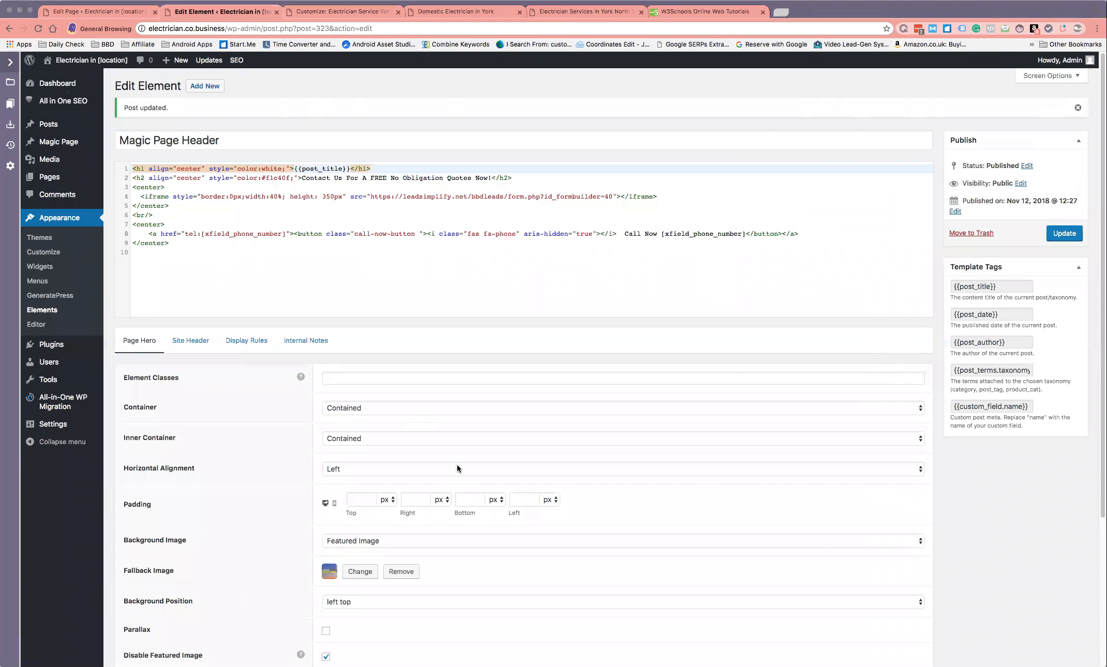
scroll(down, 3)
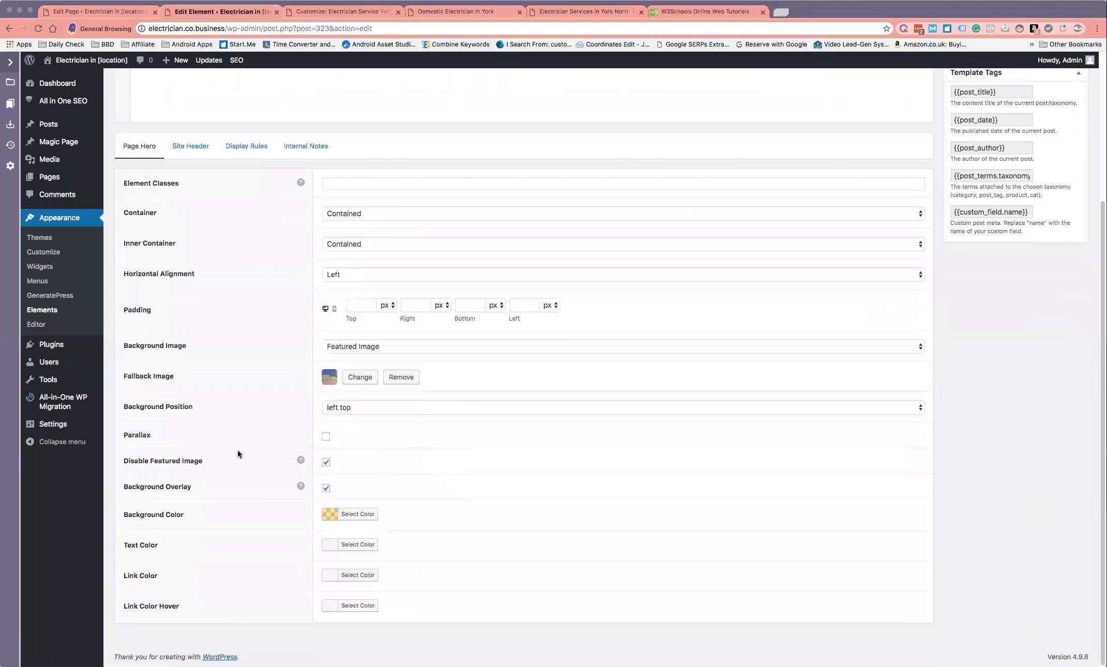
scroll(up, 3)
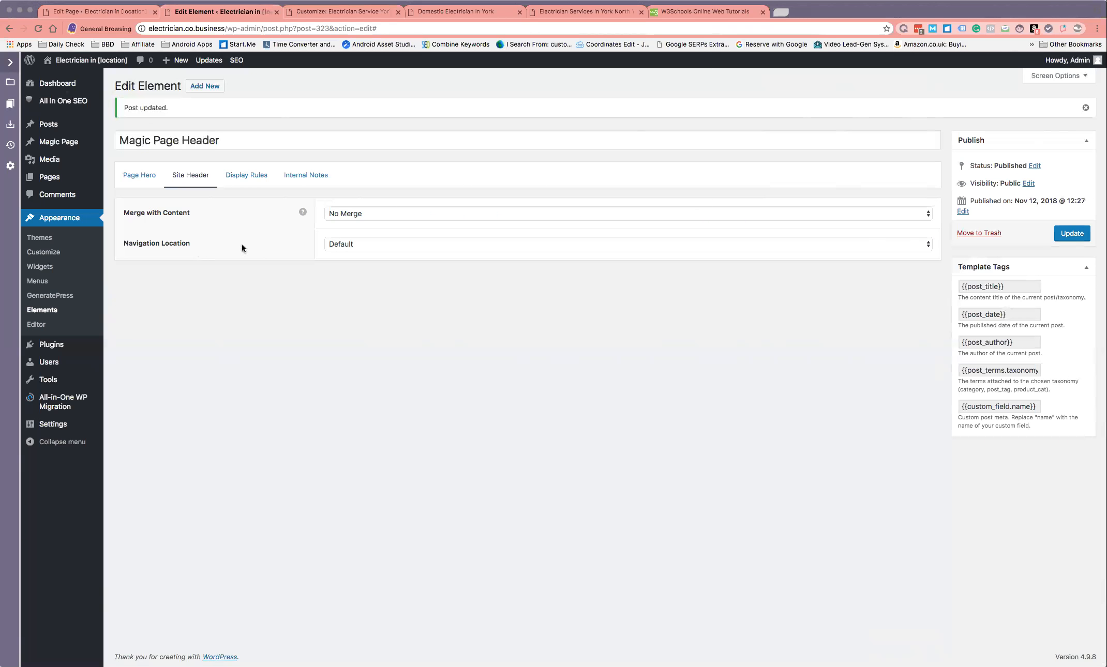
mouse_move(373, 218)
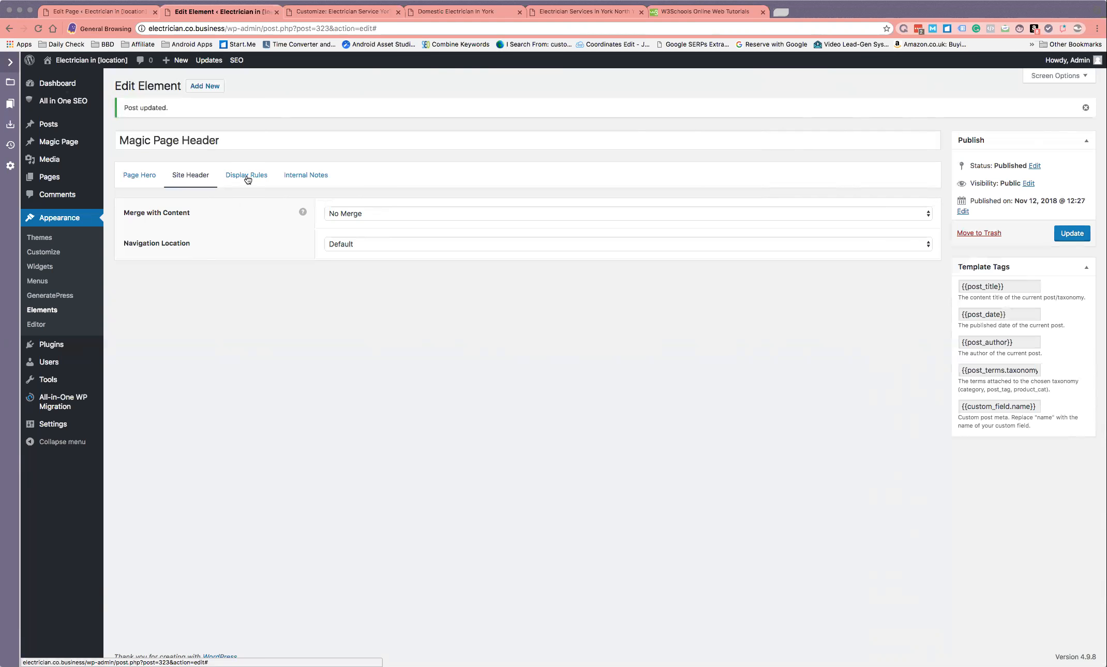
Trialling a Page > Contact us exclusion, then delete it and the Page/All Pages rule.
click(246, 175)
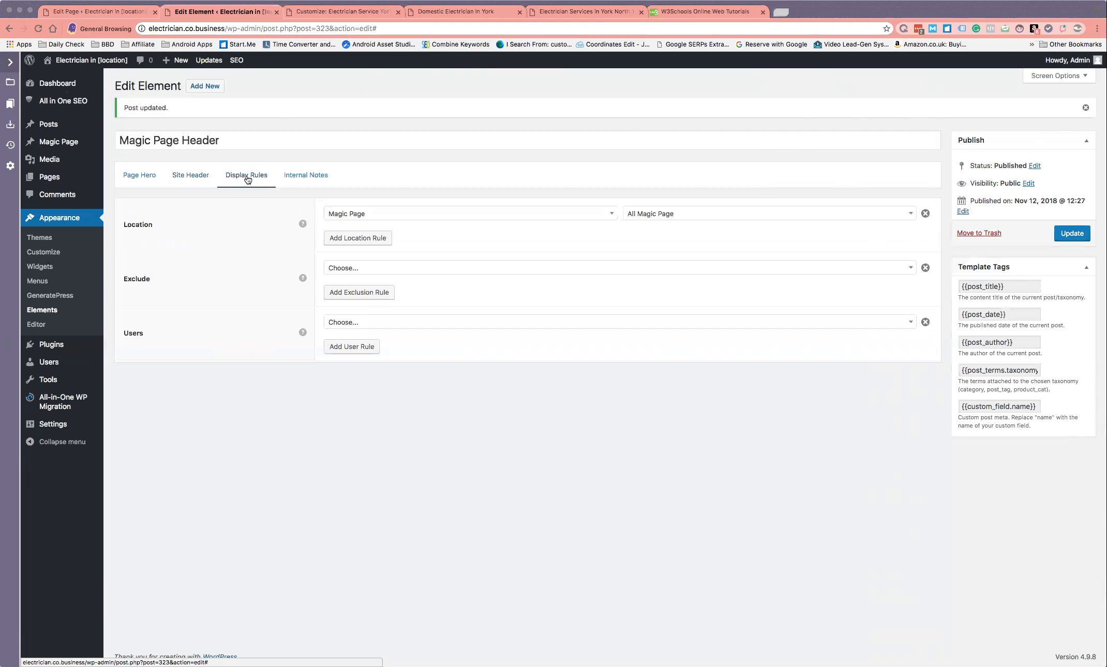
mouse_move(278, 234)
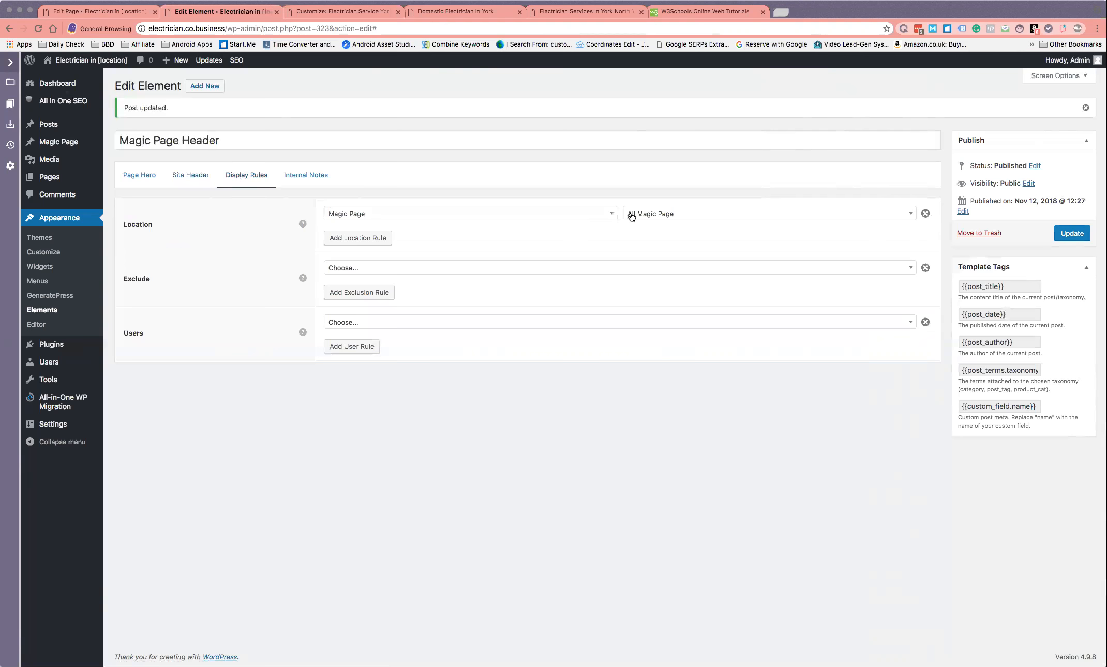
click(358, 238)
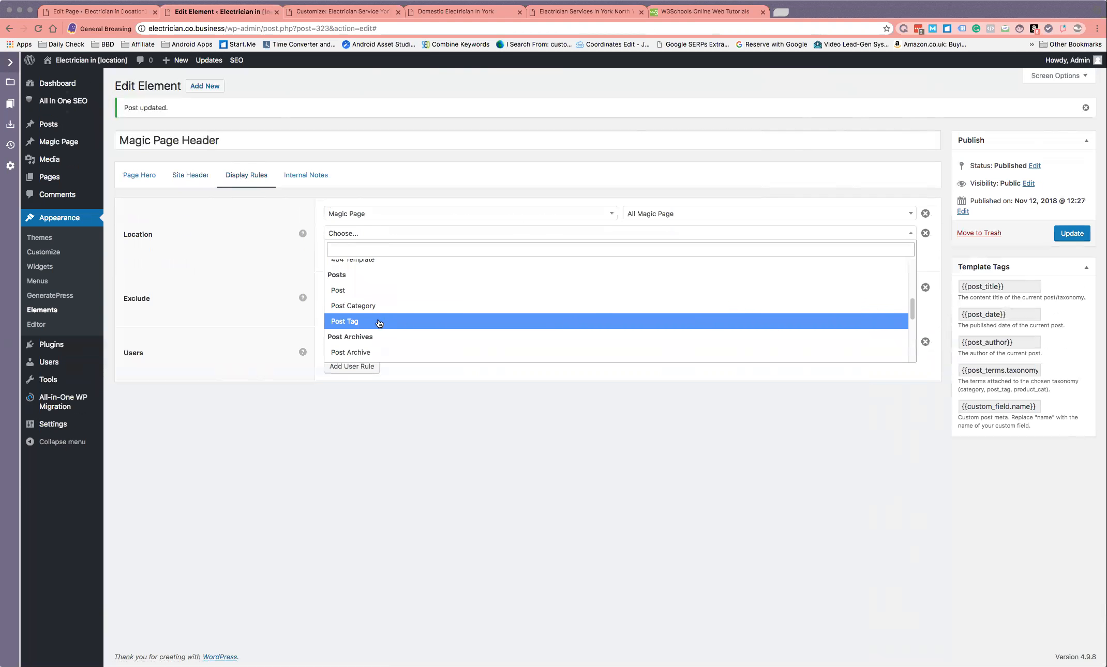
scroll(up, 3)
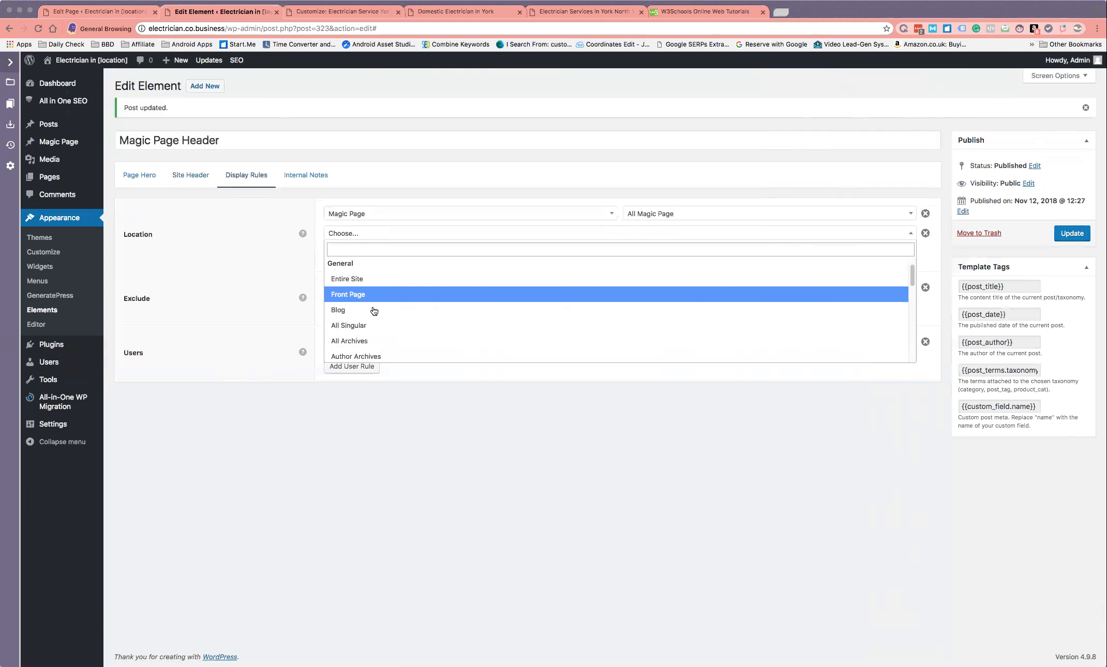
scroll(down, 3)
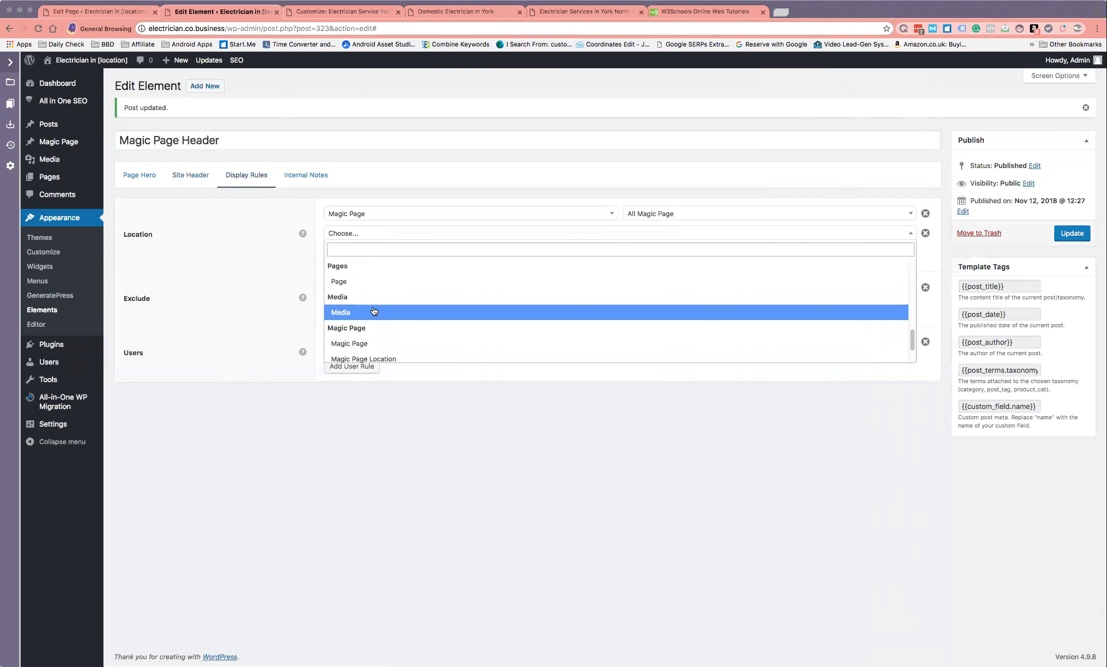
click(339, 281)
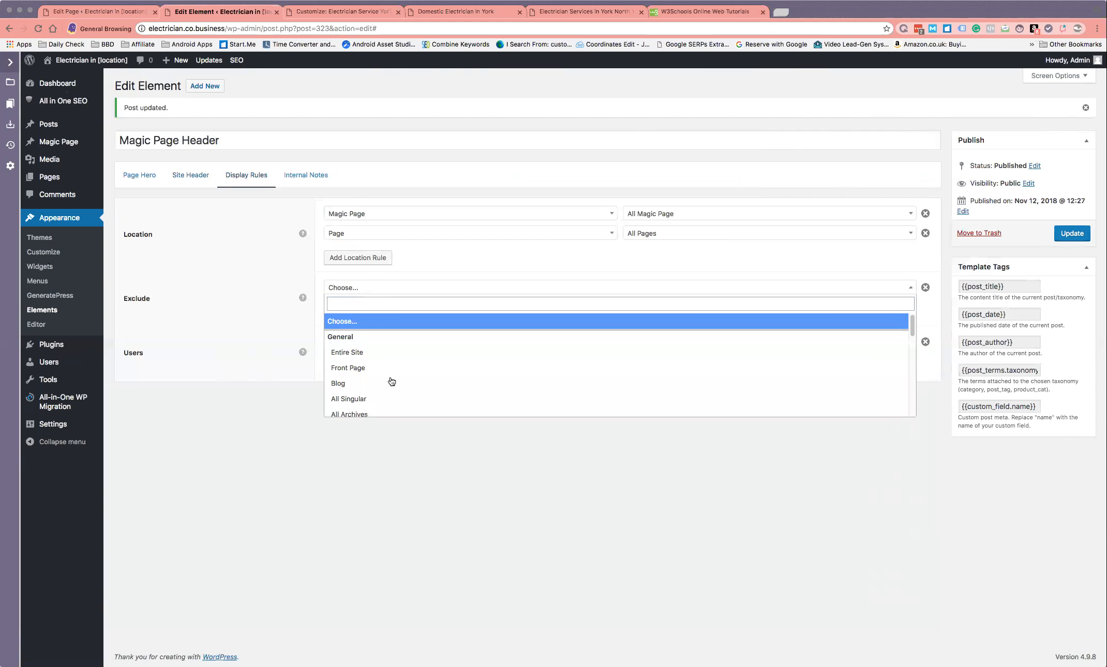
scroll(down, 3)
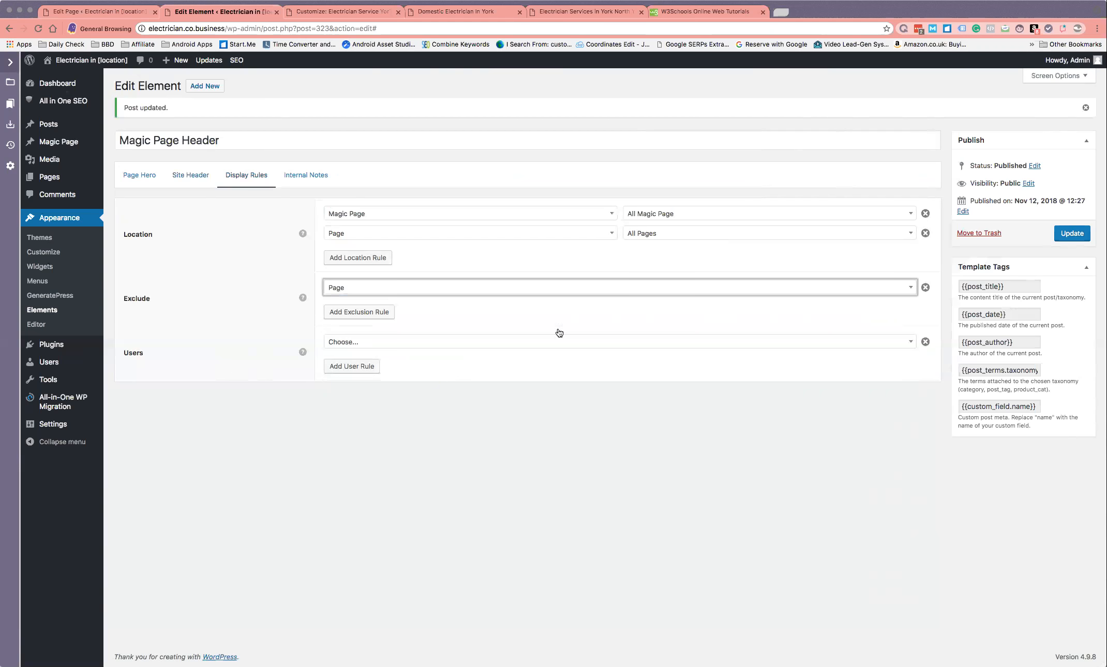
mouse_move(771, 298)
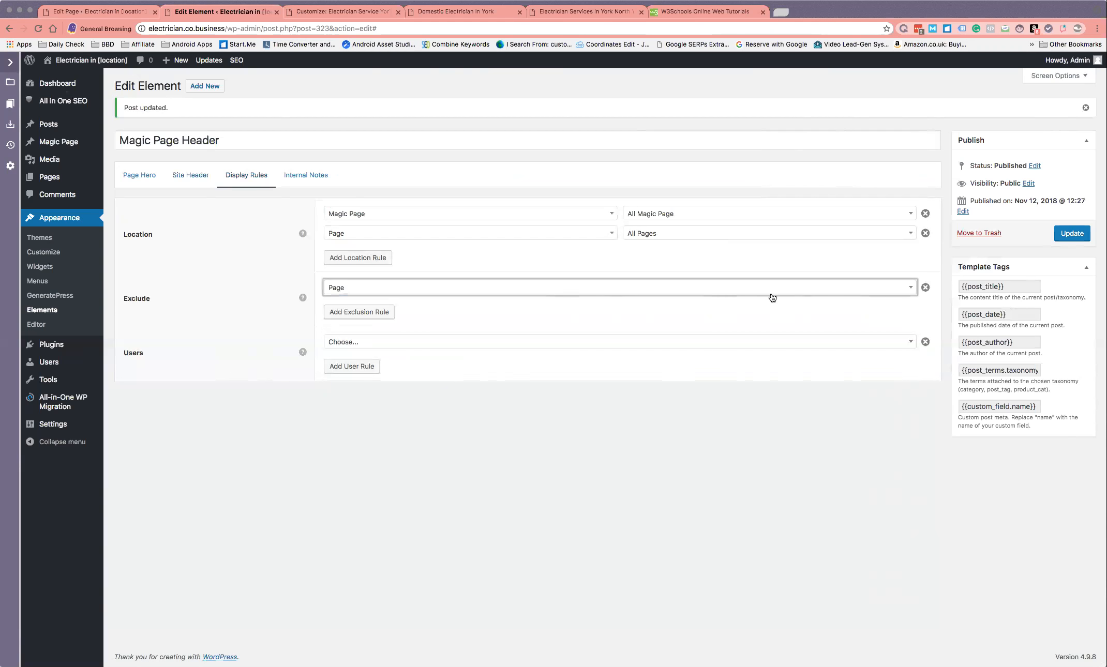
mouse_move(766, 296)
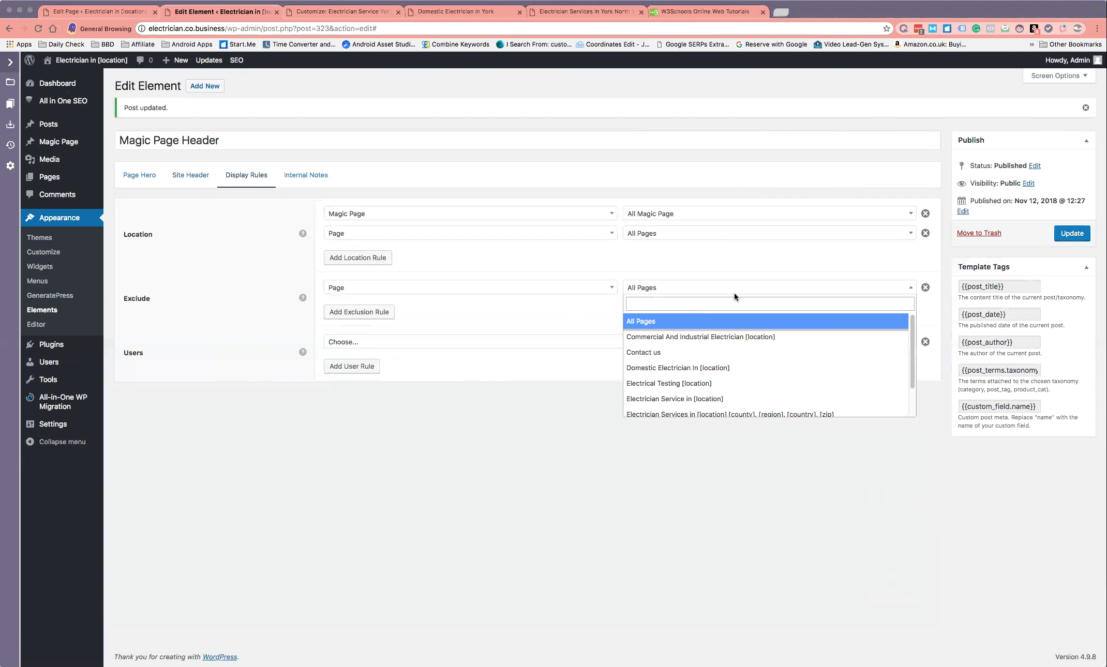
click(643, 353)
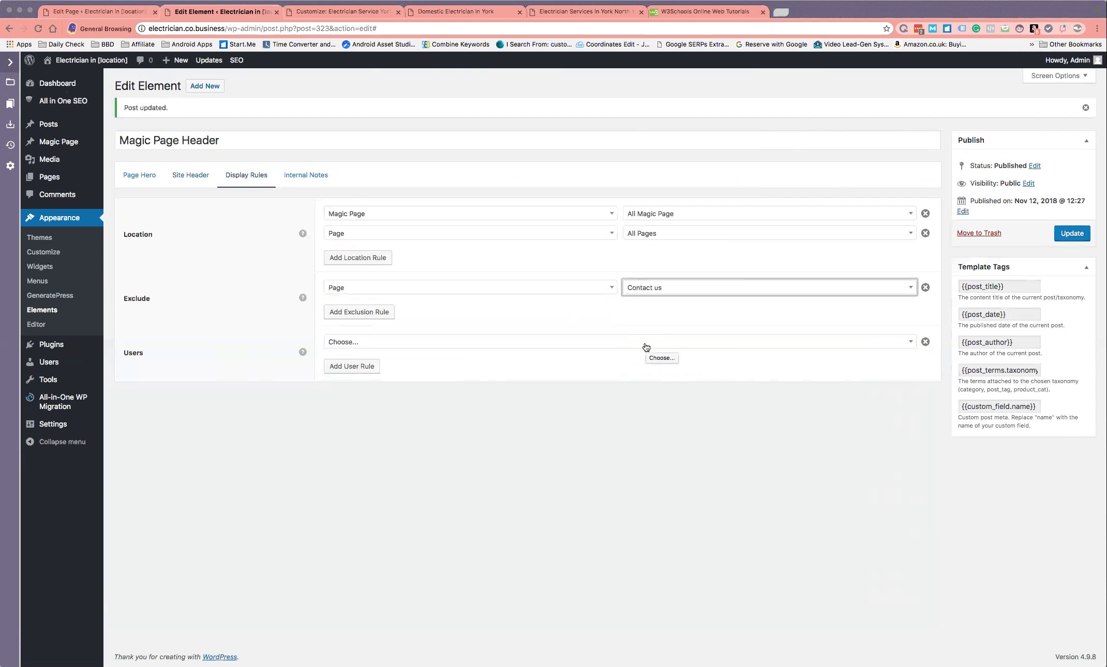
mouse_move(928, 289)
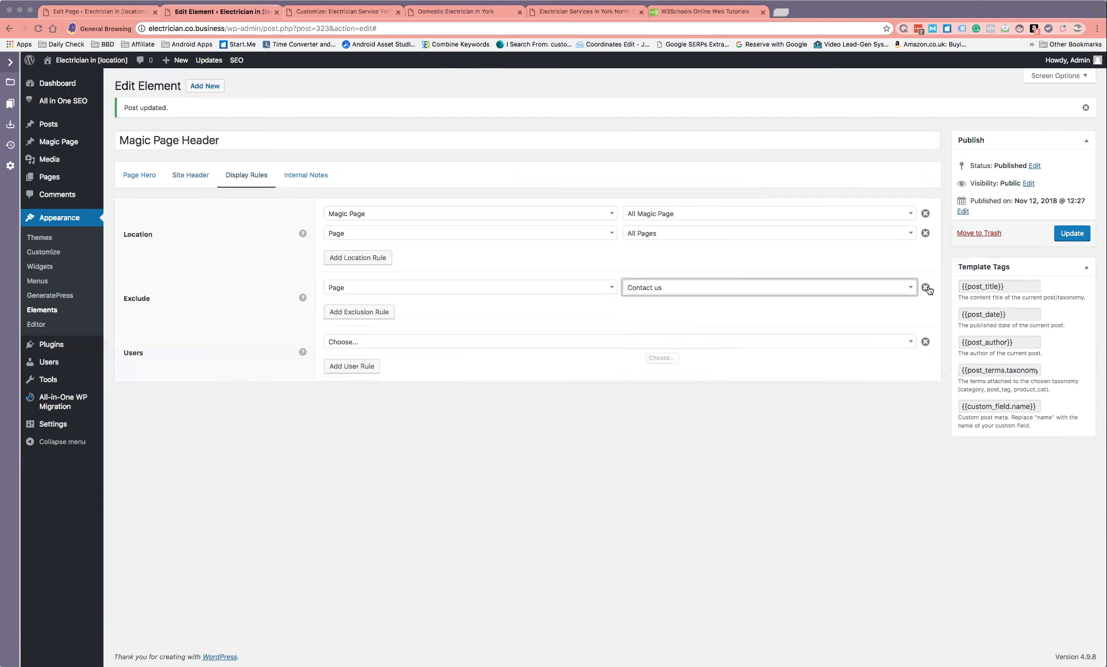
click(925, 288)
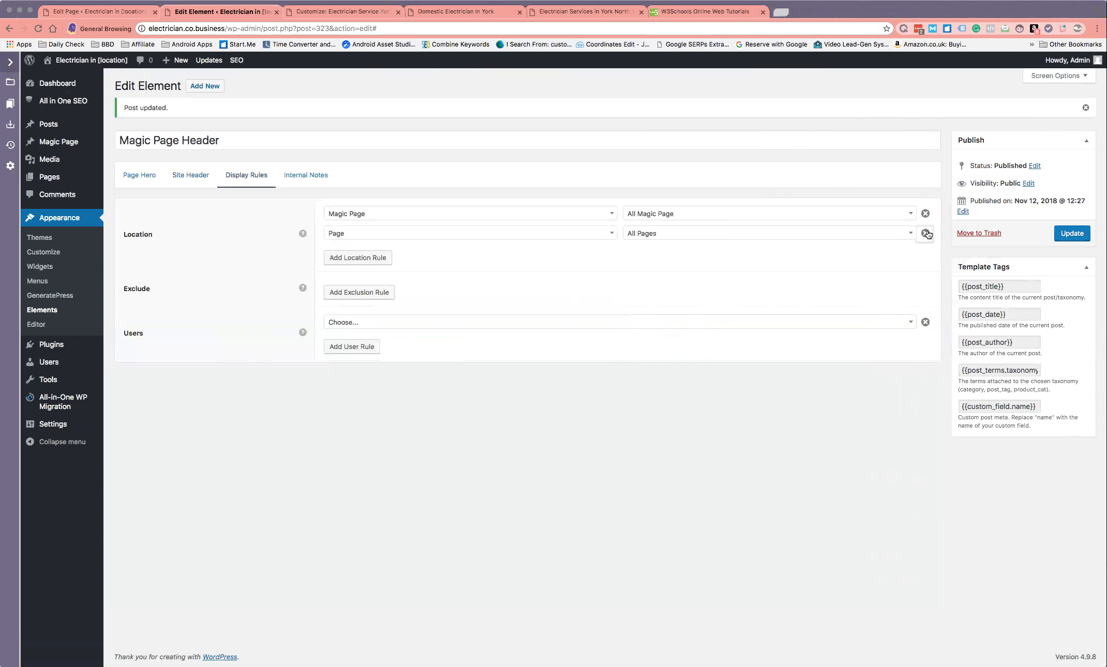
click(925, 232)
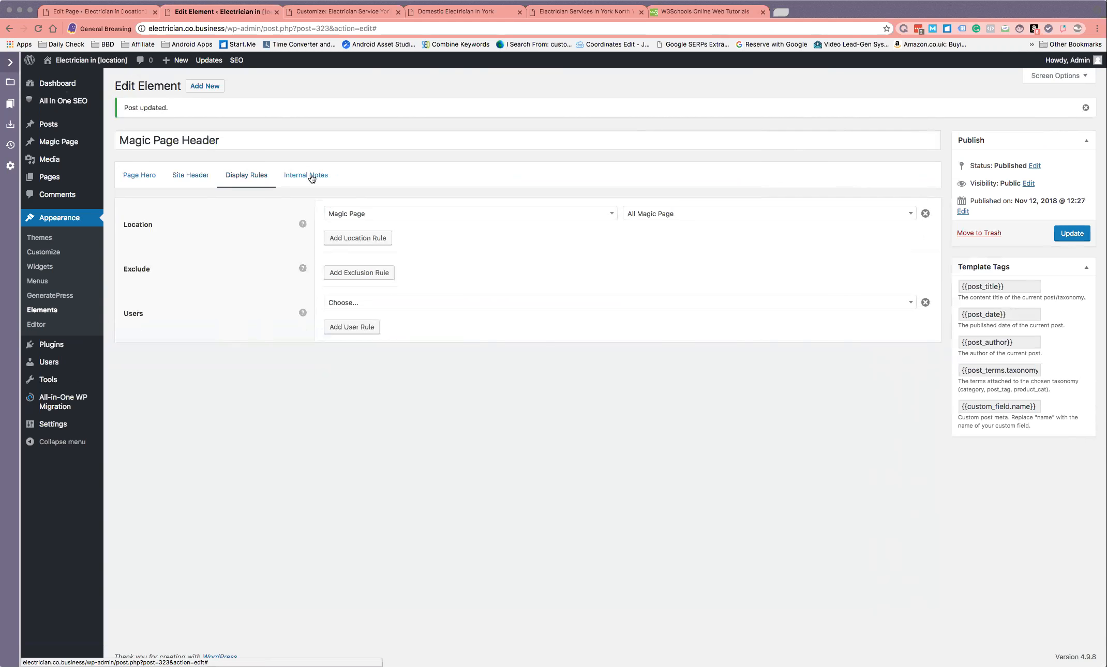
mouse_move(306, 177)
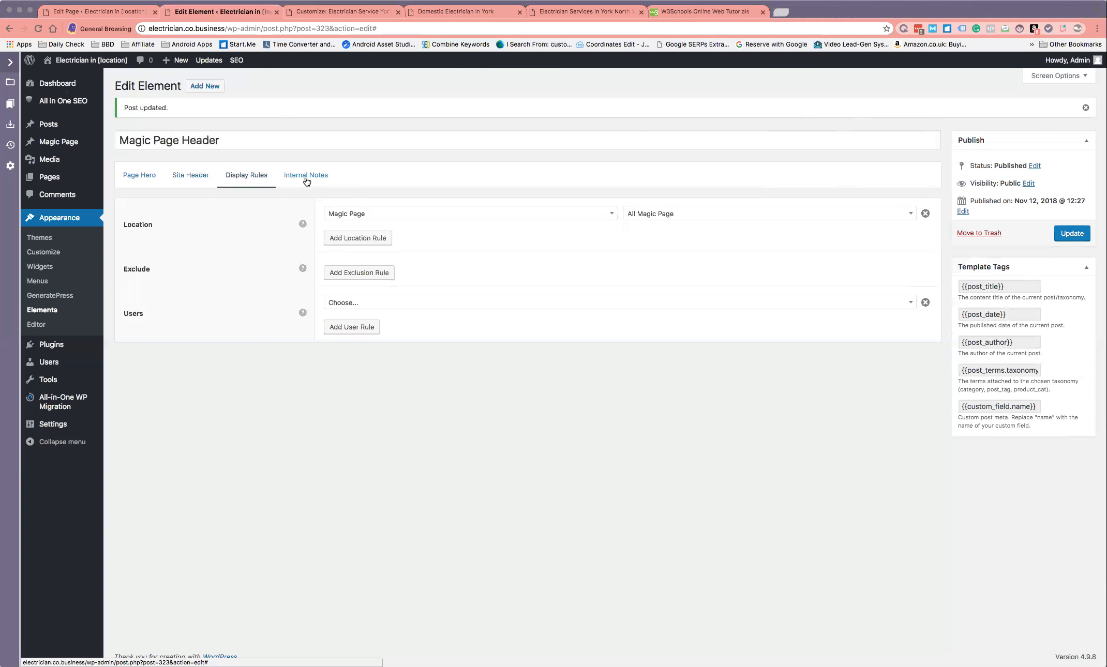
Glance at the empty Internal Notes, then return to the Page Hero HTML and settings.
click(306, 175)
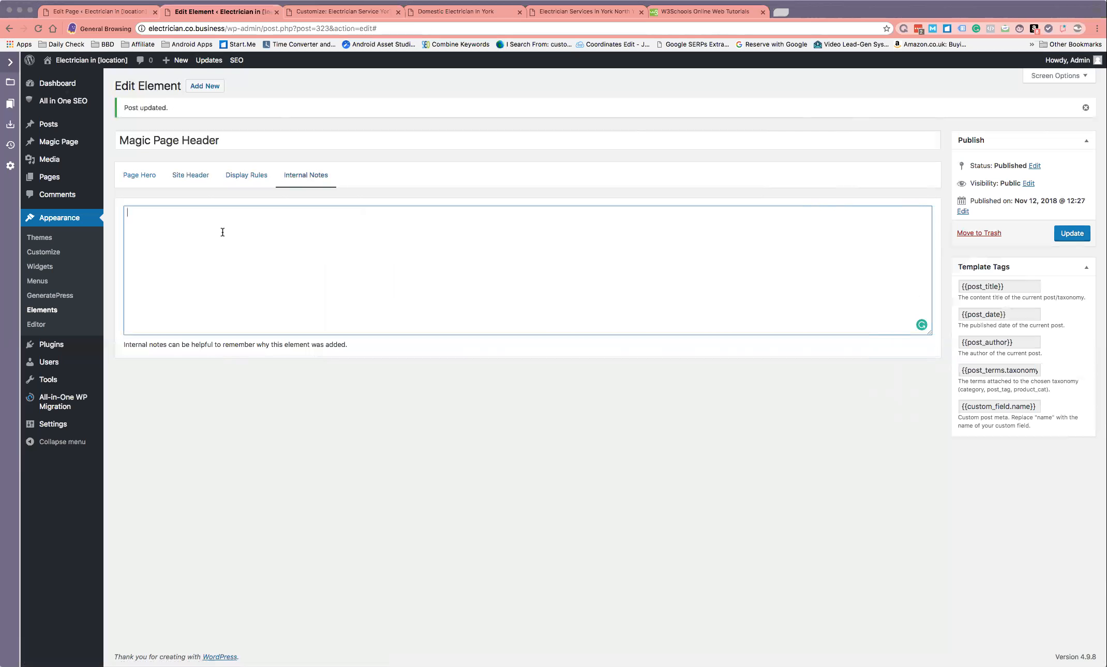
mouse_move(205, 248)
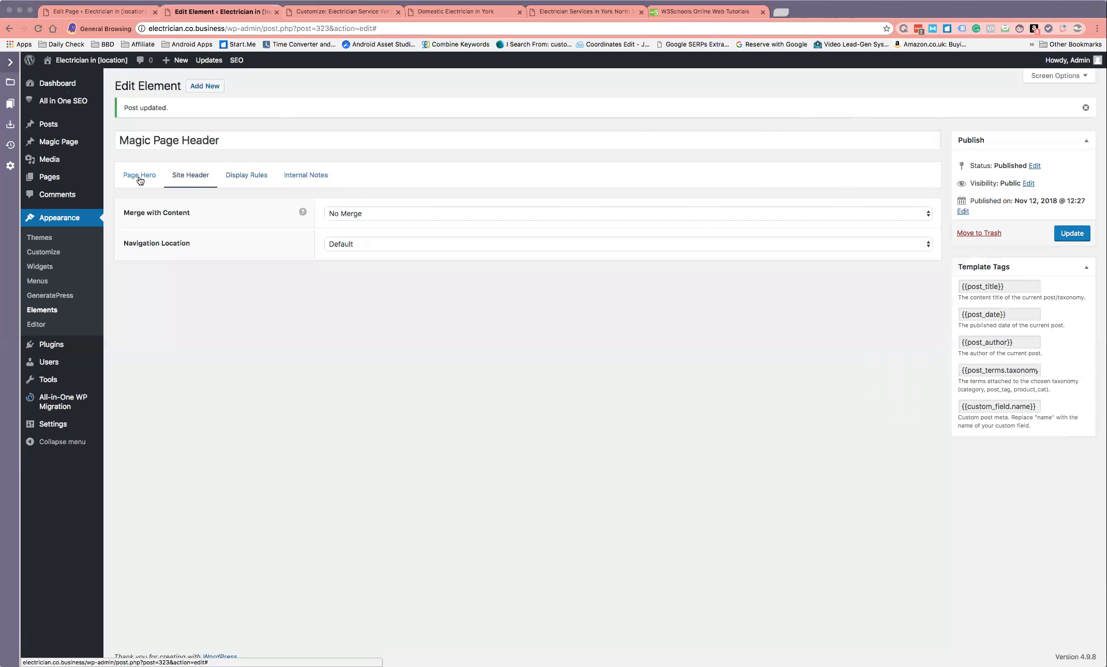
click(139, 175)
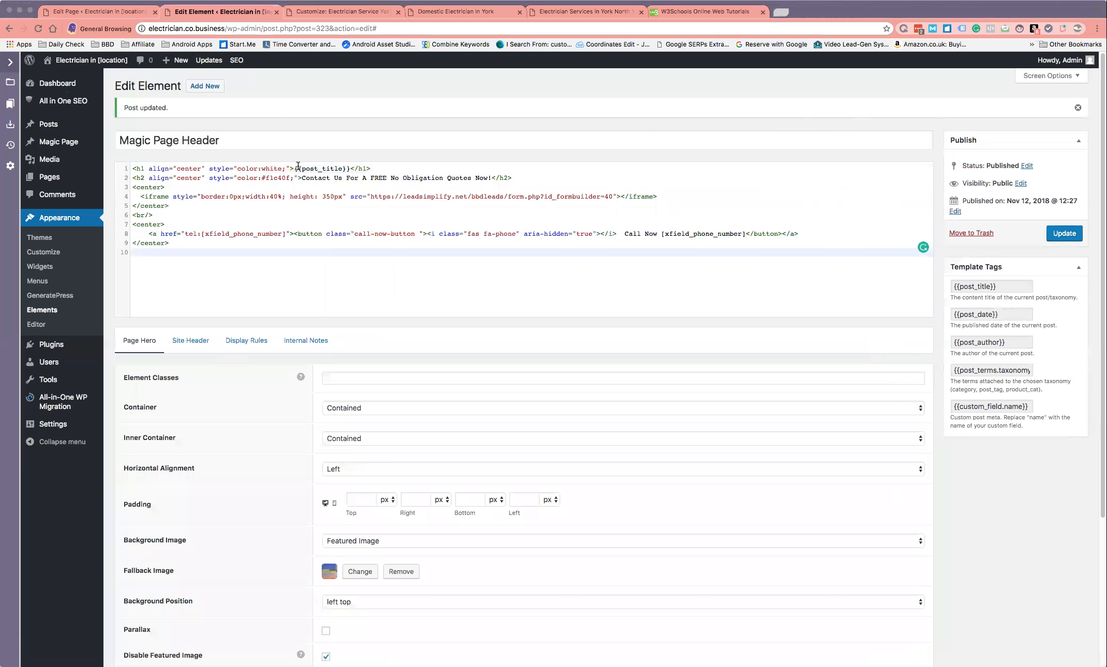
mouse_move(286, 154)
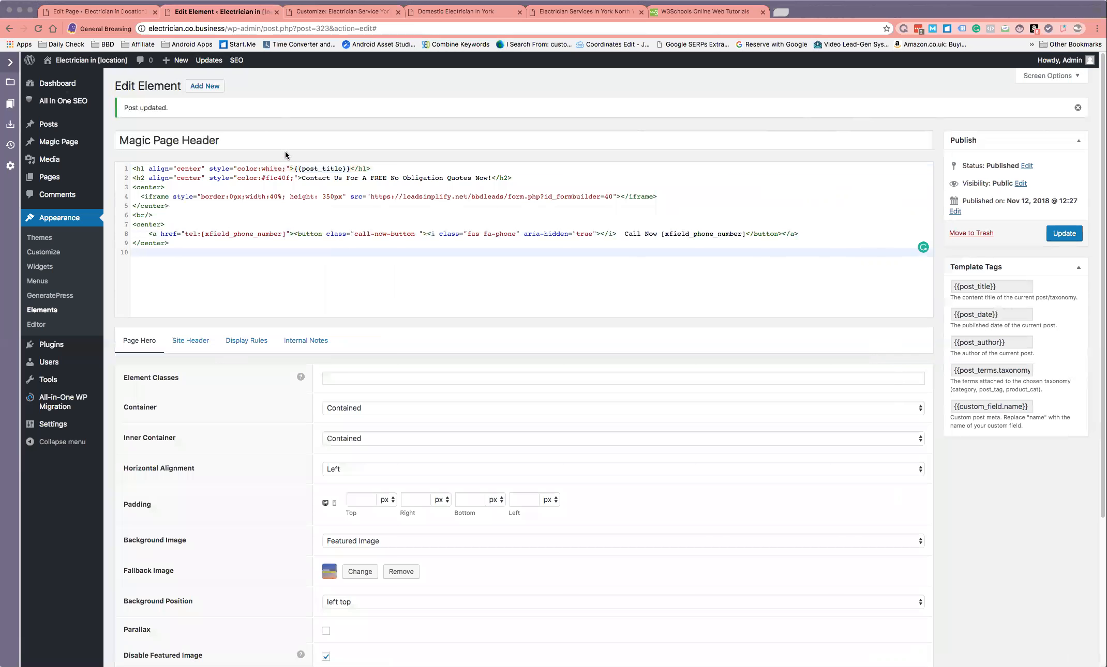
mouse_move(337, 56)
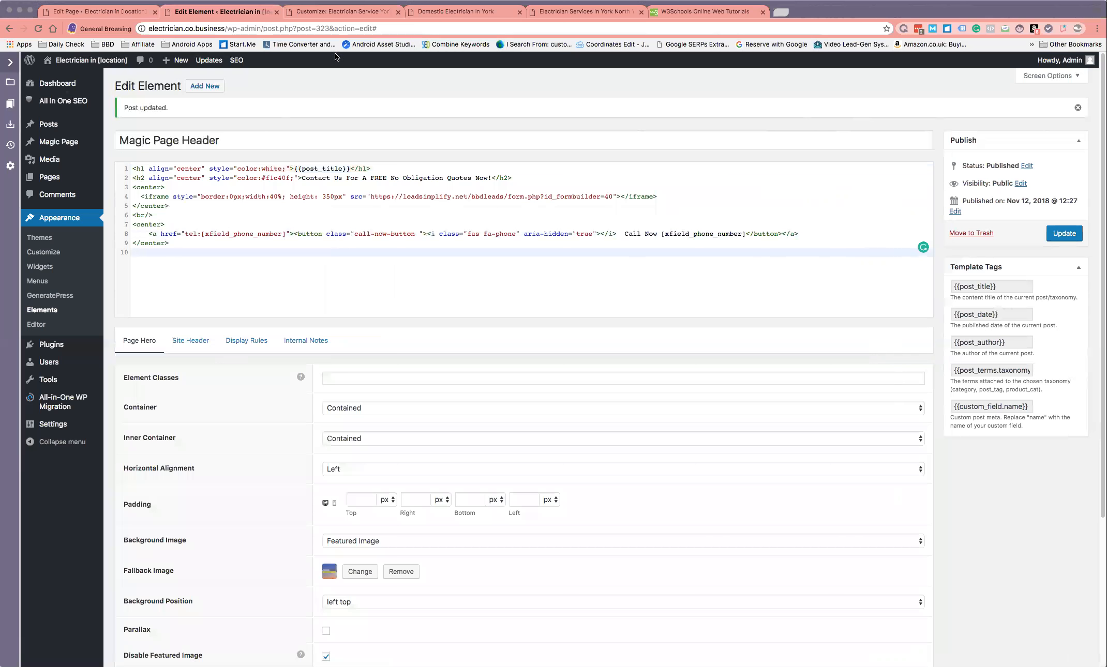
Switch to the Customizer's Layout > Footer and scroll the preview to the 2011–2018 copyright footer.
click(341, 12)
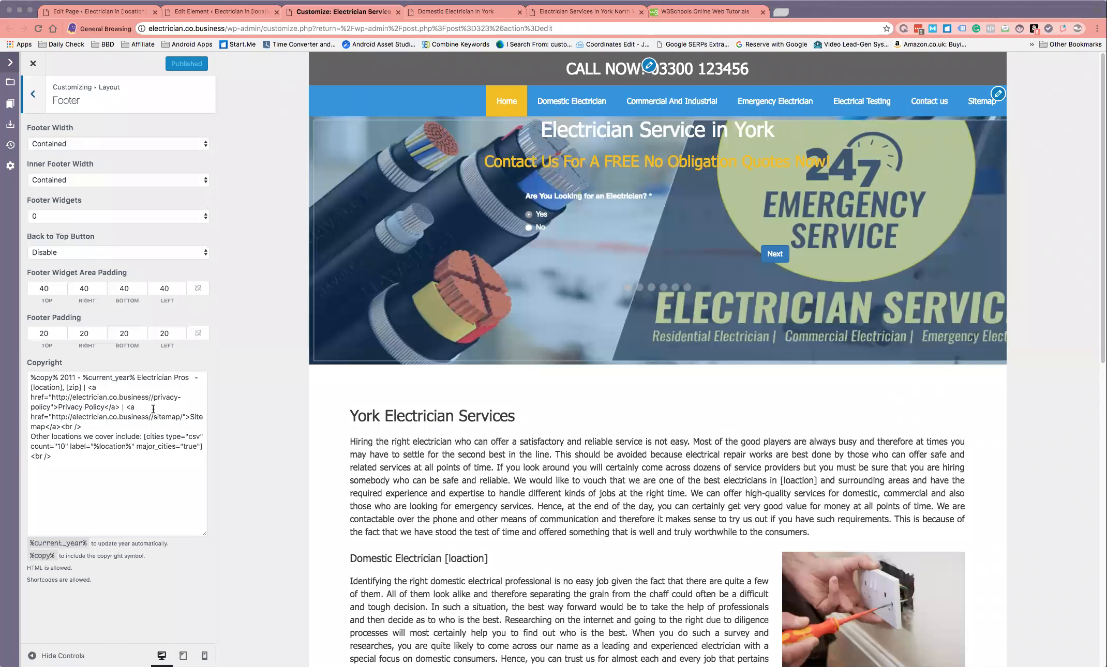
mouse_move(215, 422)
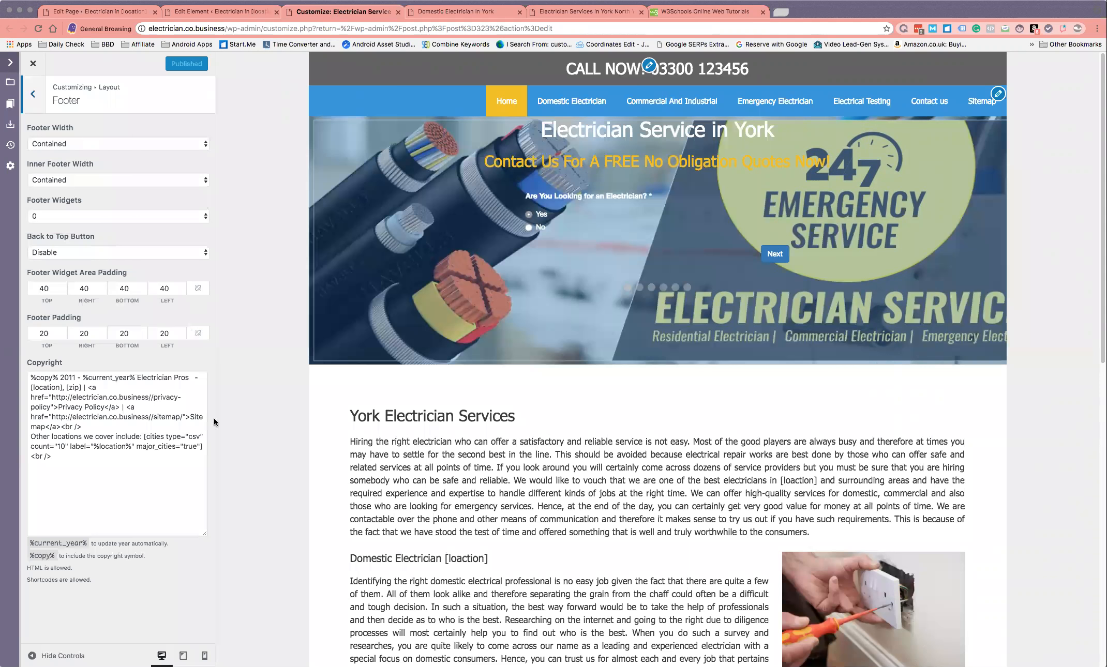
mouse_move(281, 436)
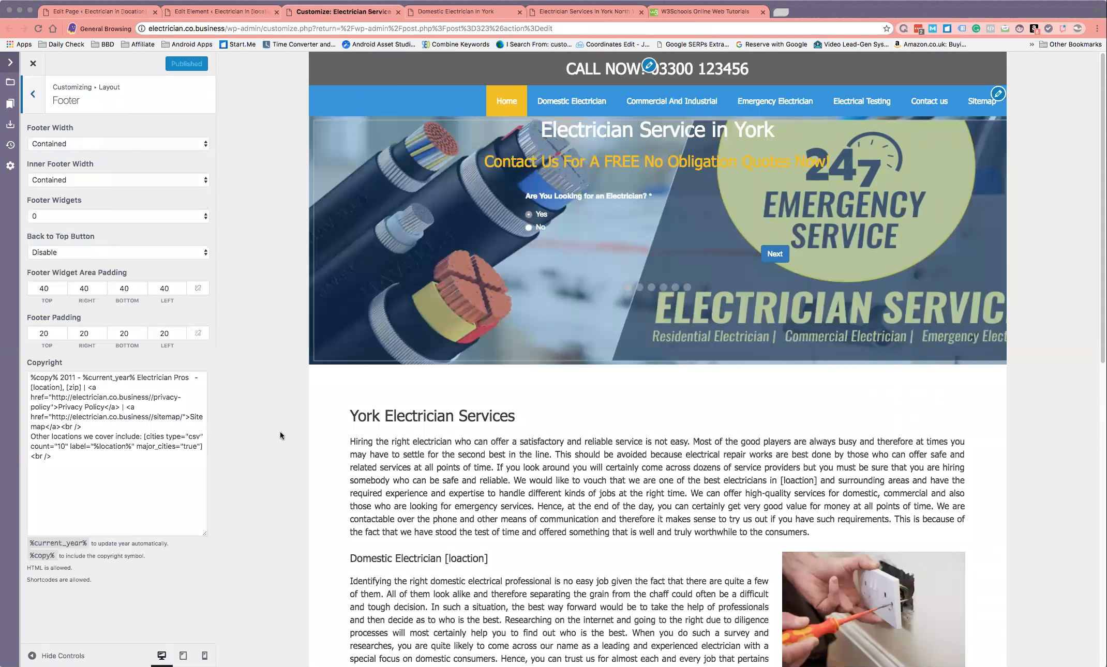
scroll(down, 3)
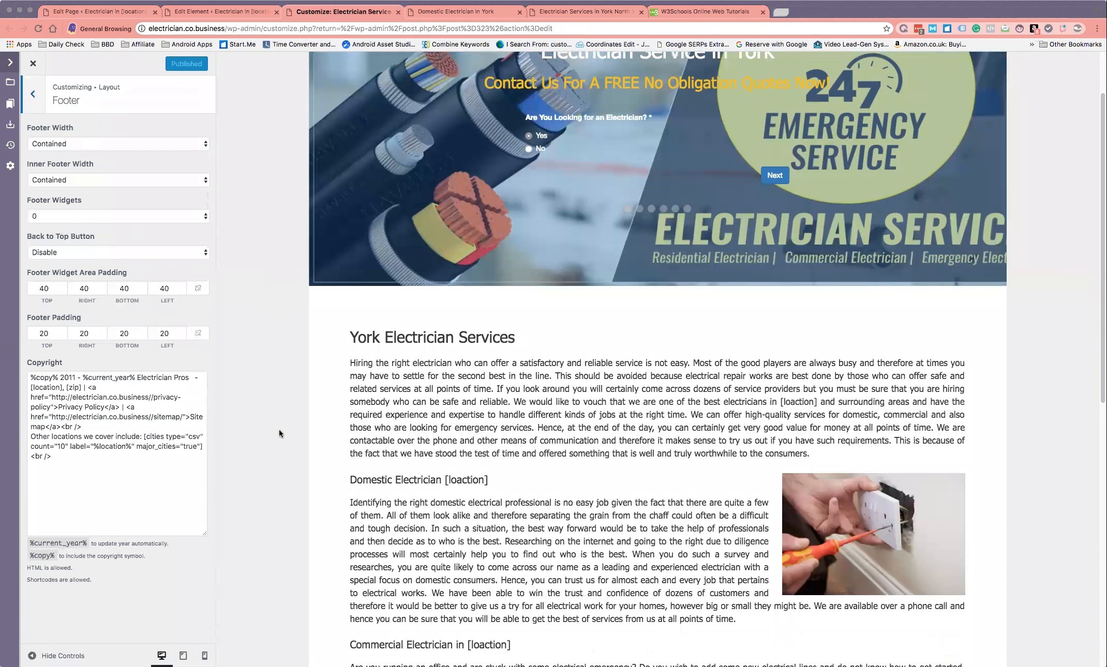
scroll(down, 3)
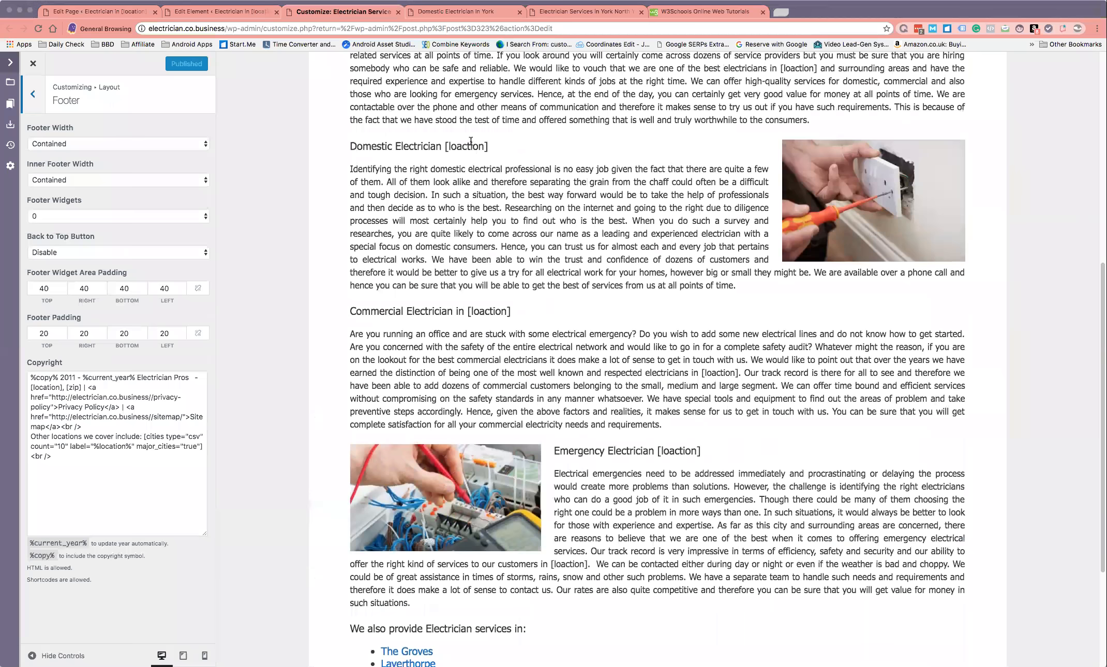
scroll(down, 3)
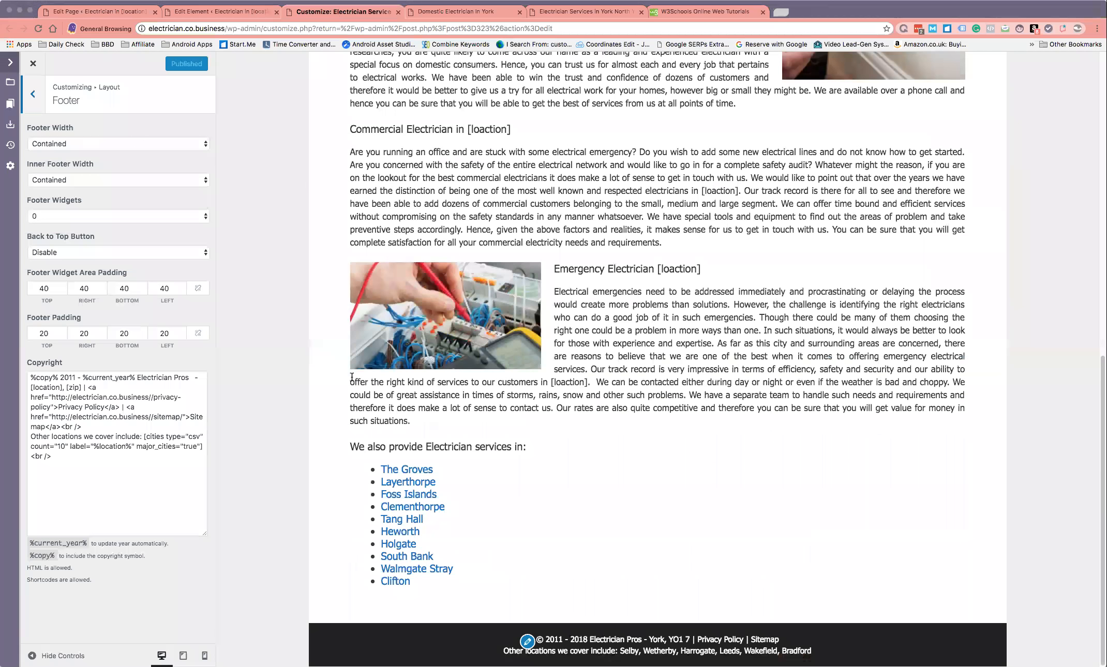
mouse_move(229, 439)
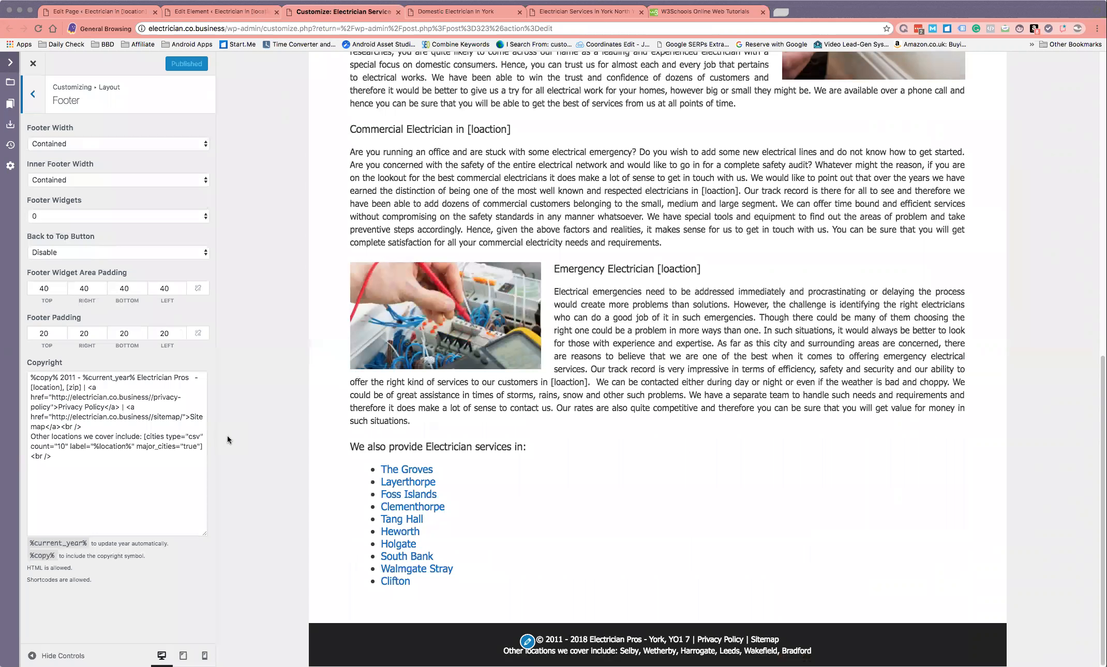
mouse_move(532, 473)
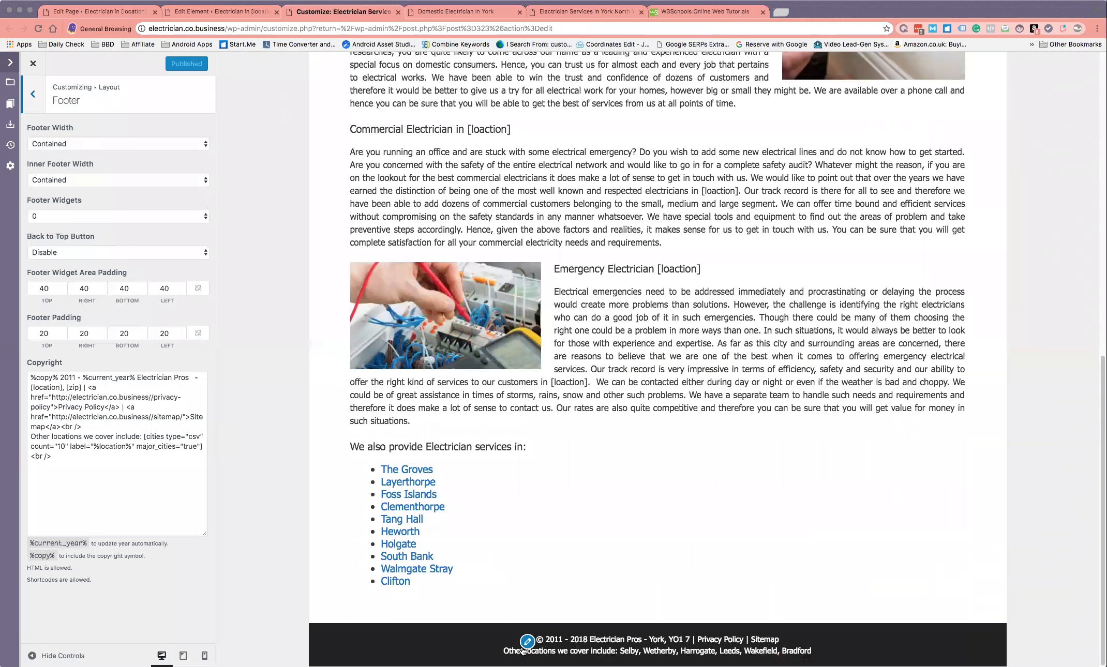
mouse_move(526, 644)
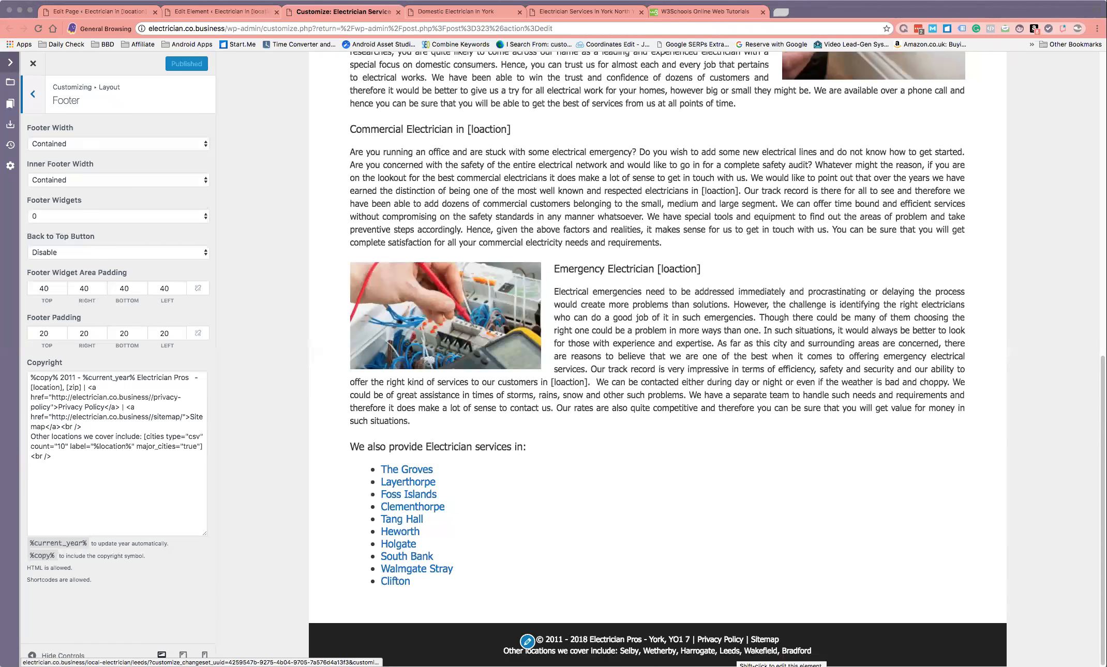
mouse_move(817, 651)
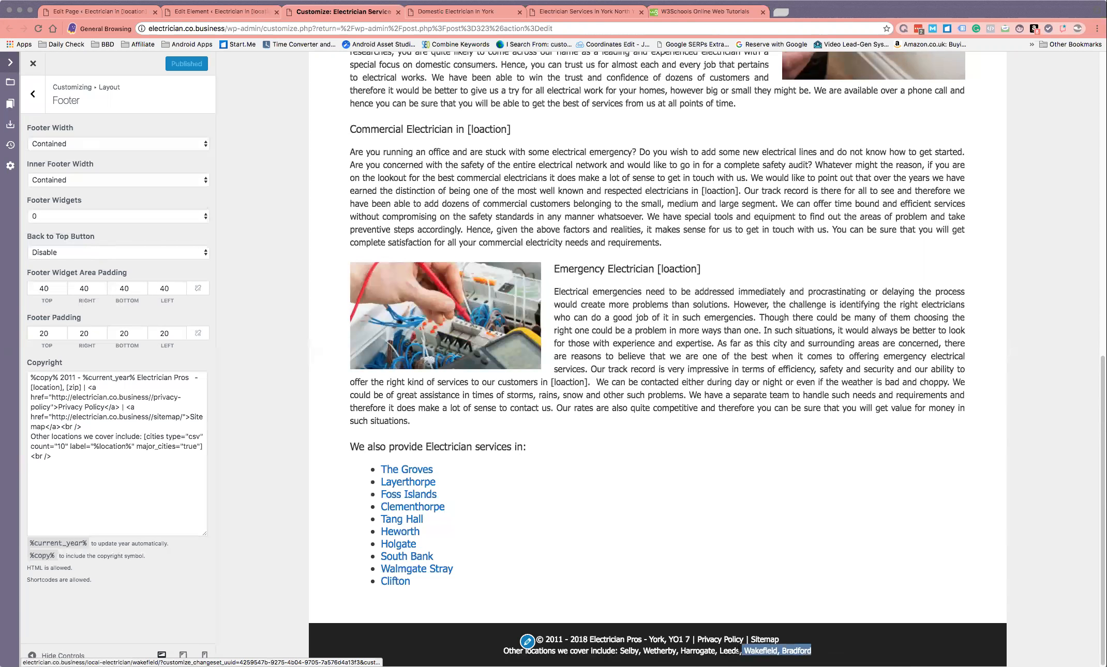
mouse_move(729, 650)
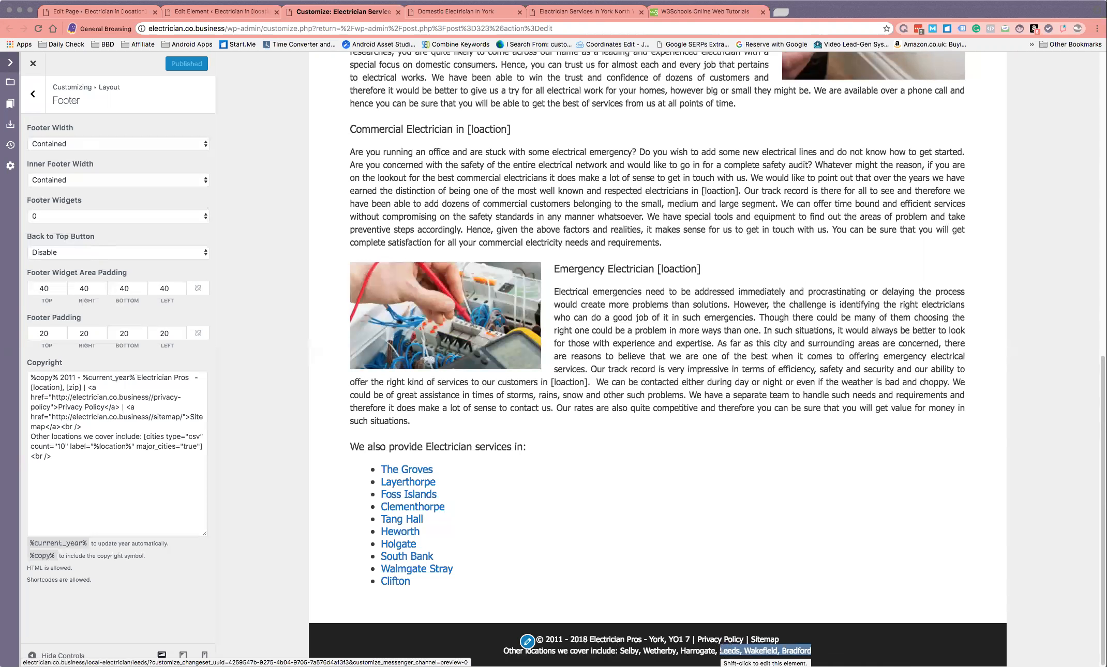
mouse_move(741, 608)
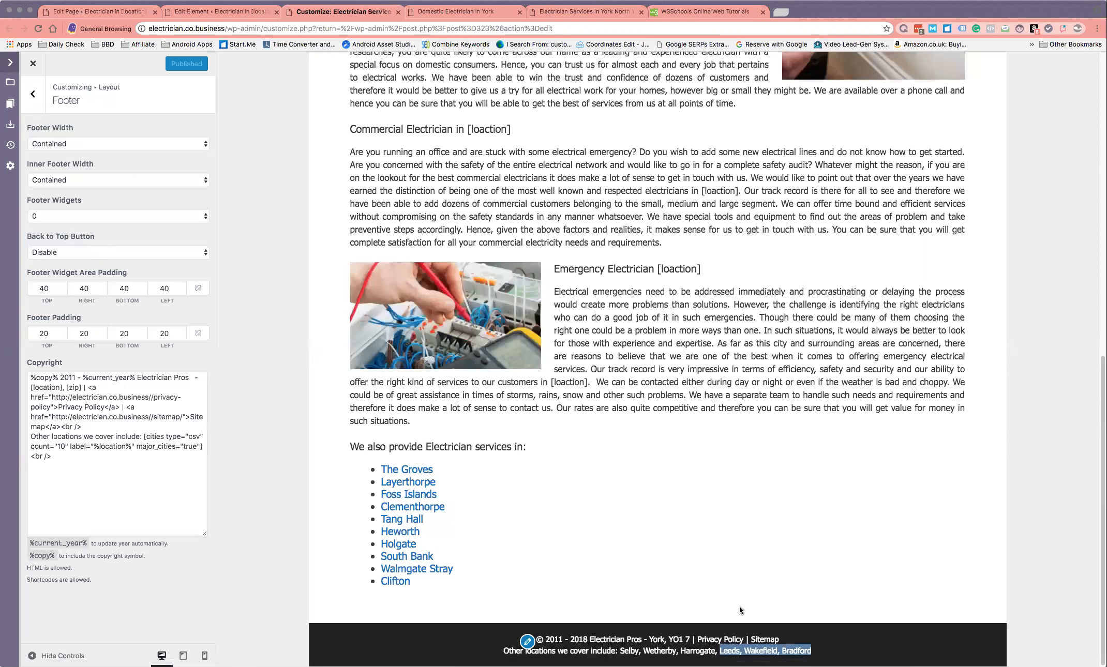
mouse_move(888, 633)
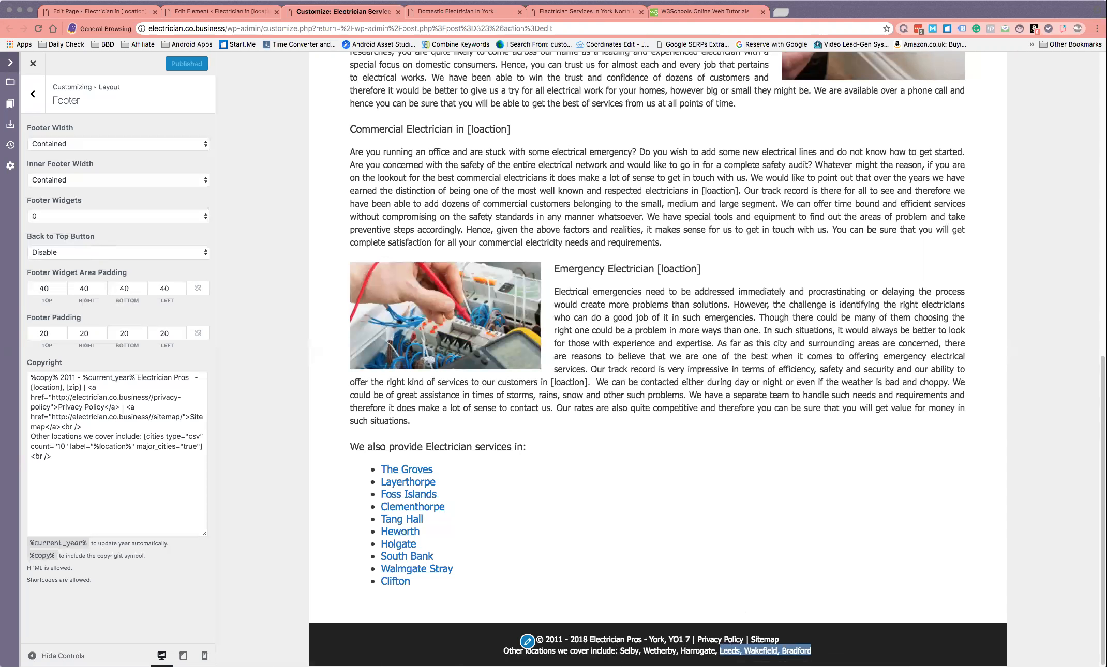
mouse_move(697, 651)
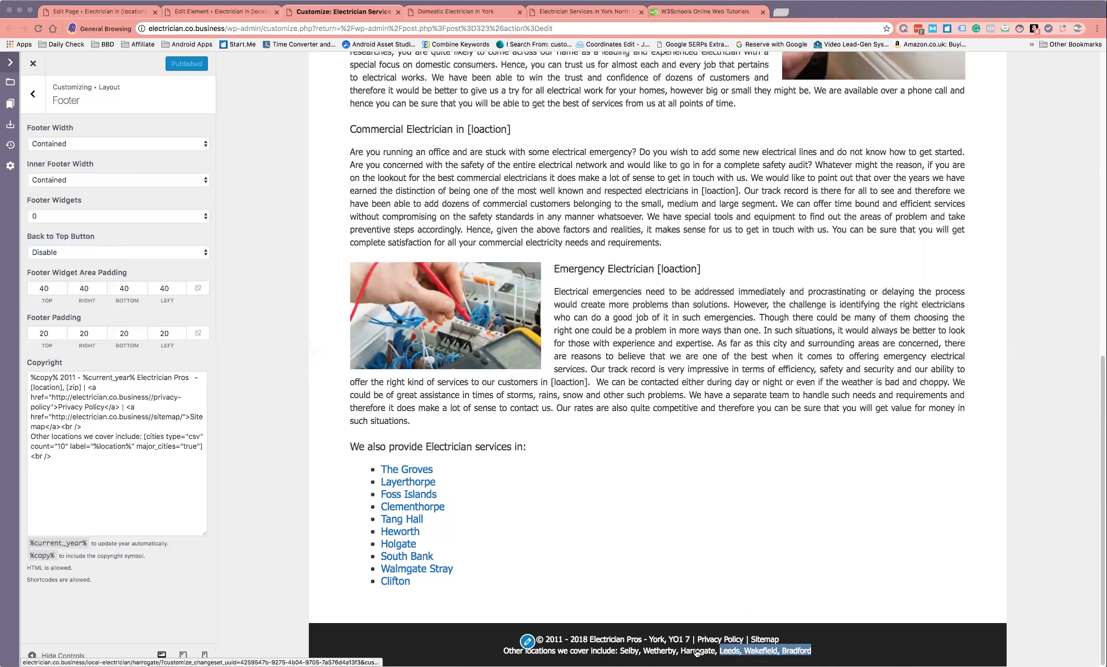
mouse_move(676, 529)
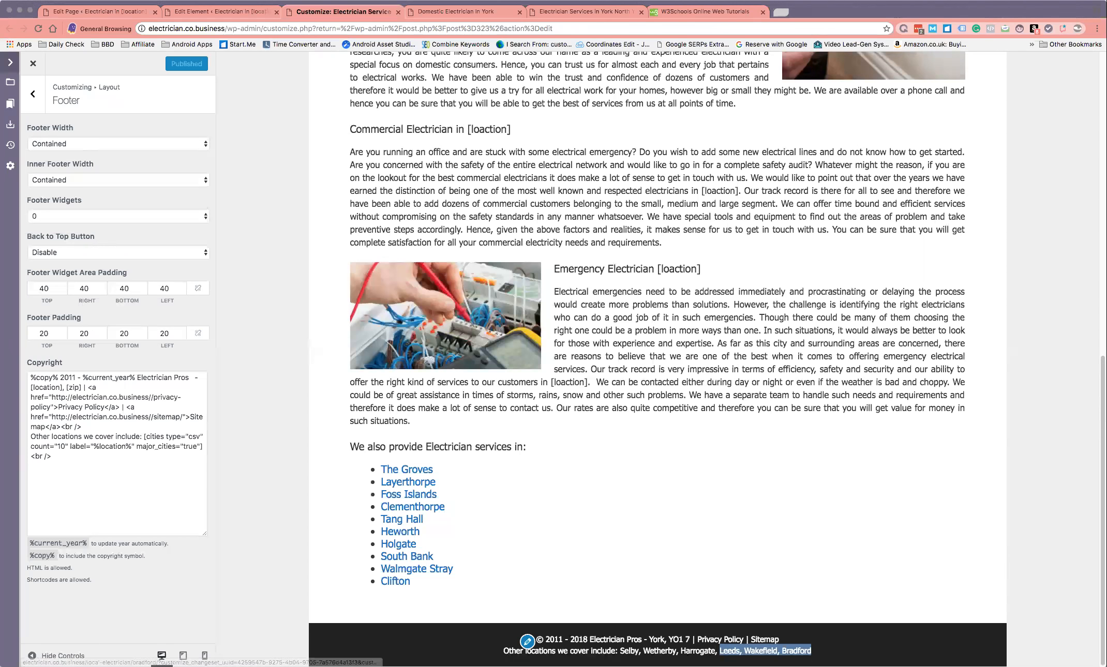
mouse_move(464, 561)
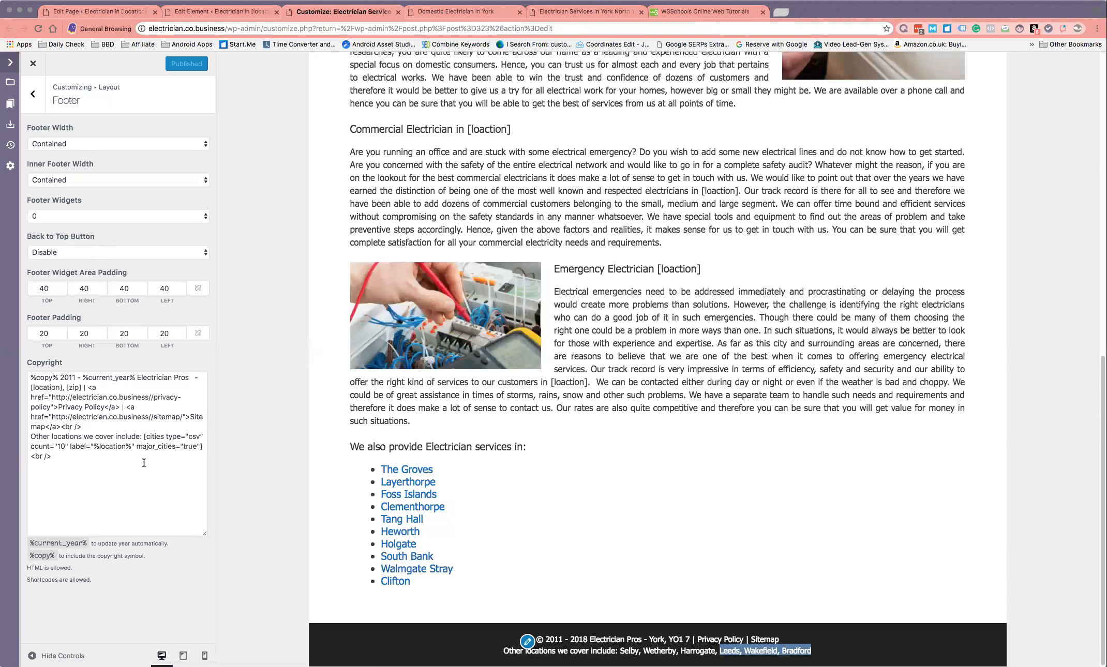
mouse_move(133, 447)
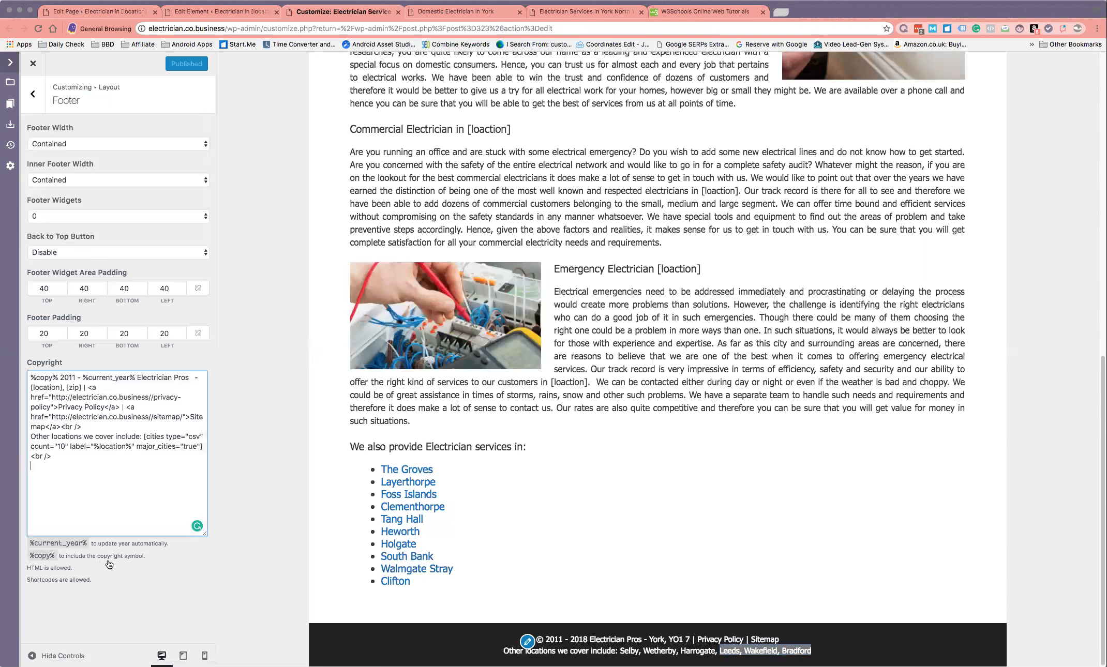
mouse_move(70, 369)
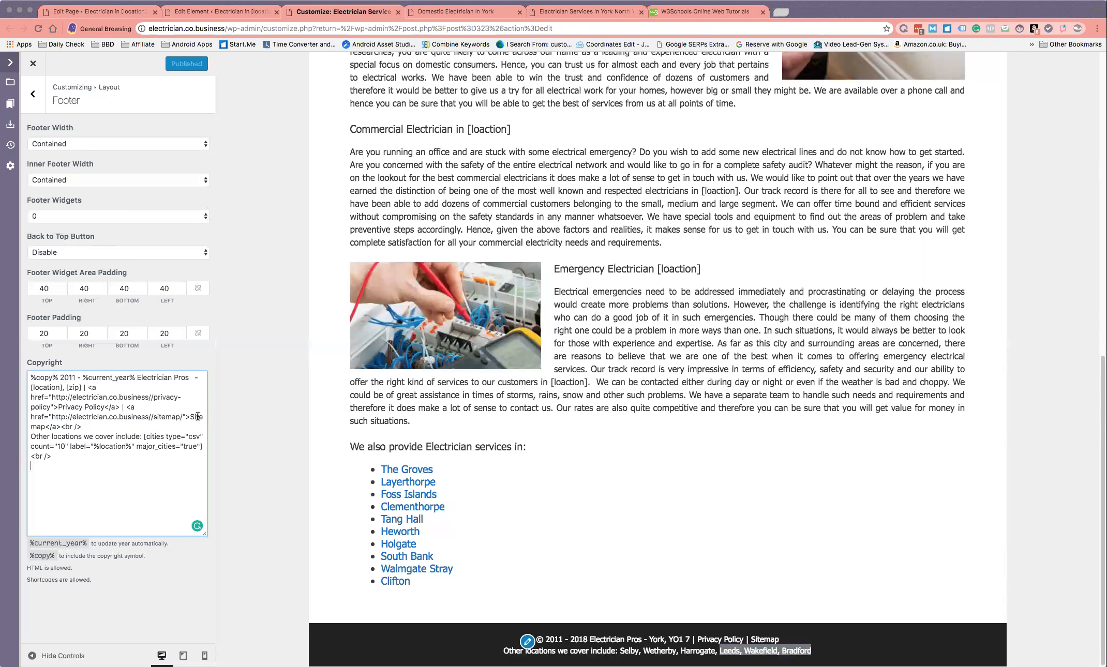
mouse_move(37, 95)
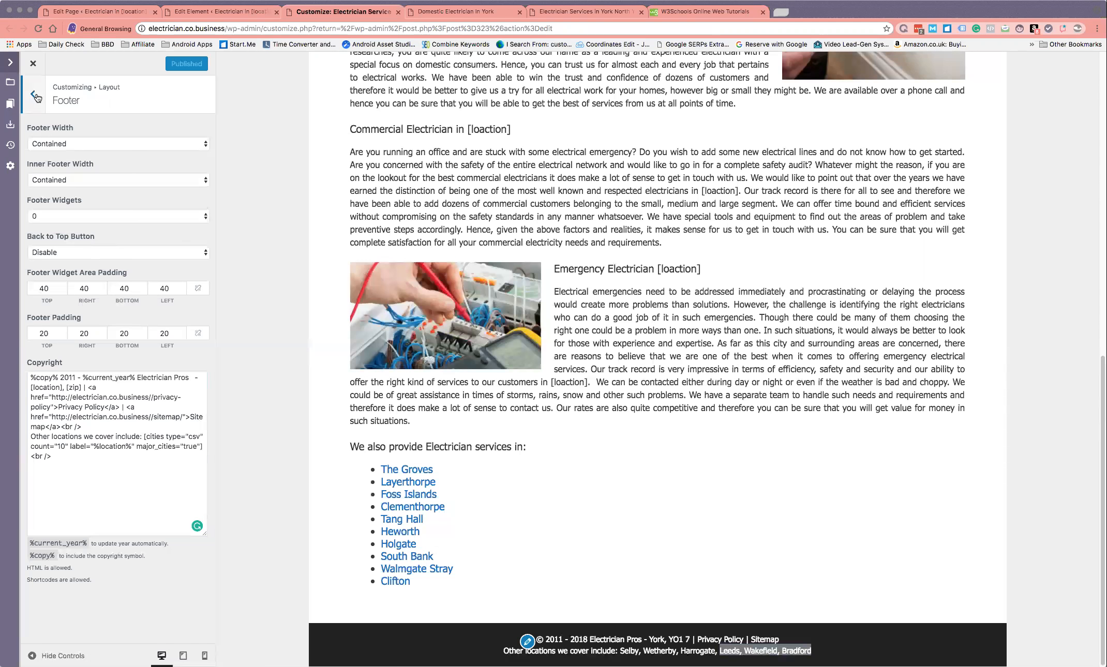
Review the Customizer's Additional CSS rules, then view the York North Yorkshire services page.
click(36, 95)
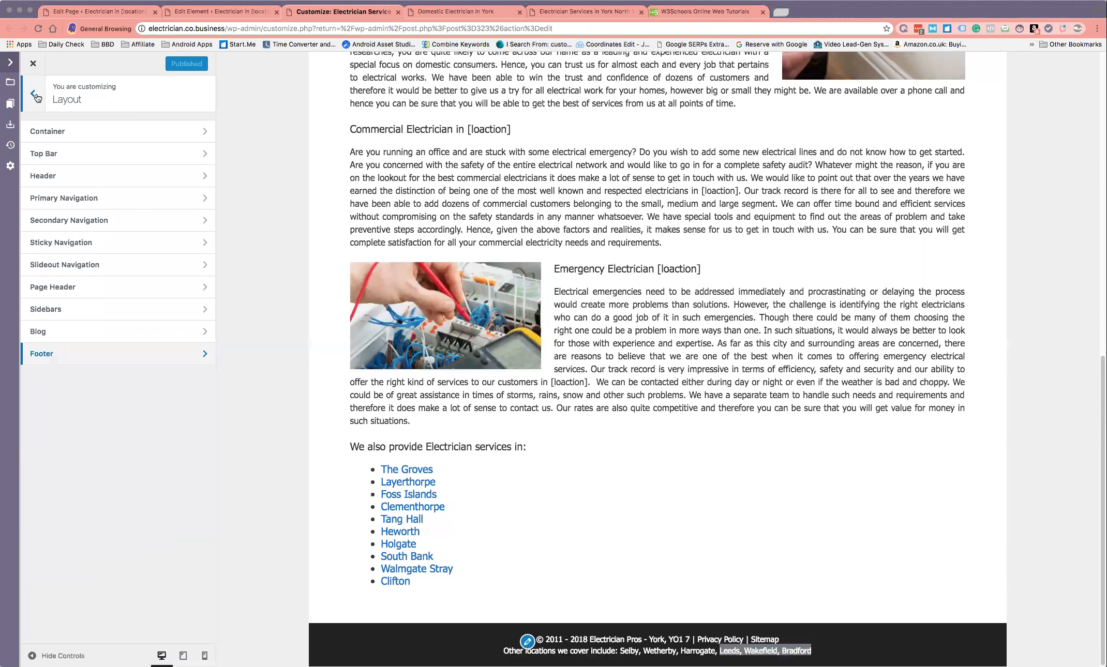
click(36, 97)
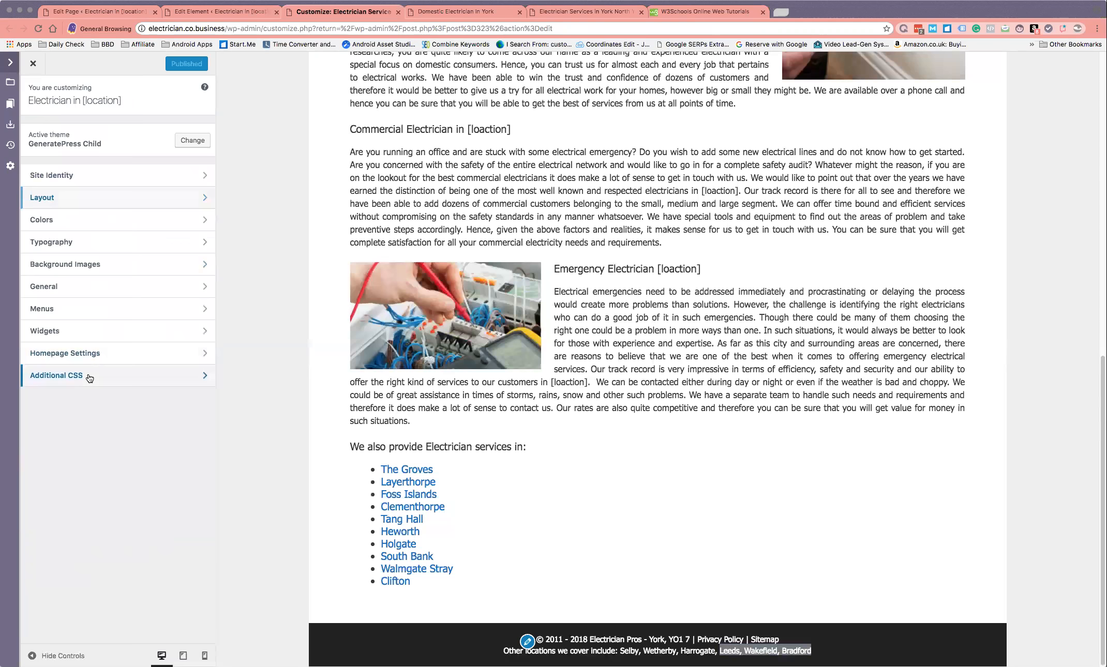
click(56, 375)
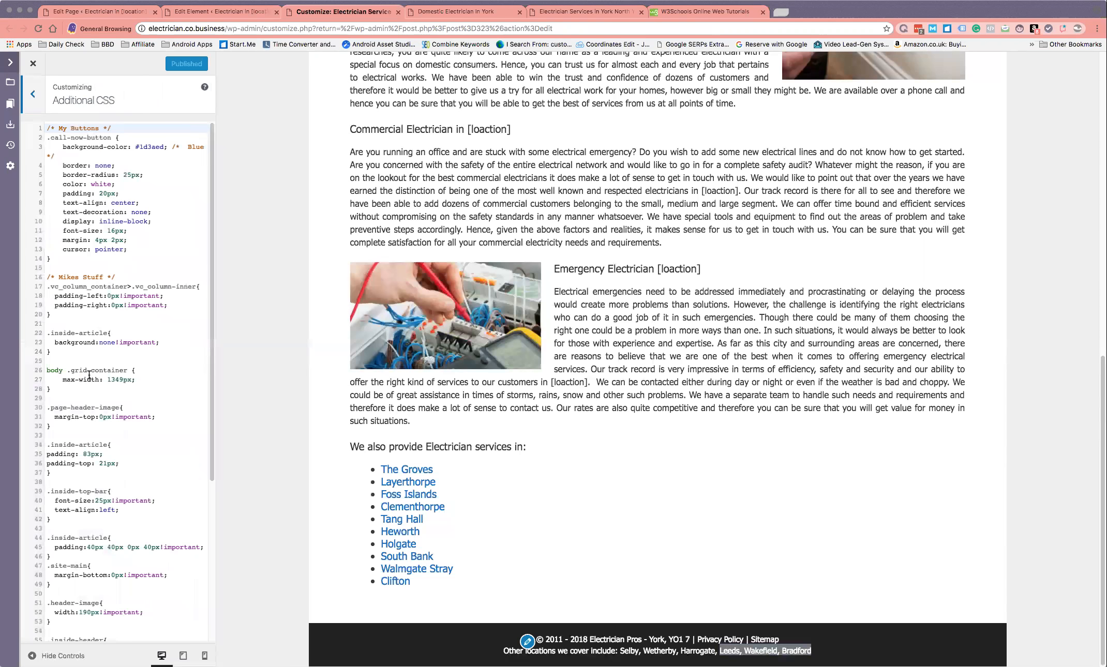
mouse_move(100, 333)
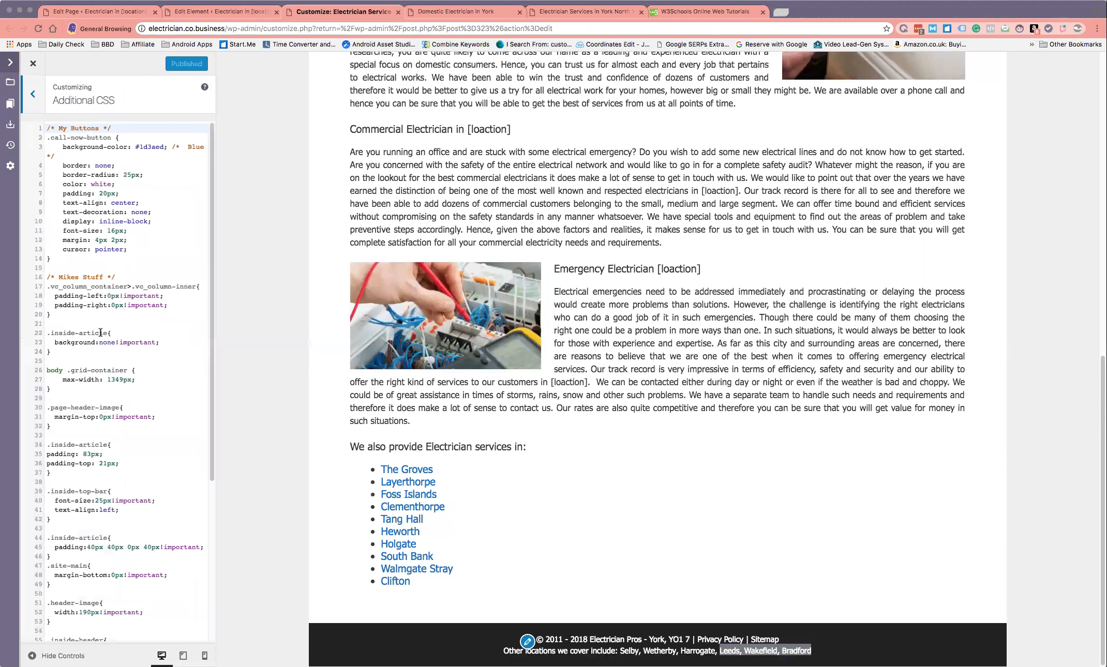
scroll(down, 3)
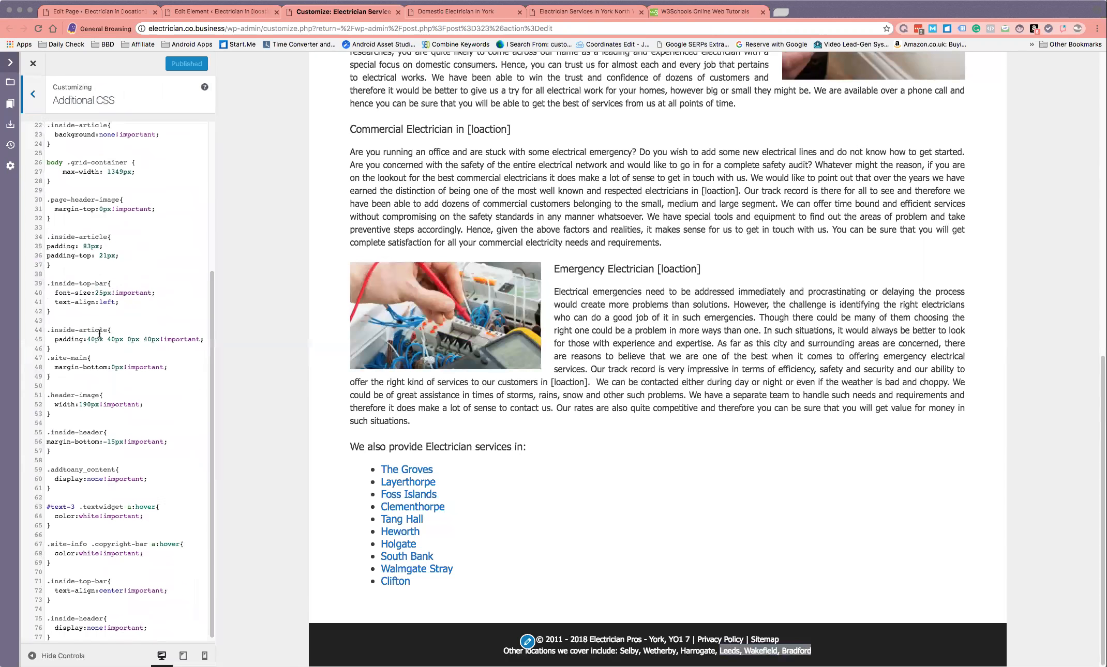
scroll(up, 3)
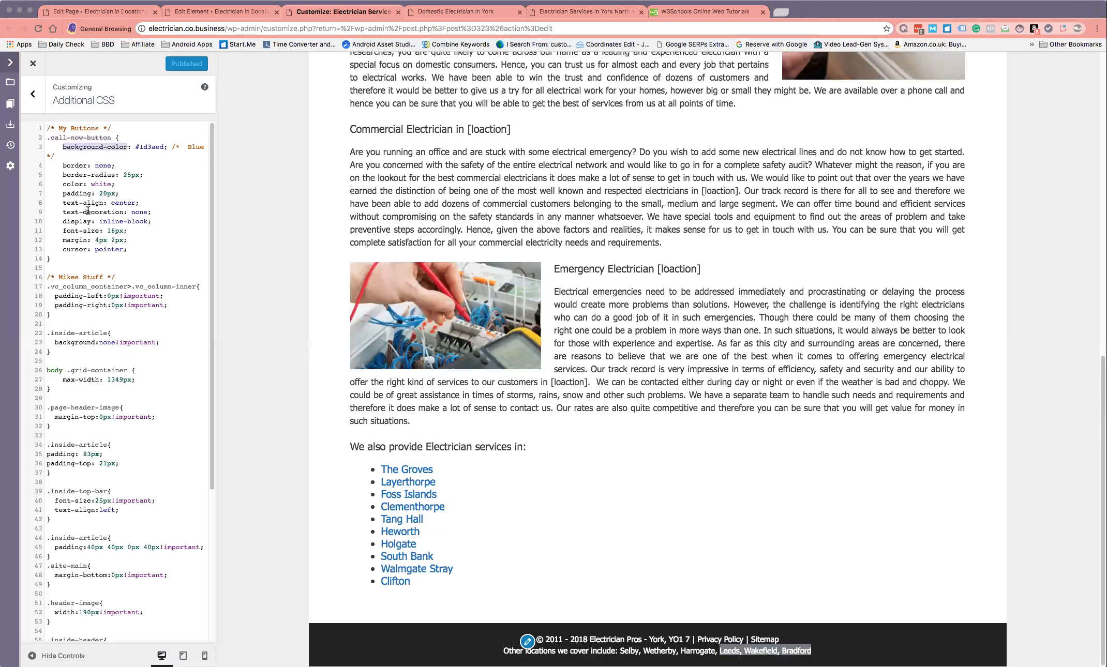
mouse_move(139, 213)
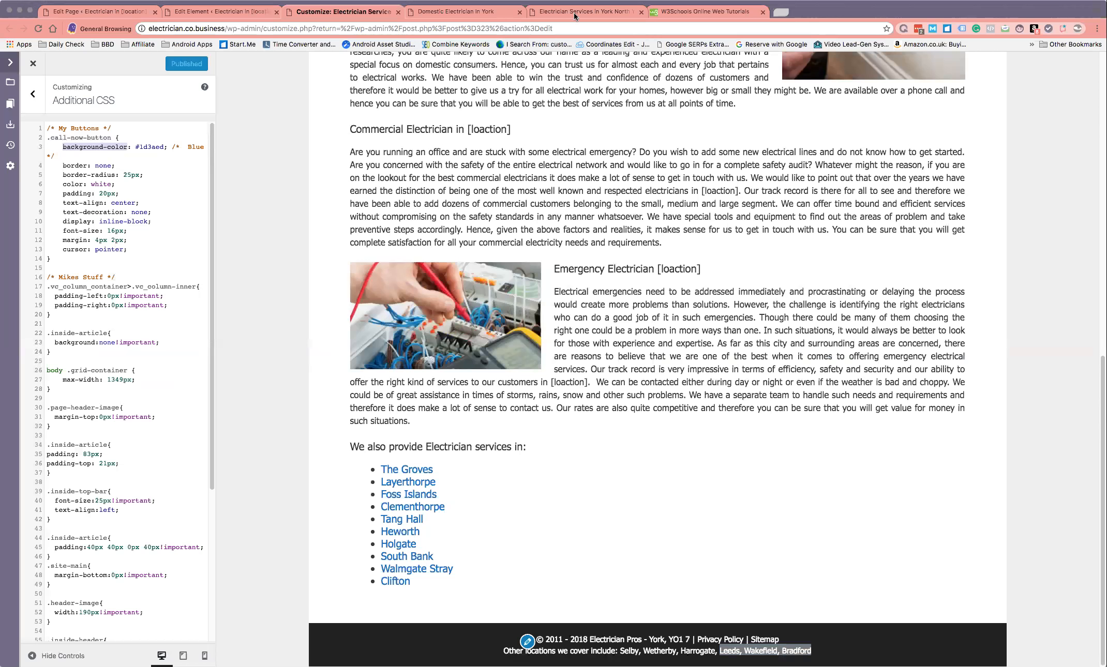
click(584, 12)
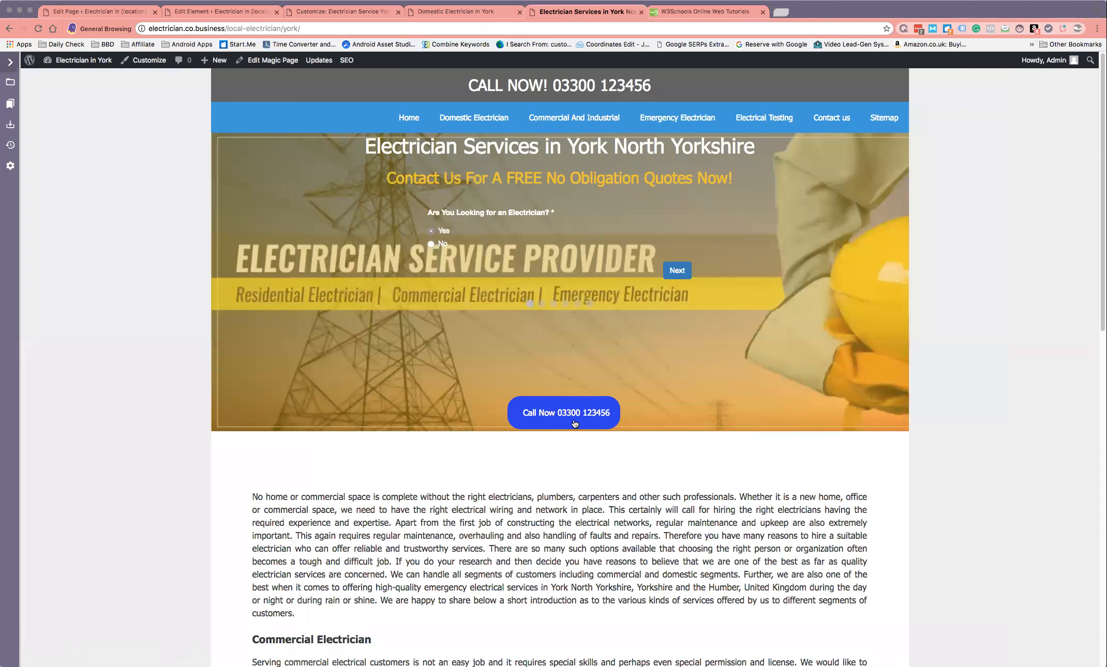
mouse_move(563, 413)
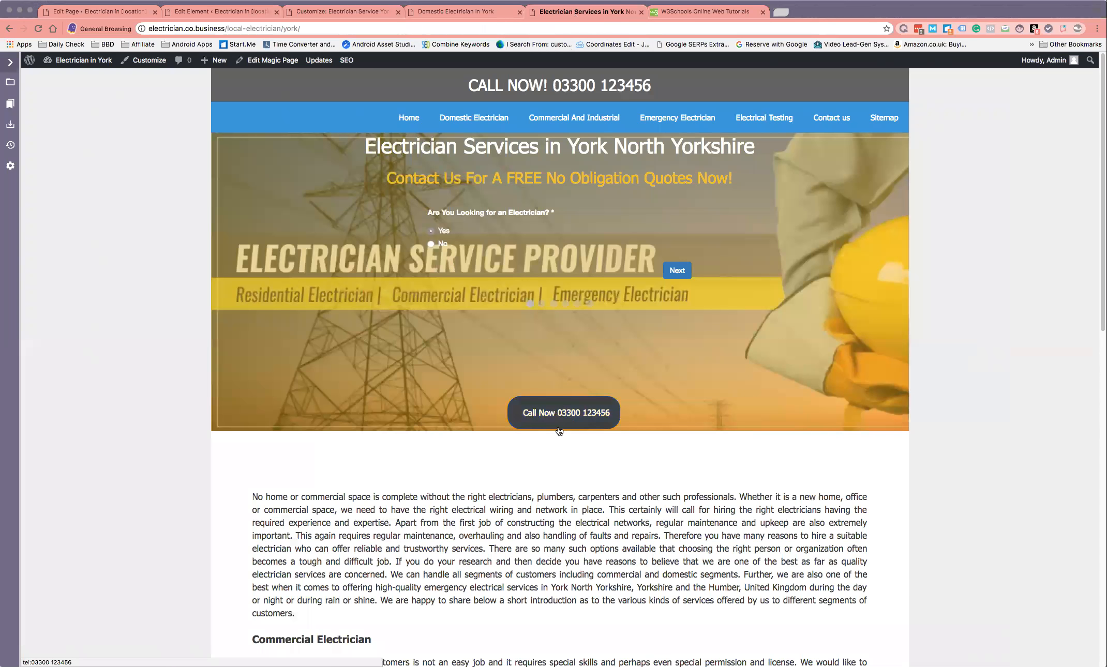
mouse_move(86, 408)
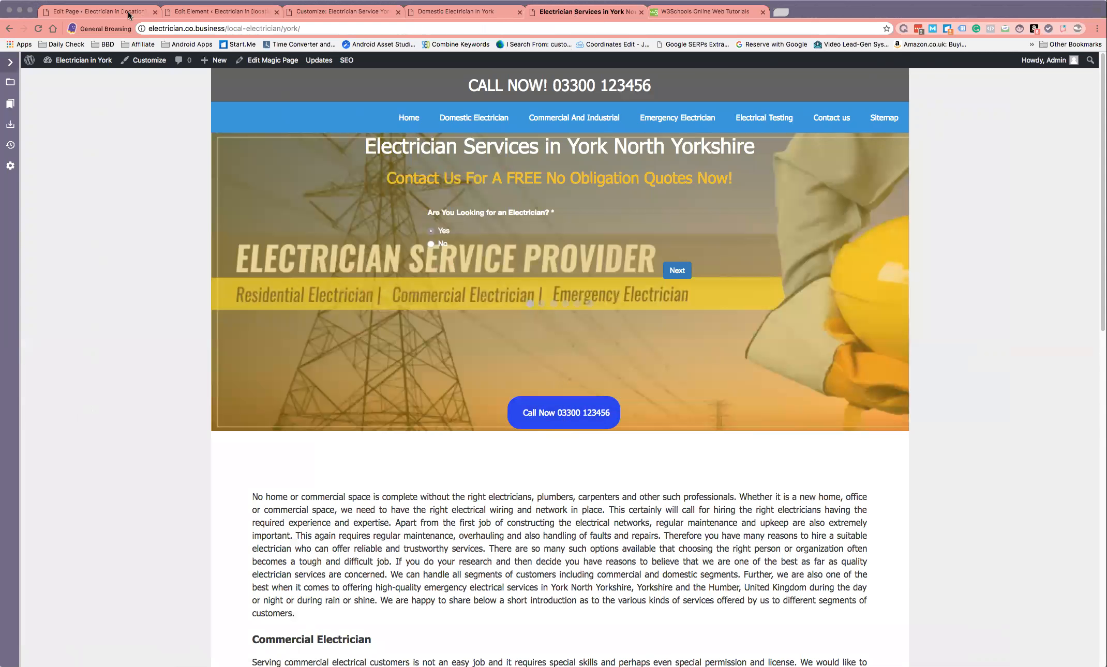
click(342, 12)
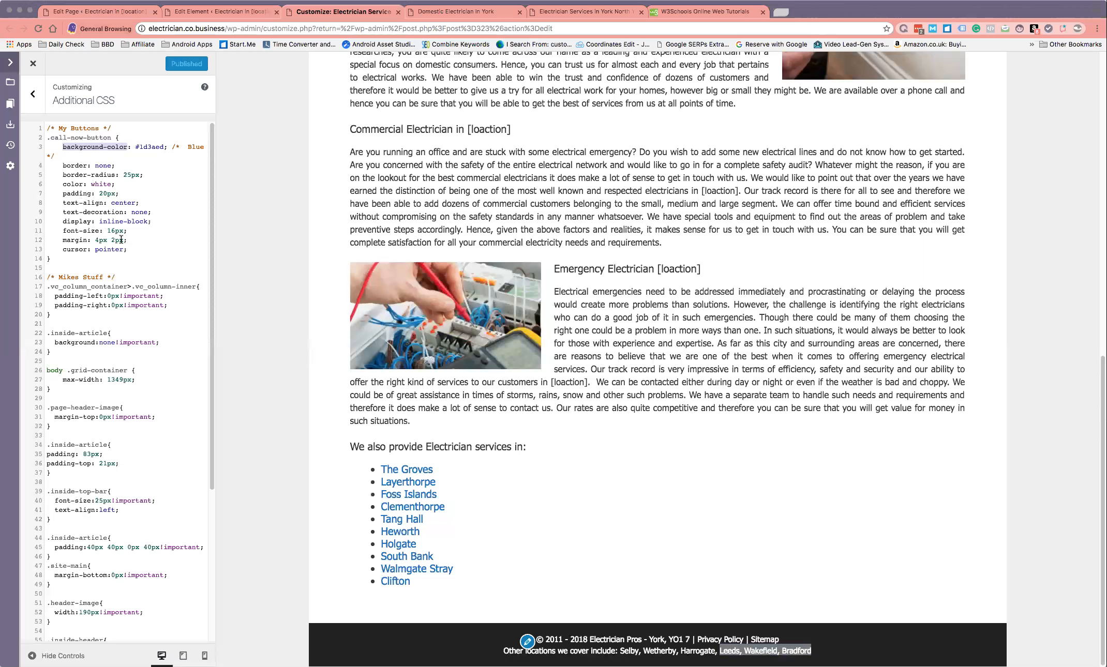
mouse_move(130, 190)
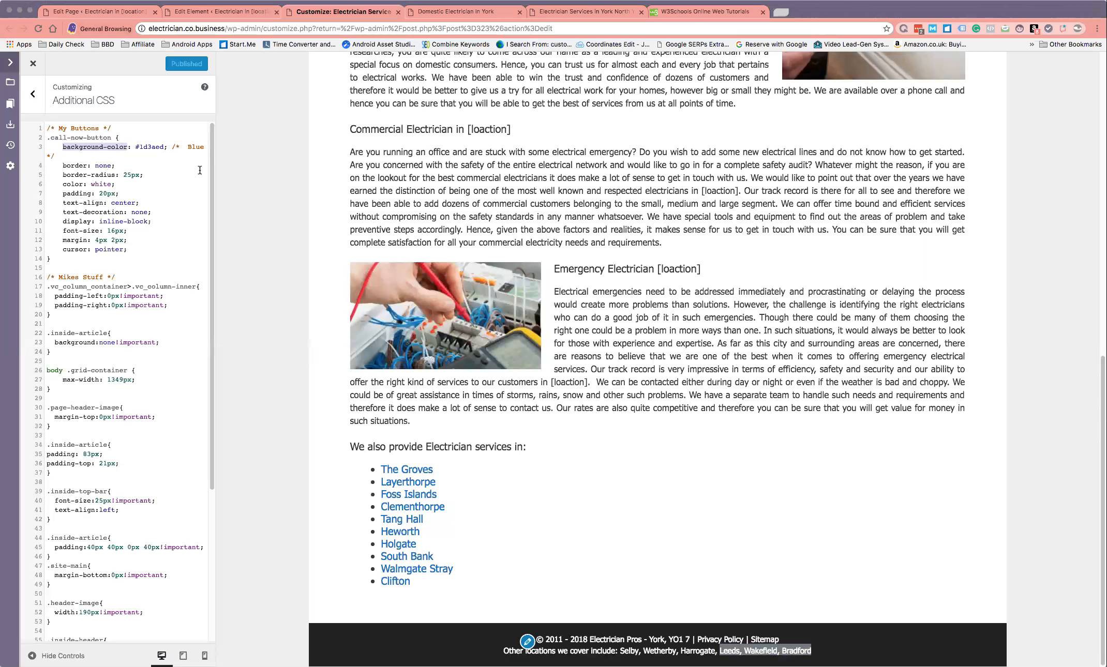
mouse_move(210, 170)
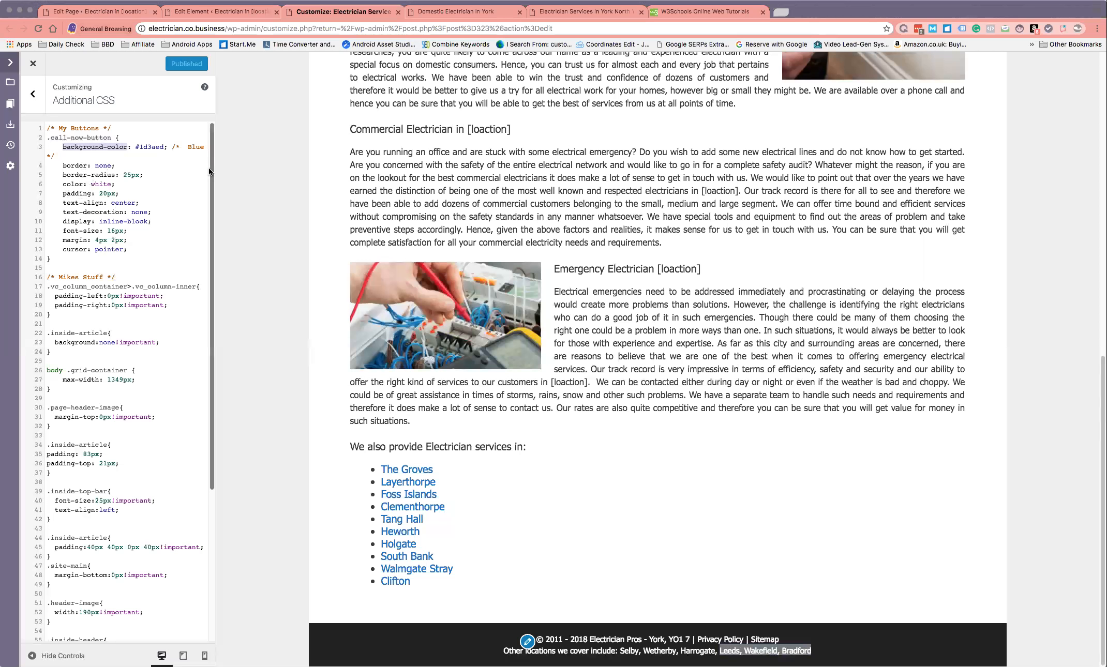
mouse_move(337, 96)
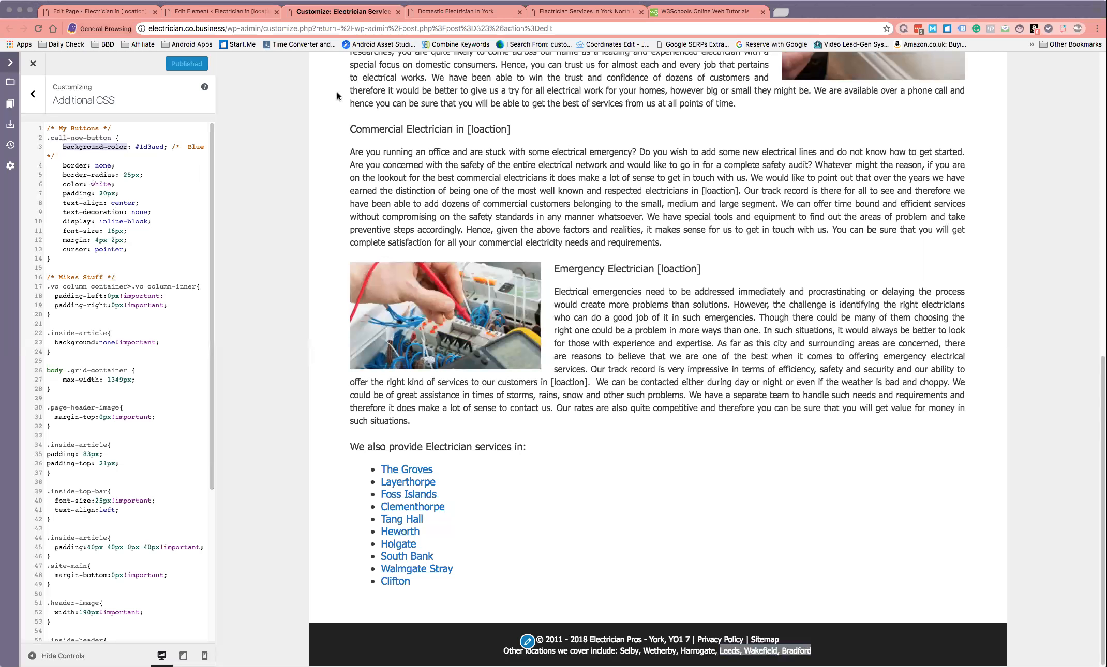
mouse_move(331, 16)
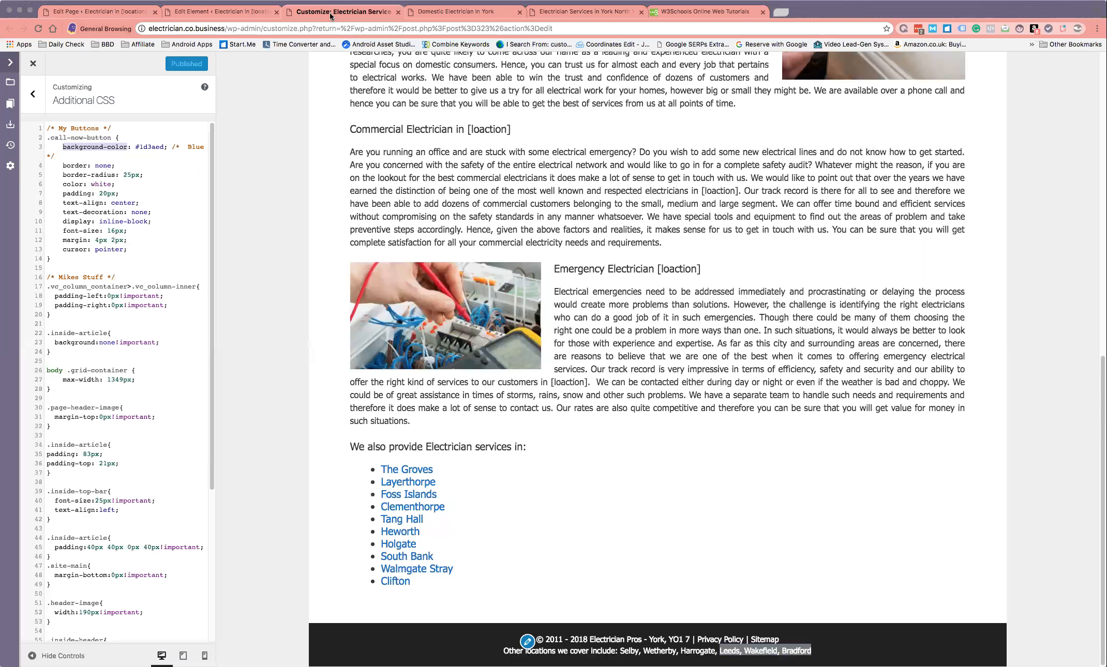
mouse_move(345, 11)
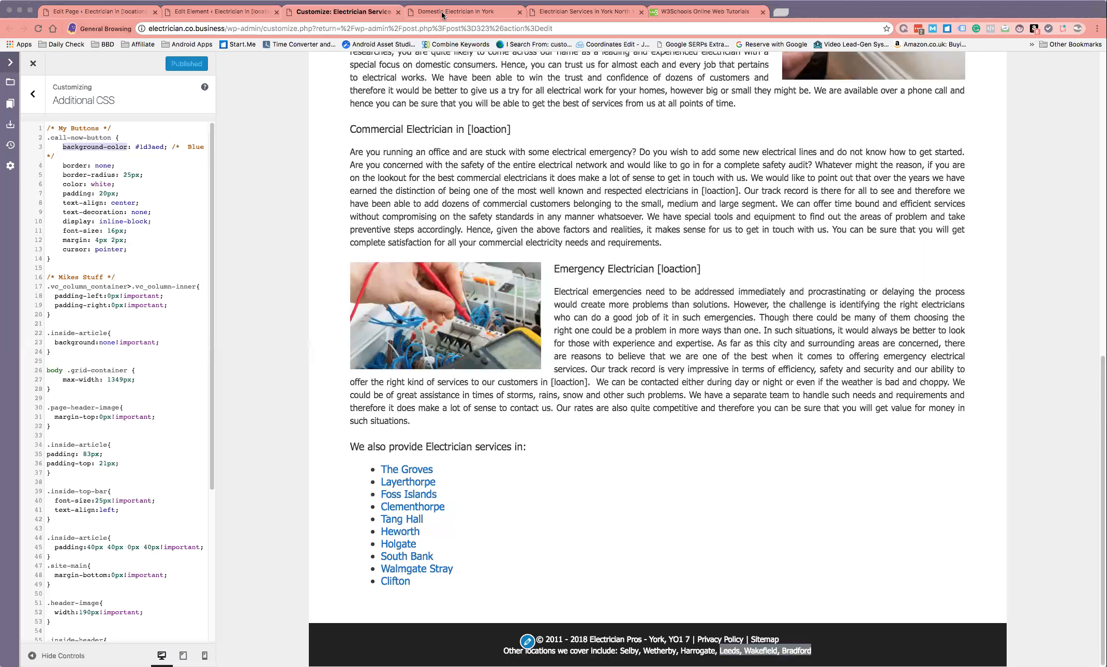
click(459, 12)
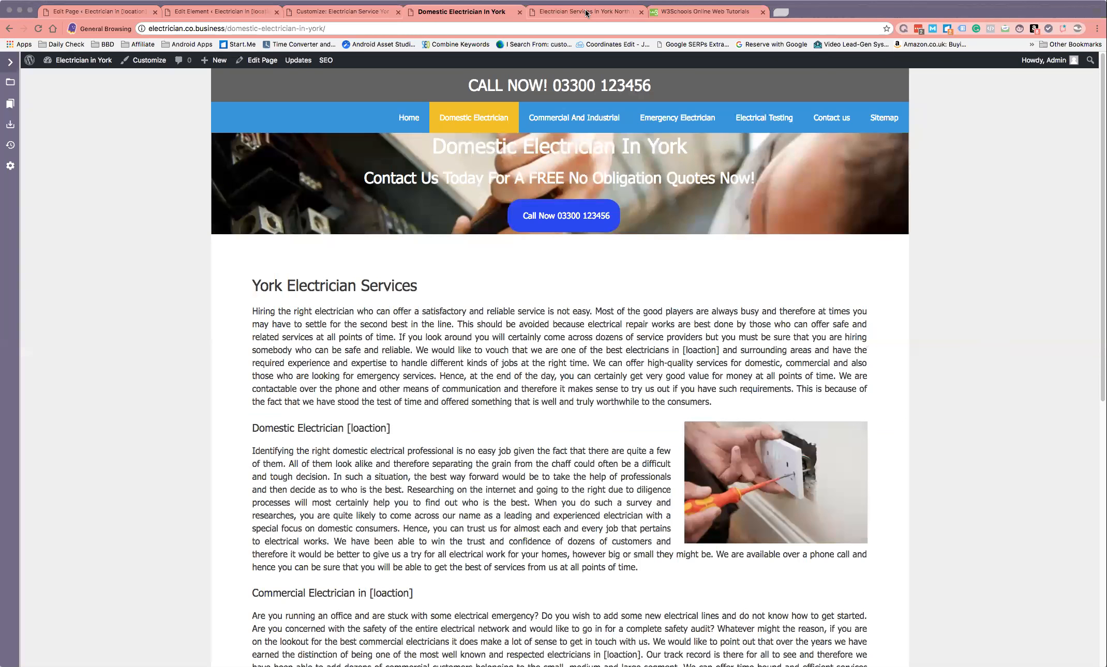
Return to the York services page, scroll to the map and footer, then back up.
click(585, 11)
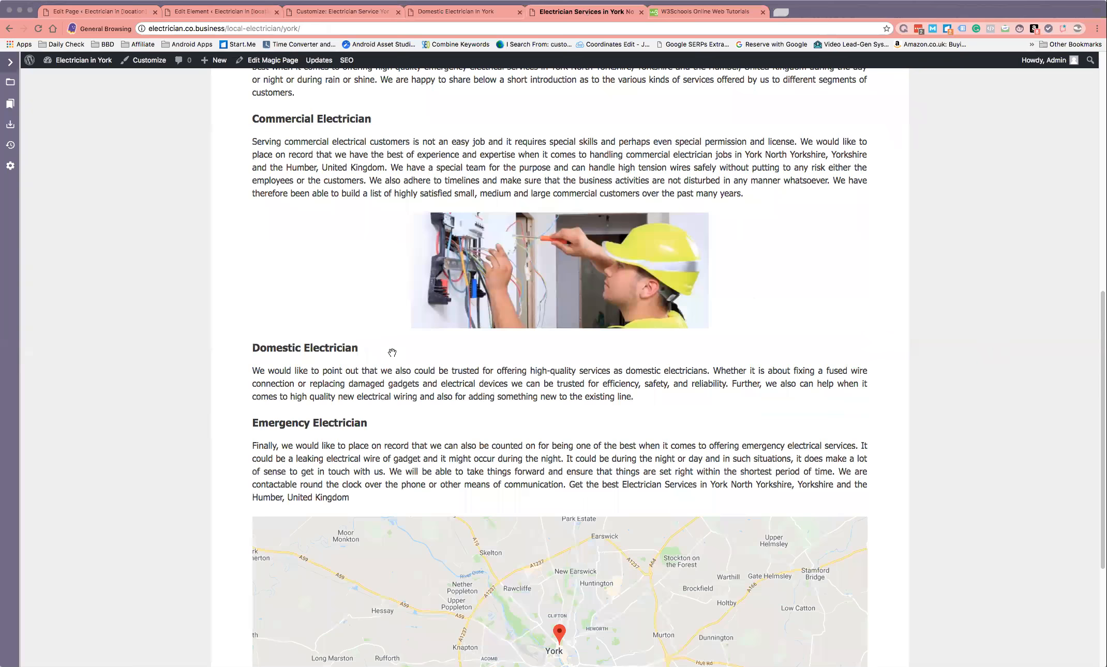
scroll(down, 3)
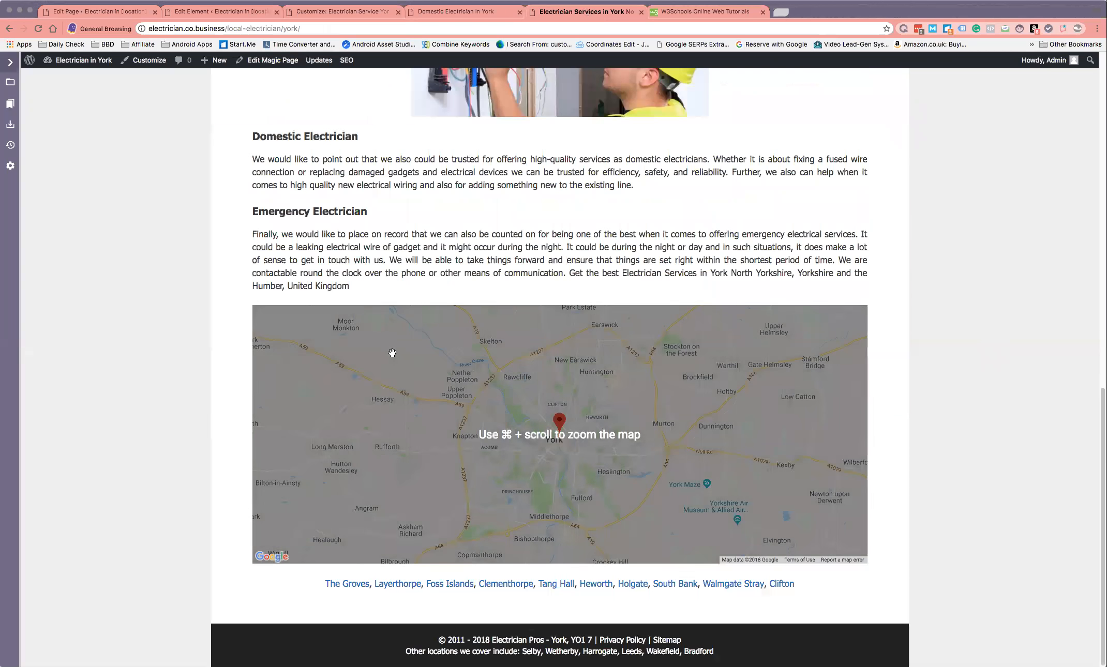
scroll(down, 3)
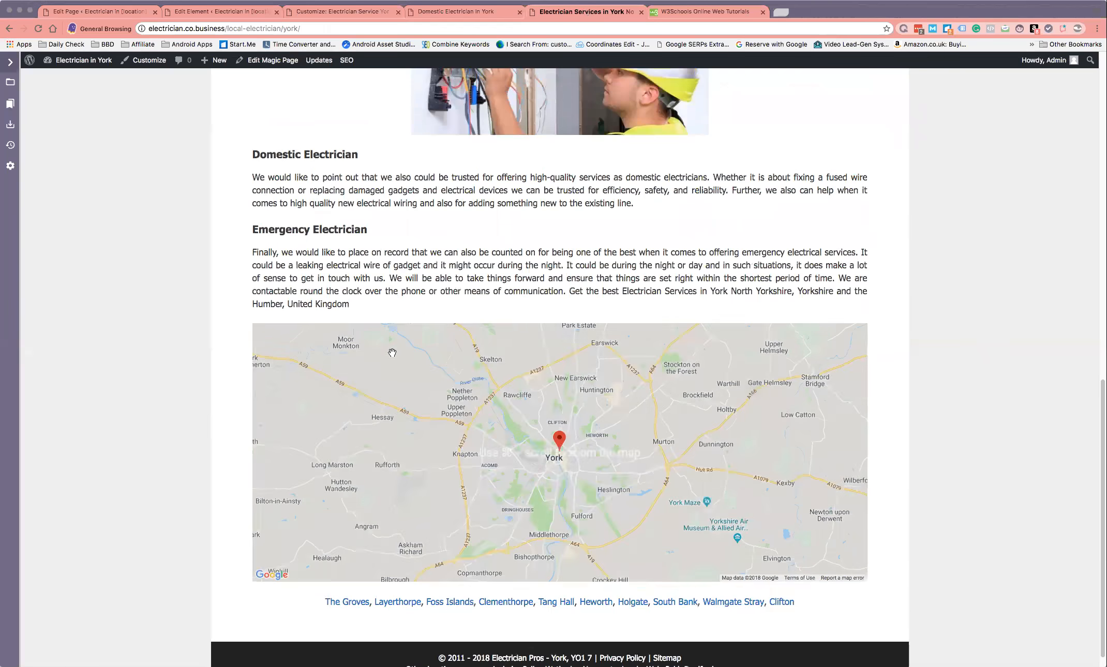
scroll(up, 3)
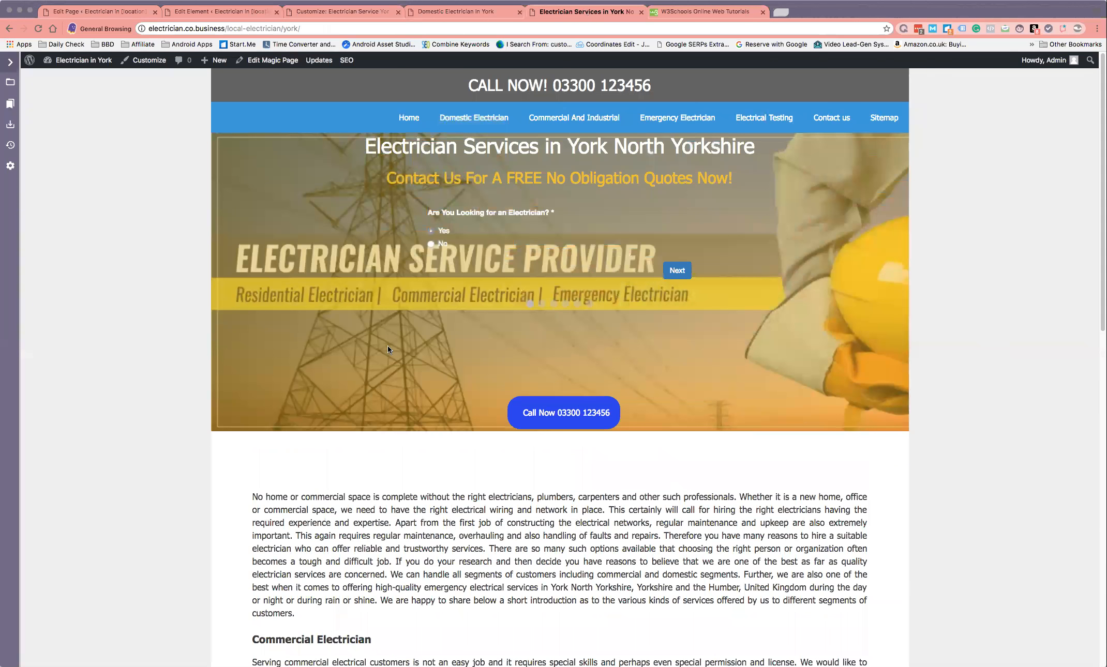
mouse_move(327, 427)
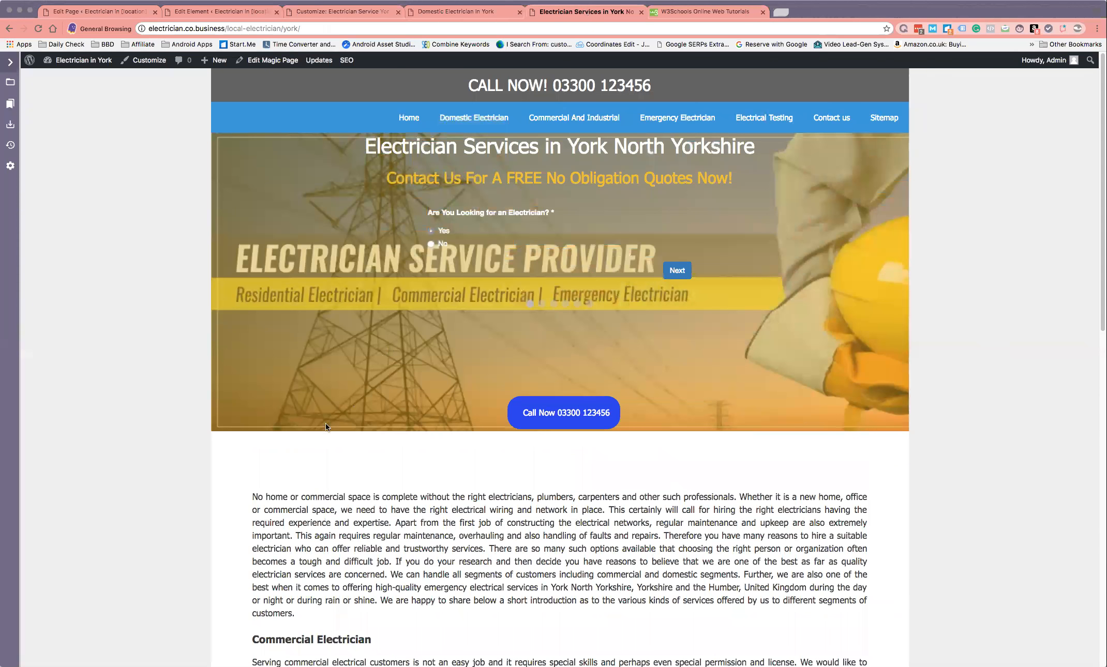
mouse_move(317, 441)
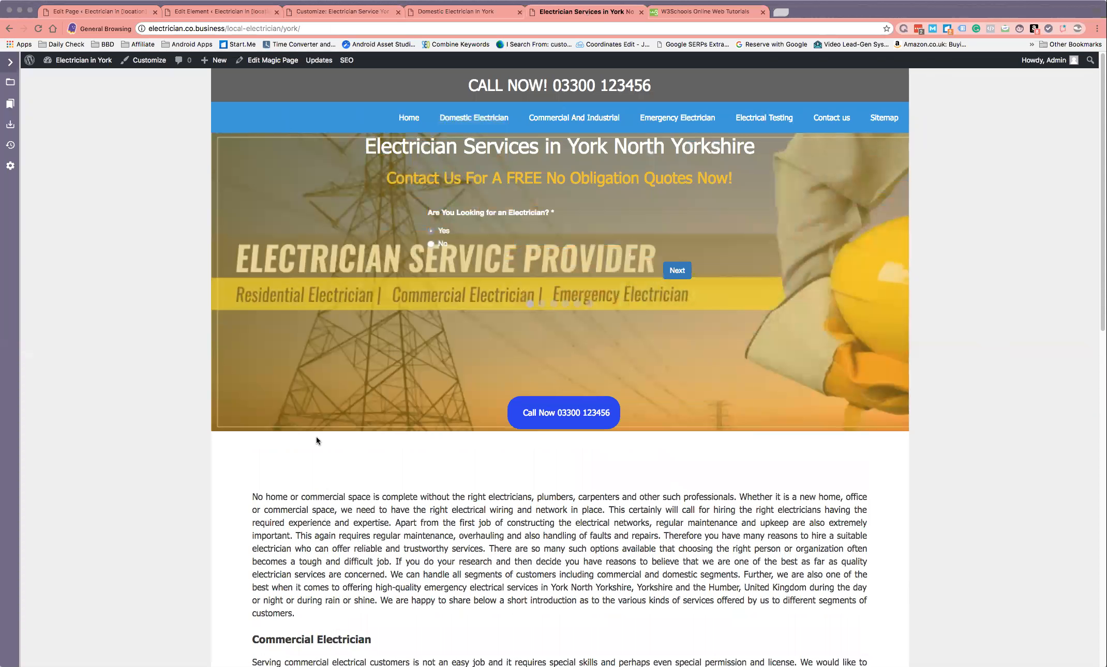